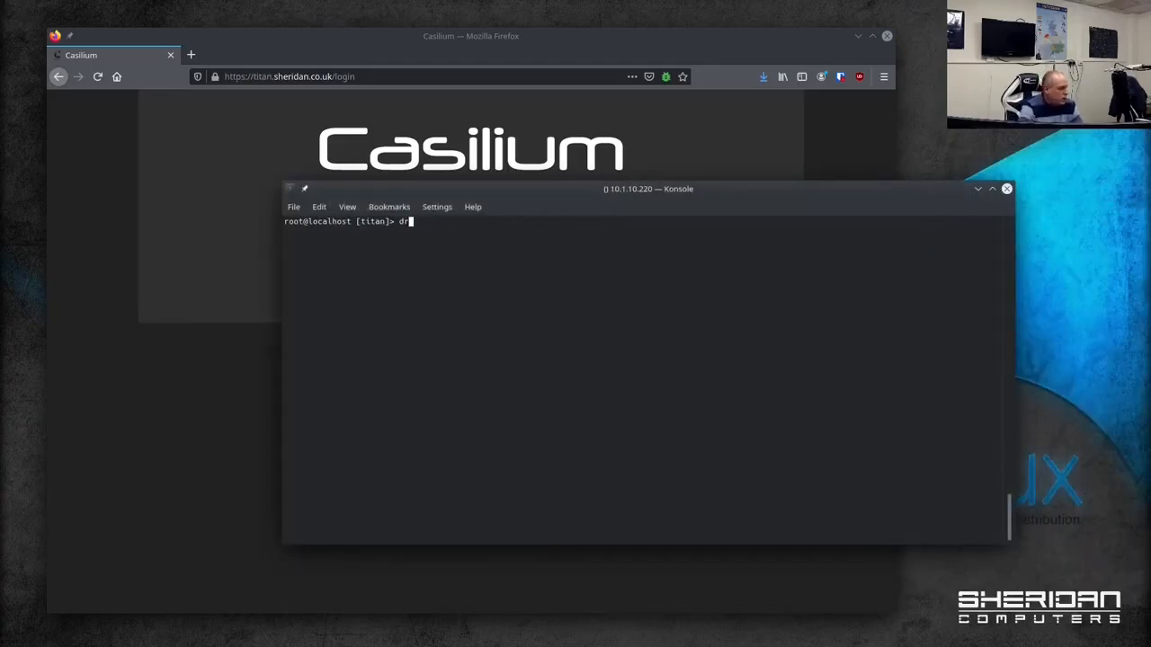
Step: Run DROP DATABASE titan; at the MySQL prompt after fixing the mistyped attempts
type("op database")
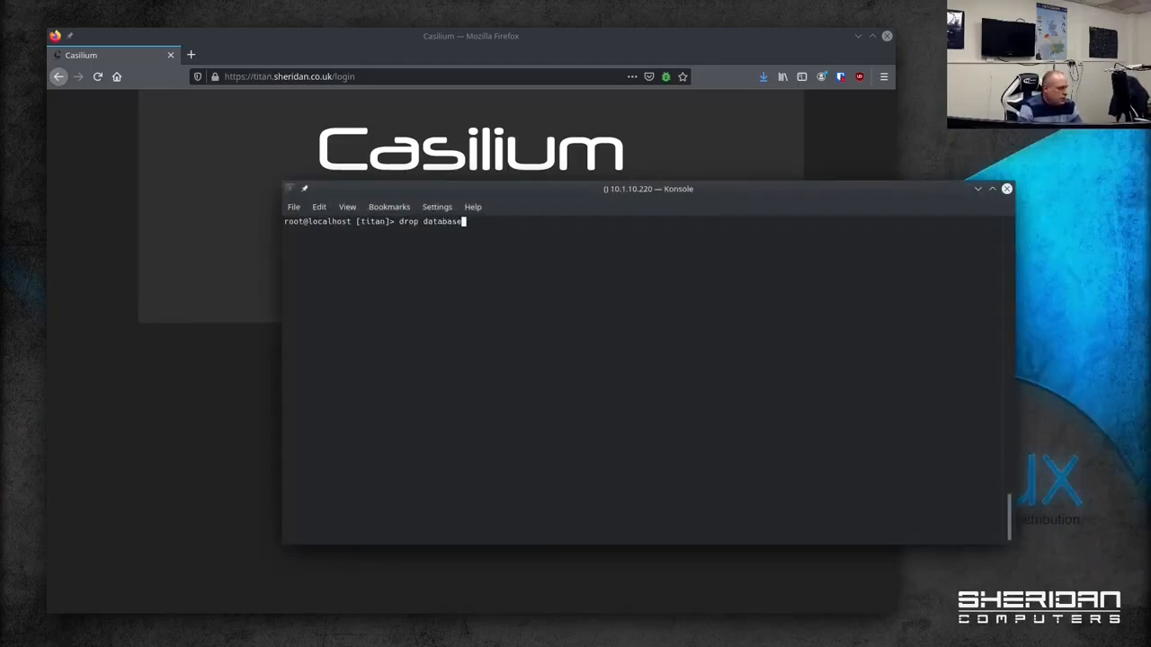
key("Return")
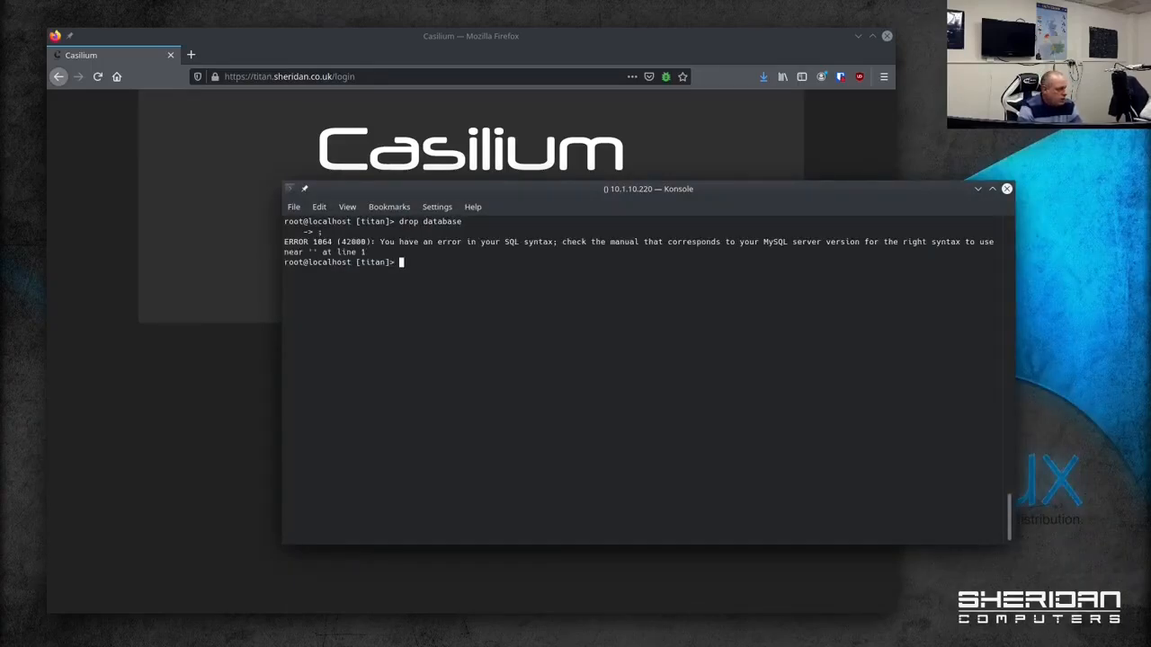
type("drp database titan;")
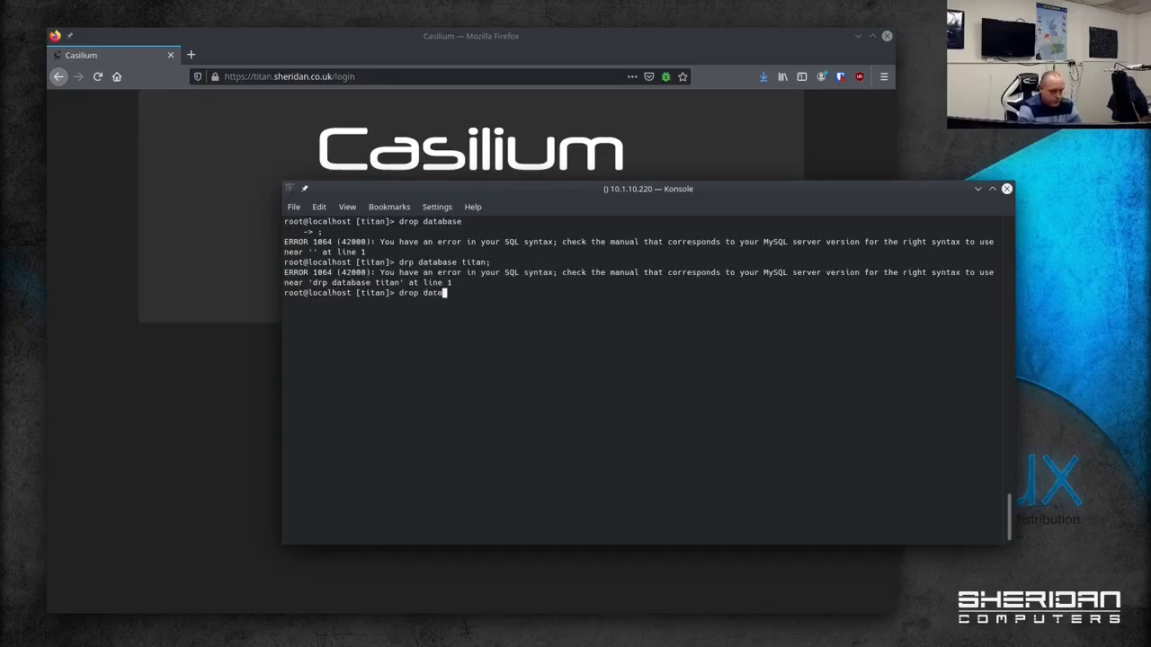
key("Return")
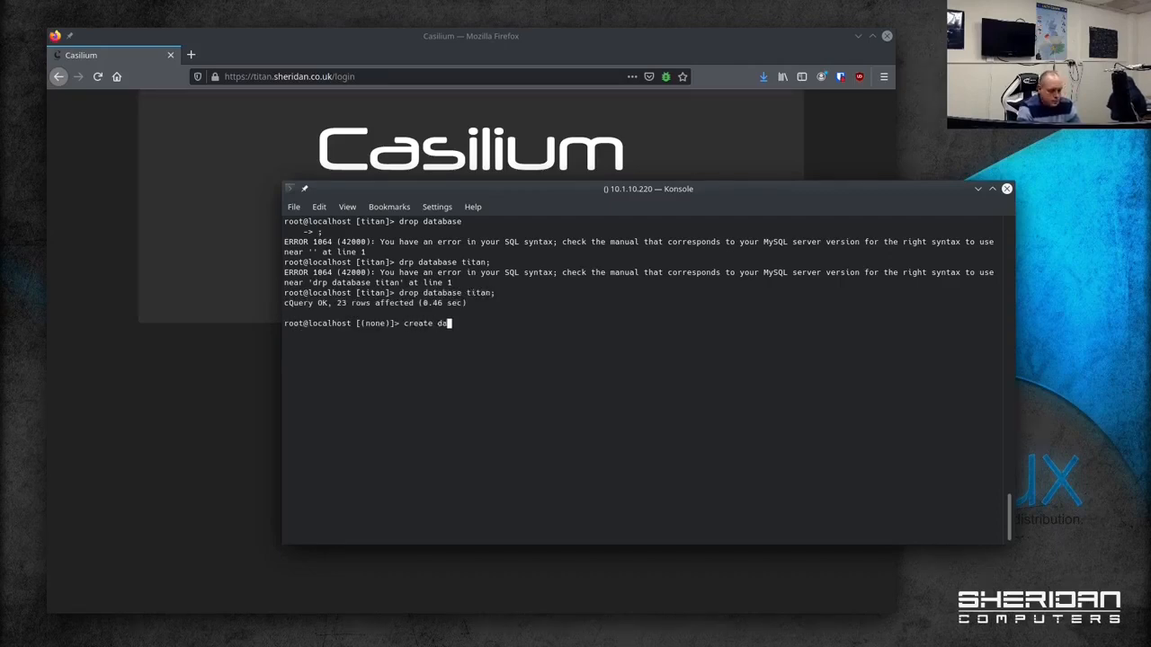
type("tabase titan;")
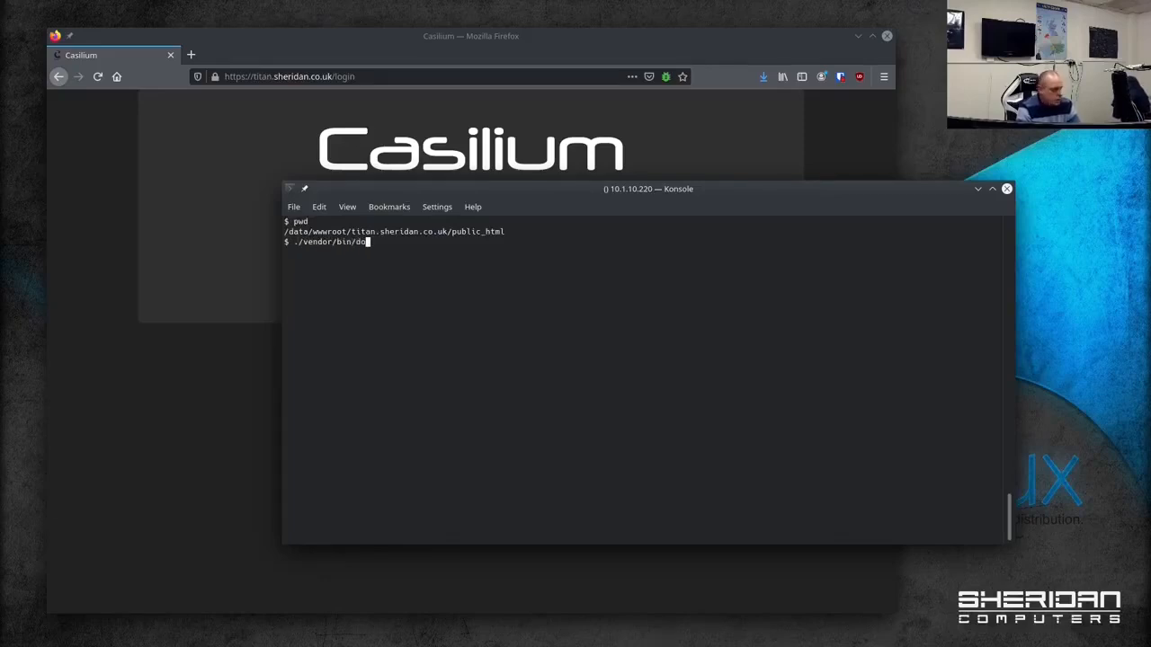
Step: Run ./vendor/bin/doctrine-migrations migrations:migrate and answer y to apply all seven migrations
type("ctrine-migrations")
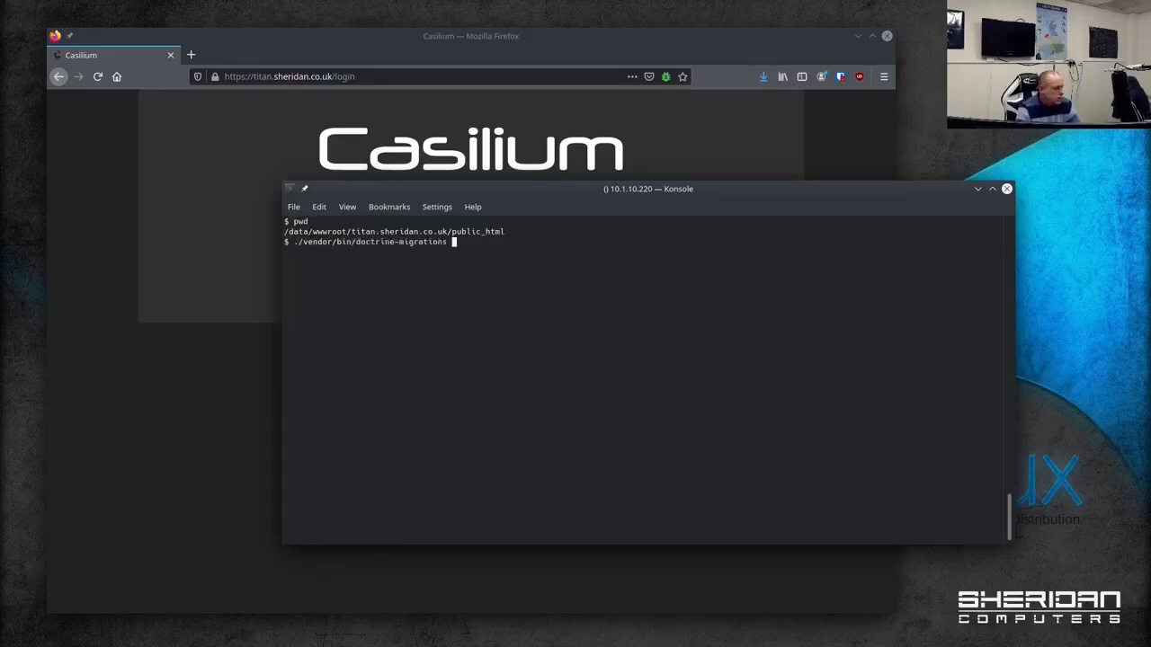
type("migrations:mi")
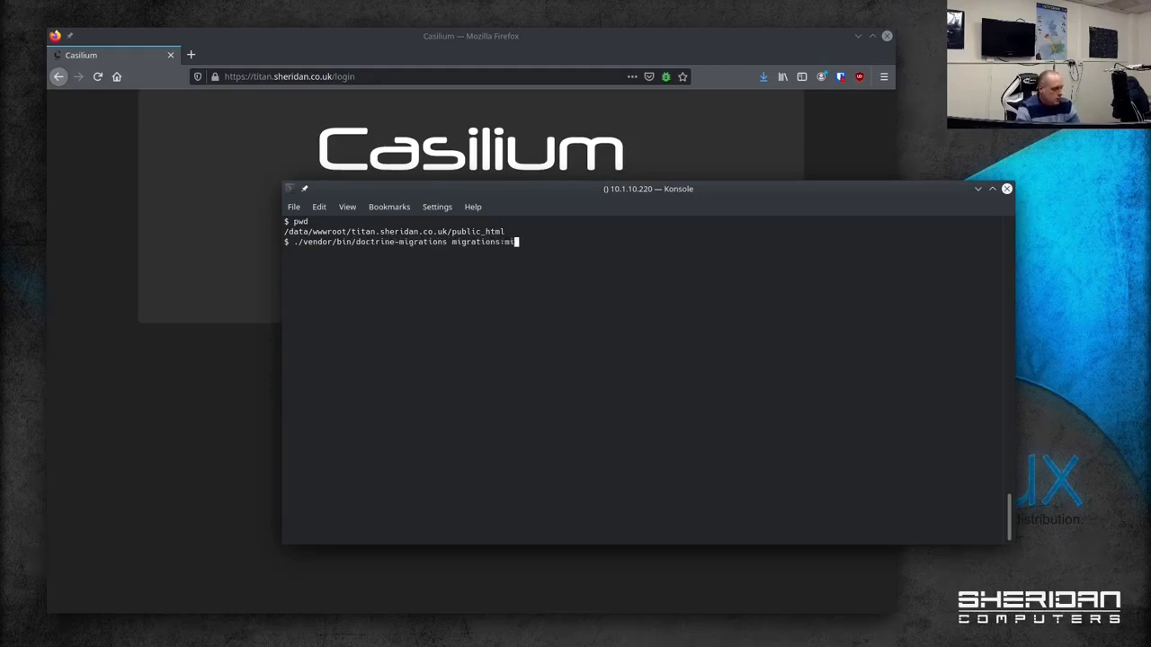
type("grate")
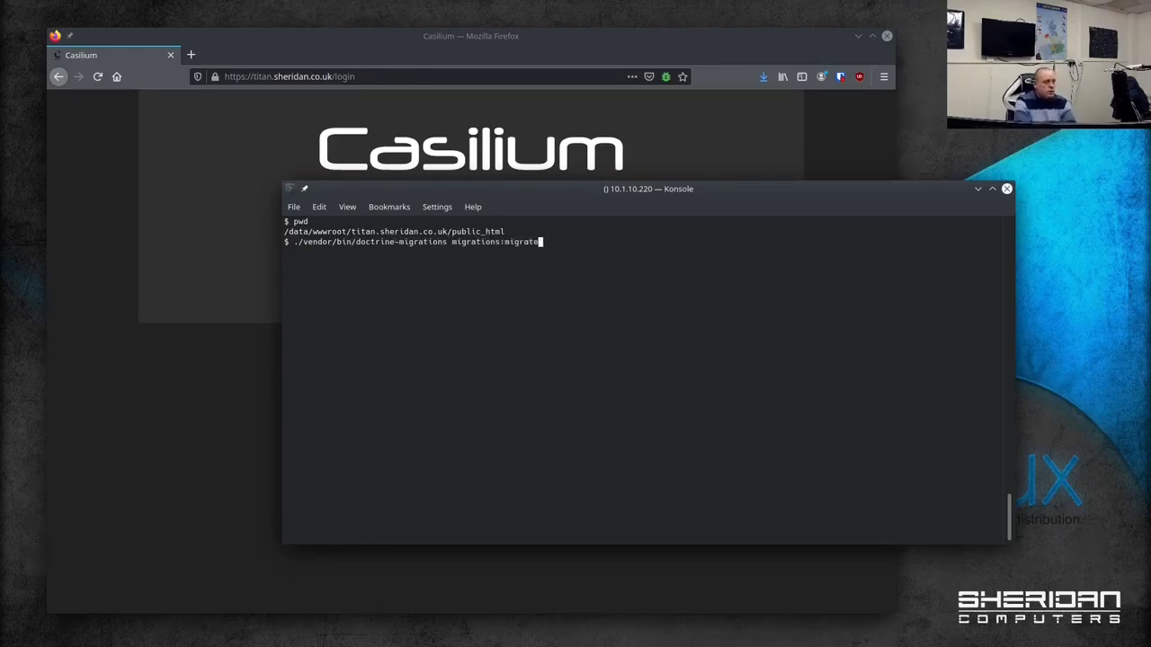
key("Return")
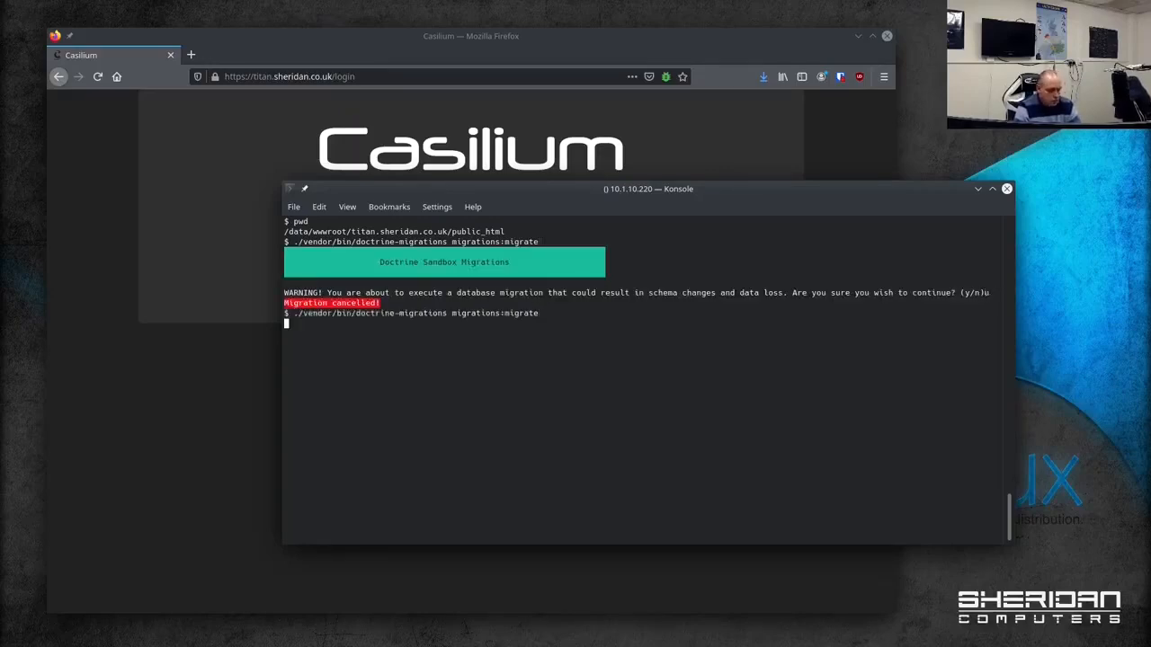
type("y")
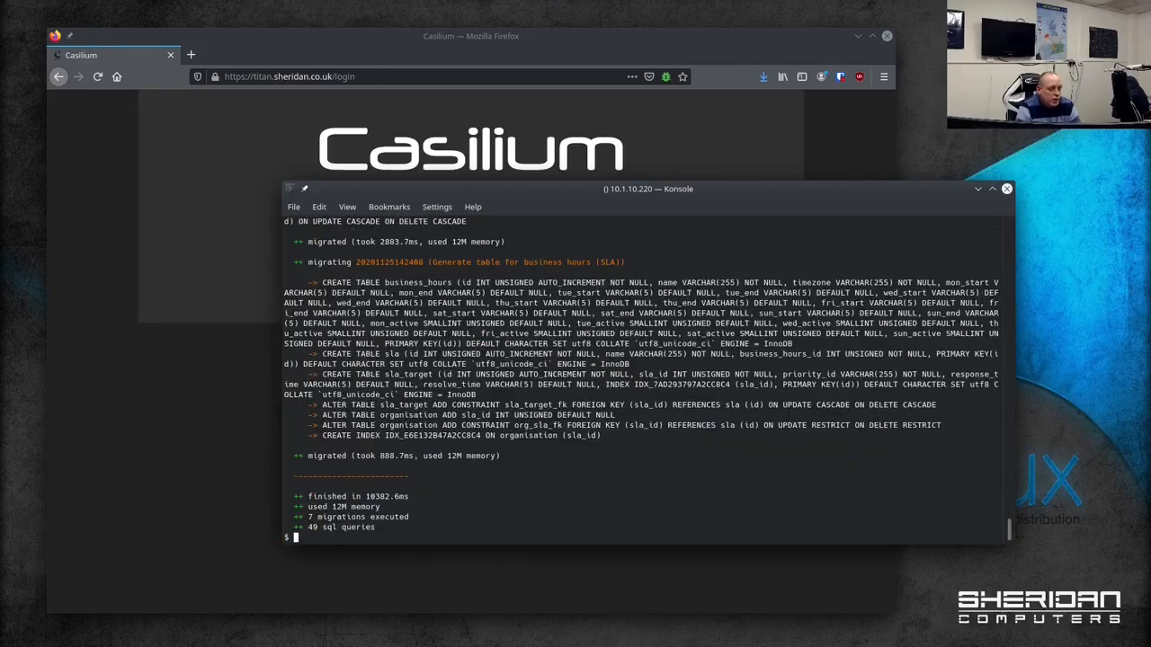
mouse_move(1057, 153)
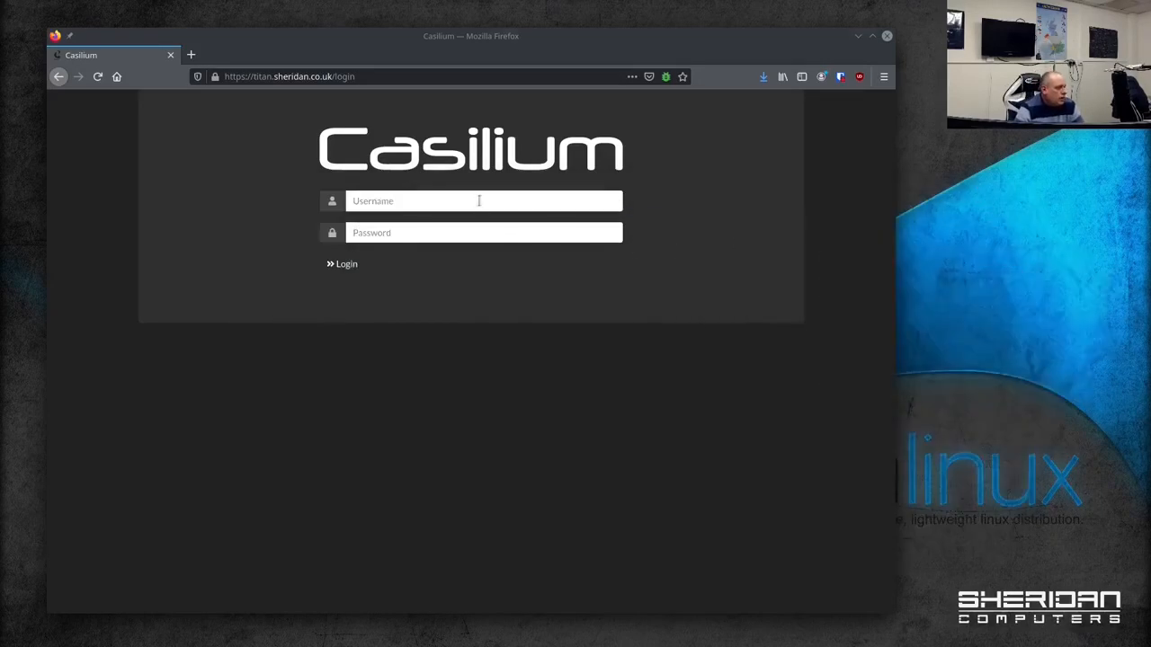
type("admin@")
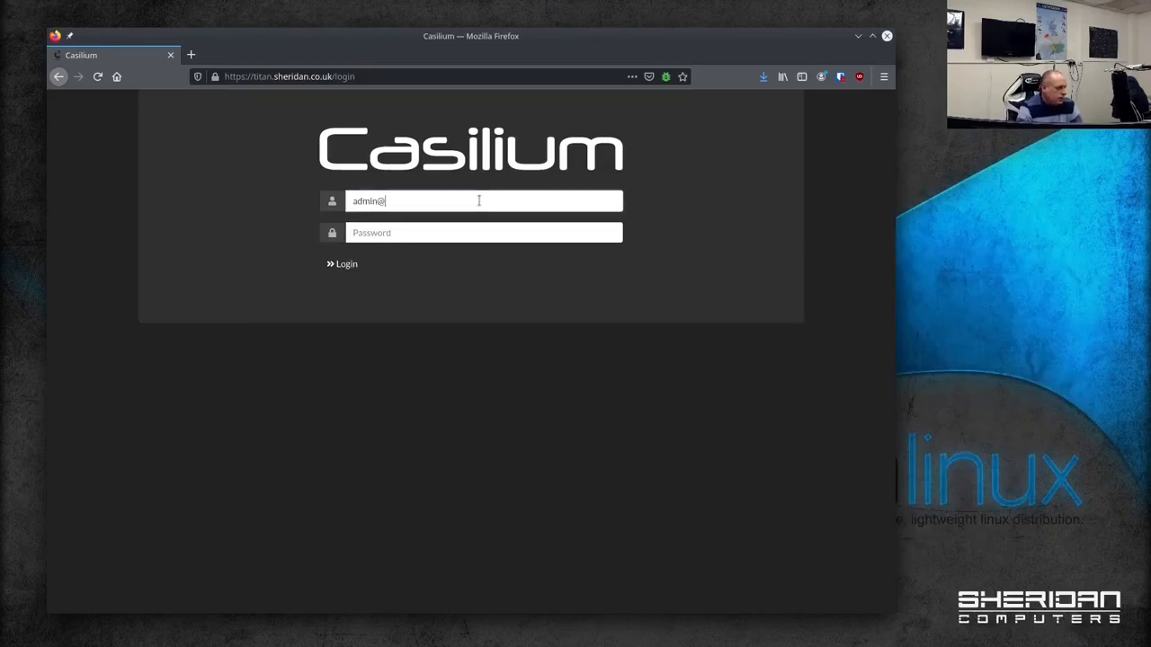
type("example.com")
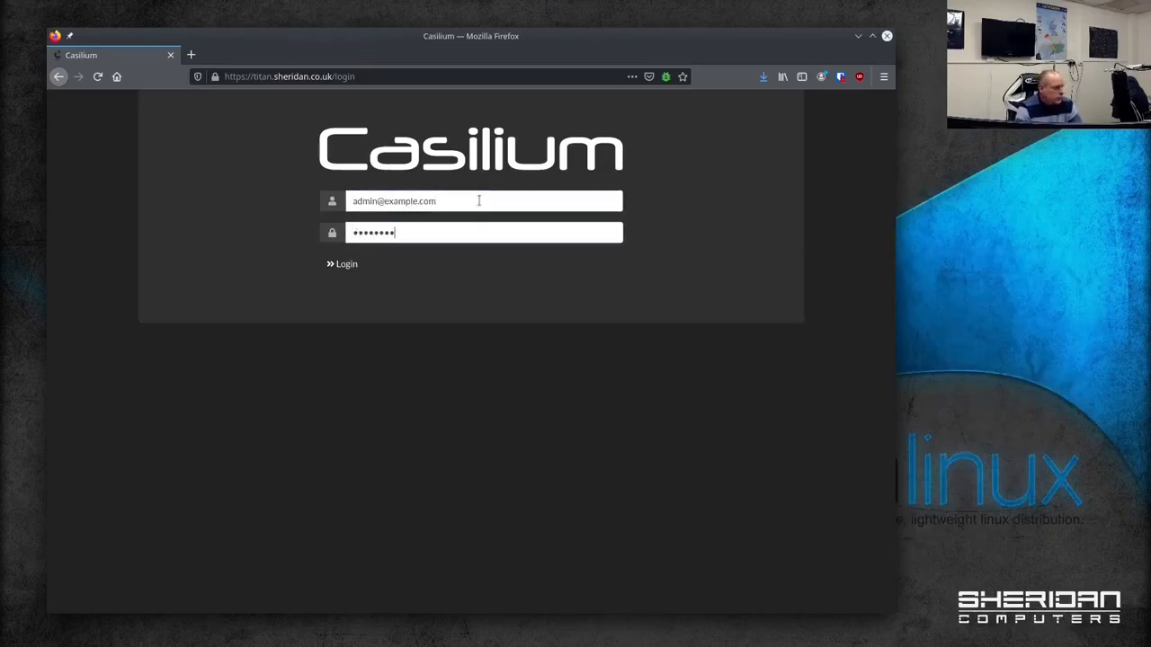
left_click(342, 263)
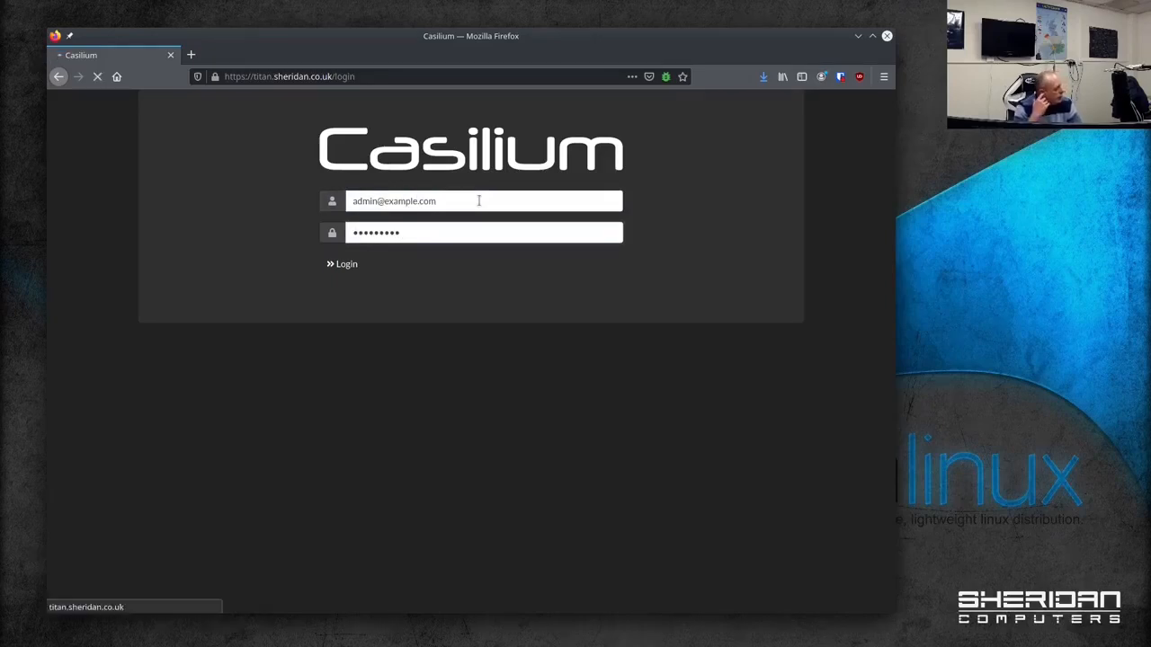
left_click(345, 263)
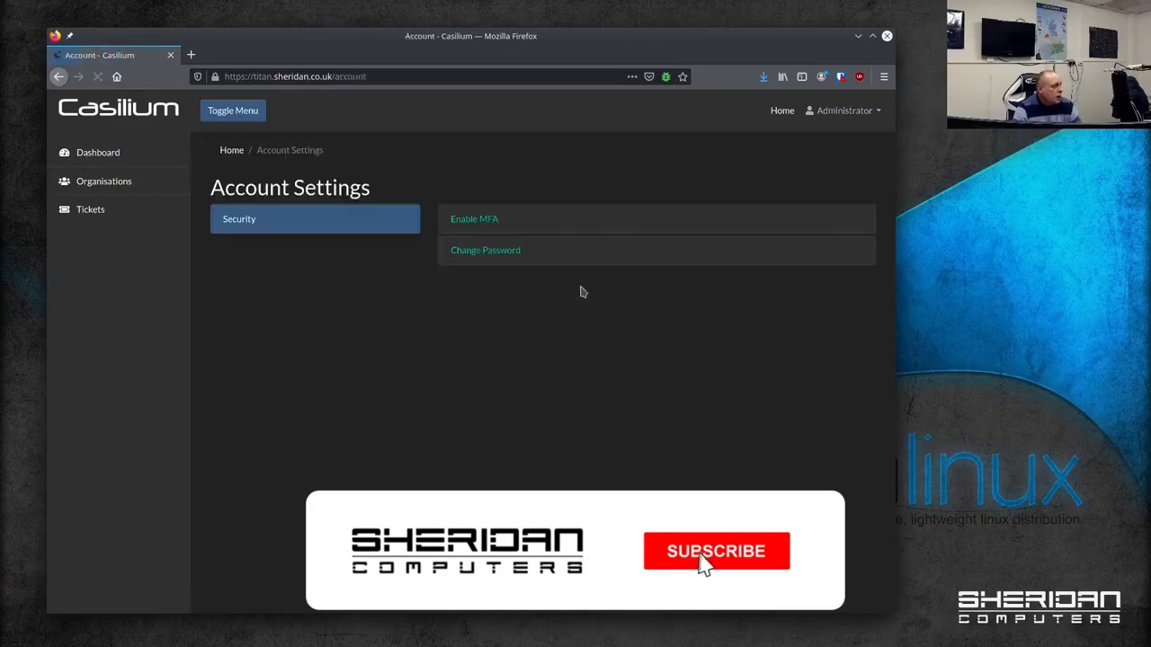
left_click(474, 219)
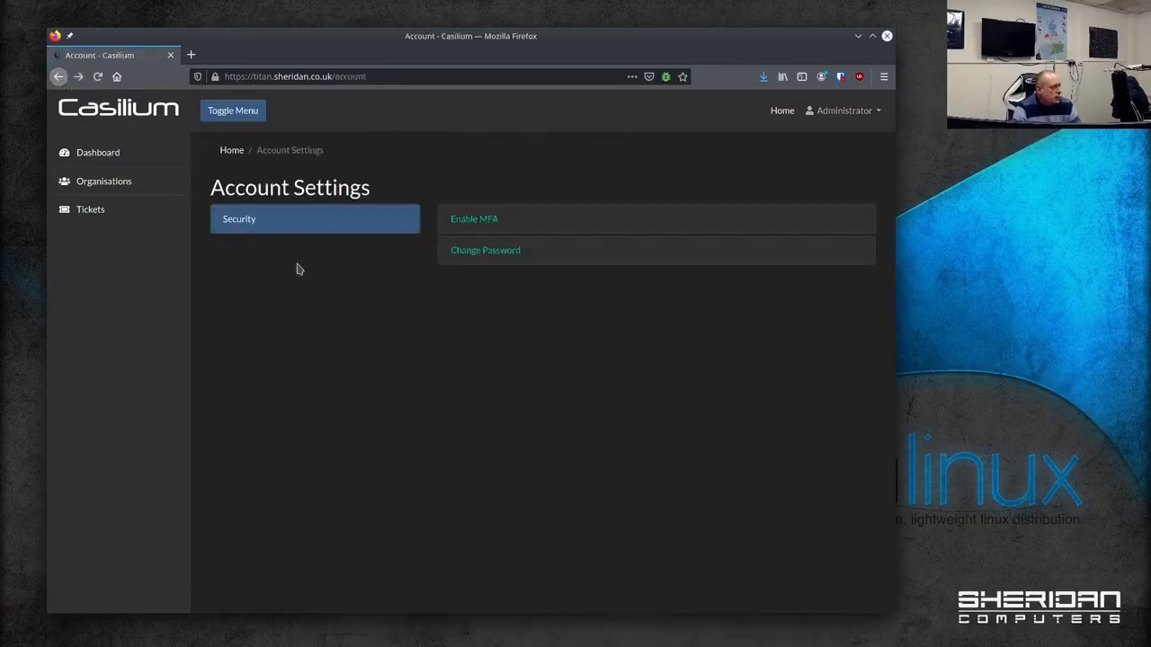
left_click(485, 250)
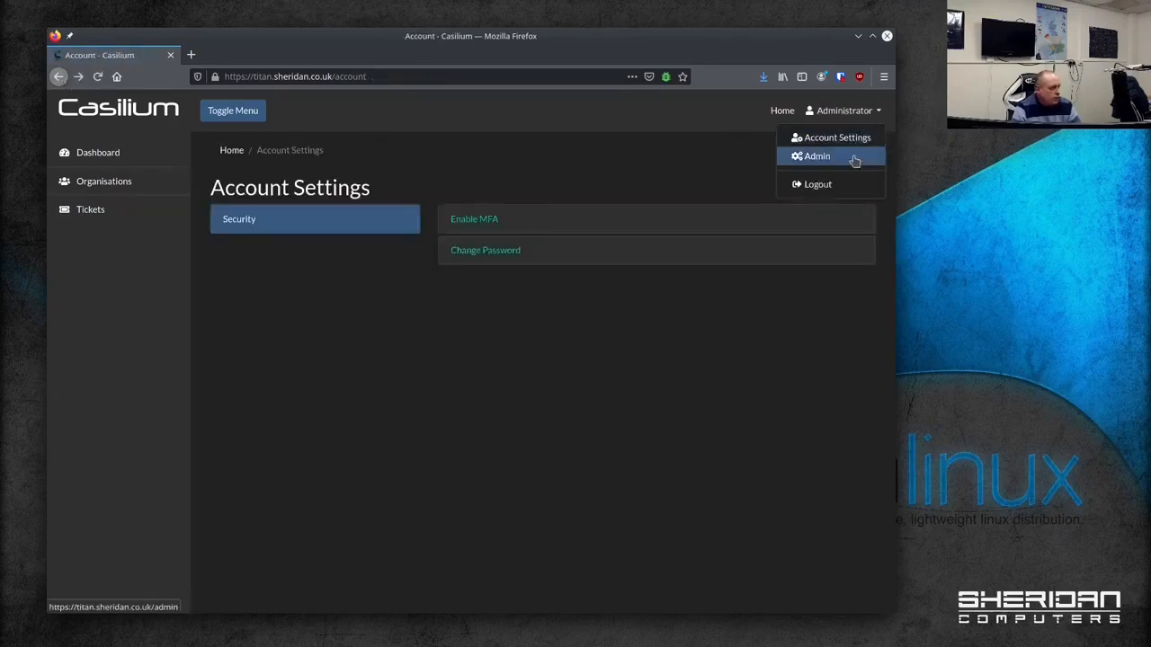
Step: Go to Admin > Users and view the Administrator user's edit form, then return to the list
left_click(816, 154)
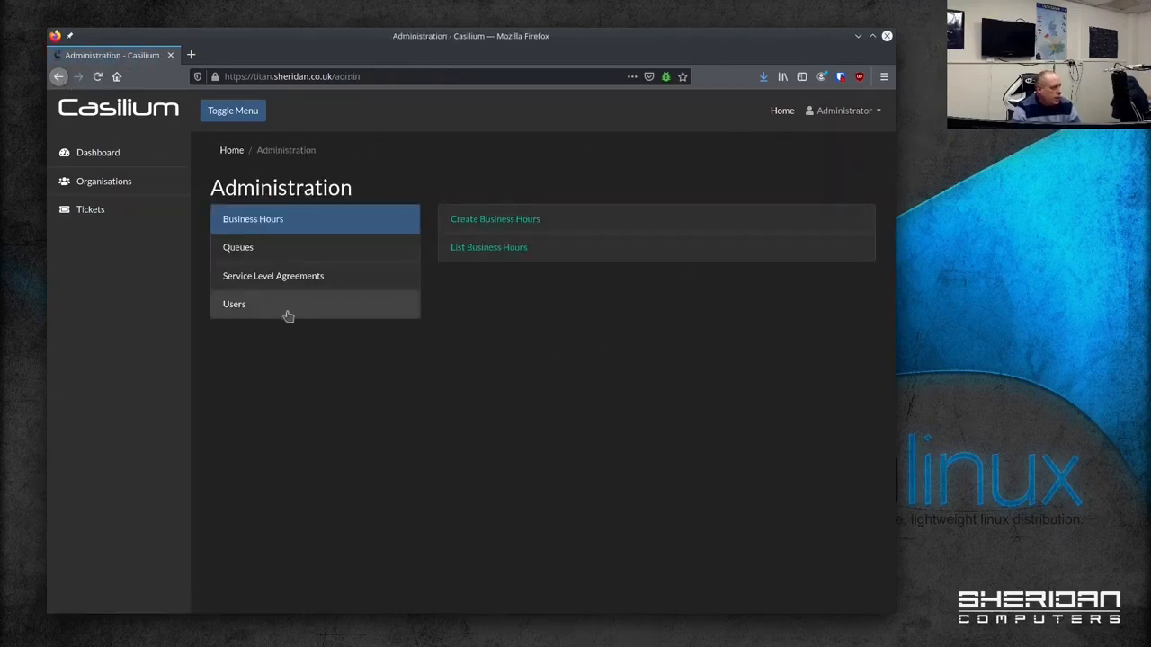
left_click(234, 304)
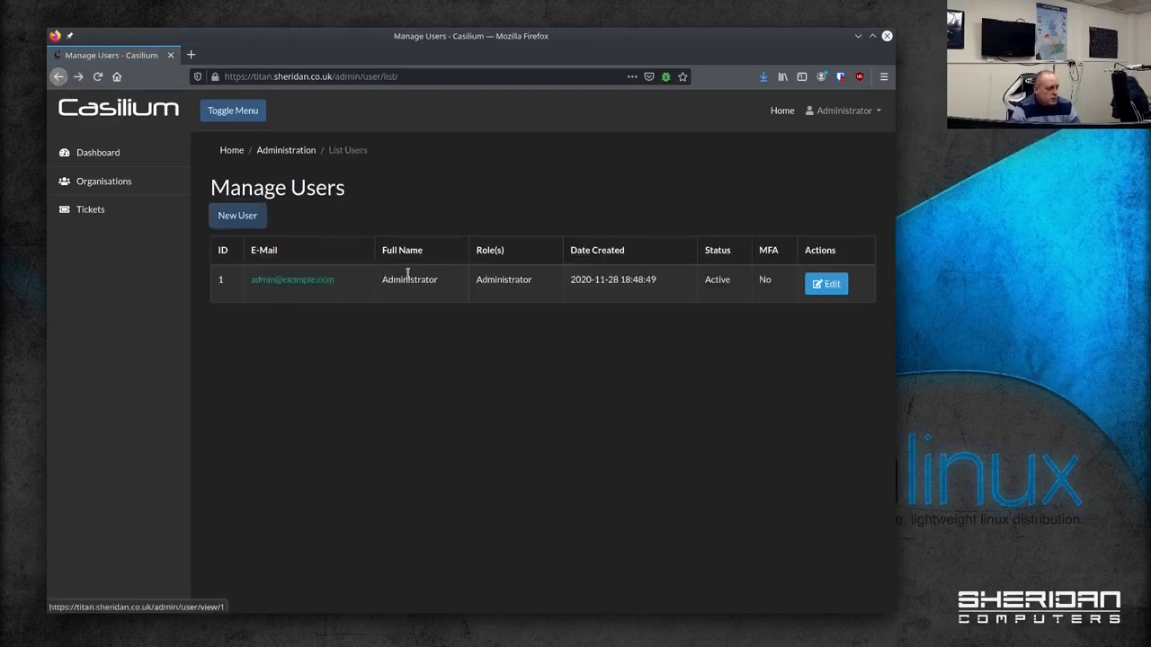
mouse_move(761, 313)
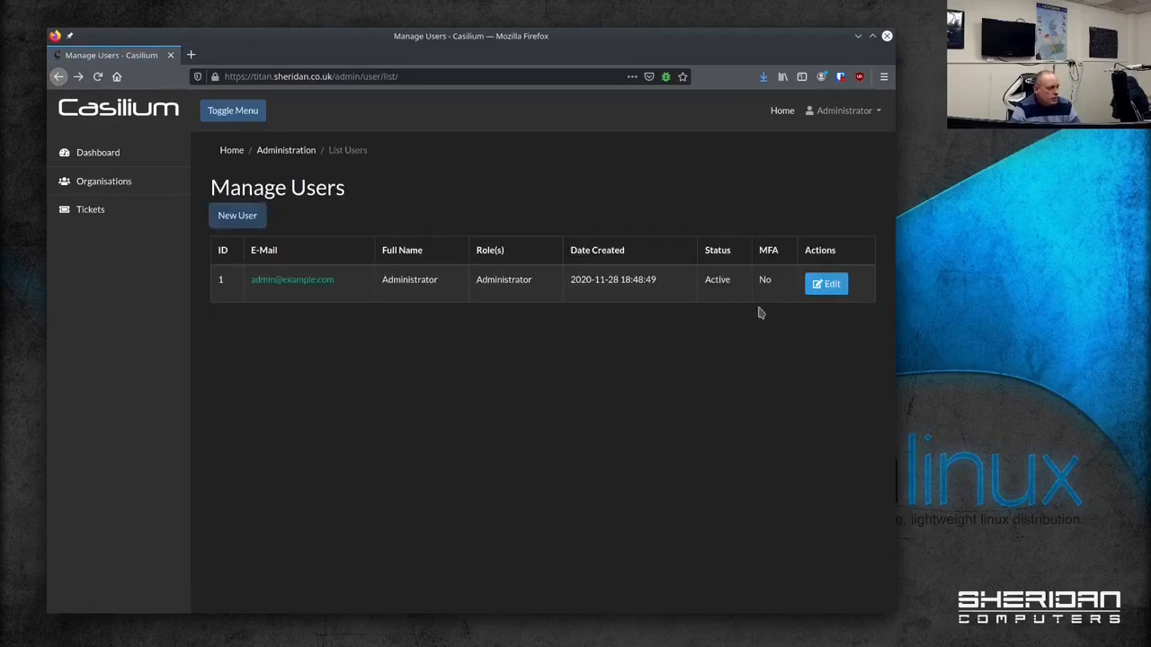
left_click(825, 284)
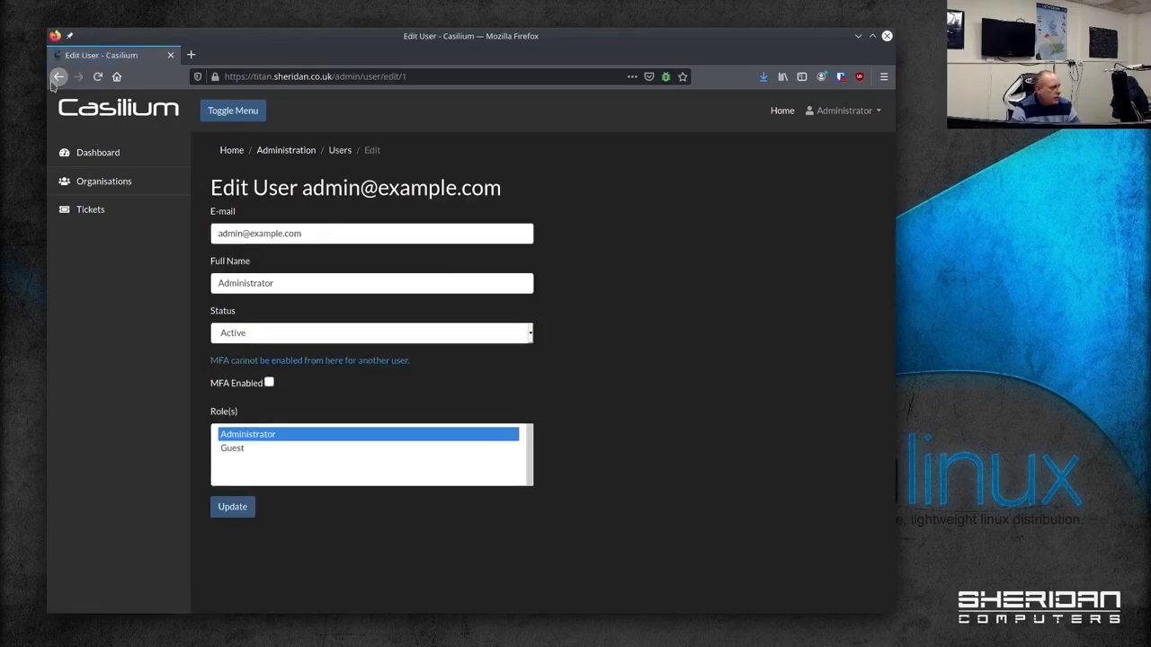
left_click(58, 75)
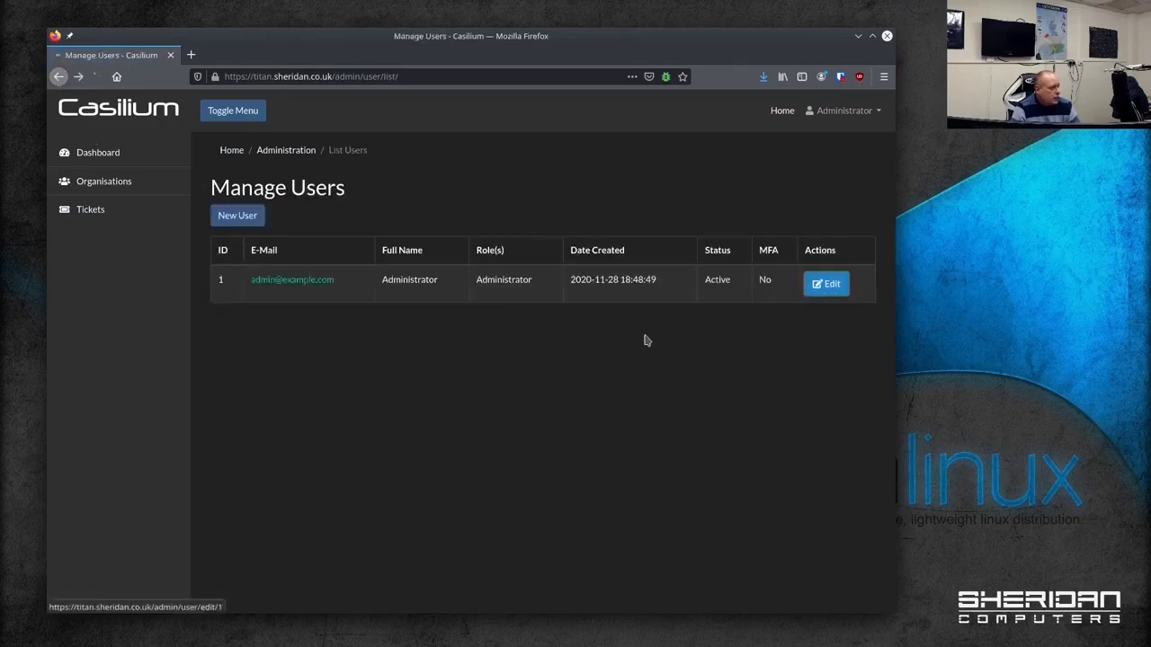
Step: View the Administrator user's details via its e-mail, then return to the User List
left_click(826, 284)
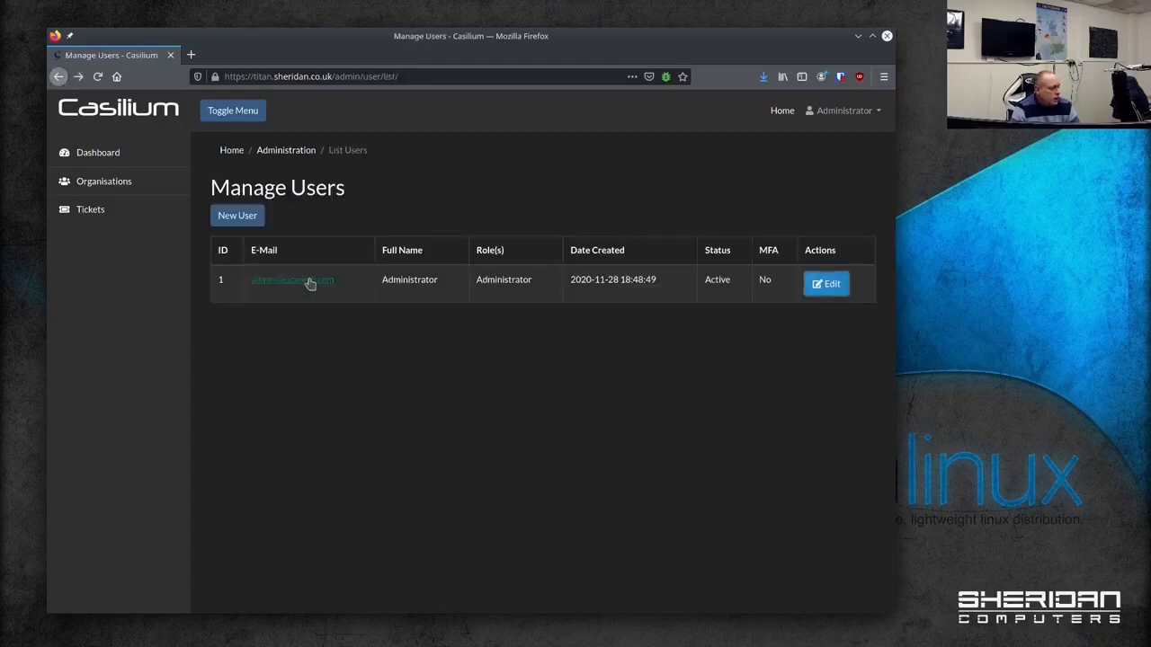
left_click(291, 280)
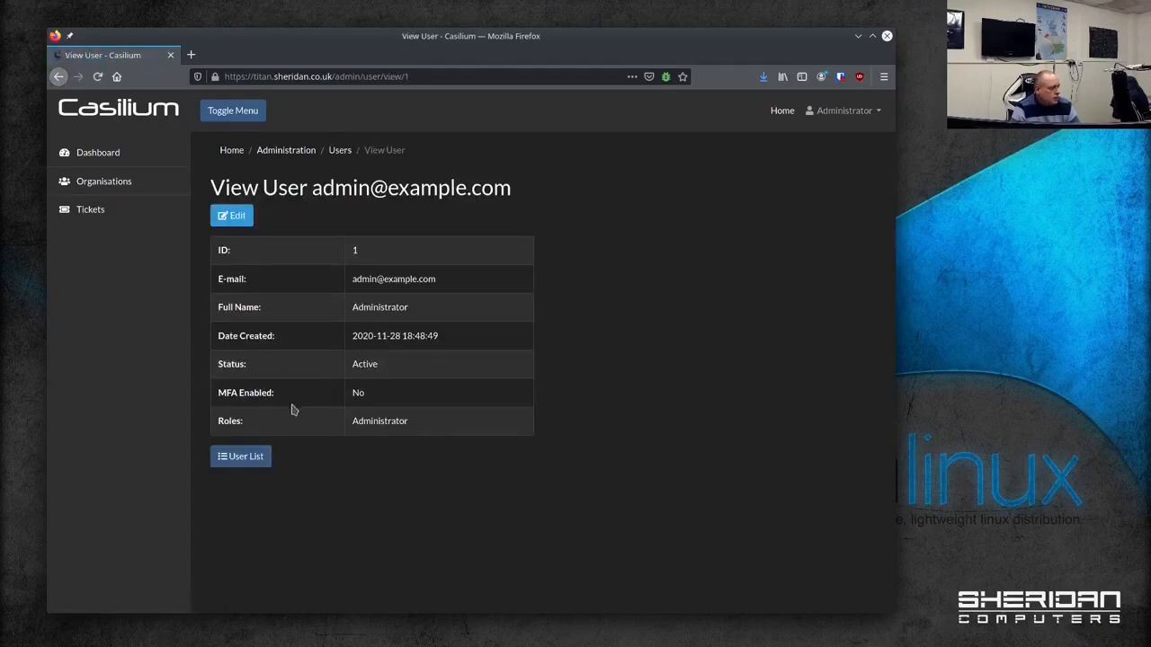
left_click(232, 216)
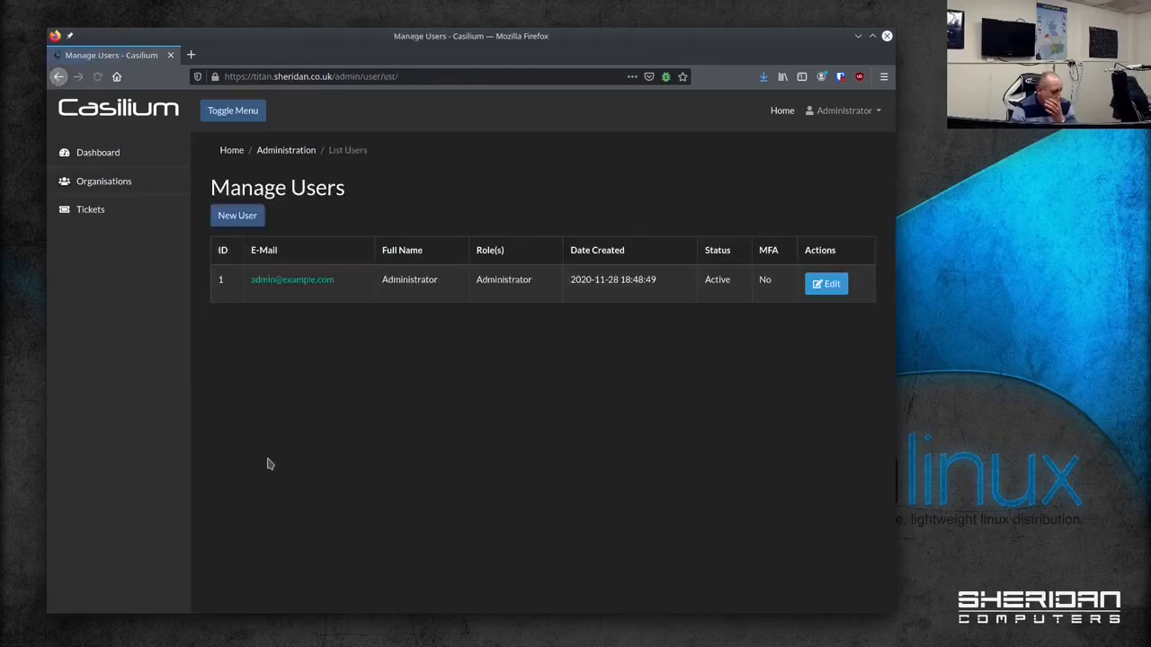
left_click(843, 110)
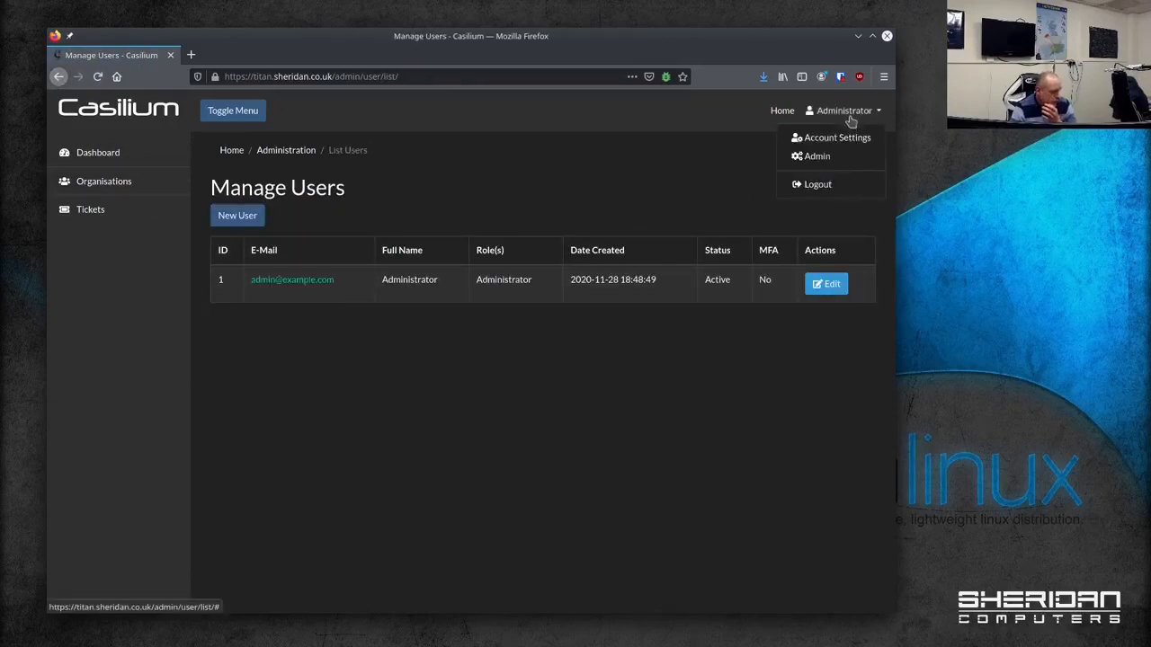
Step: View the Administrator role's permissions from Admin > Roles, then go back to the Roles list
left_click(816, 155)
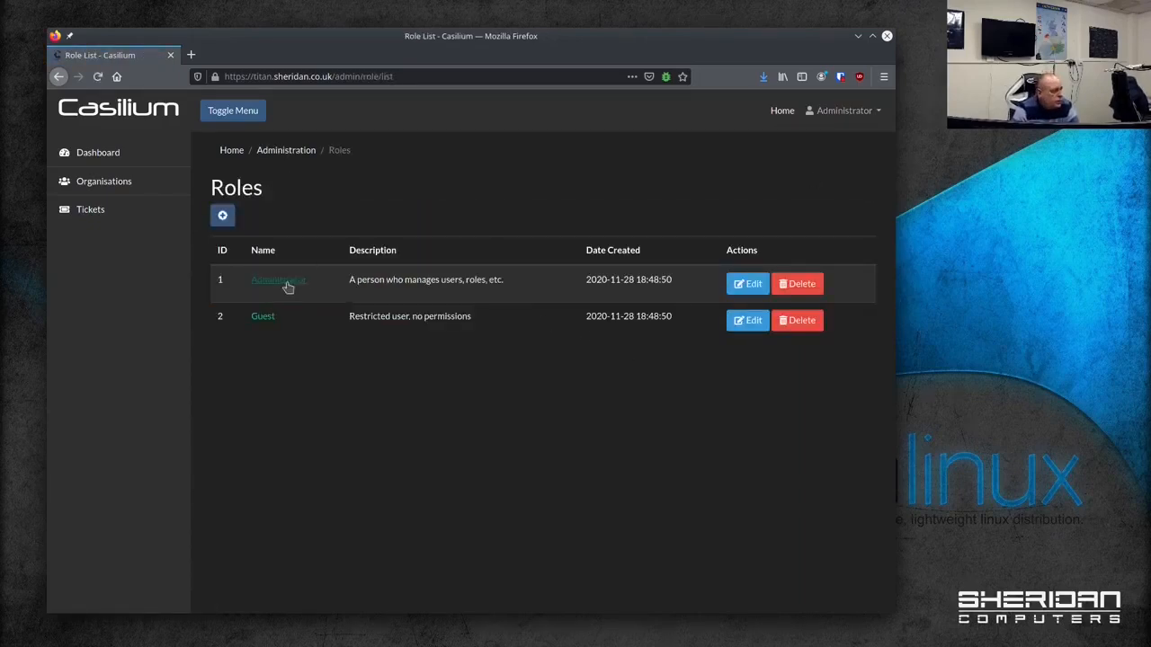
left_click(279, 280)
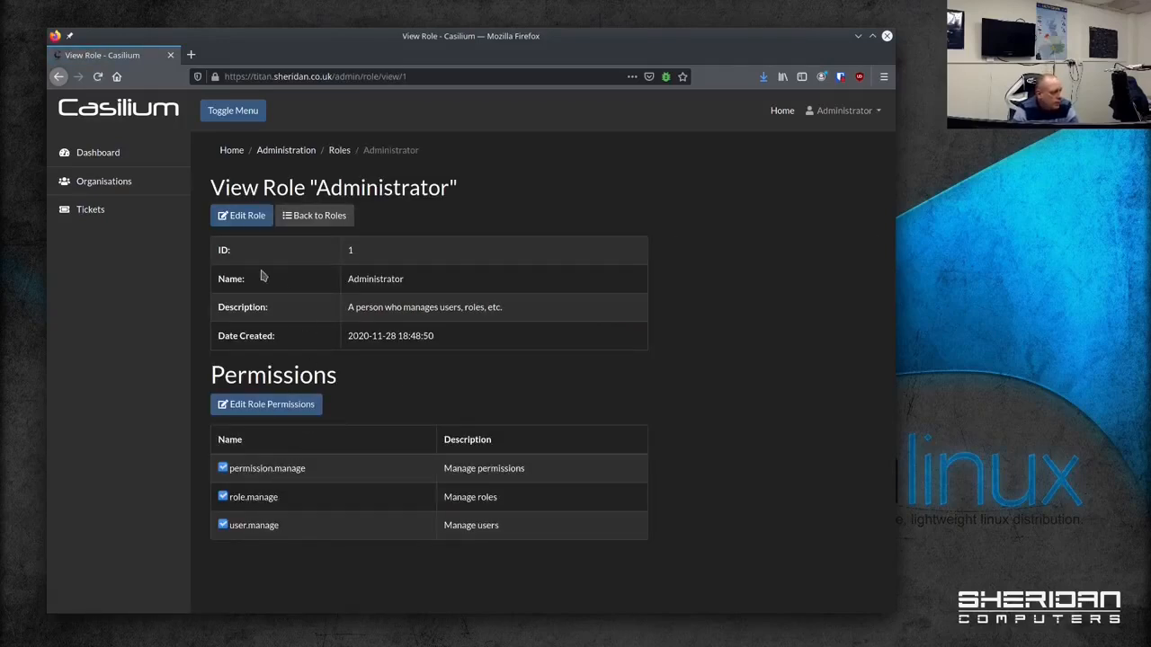
left_click(266, 403)
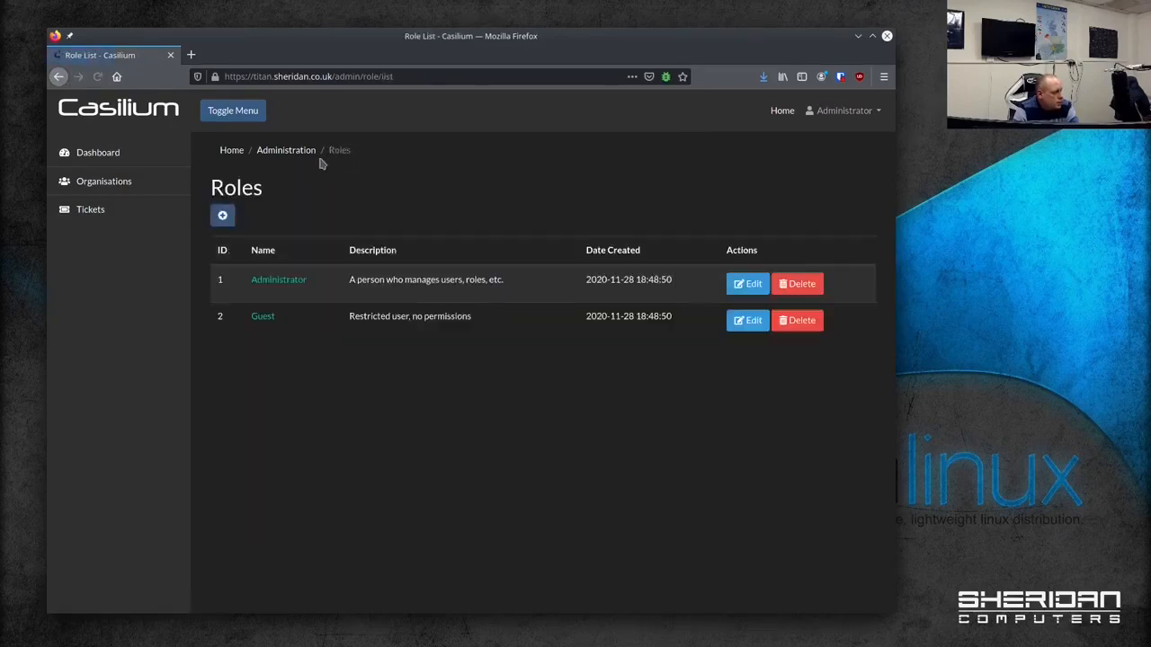
left_click(286, 150)
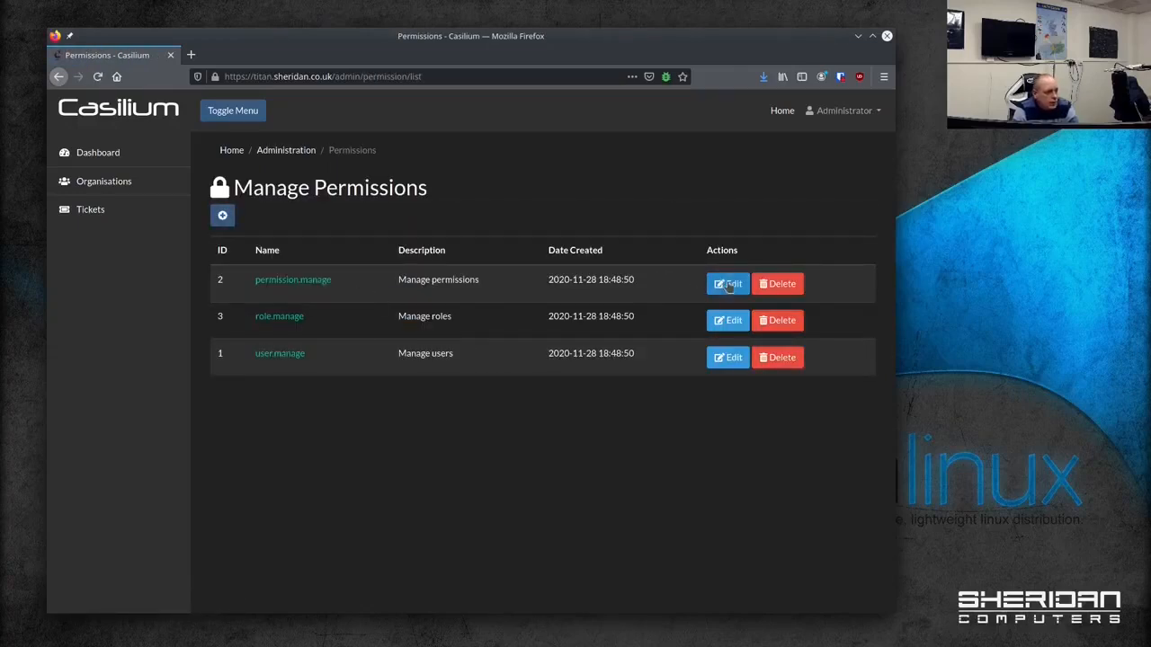
left_click(726, 284)
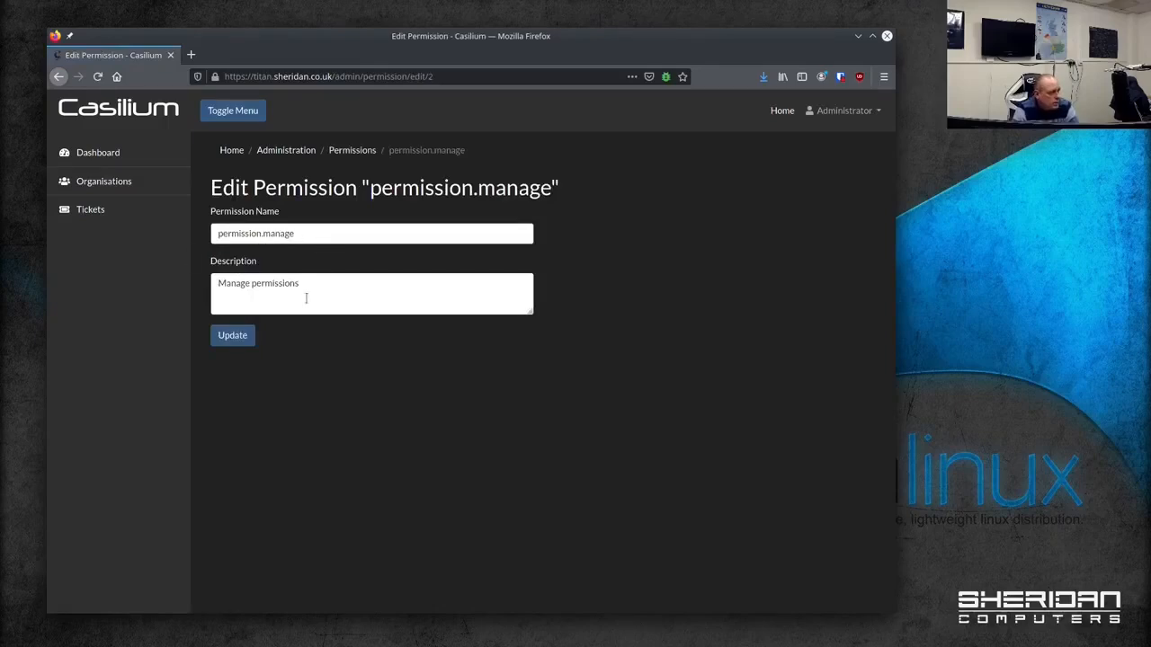
left_click(58, 76)
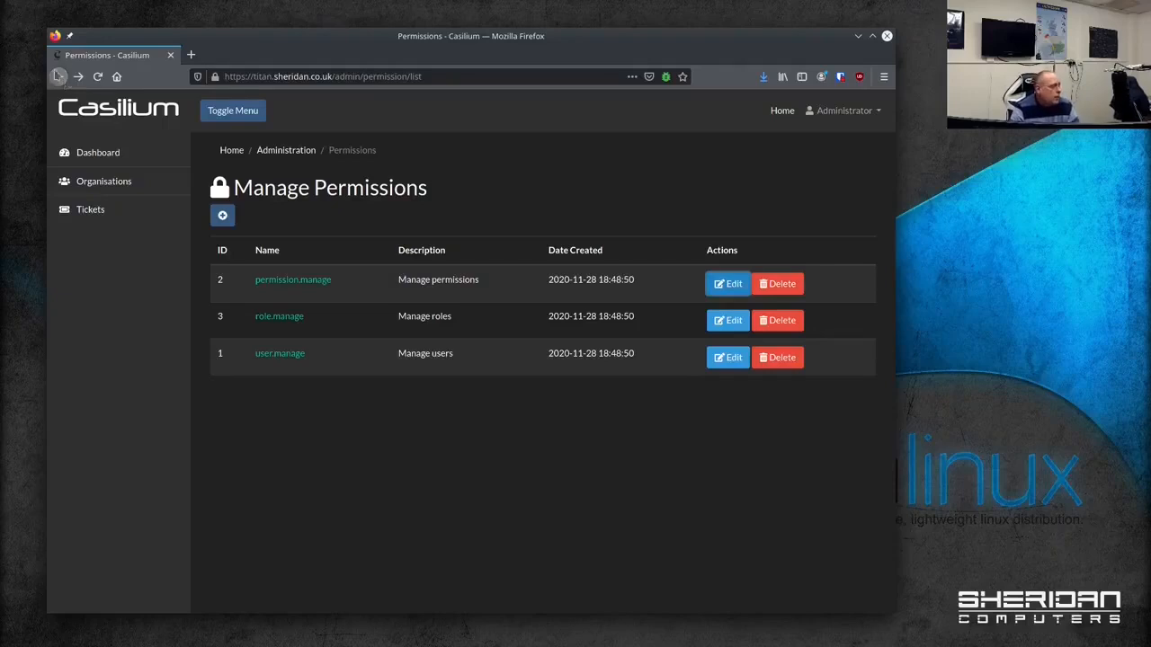
left_click(842, 110)
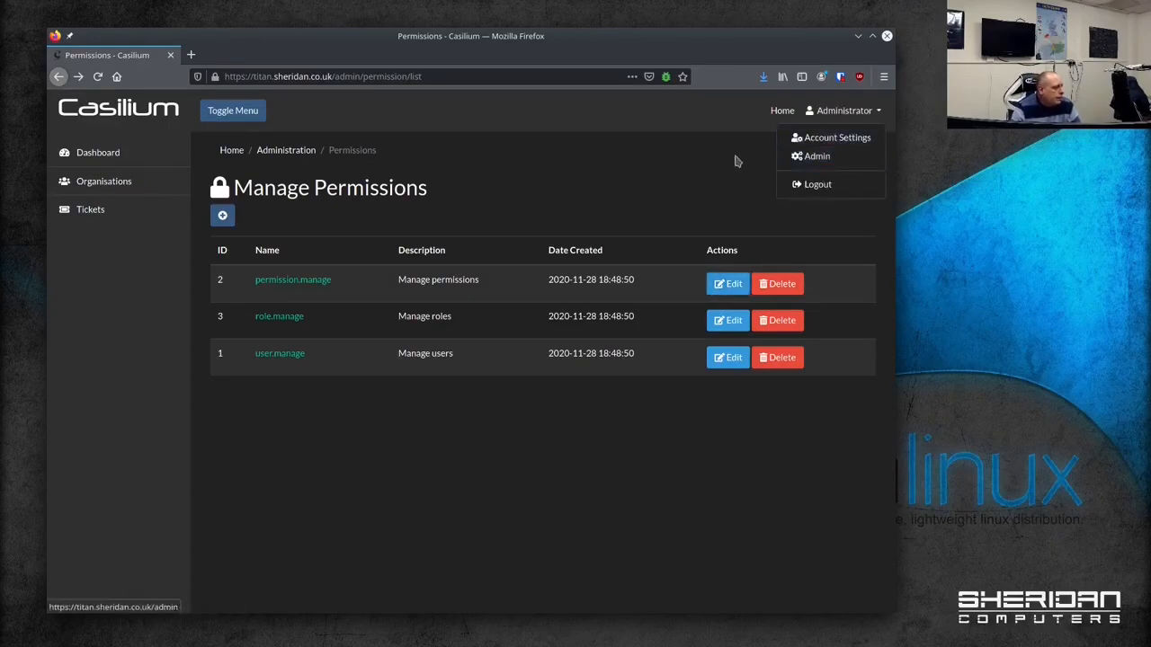
Step: Go to Admin and show the empty Organisations list
left_click(817, 155)
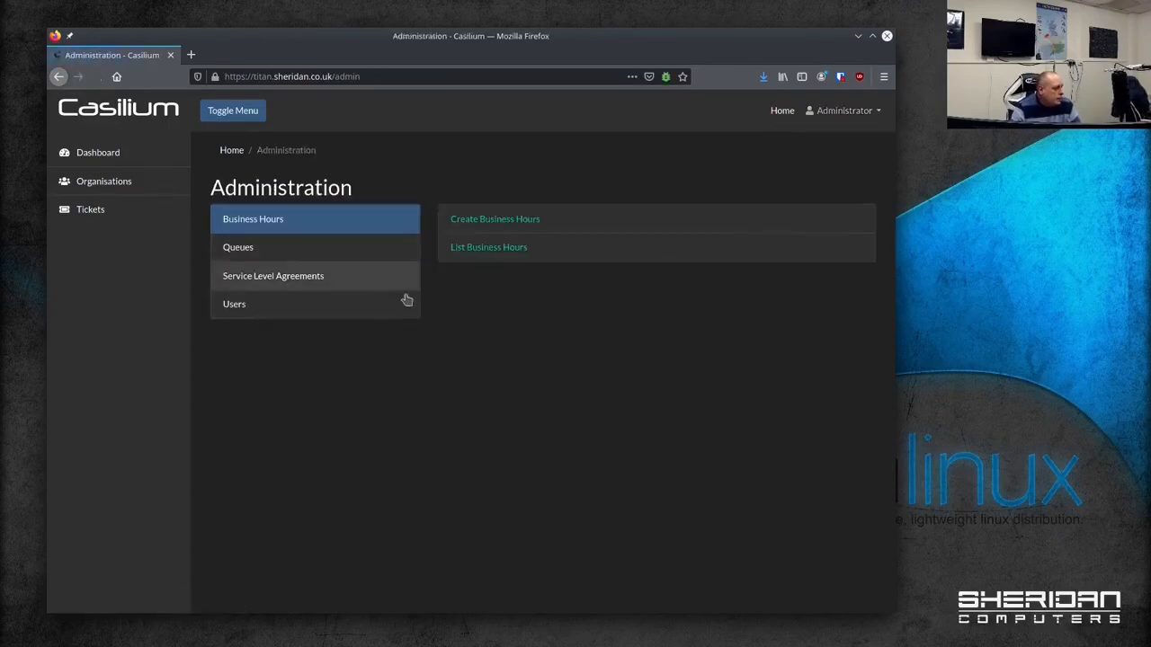
mouse_move(104, 179)
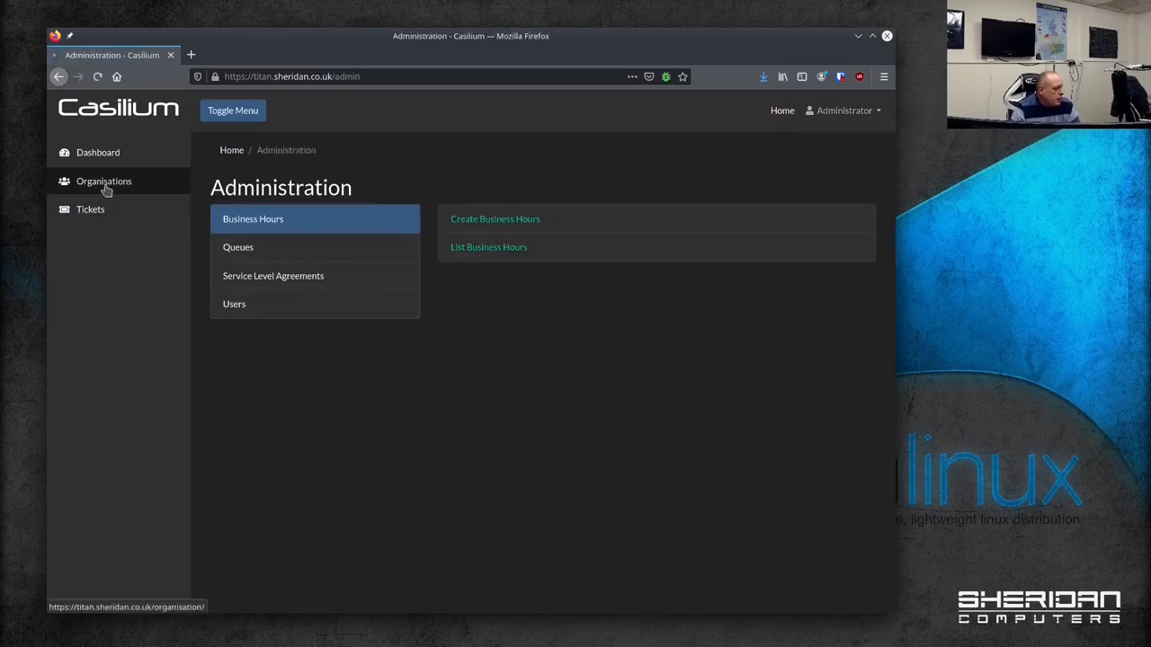
left_click(104, 180)
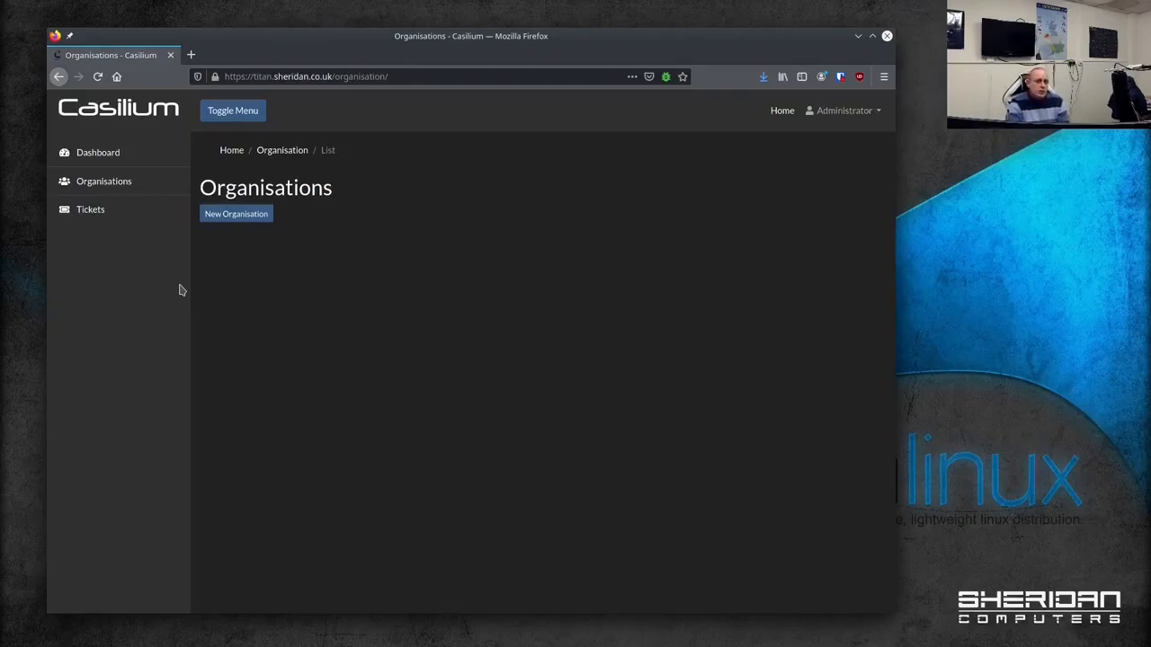
mouse_move(269, 270)
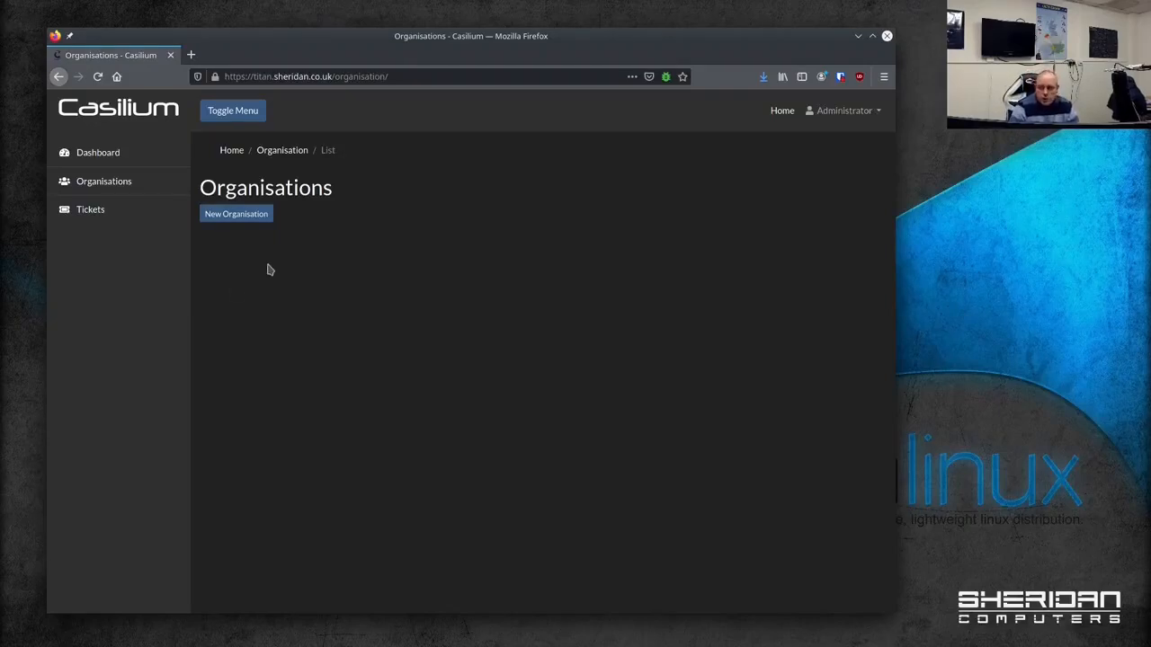
Step: Create a new organisation named Sheridan Computers with its sheridan.co.uk domains
left_click(235, 212)
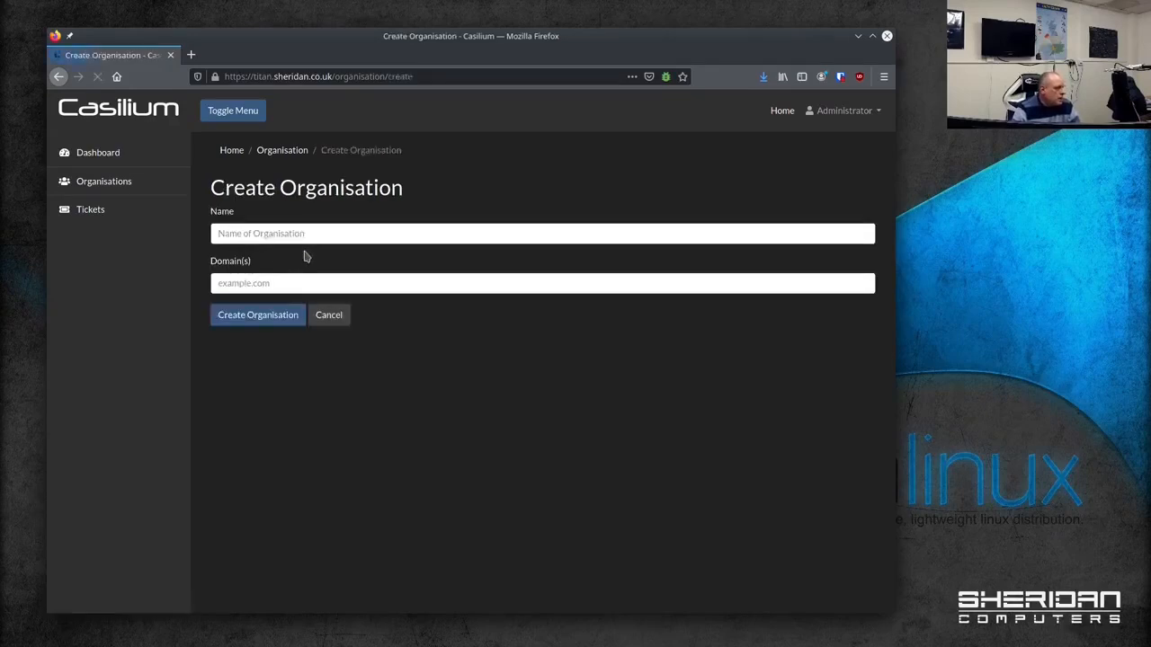
type("Sheri")
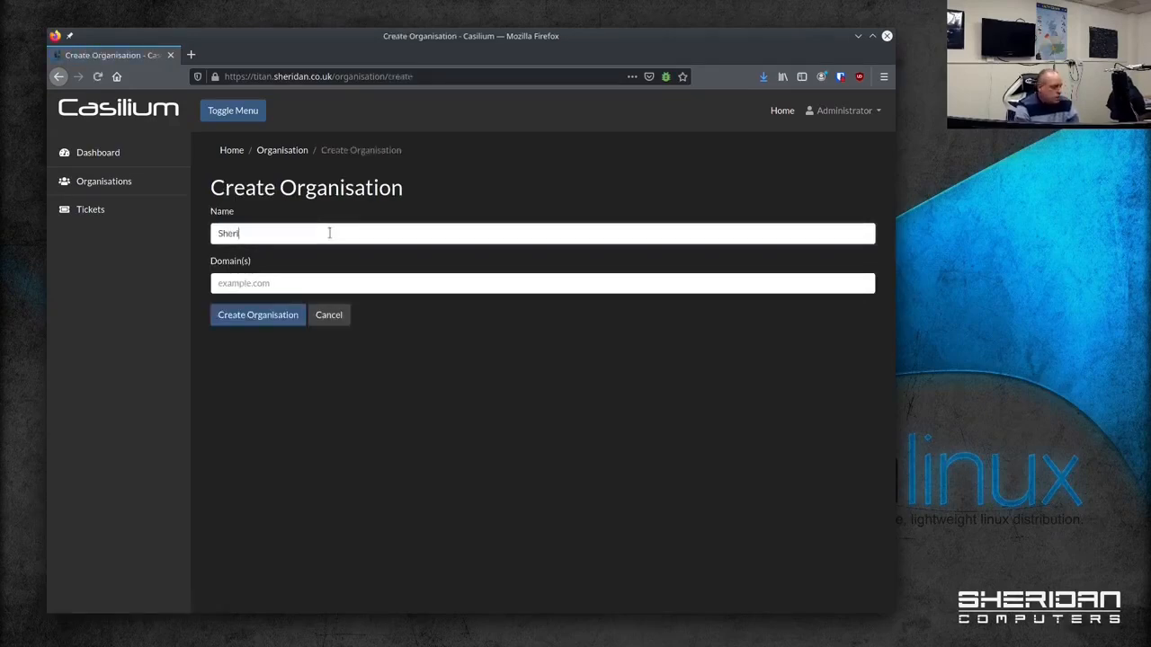
type("dan Computers")
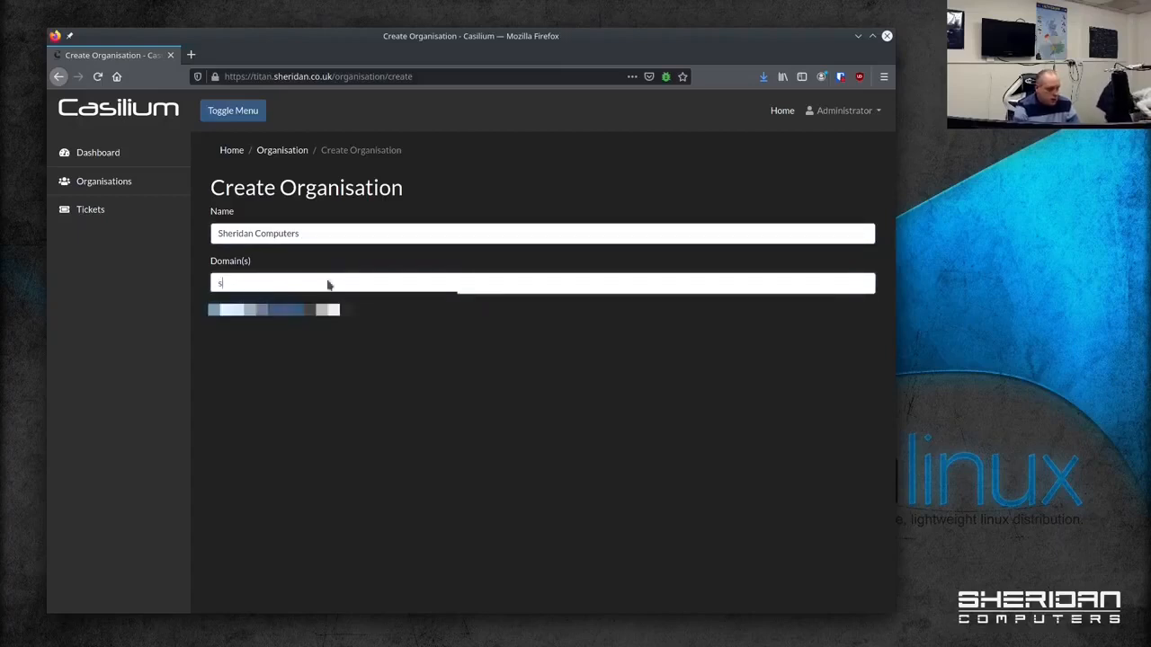
type("heridan.co.uk;sheridancomputers.co.uk")
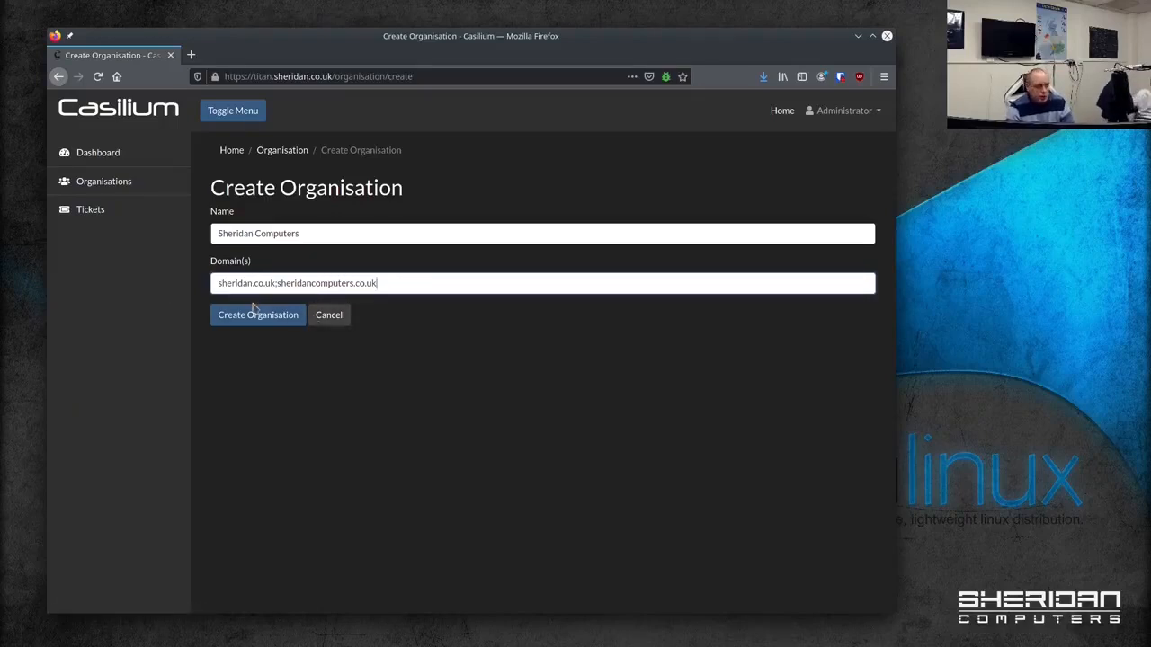
left_click(257, 315)
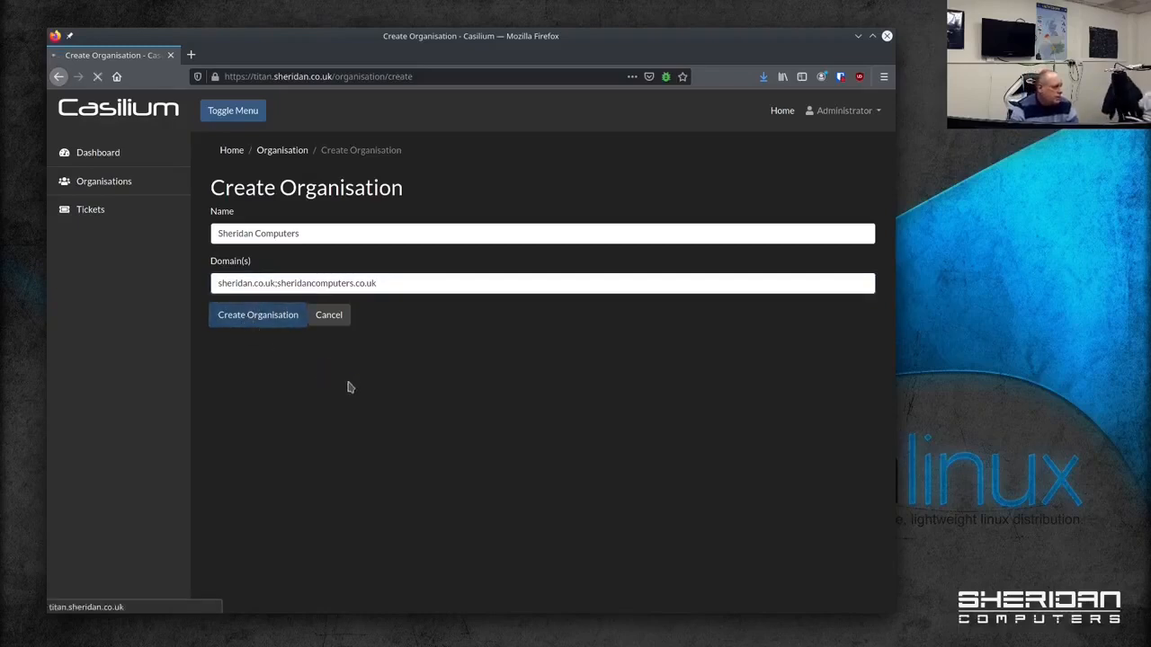
left_click(257, 314)
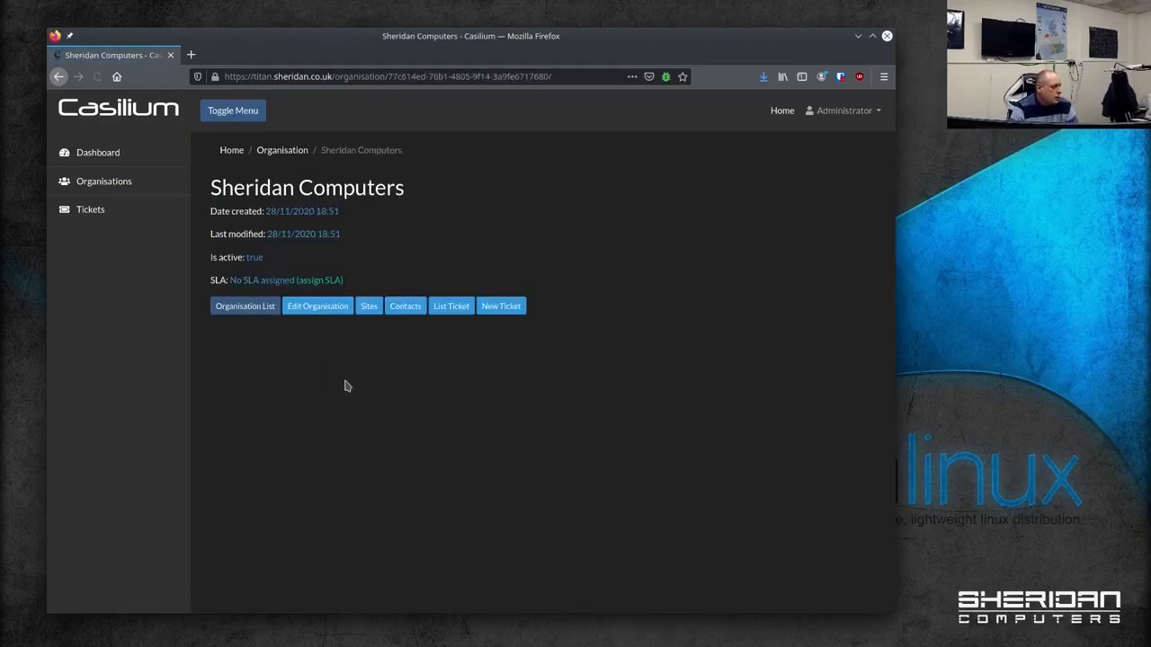
Step: Check the Edit Organisation form, return to the list and reopen Sheridan Computers
left_click(317, 306)
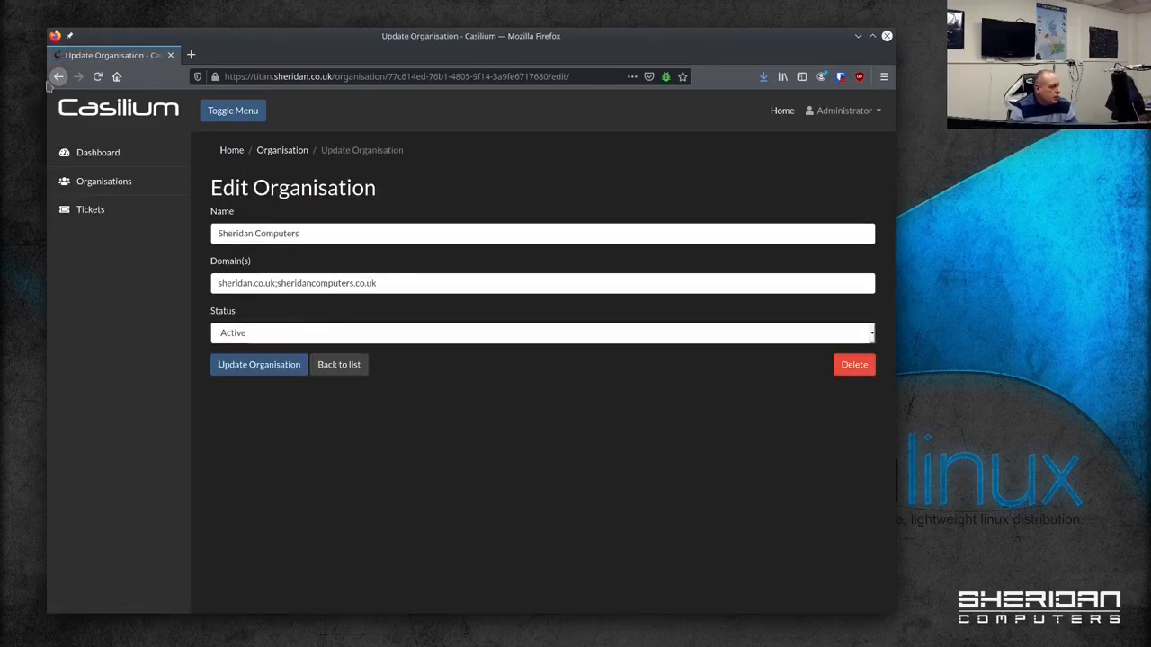
left_click(338, 363)
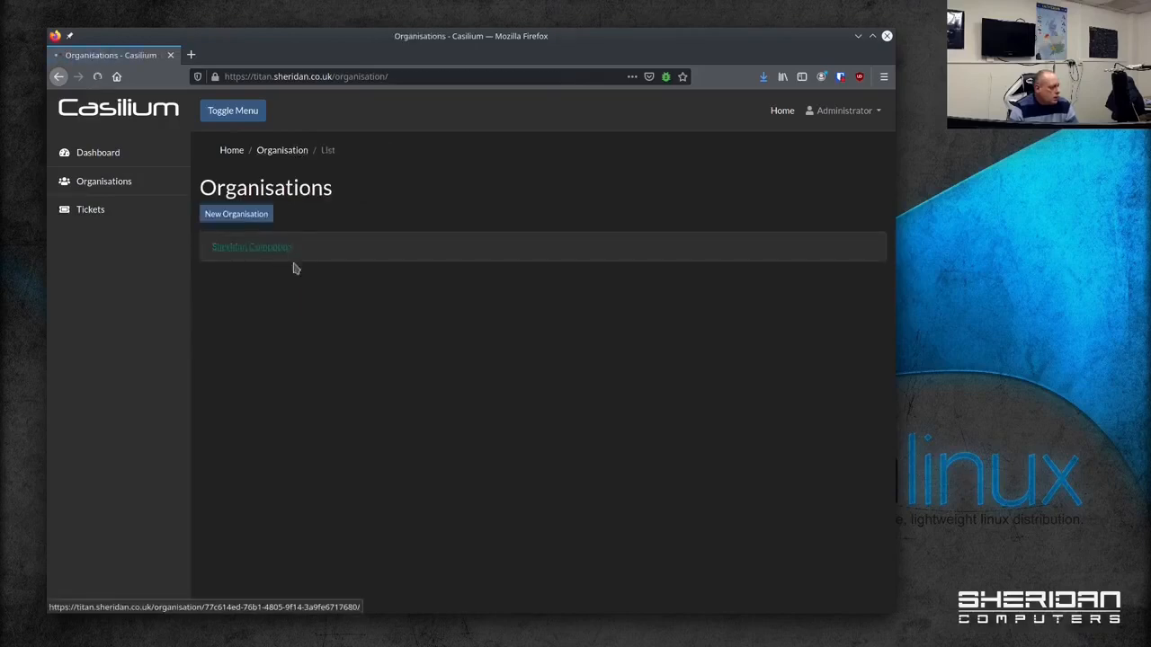
left_click(252, 247)
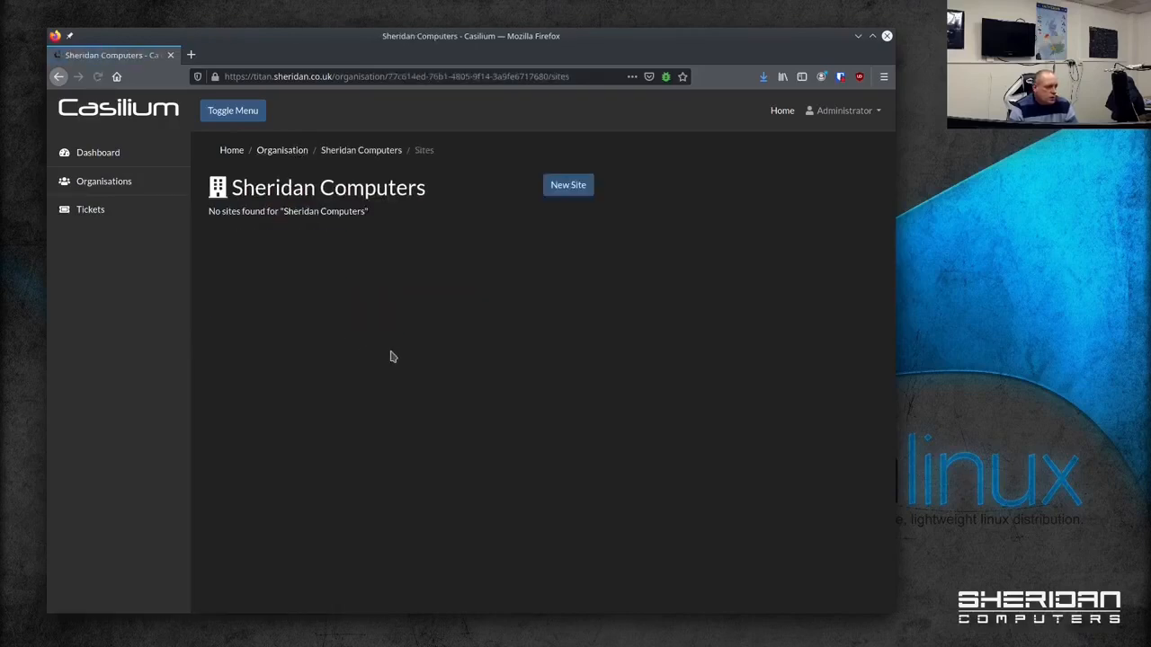
left_click(569, 183)
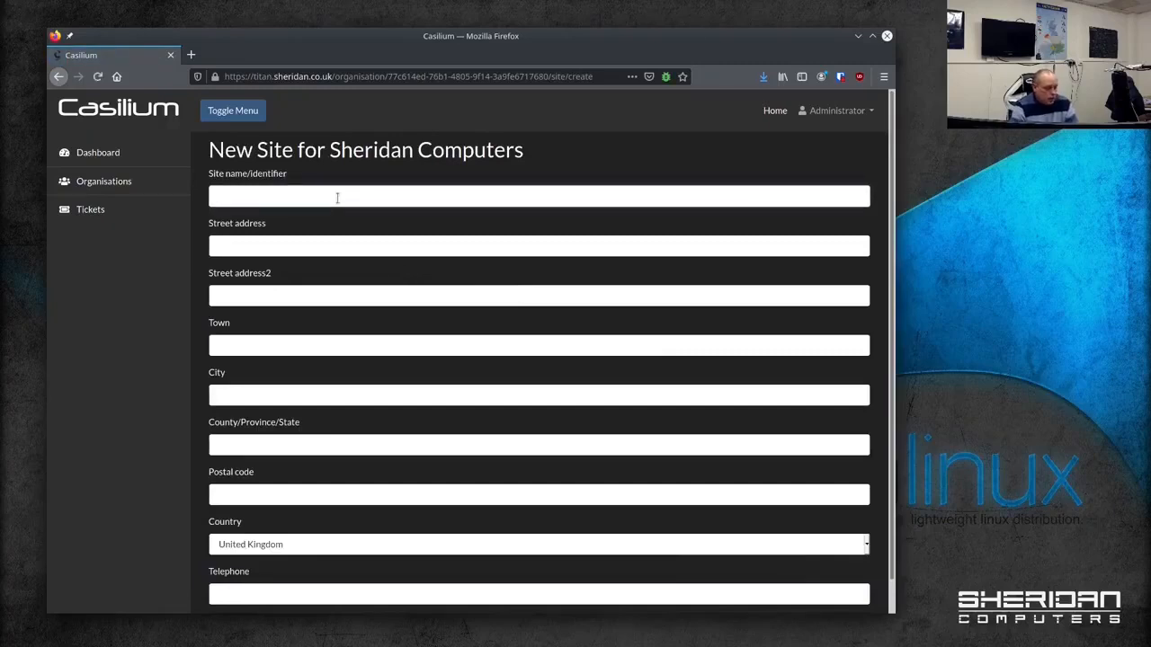
type("Head Office")
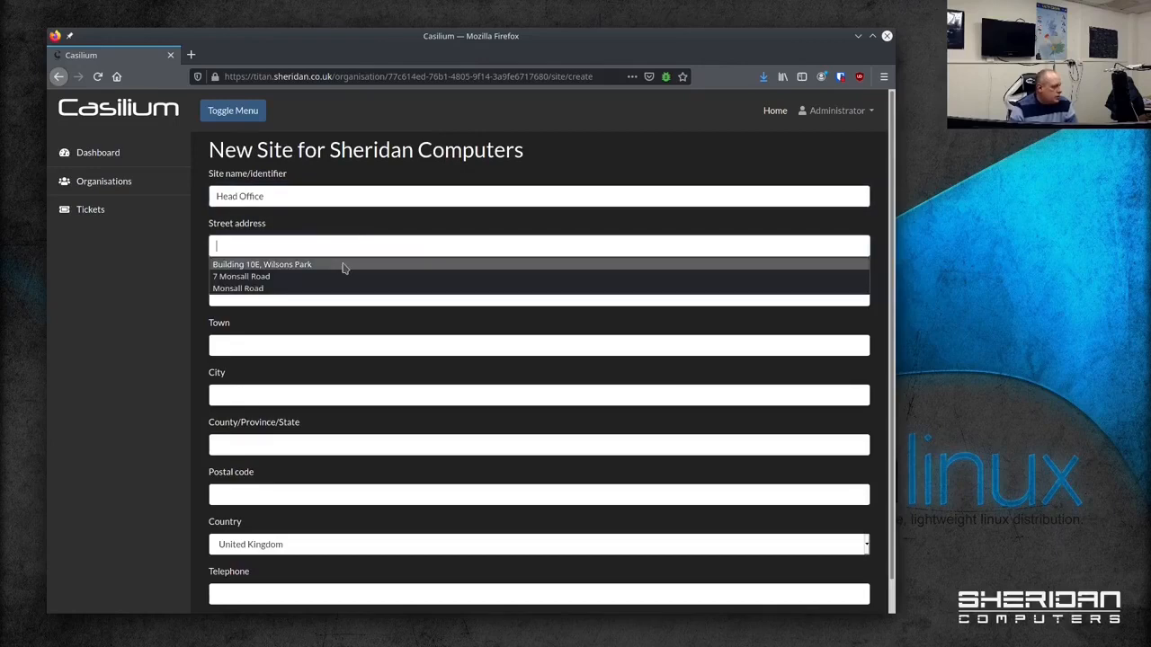
left_click(262, 263)
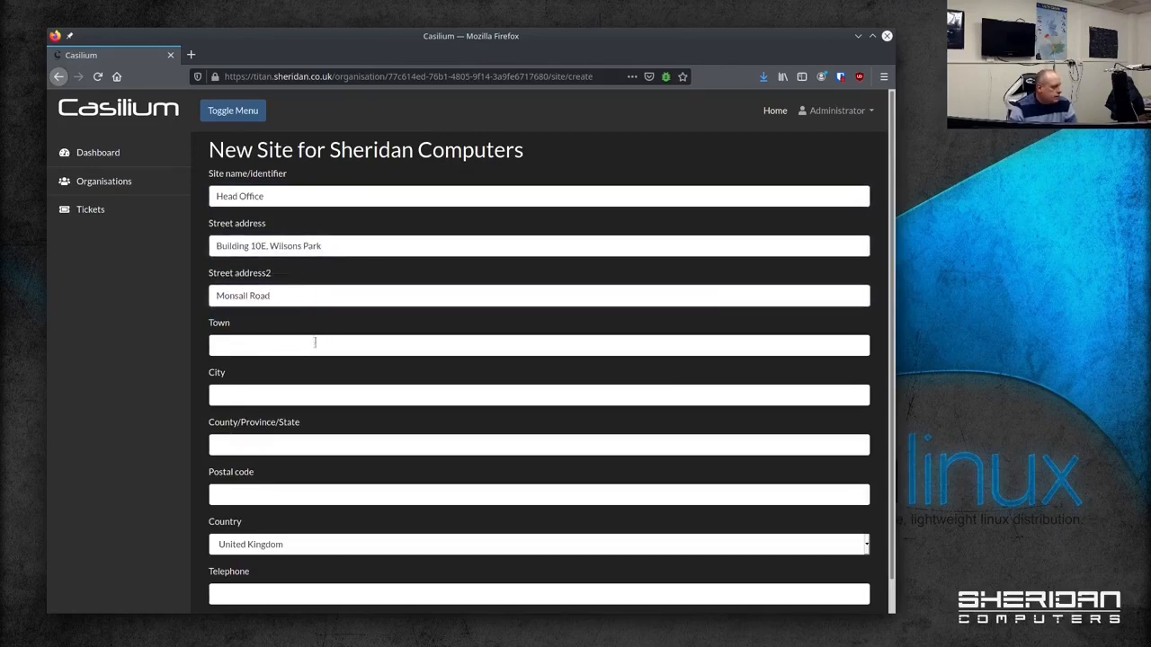
type("Manchester")
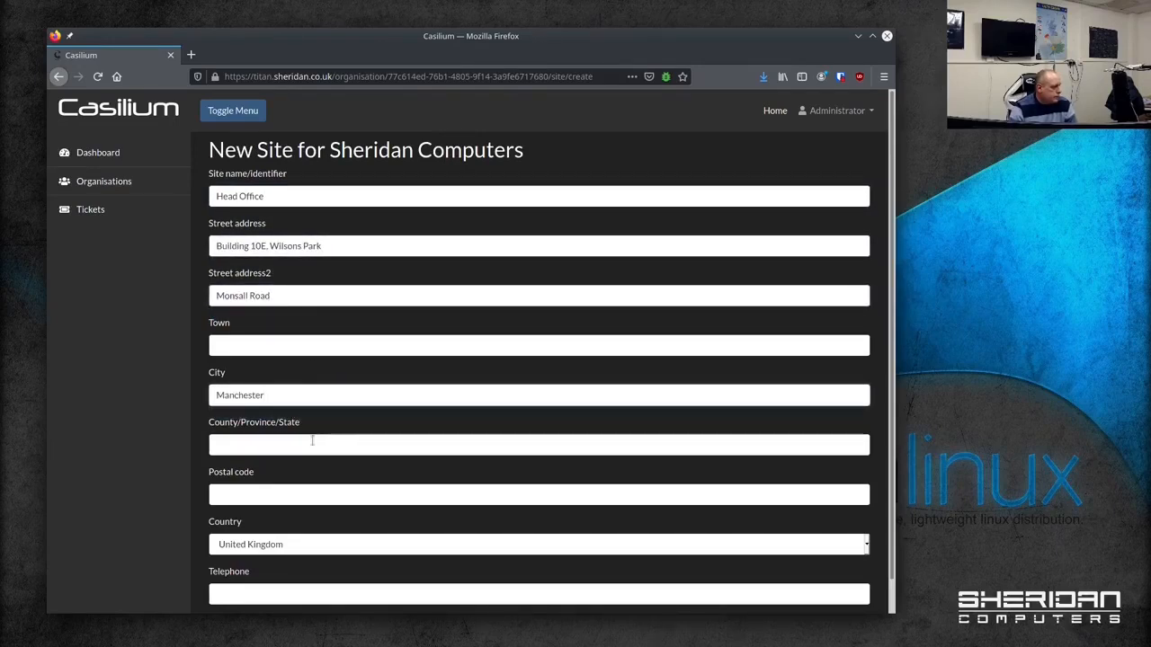
left_click(539, 493)
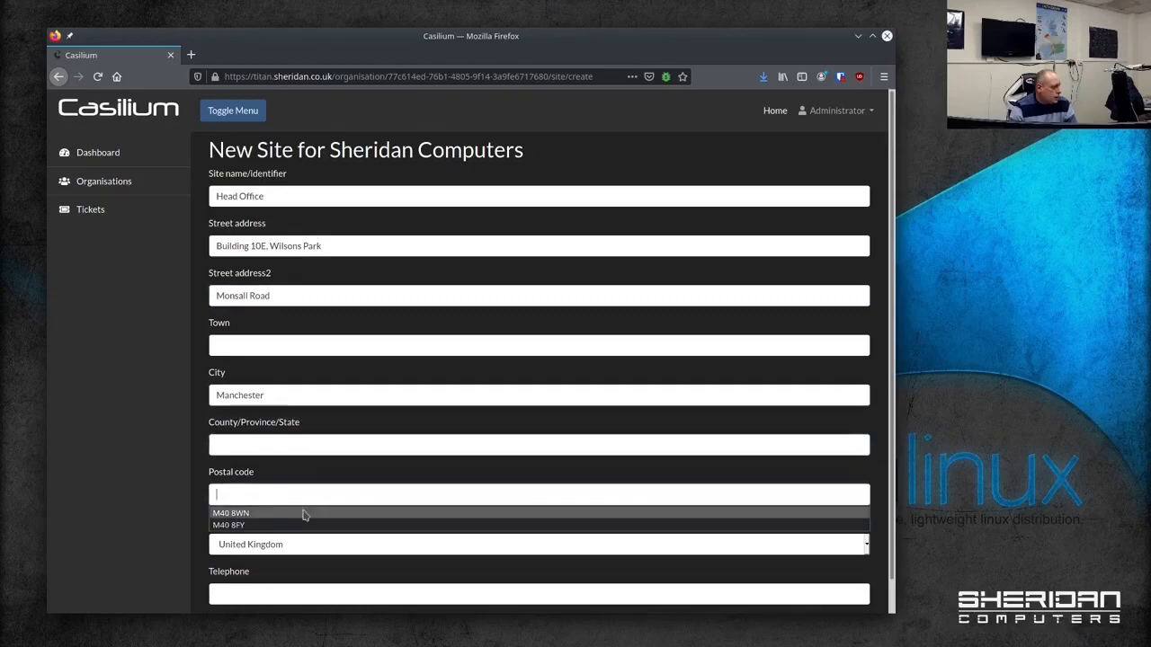
left_click(230, 512)
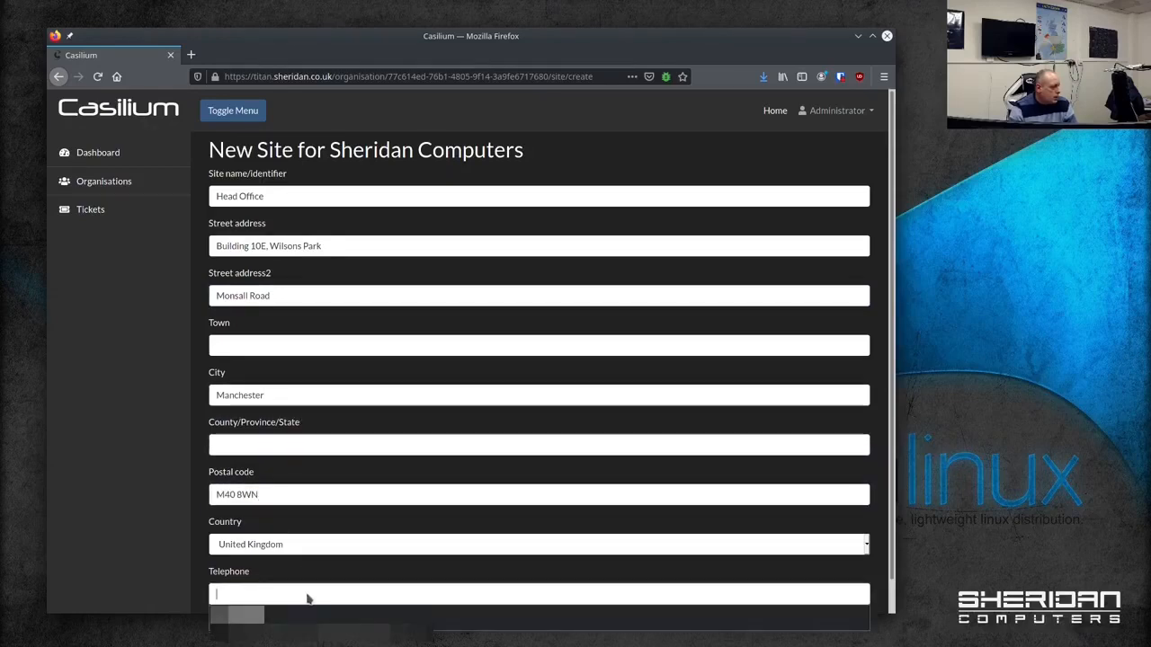
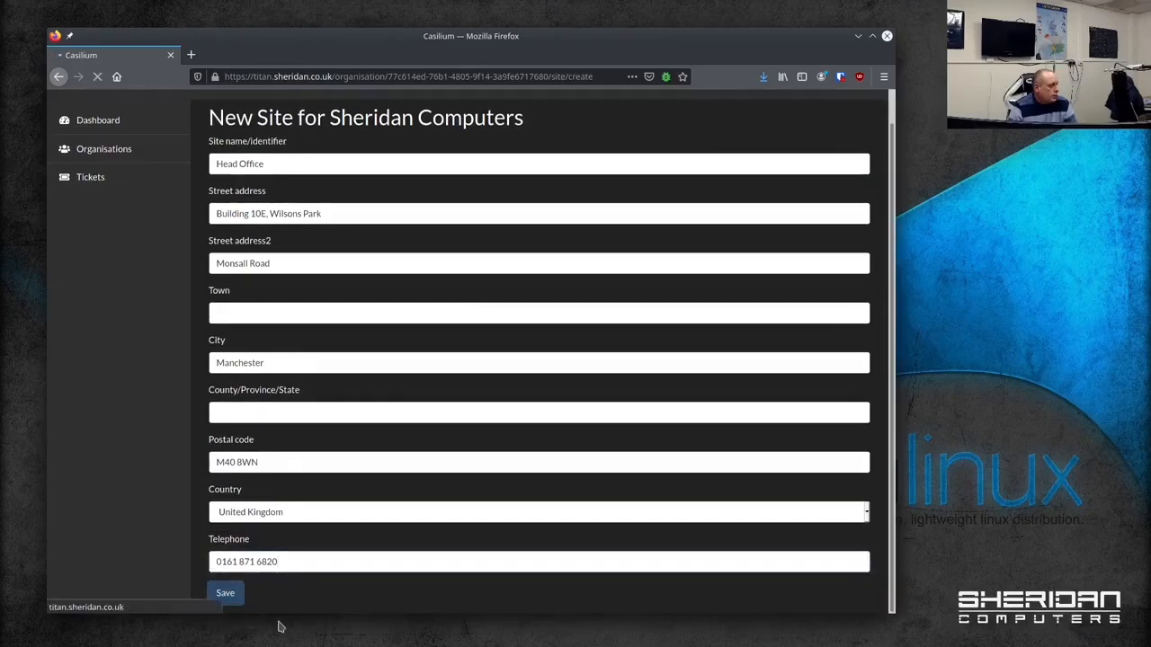
left_click(225, 593)
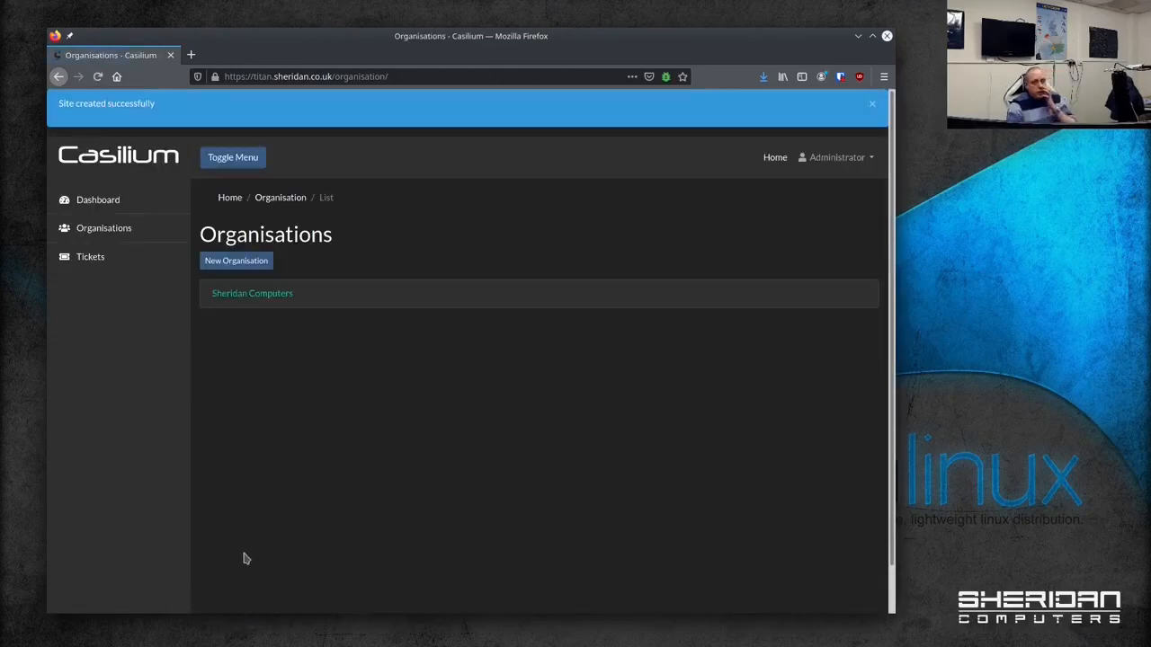
Step: Open Sheridan Computers' sites and dismiss the prompt from the Head Office phone link
left_click(251, 293)
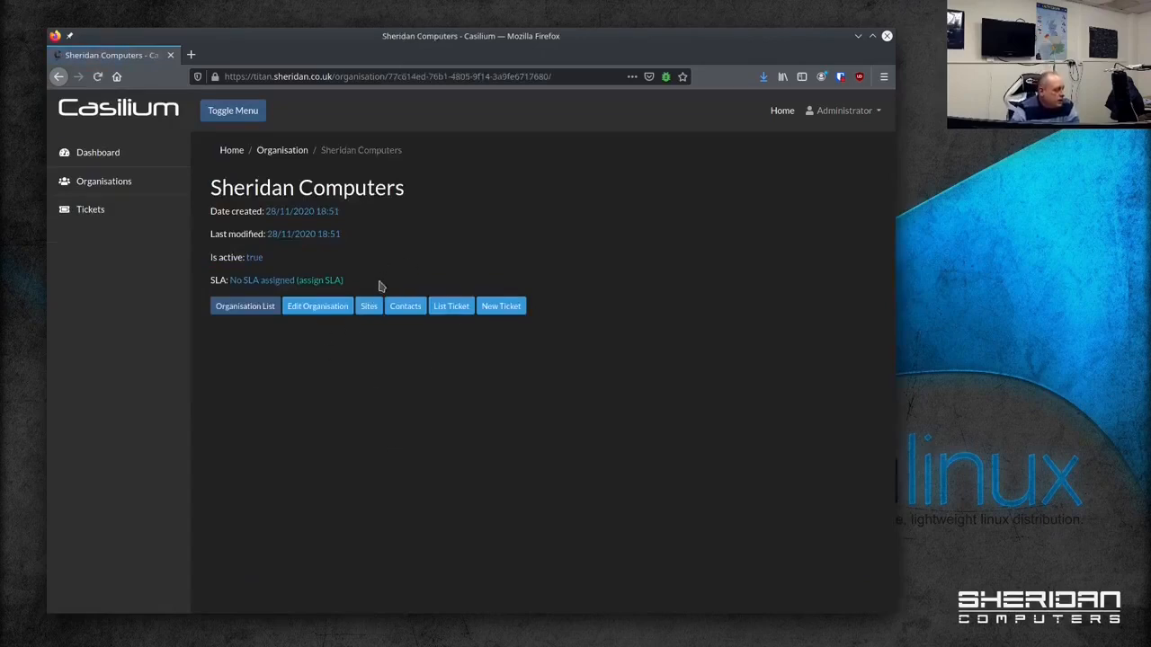
left_click(369, 306)
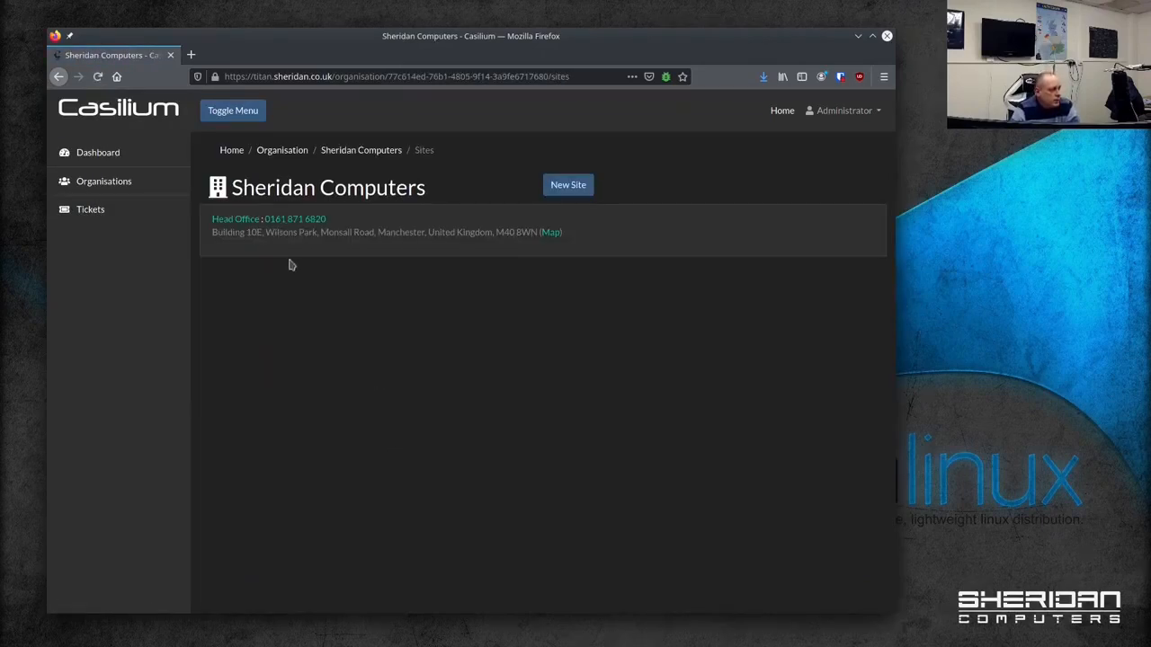
left_click(295, 219)
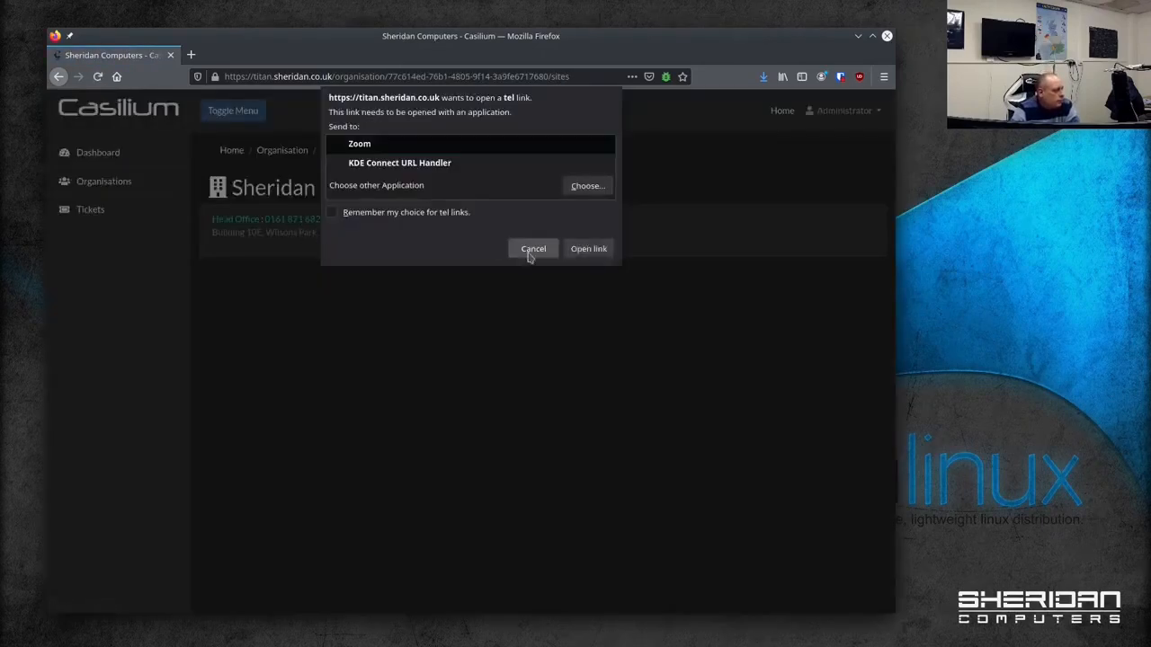
left_click(532, 248)
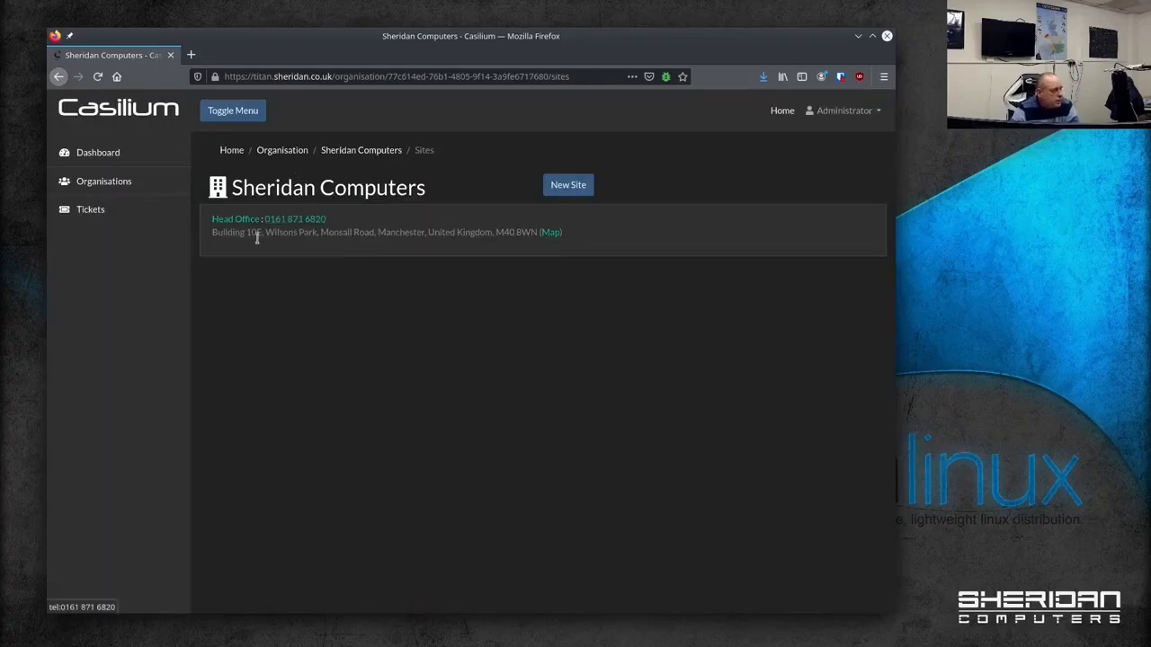
Step: View the Head Office site details and its map location, then return to the organisation page
left_click(236, 220)
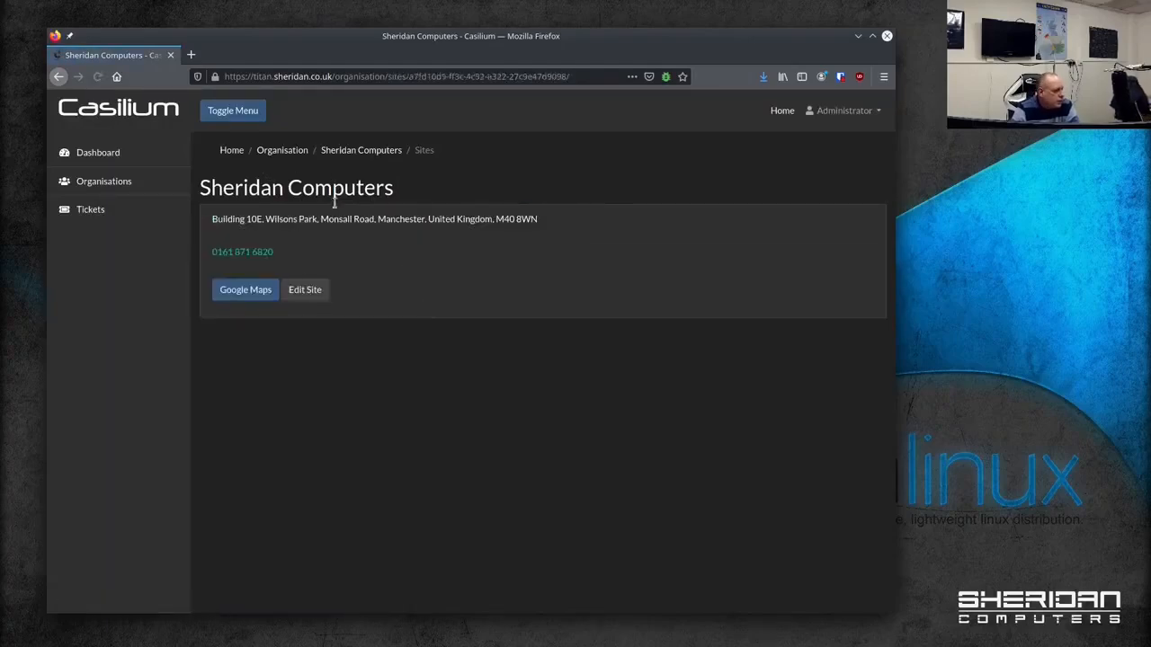
left_click(245, 289)
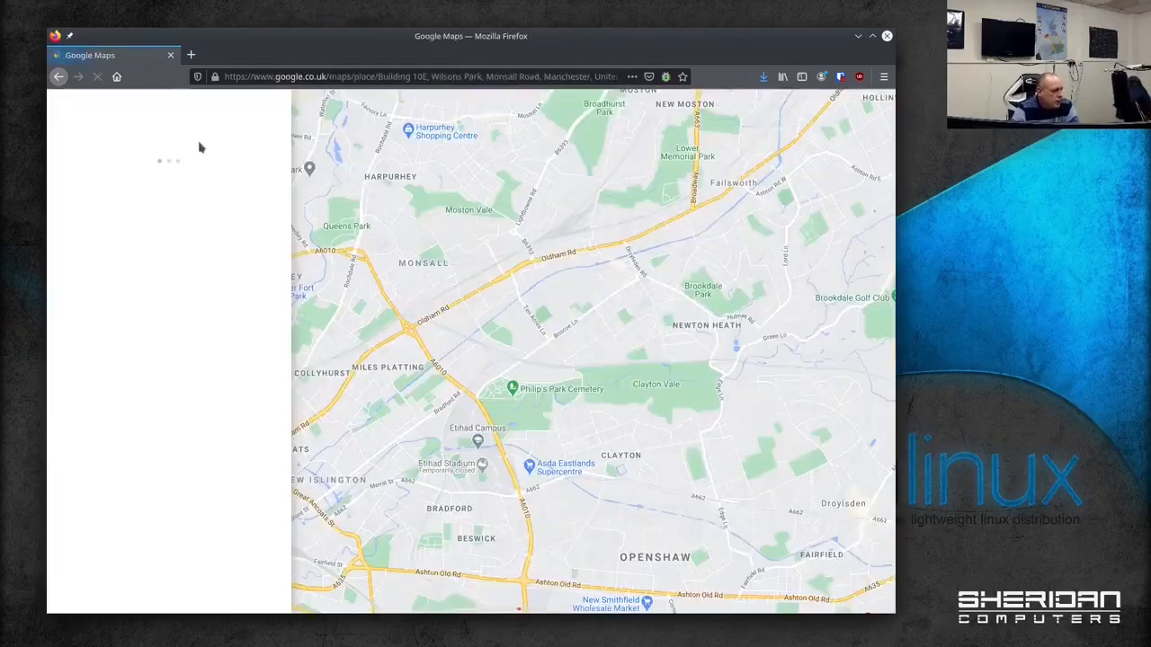
left_click(57, 75)
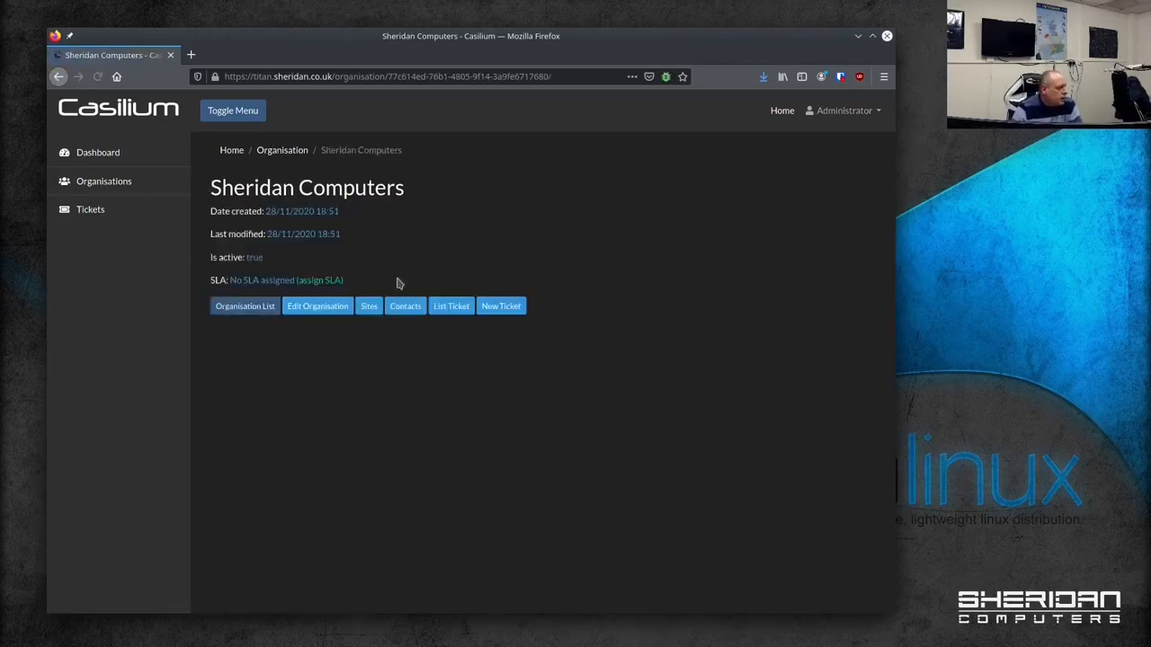
mouse_move(399, 322)
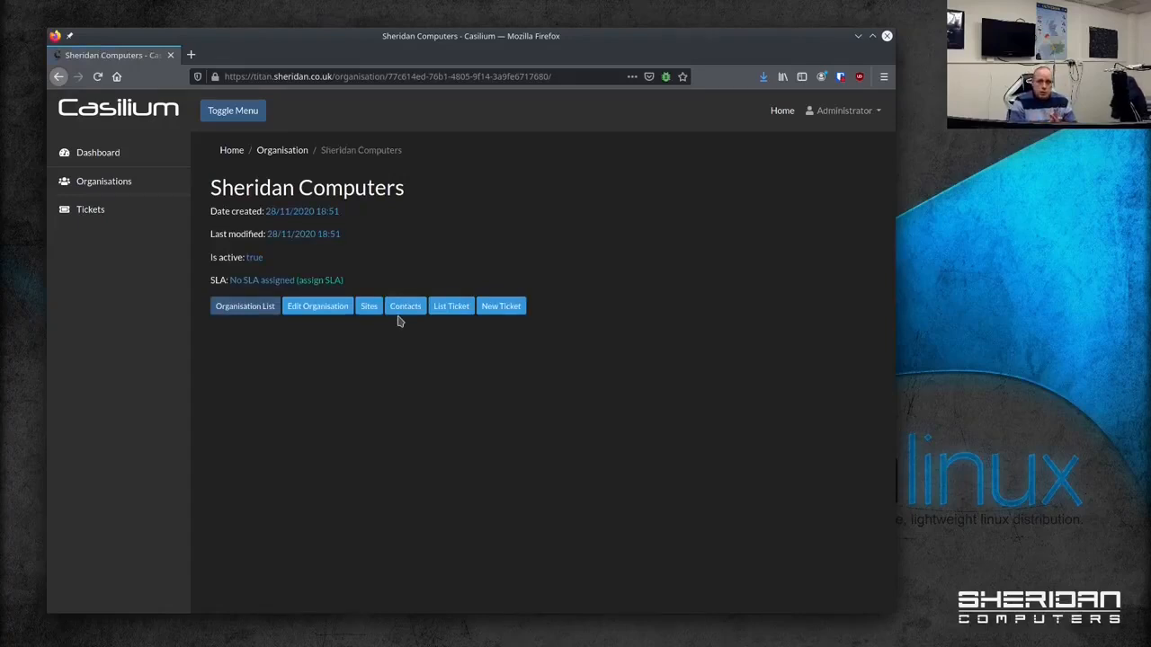
left_click(405, 305)
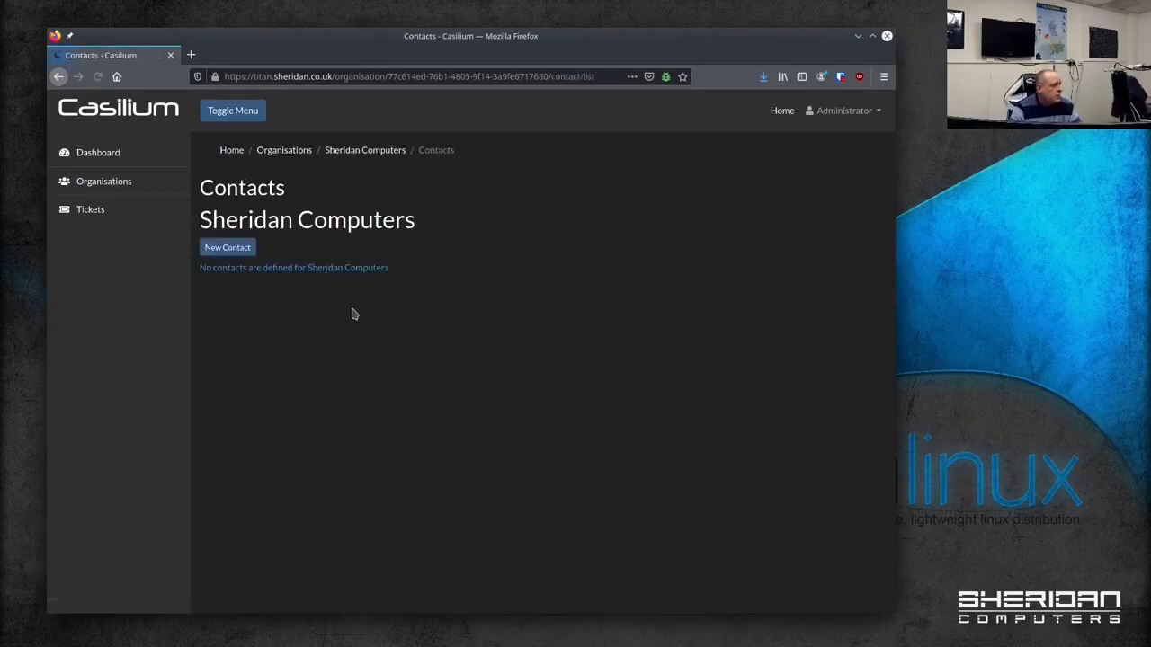
left_click(226, 248)
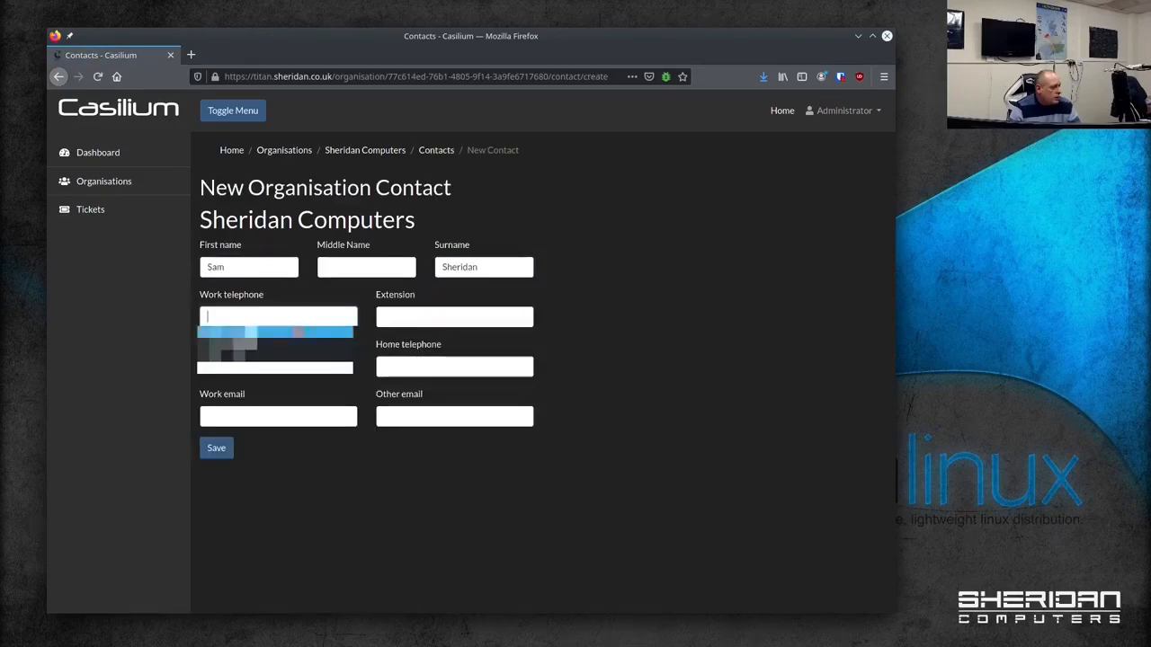
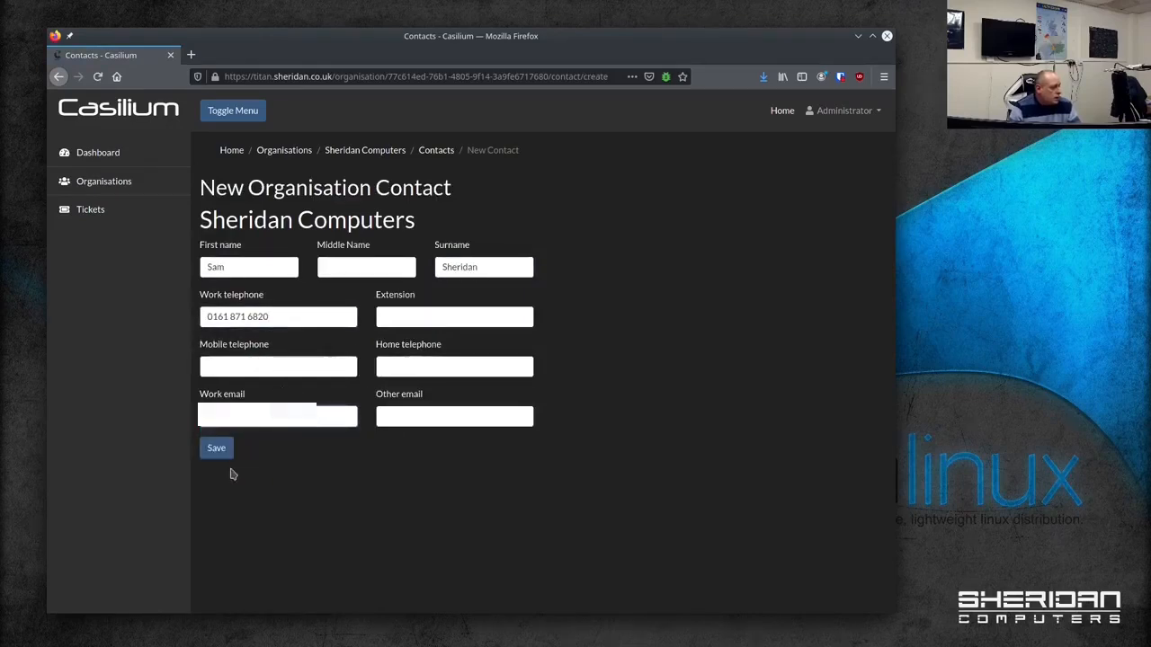
left_click(215, 448)
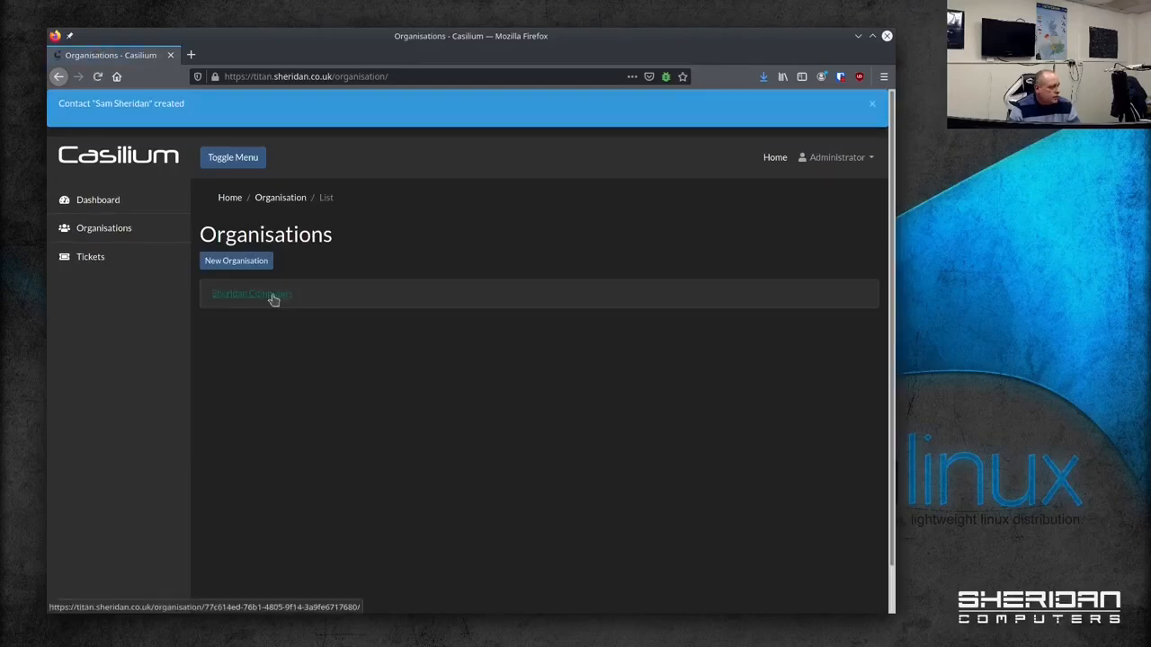
left_click(251, 293)
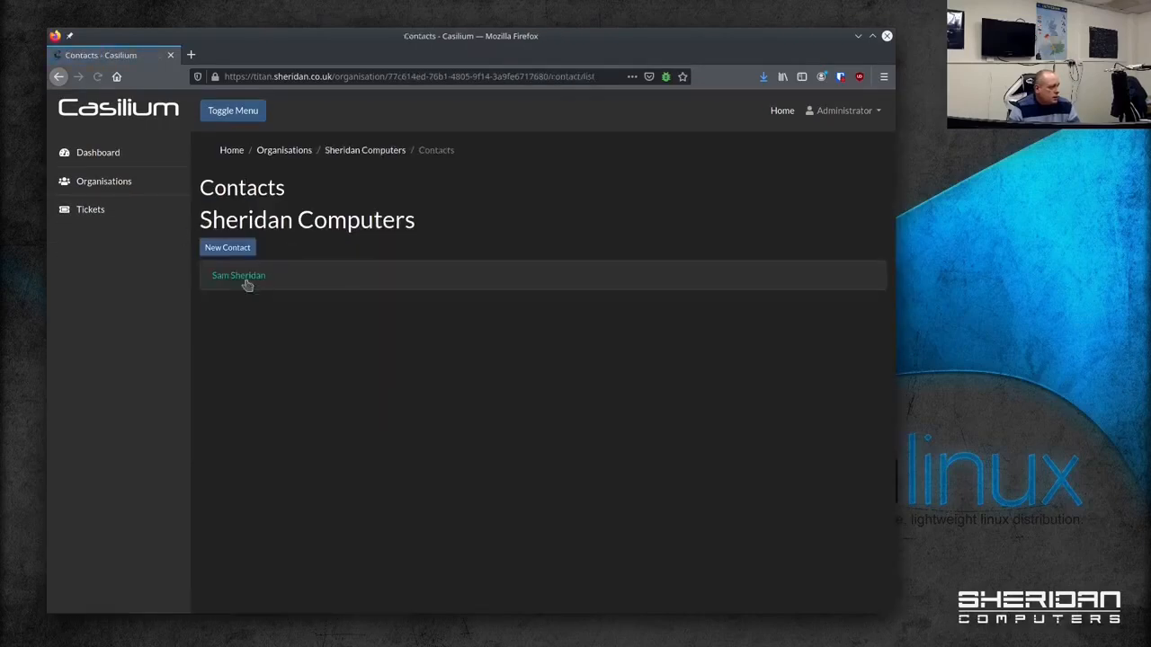
left_click(237, 276)
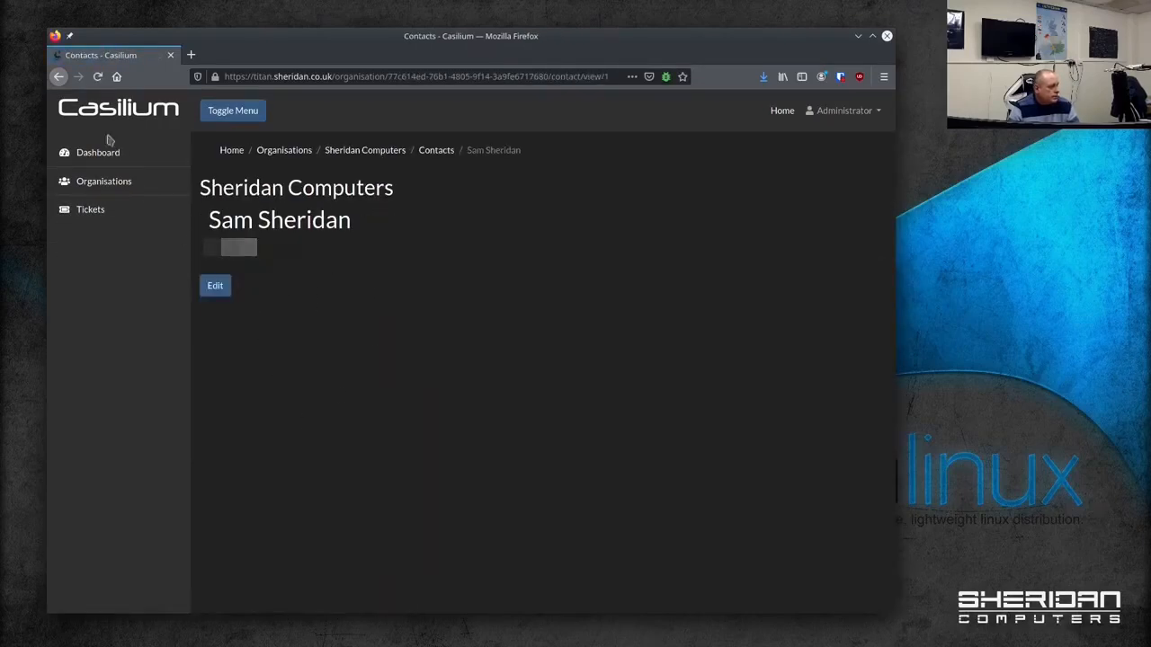
left_click(435, 150)
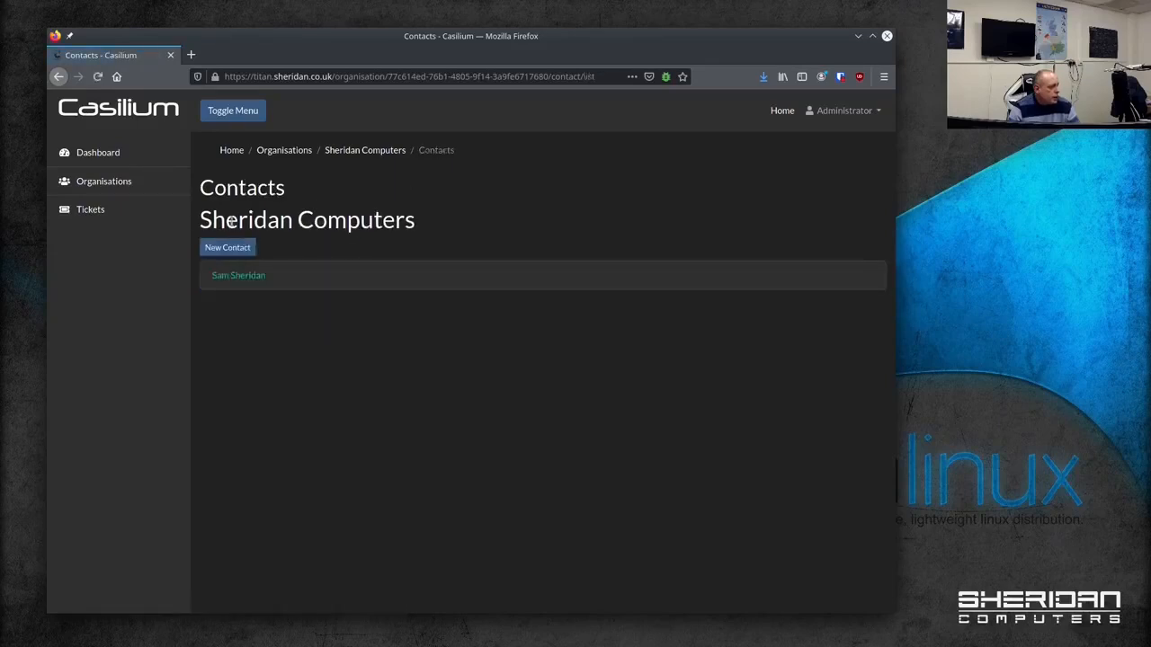
mouse_move(263, 171)
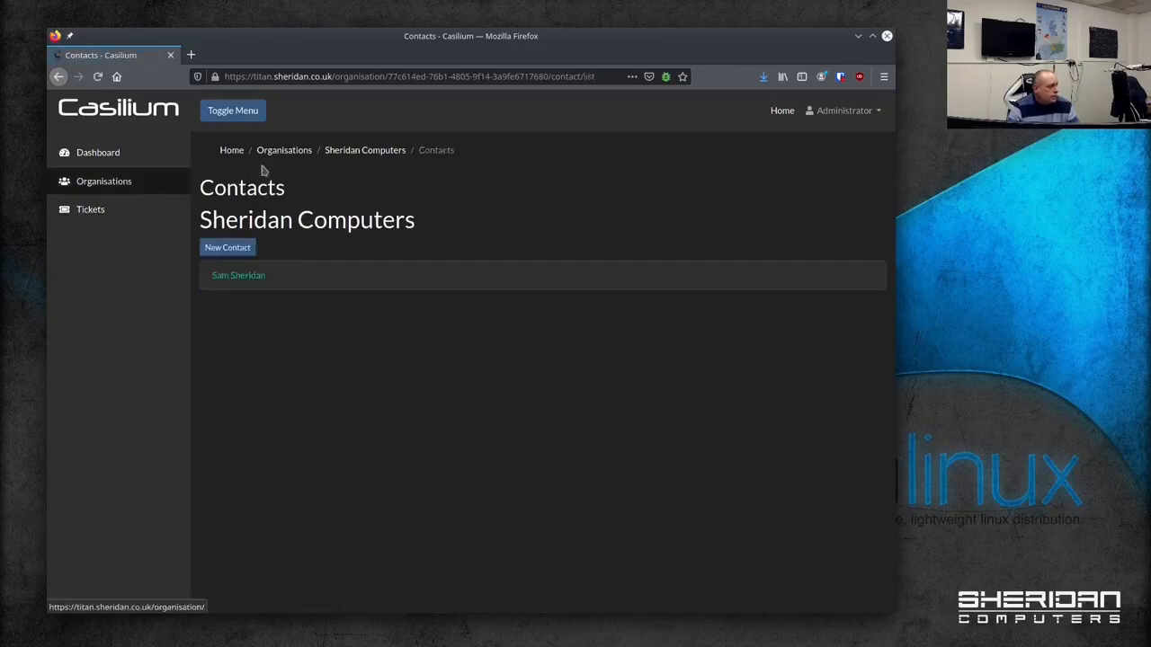
left_click(365, 151)
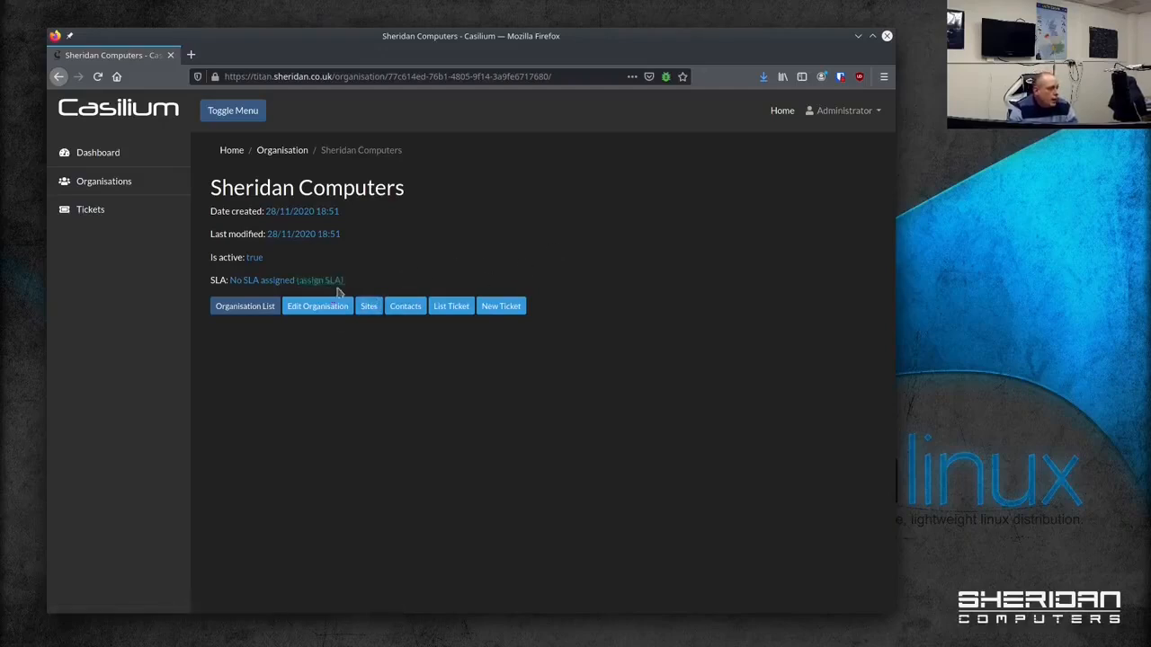
mouse_move(320, 281)
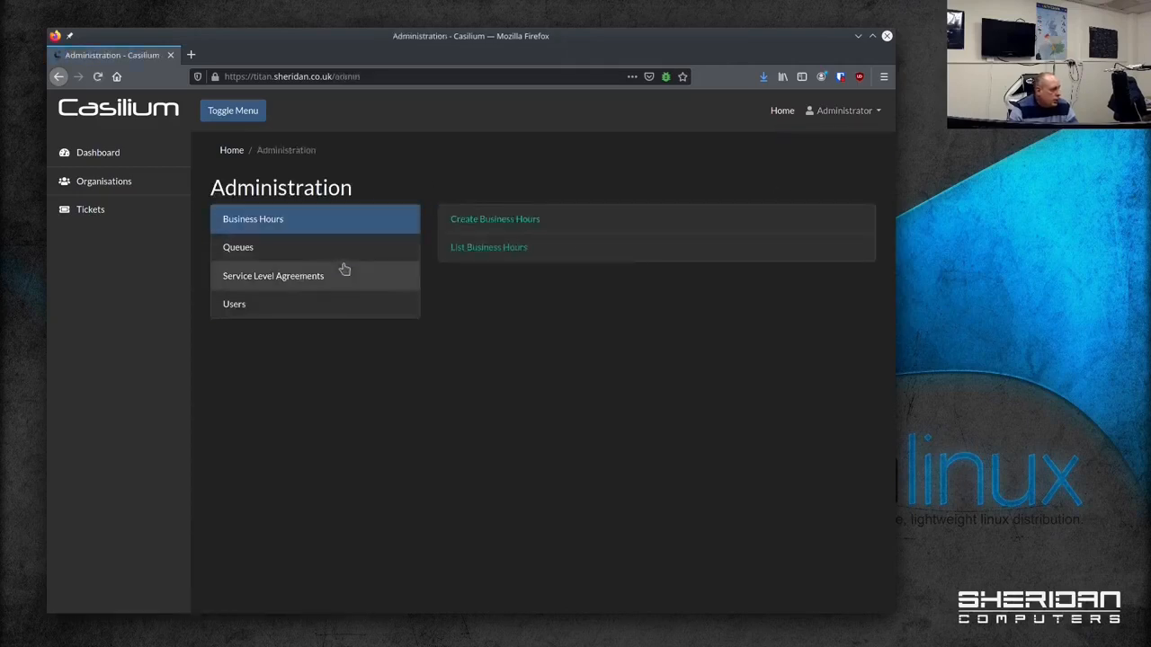
mouse_move(494, 219)
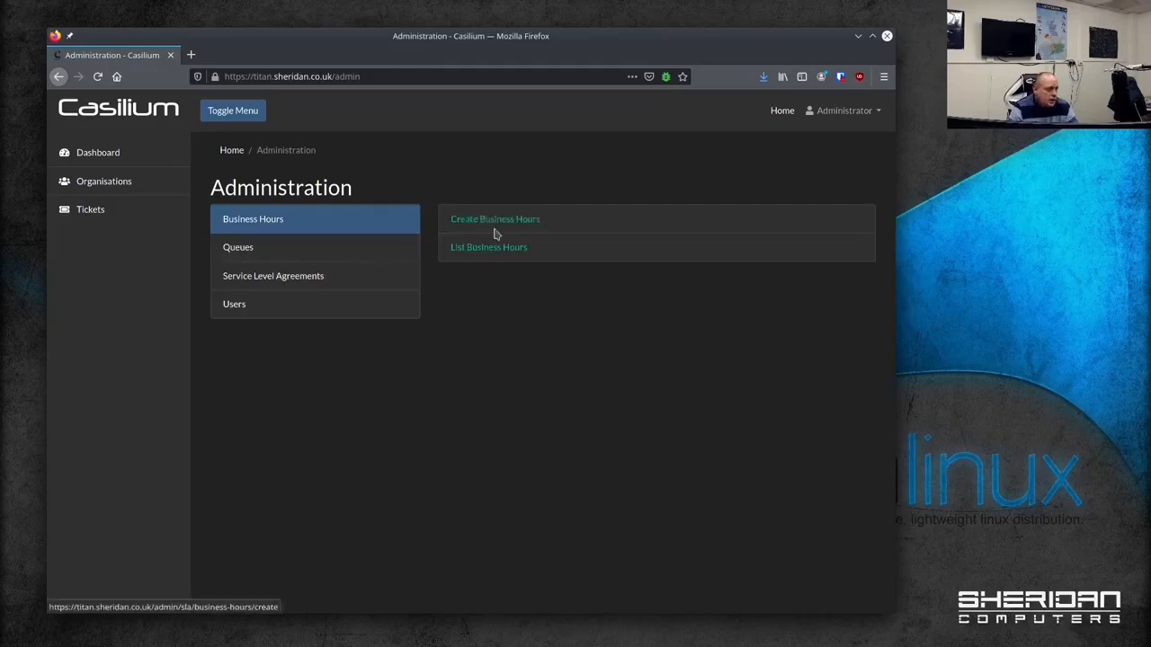
mouse_move(500, 219)
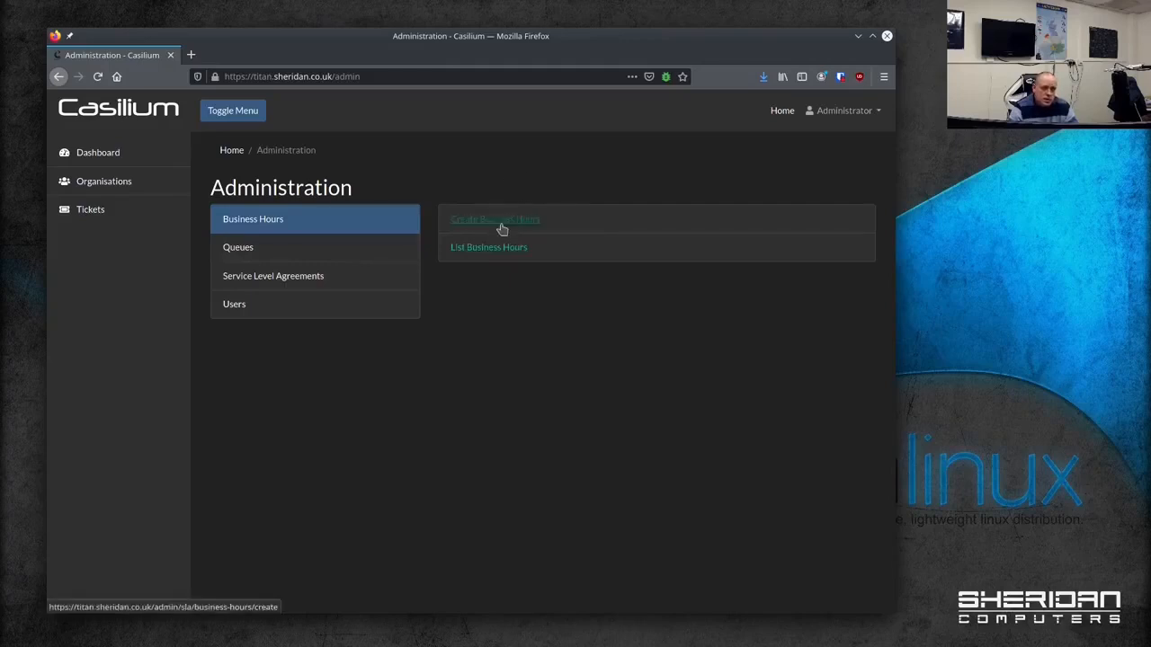
Step: Create business hours named Standard Working Hours keeping Monday–Friday 09:00–17:00 and submit
left_click(495, 219)
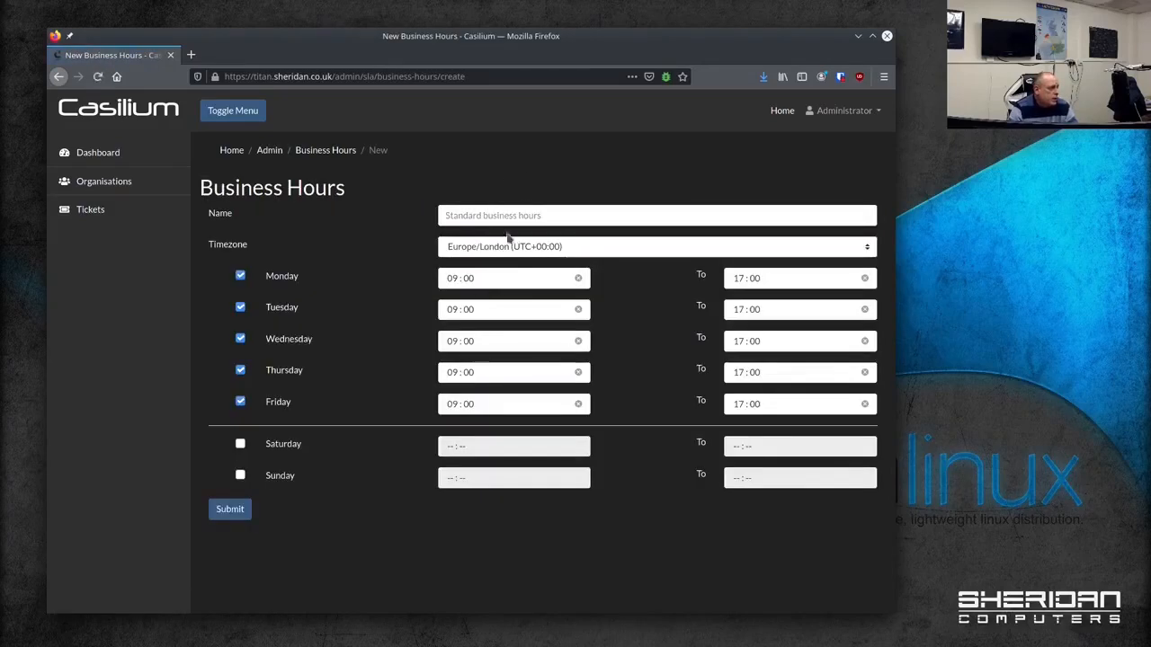
type("Sta")
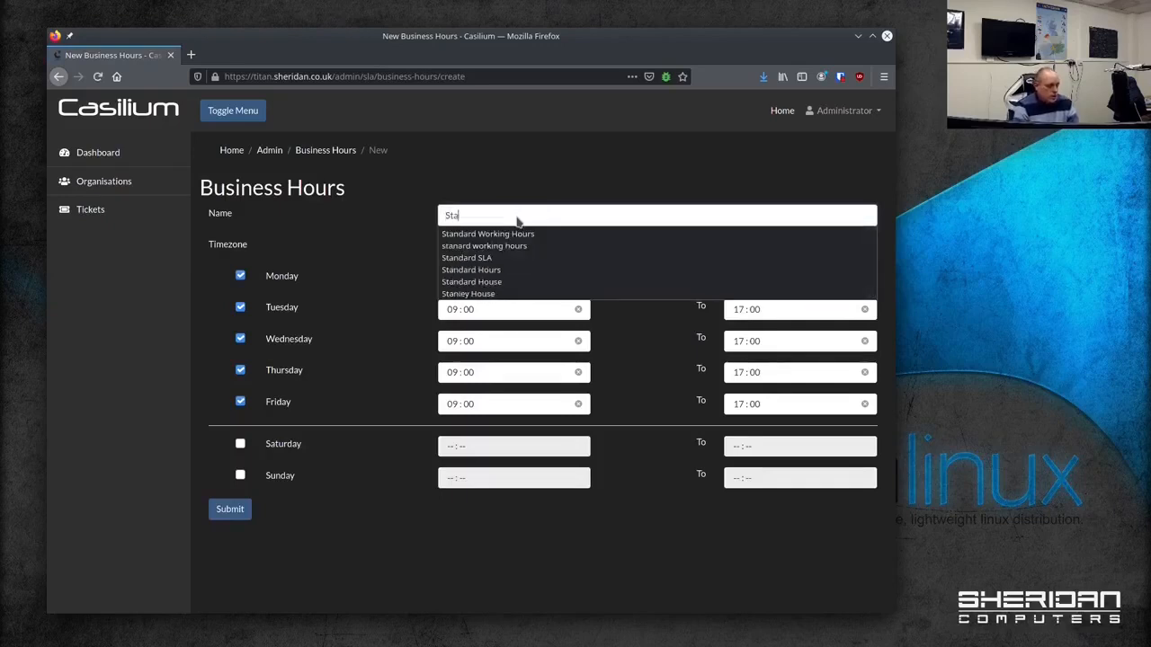
left_click(487, 233)
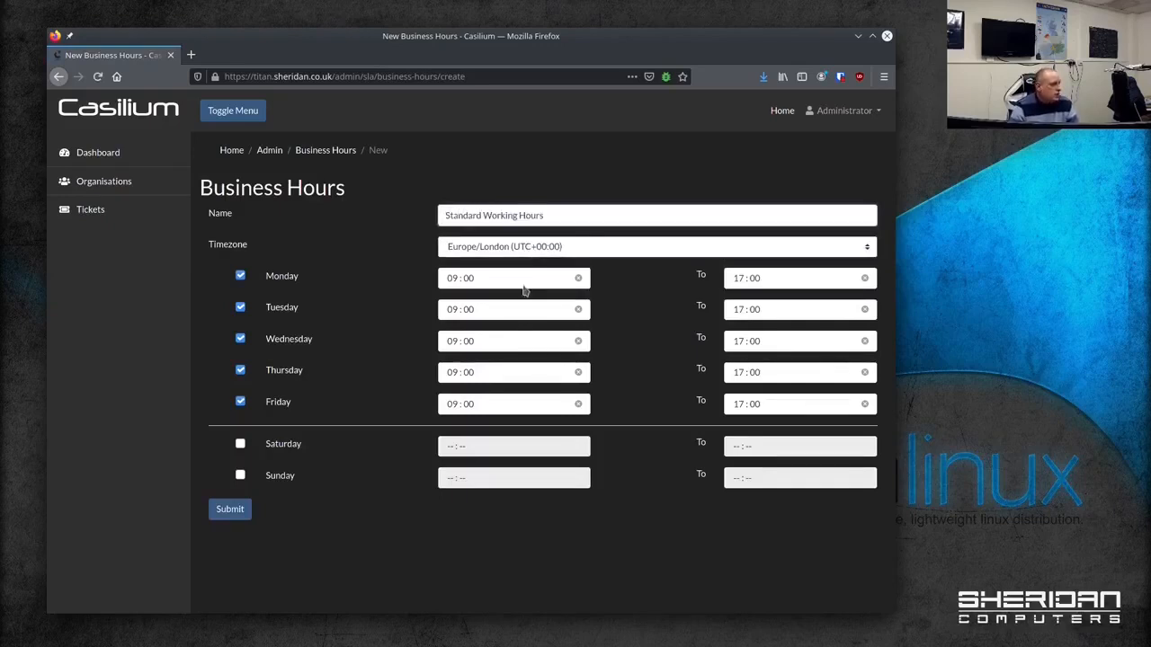
left_click(453, 277)
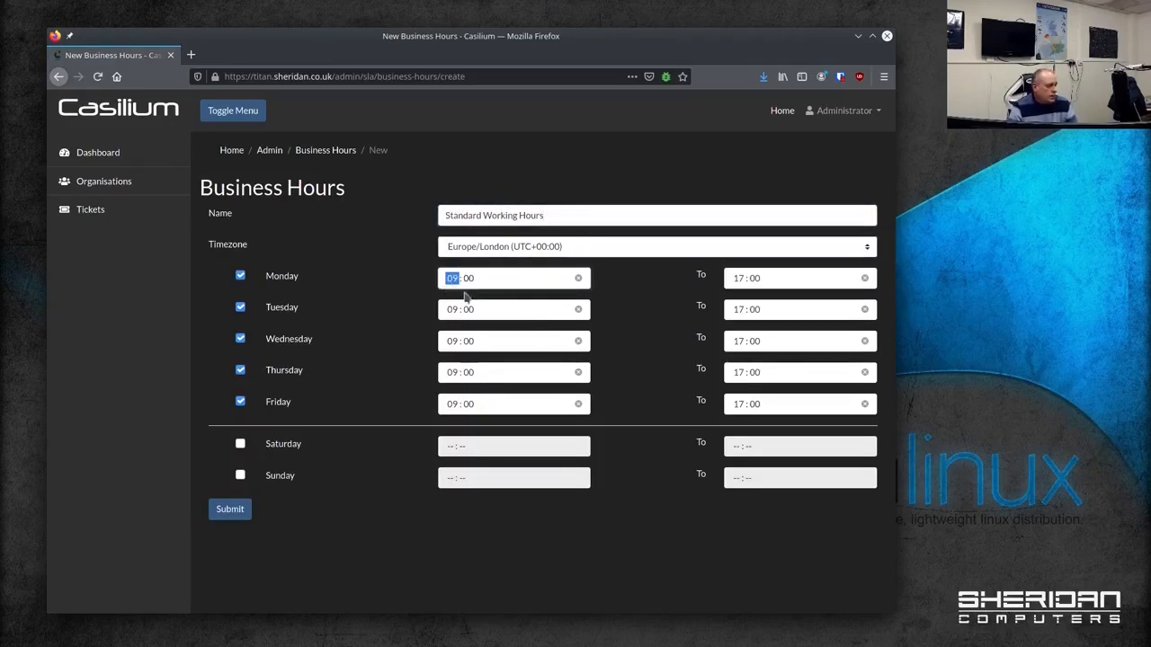
mouse_move(255, 453)
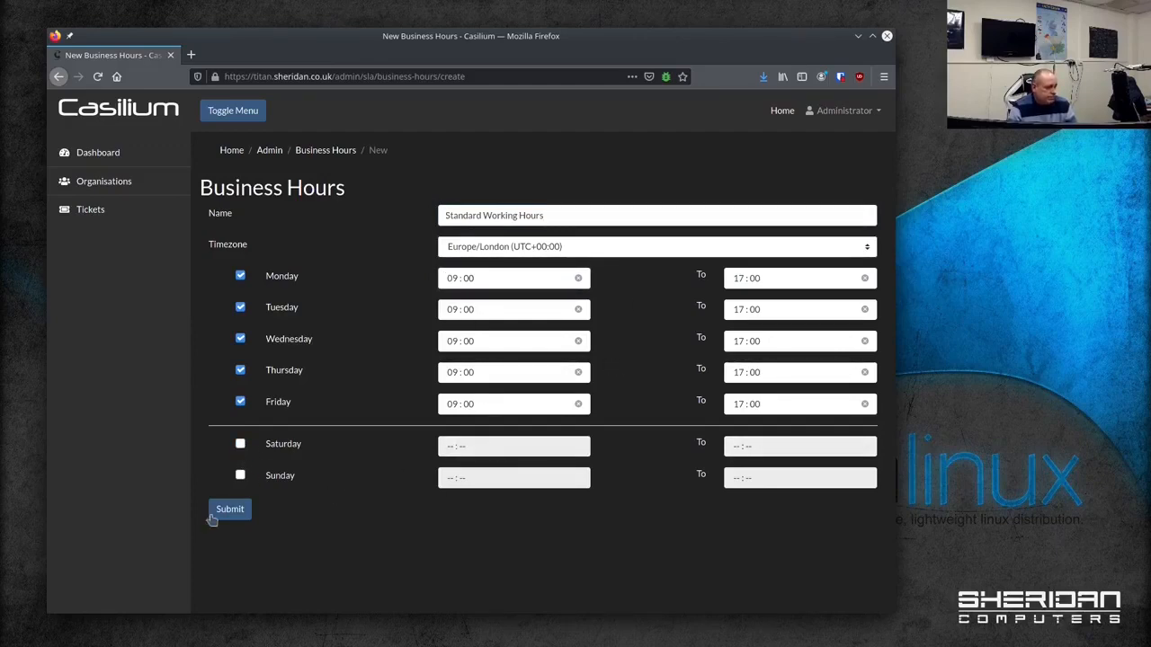
left_click(230, 508)
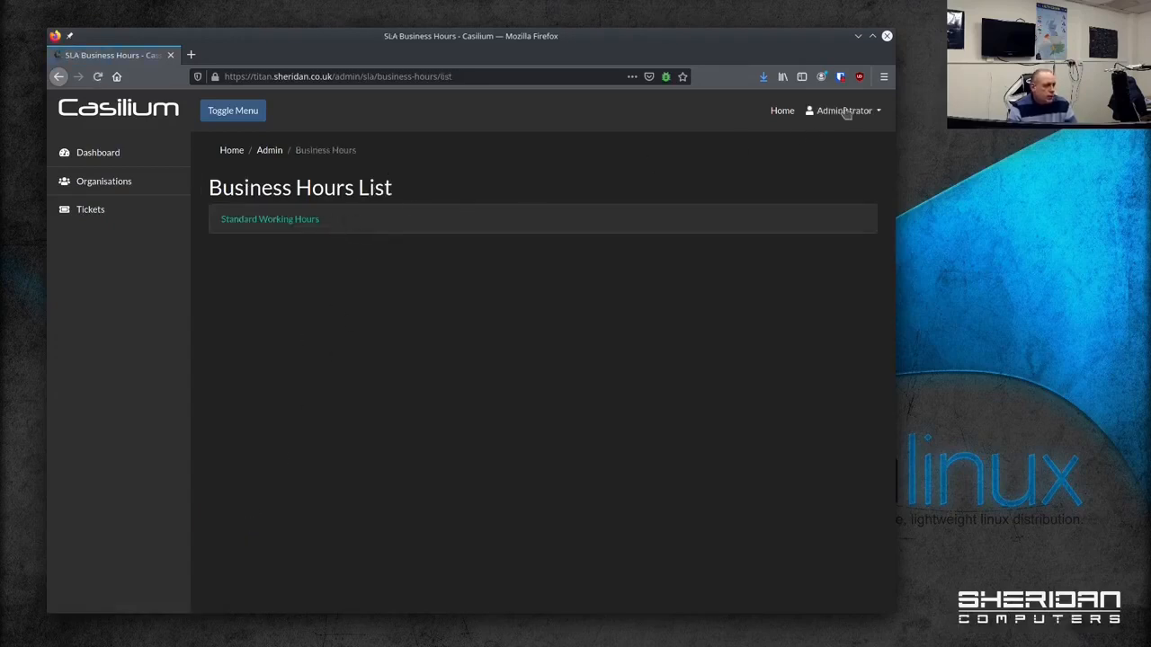
Step: Start a new SLA policy named Standard SLA using Standard Working Hours
left_click(270, 151)
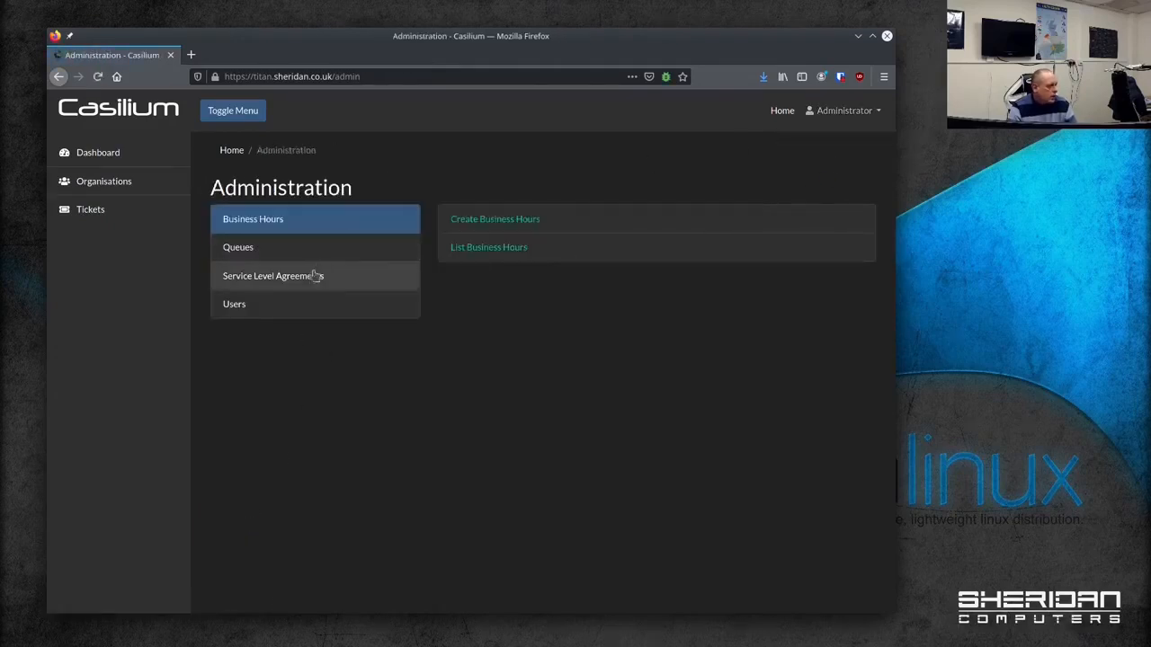
left_click(273, 277)
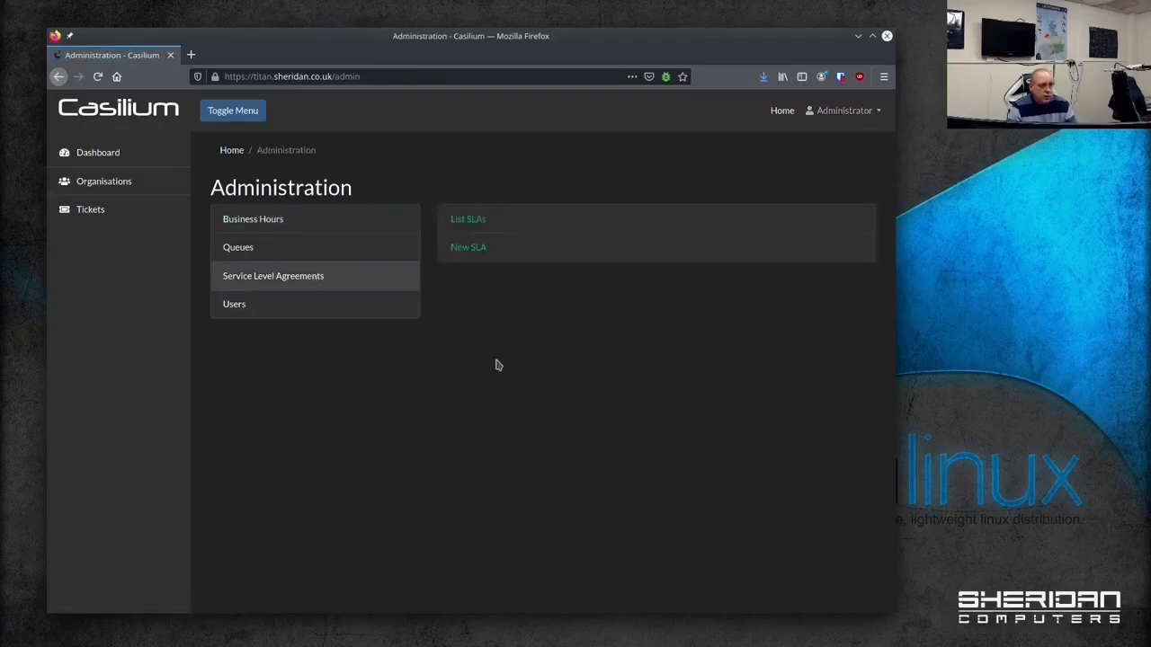
left_click(467, 249)
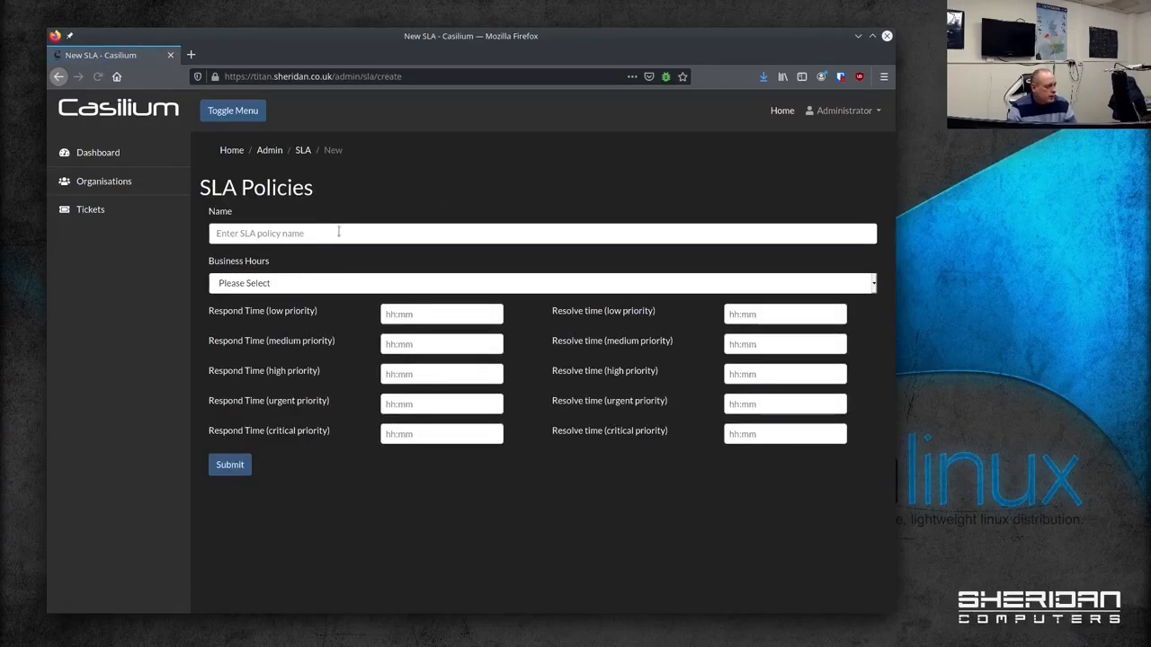
type("S")
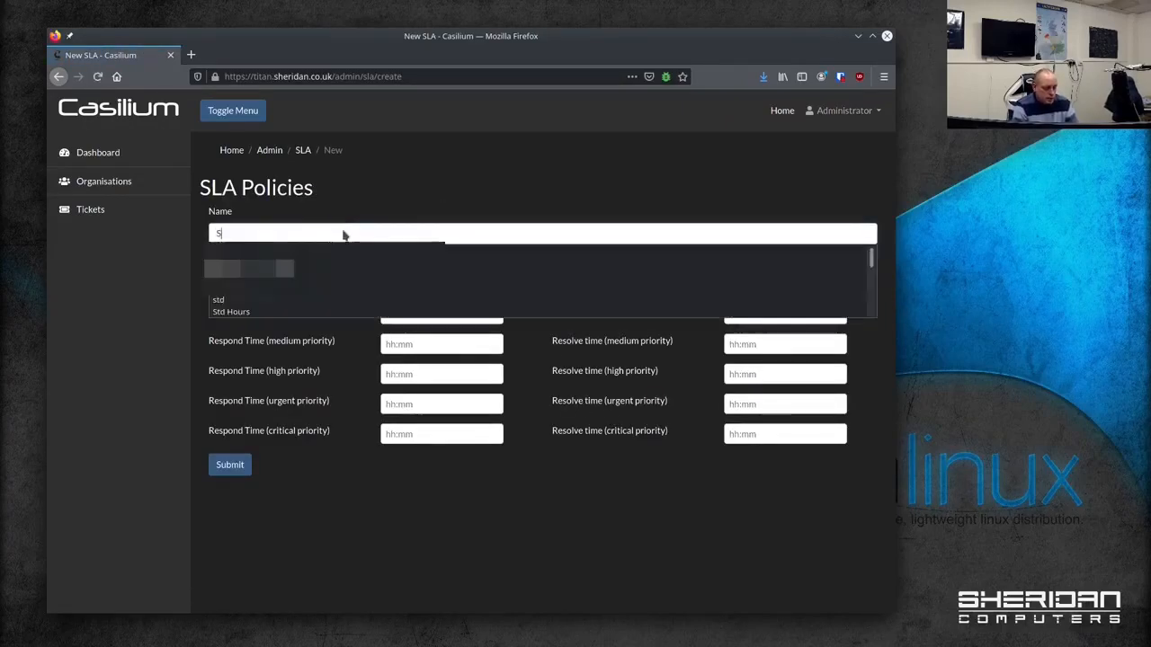
type("Standard SLA")
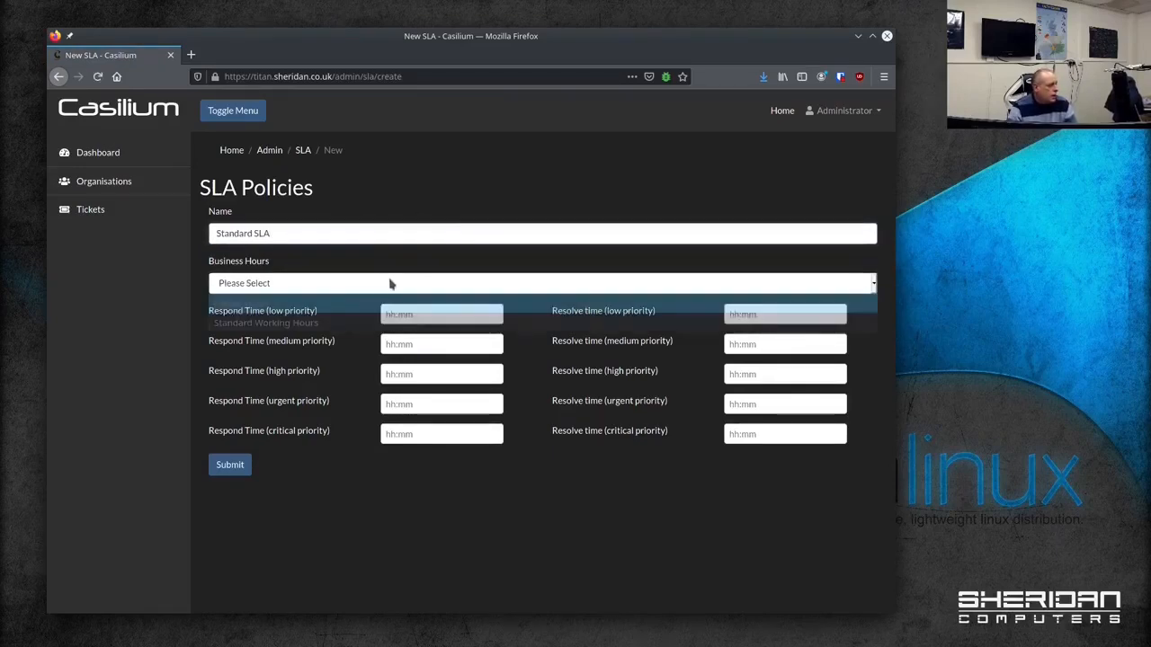
left_click(265, 323)
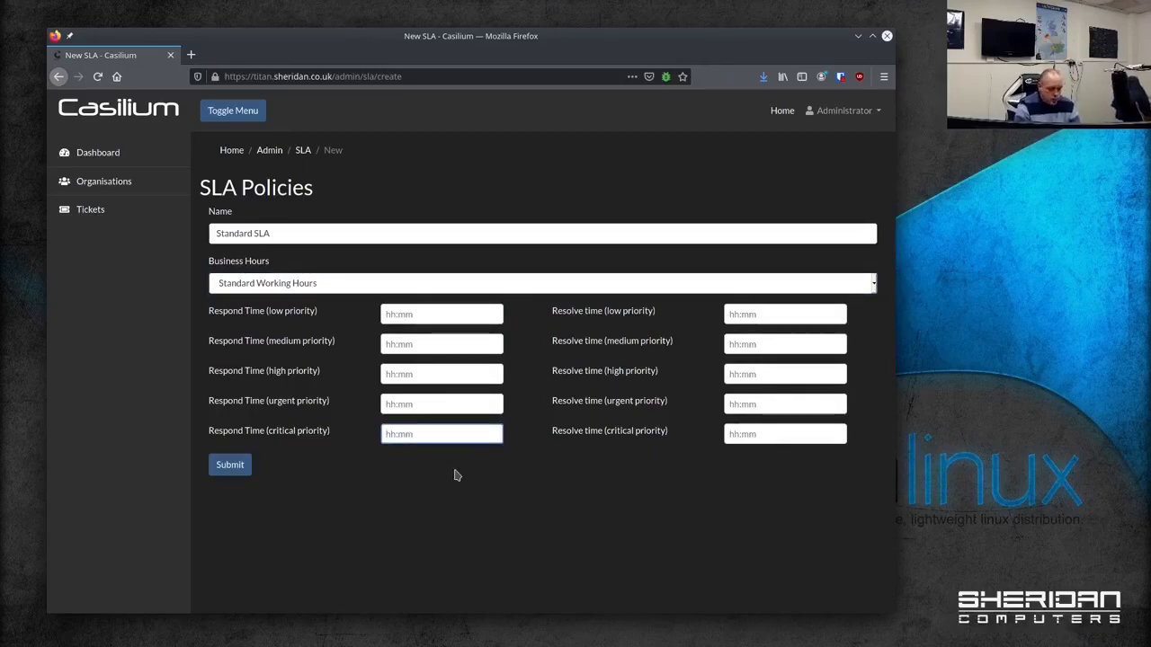
Step: Enter respond/resolve times: critical 01:00/02:00, urgent 01:00/04:00, high 02:00/08:00
left_click(443, 433)
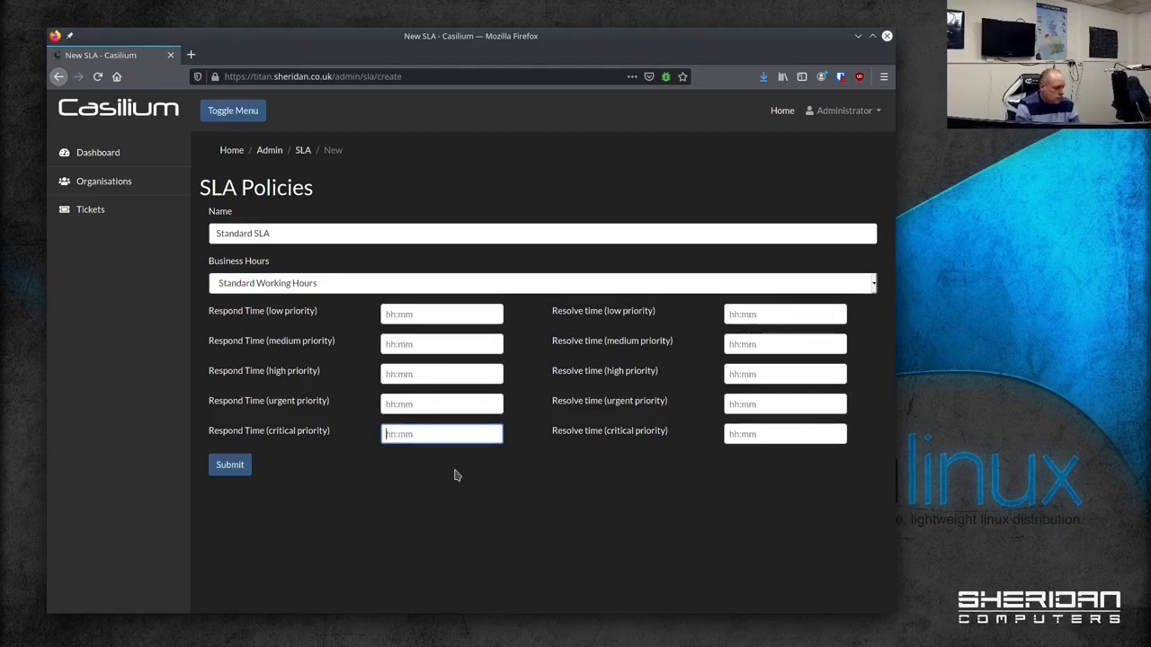
type("01:00")
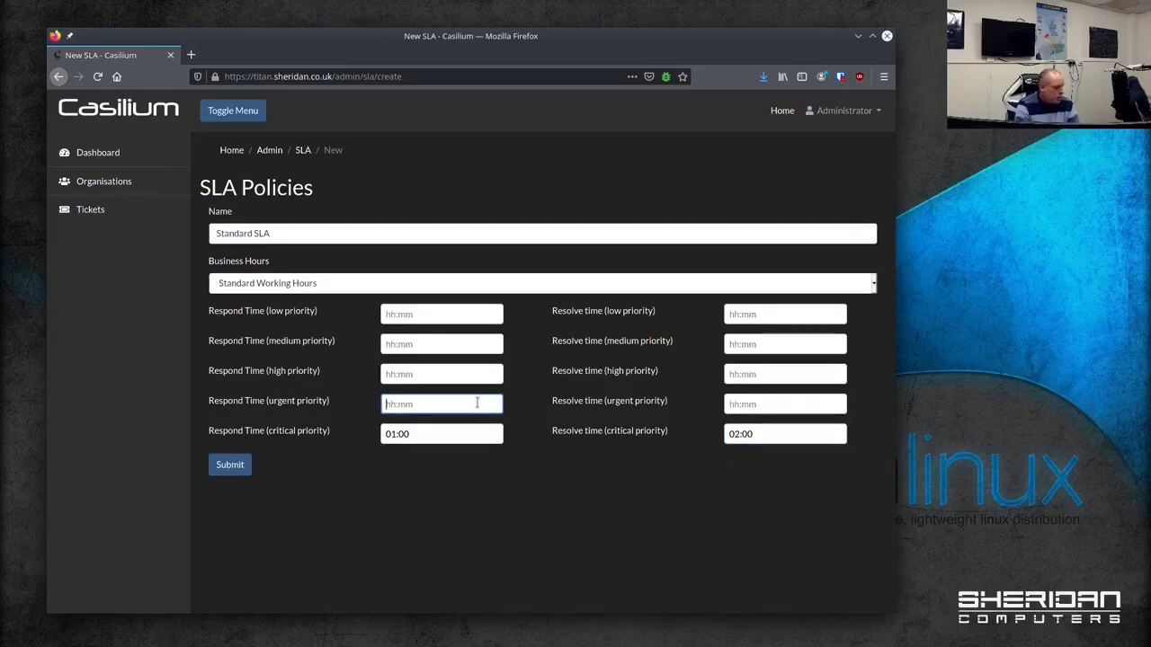
type("01:00")
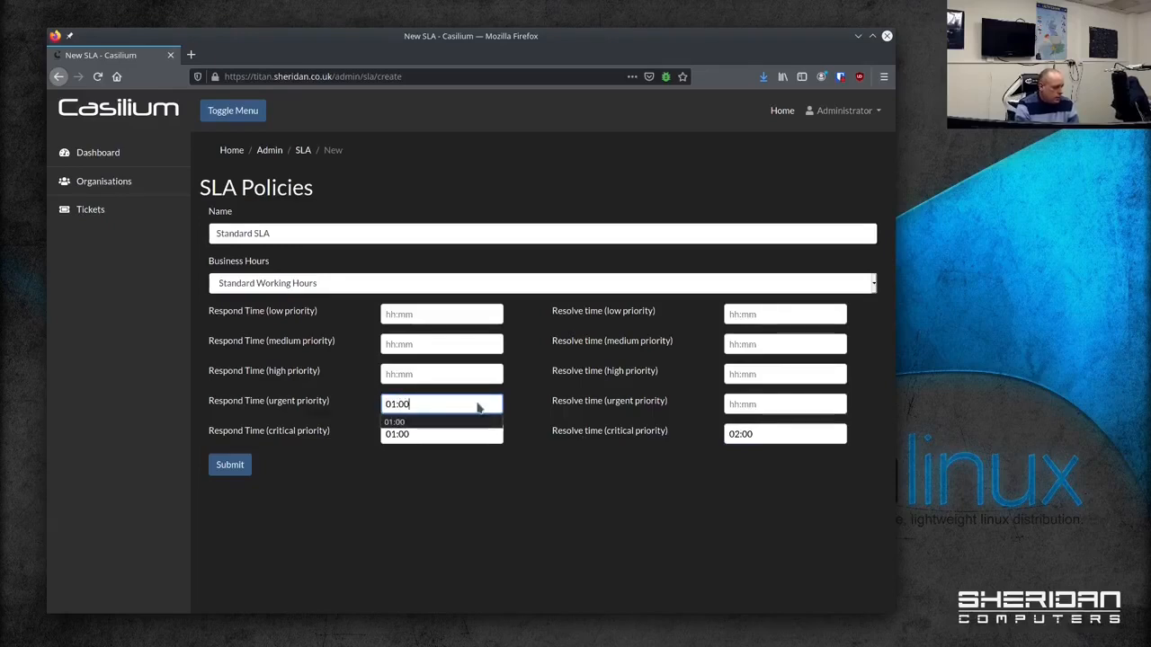
left_click(784, 403)
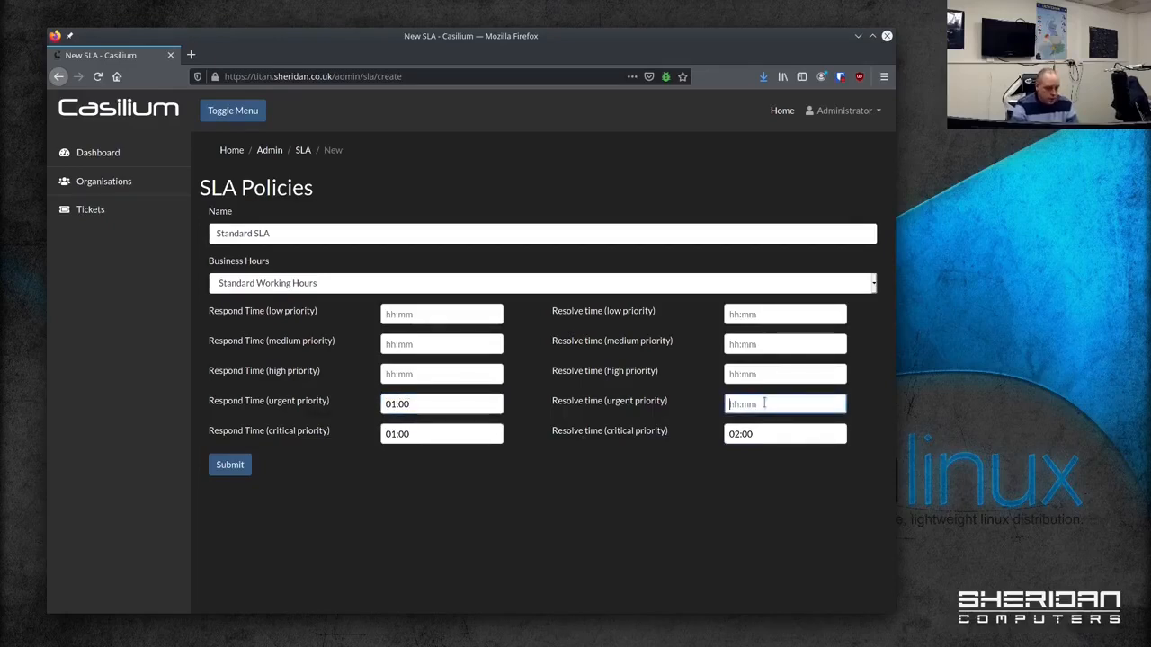
type("04:00")
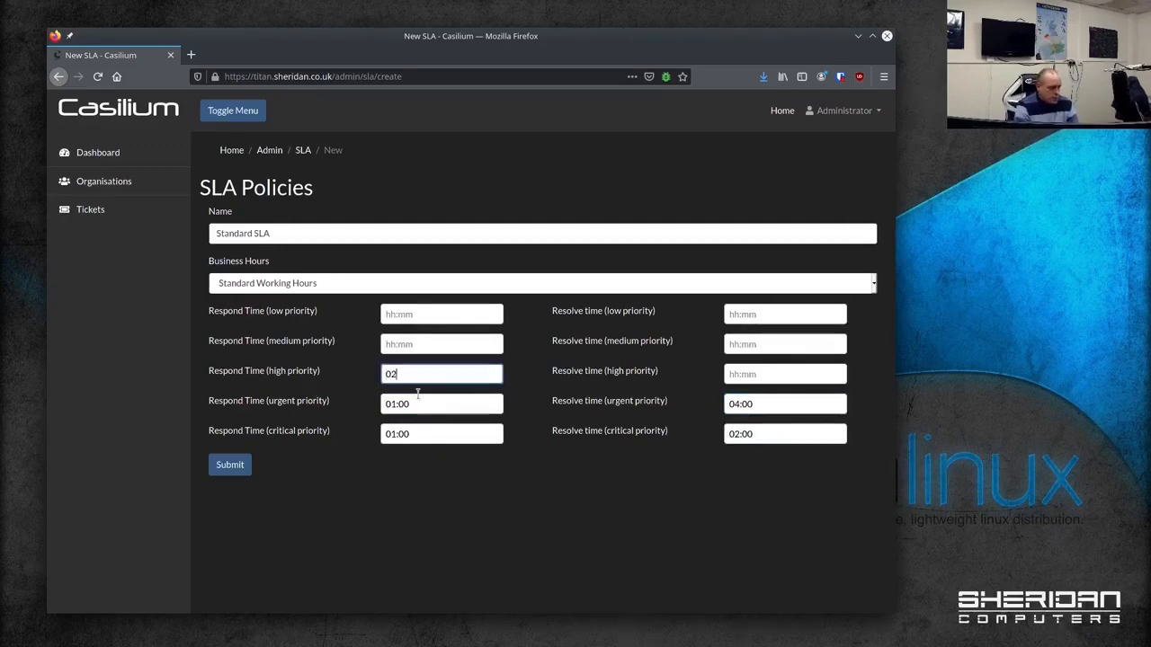
left_click(784, 374)
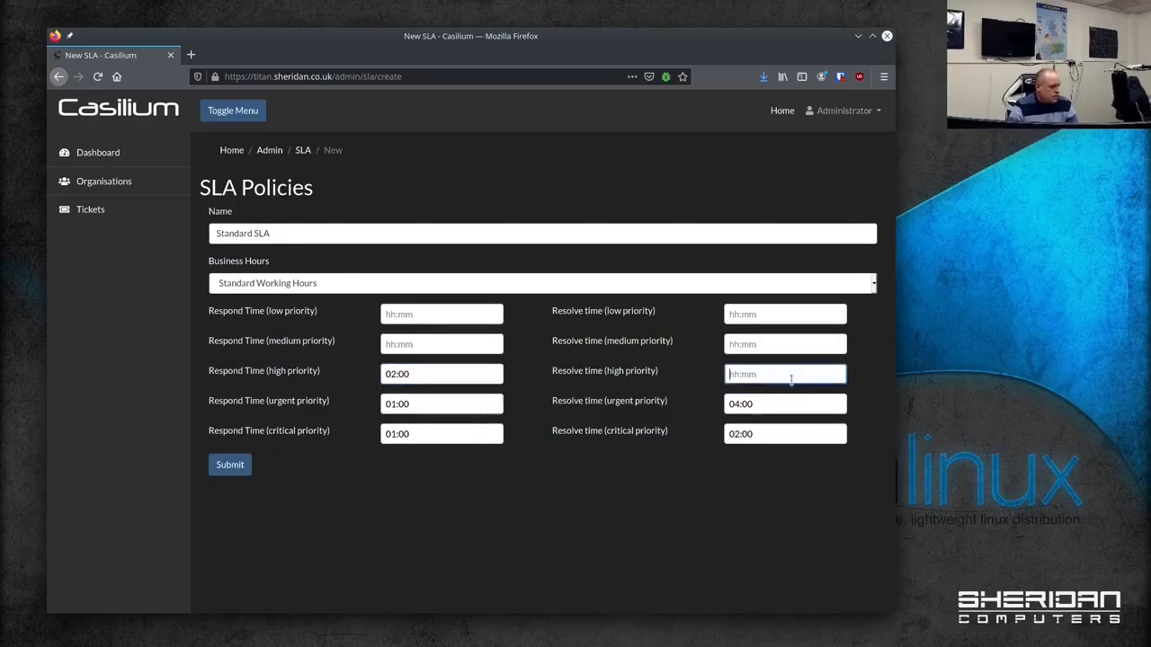
left_click(784, 374)
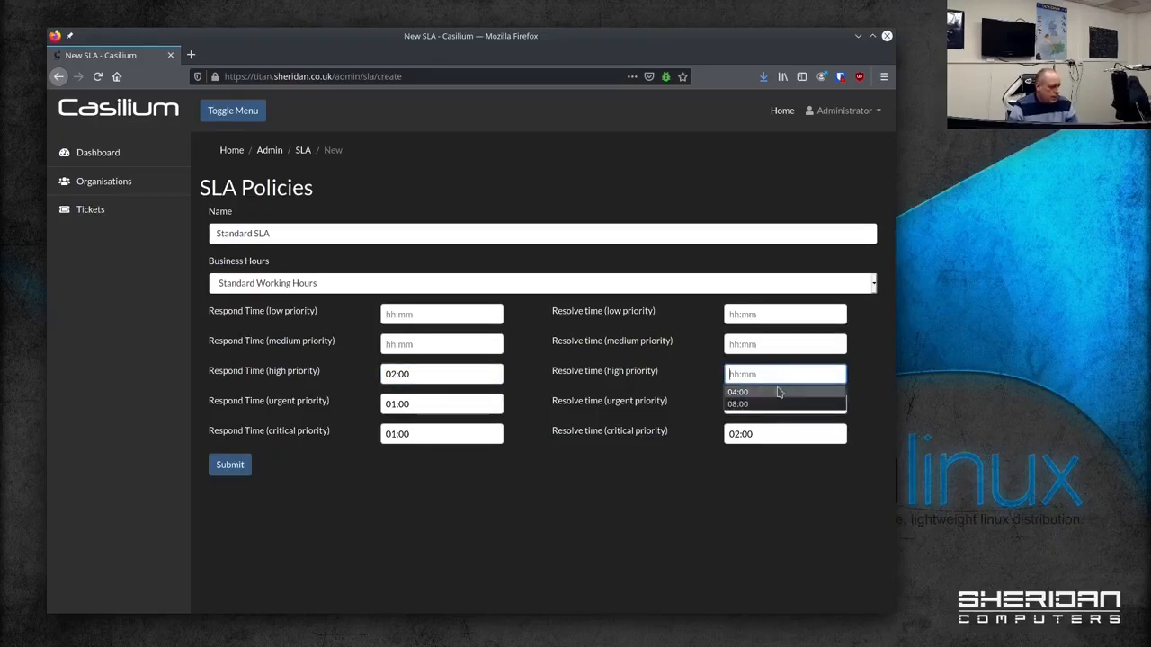
left_click(737, 403)
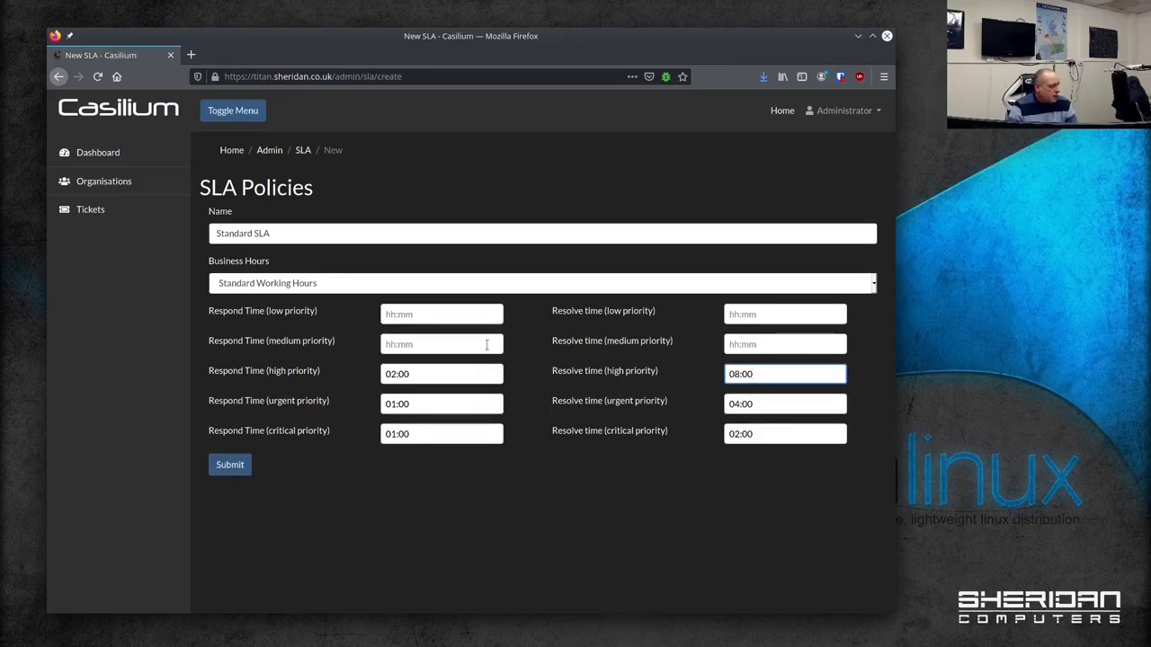
Step: Enter medium 02:00/16:00 and low 04:00/16:00 respond/resolve times and save the policy
left_click(442, 344)
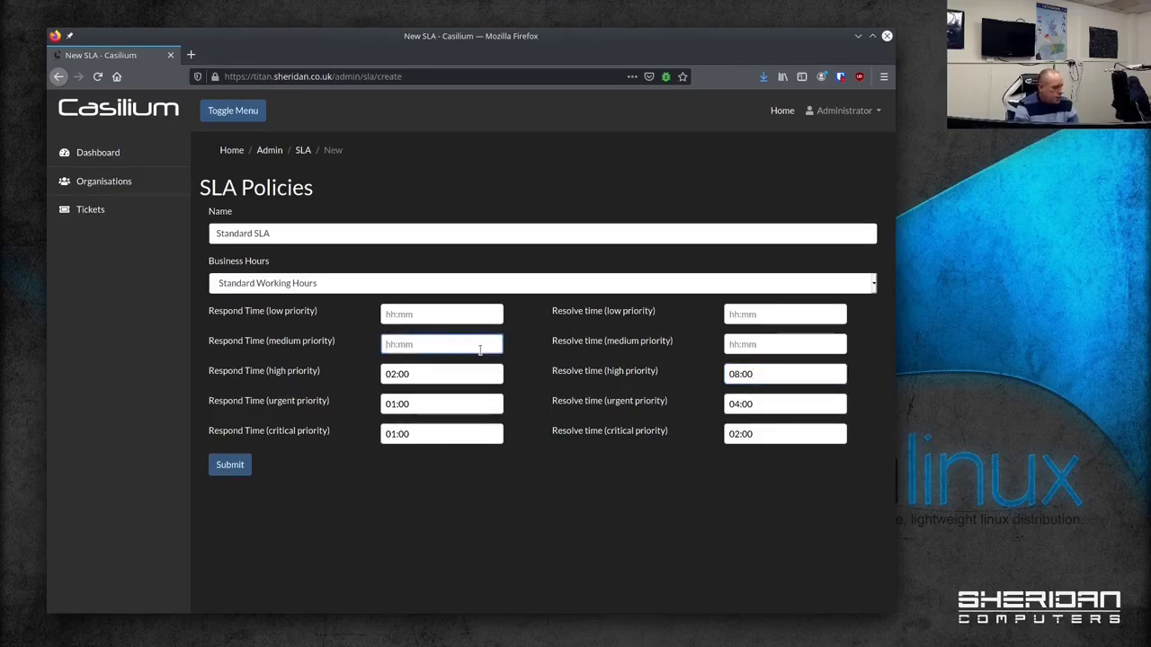
type("02:00")
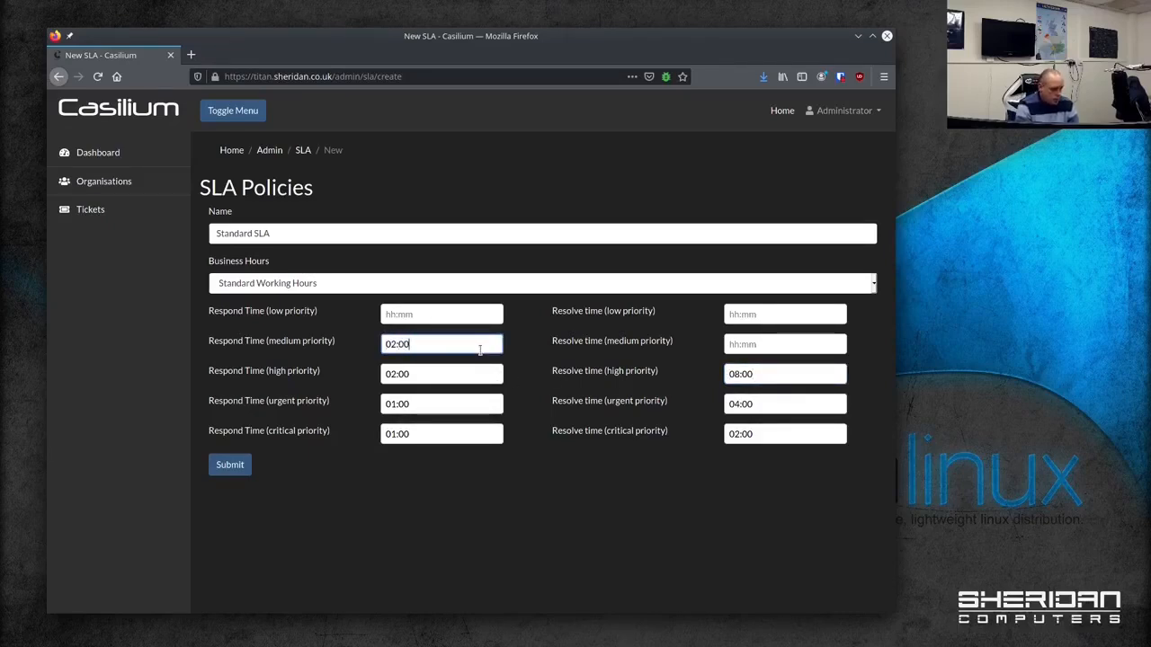
left_click(784, 344)
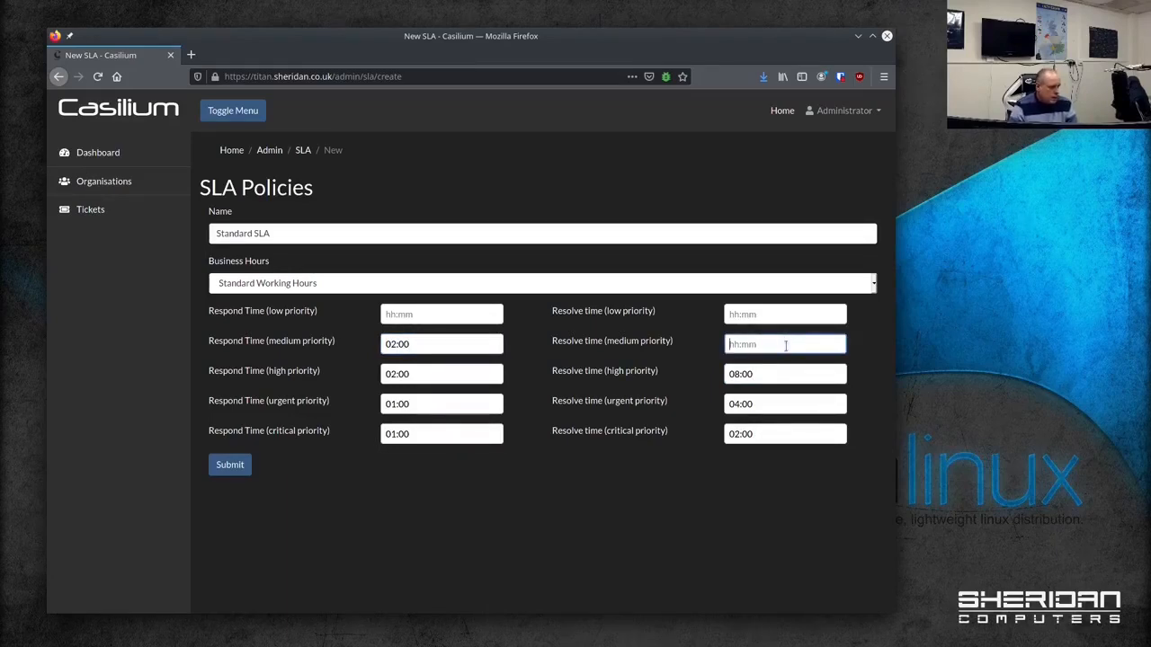
type("16:00")
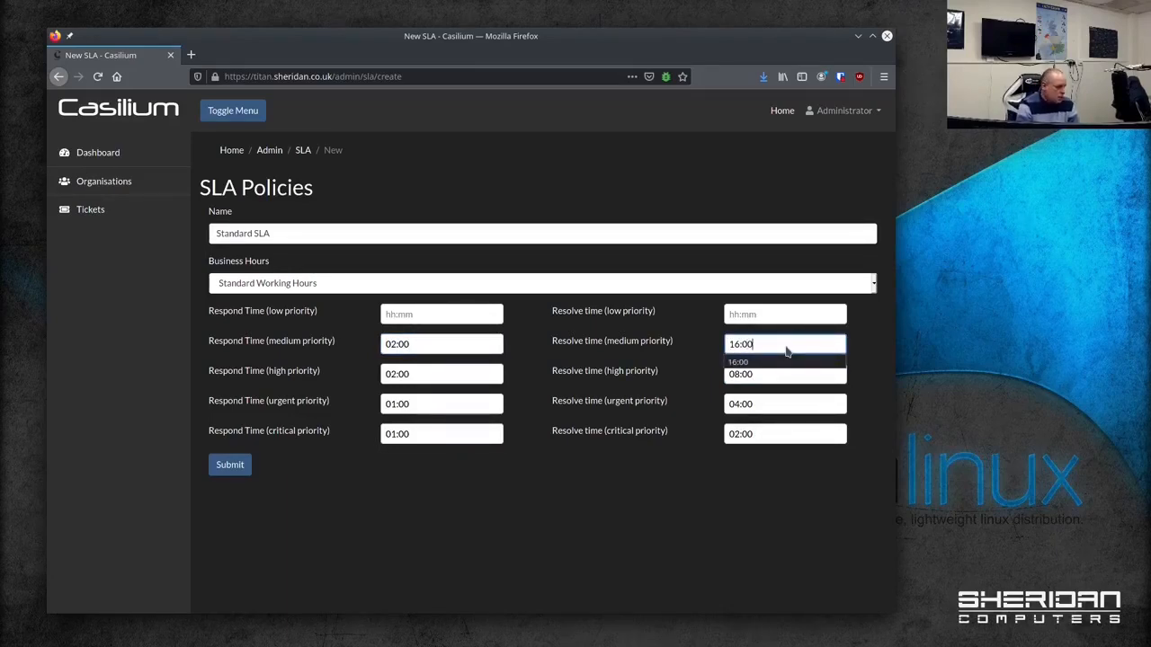
left_click(443, 312)
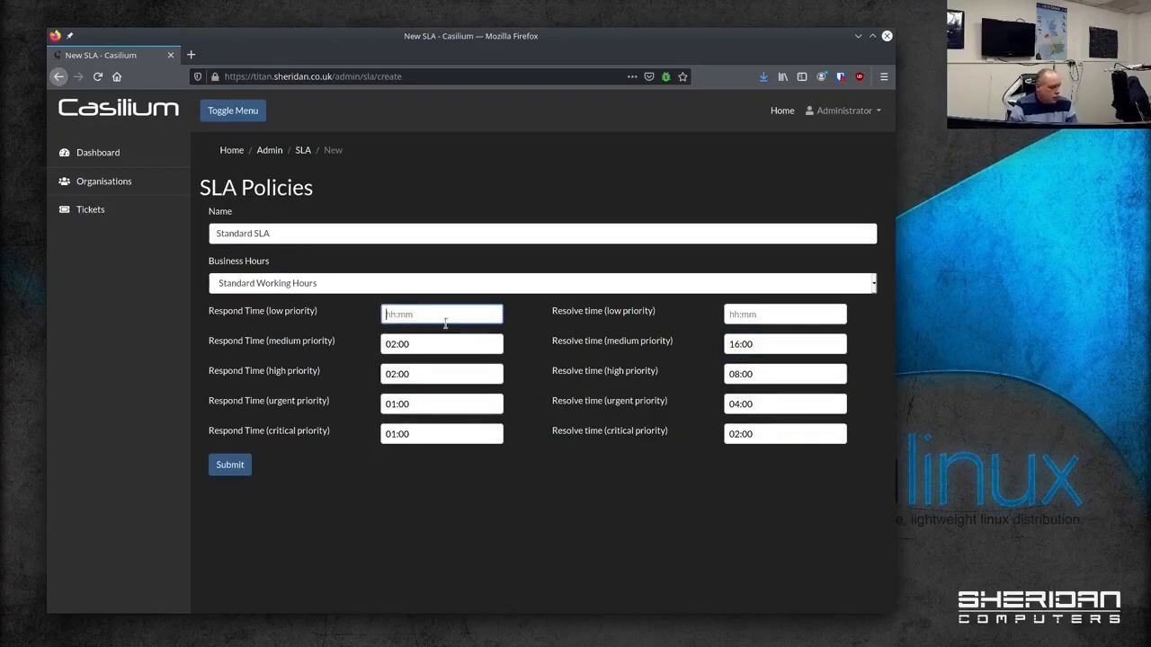
type("04:00")
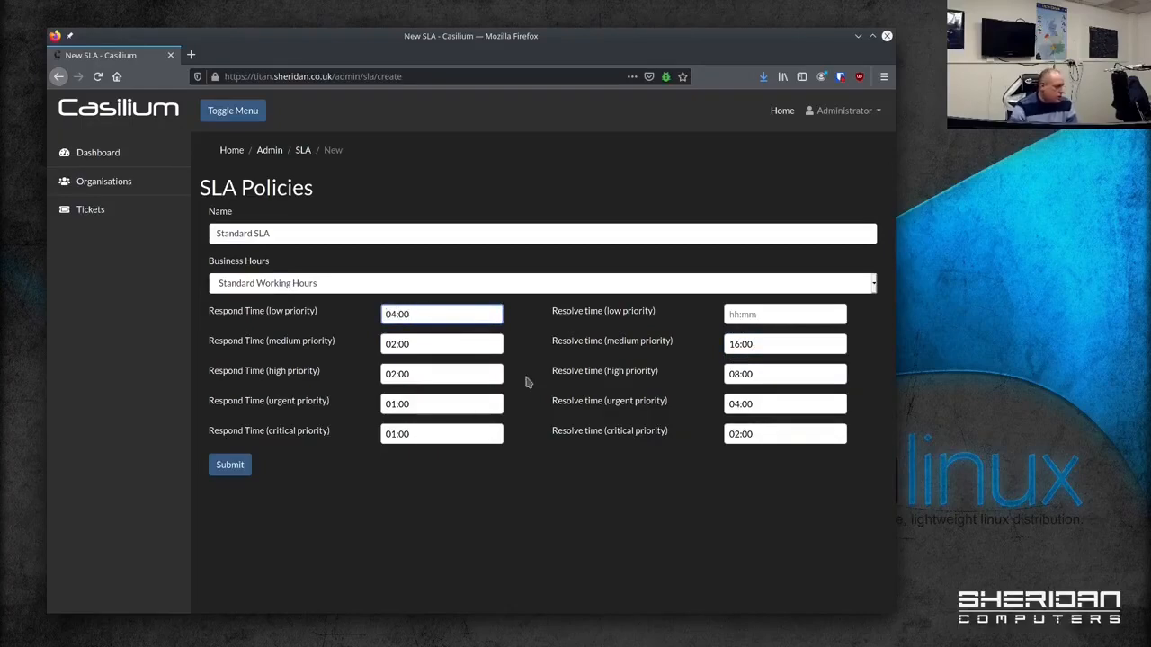
left_click(784, 313)
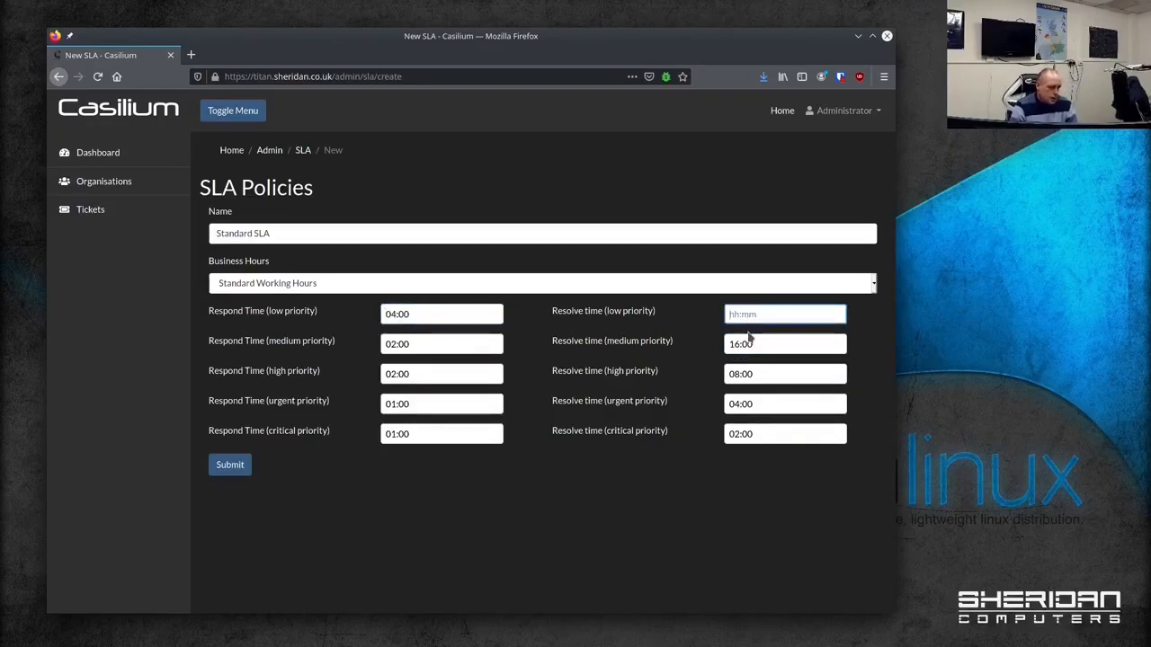
type("16:00")
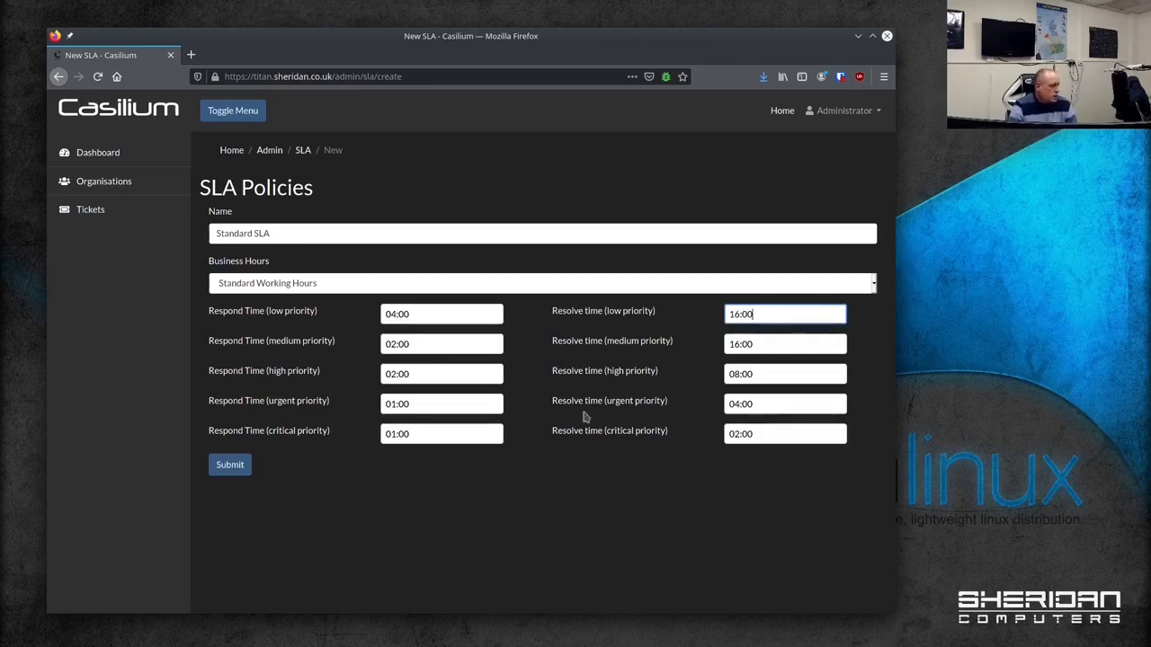
mouse_move(266, 428)
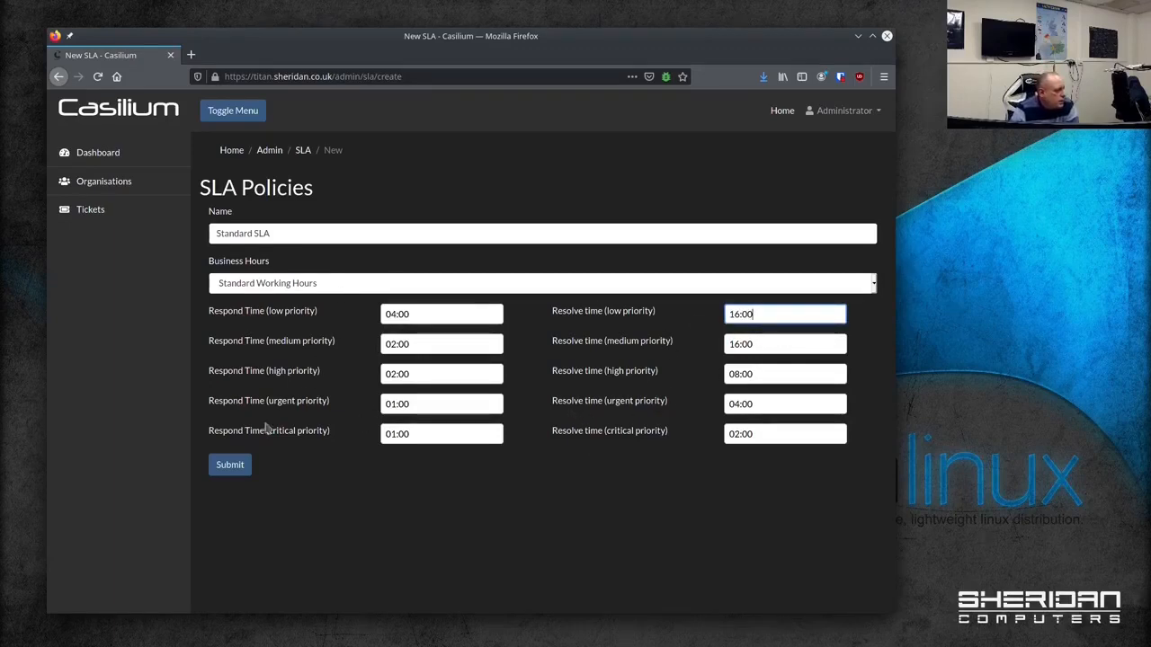
left_click(230, 464)
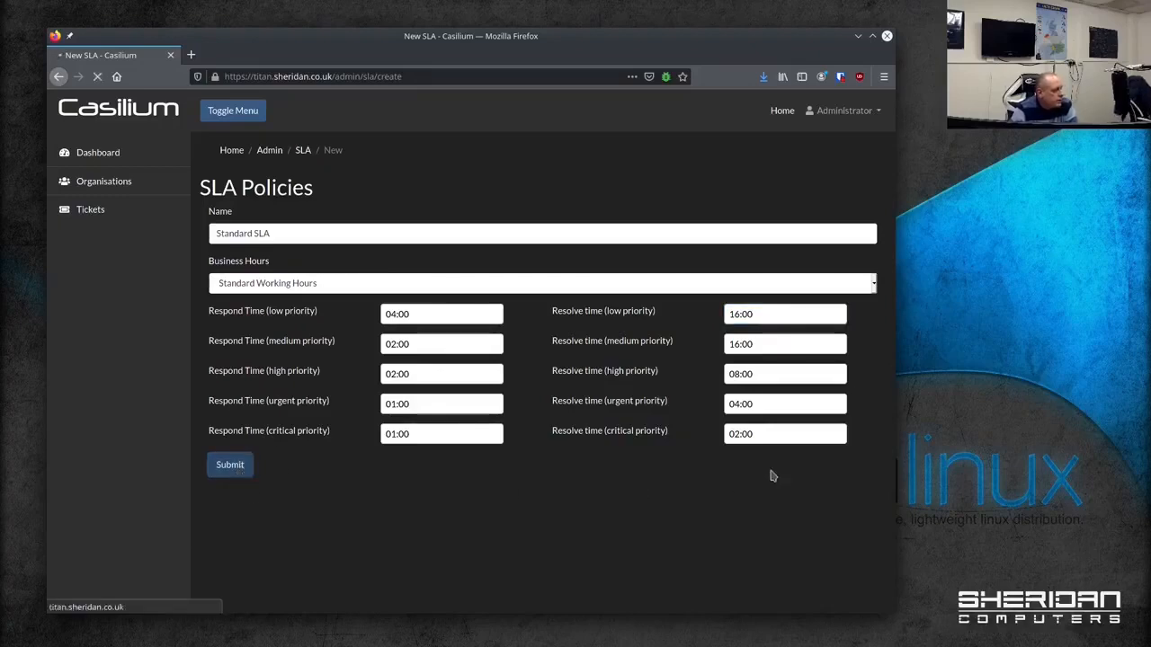
Step: View the saved Standard SLA policy's respond and resolve hours, then reach the Administrator menu
left_click(230, 463)
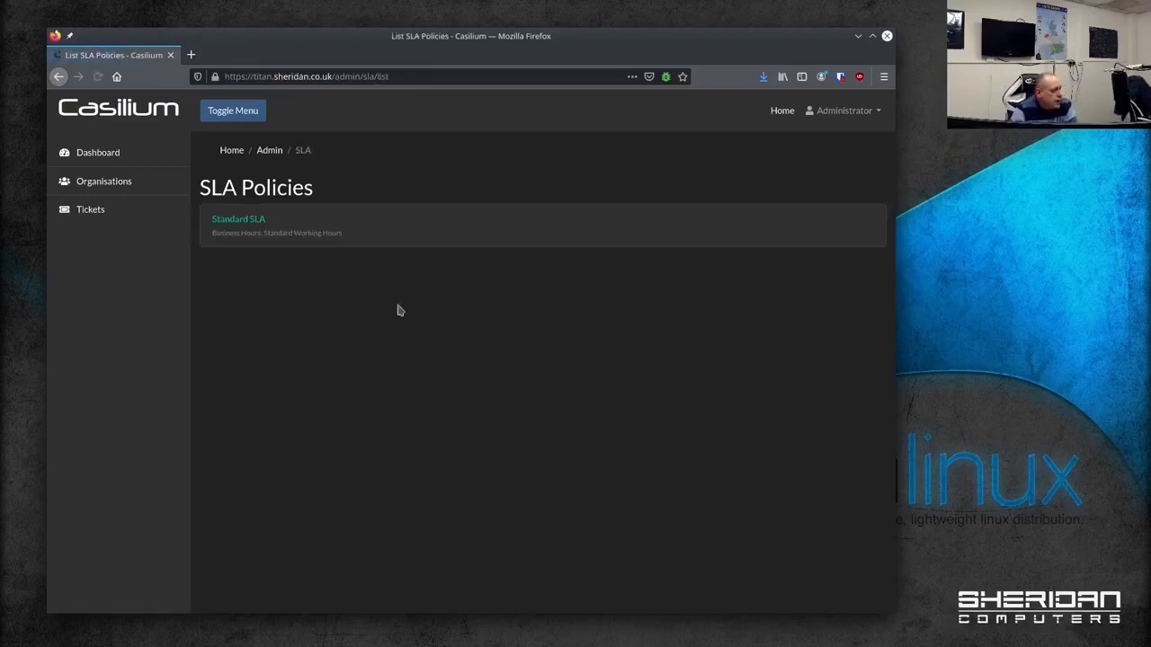
left_click(238, 220)
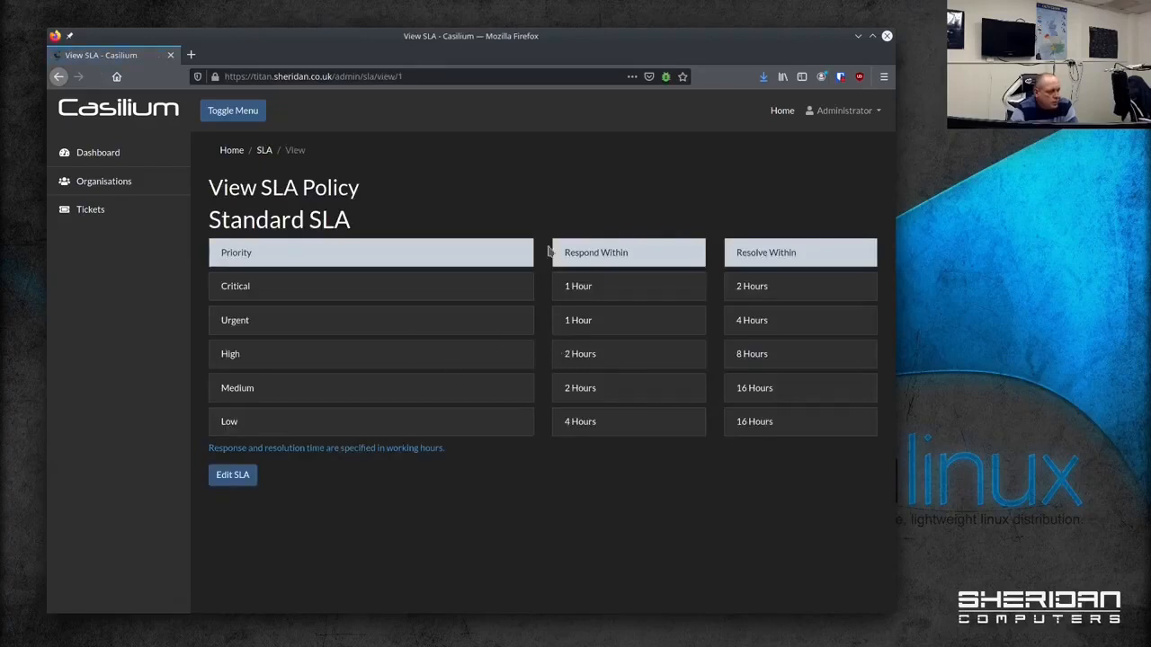
mouse_move(552, 281)
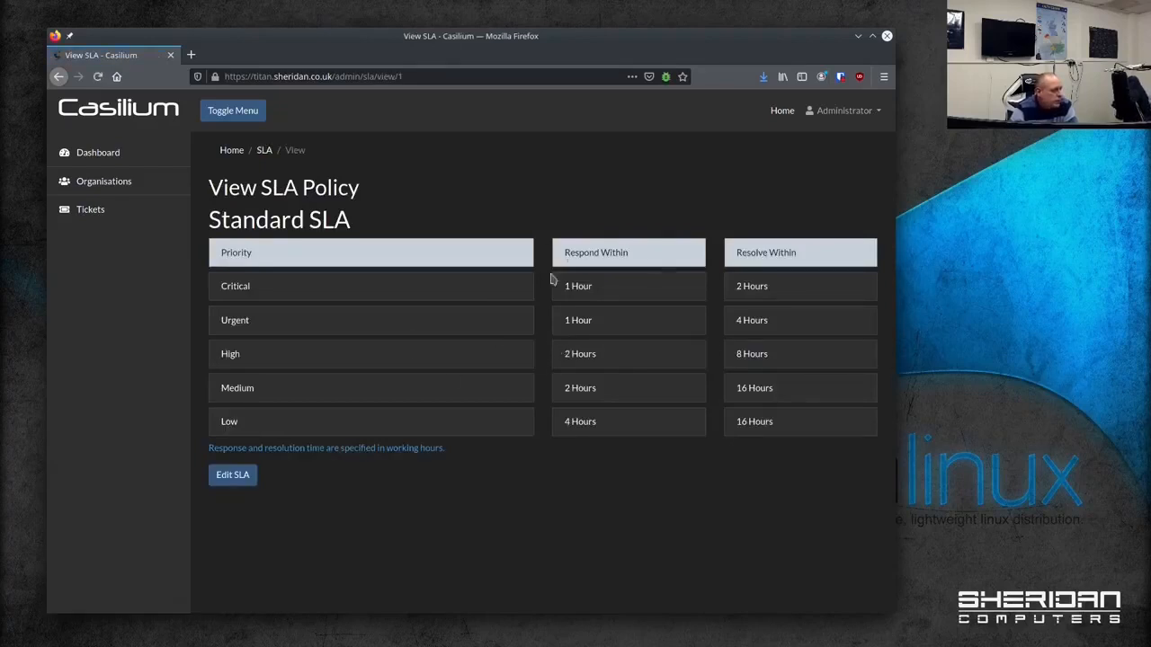
mouse_move(795, 270)
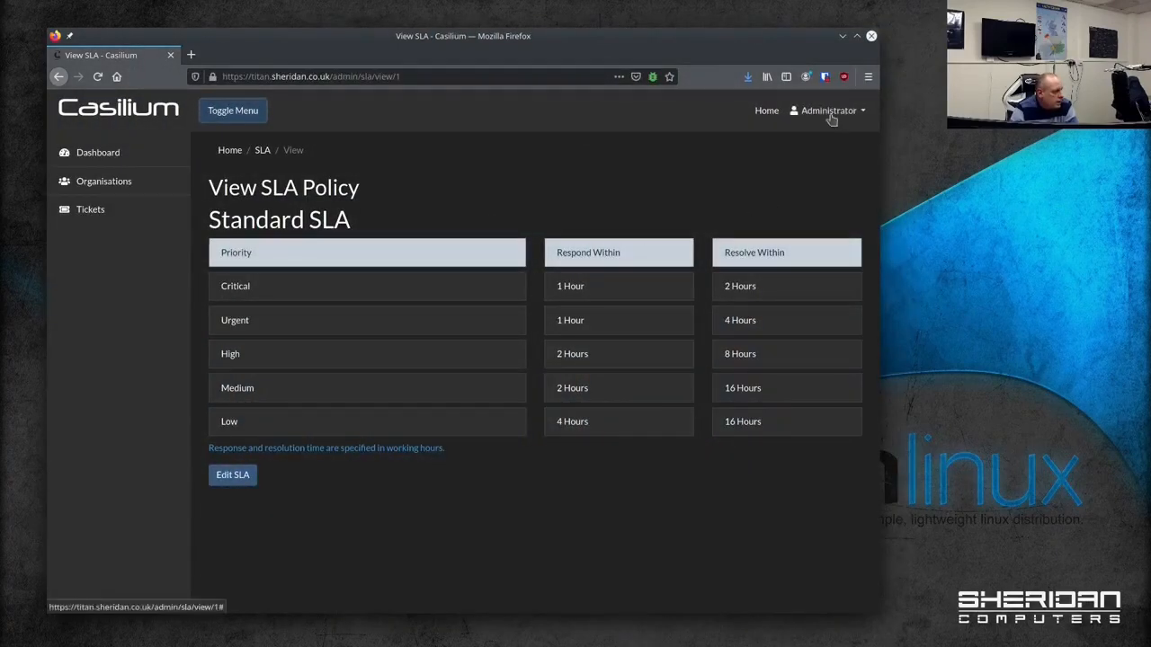
left_click(827, 109)
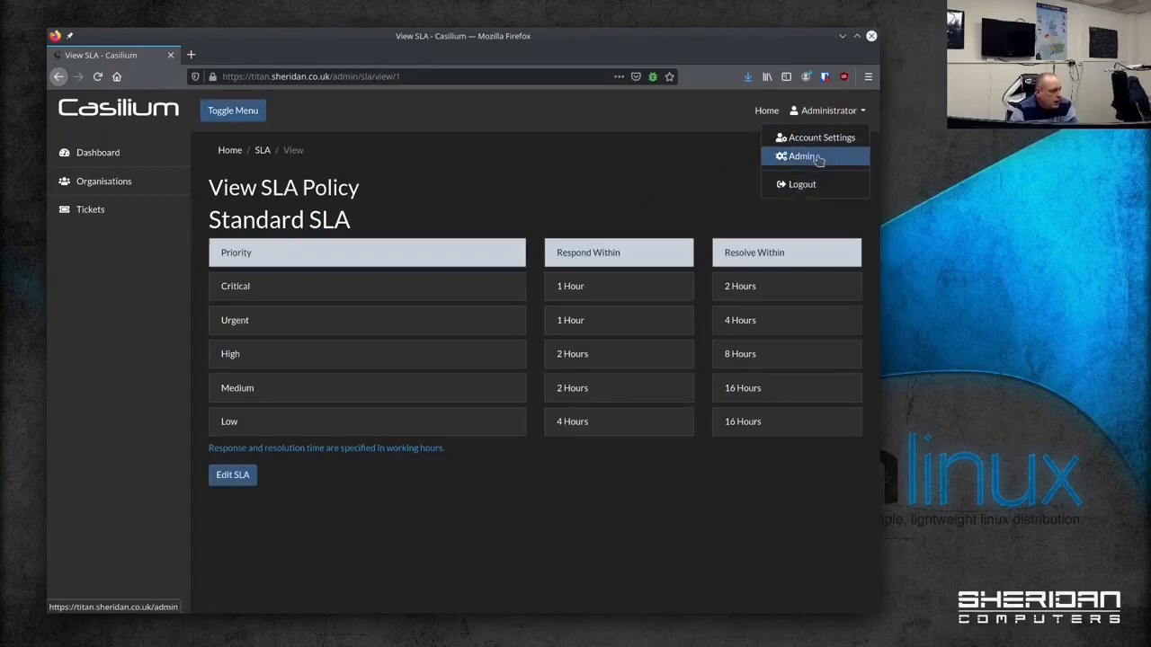
Step: Go to Administration > Queues and enter the Support queue's settings
left_click(802, 154)
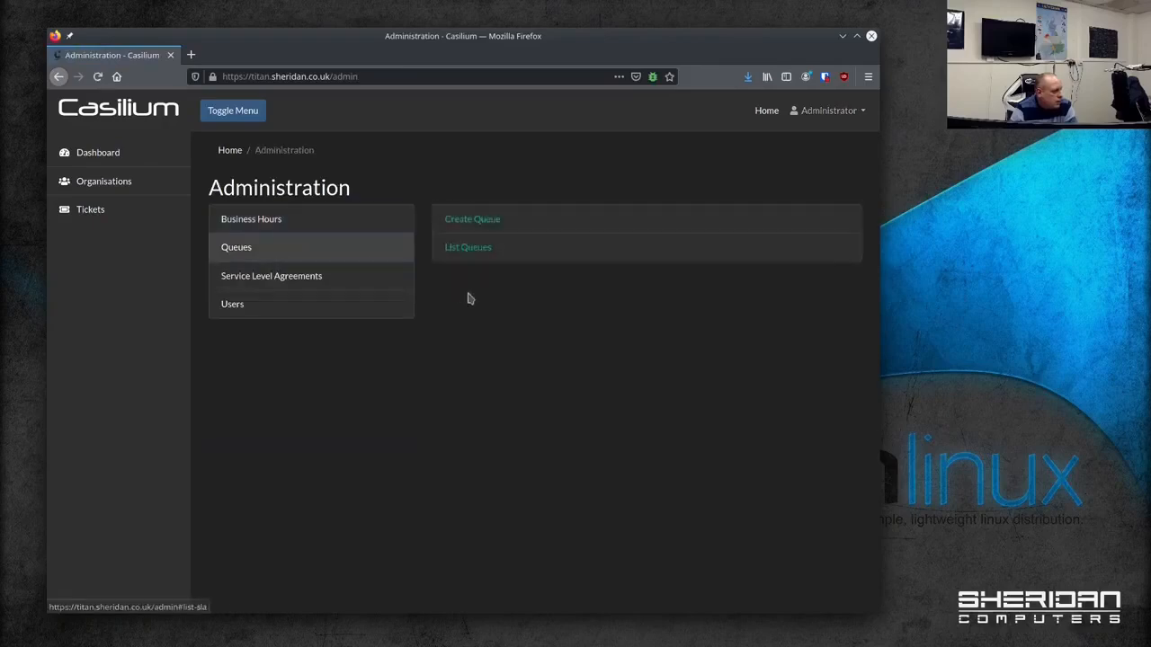
left_click(237, 248)
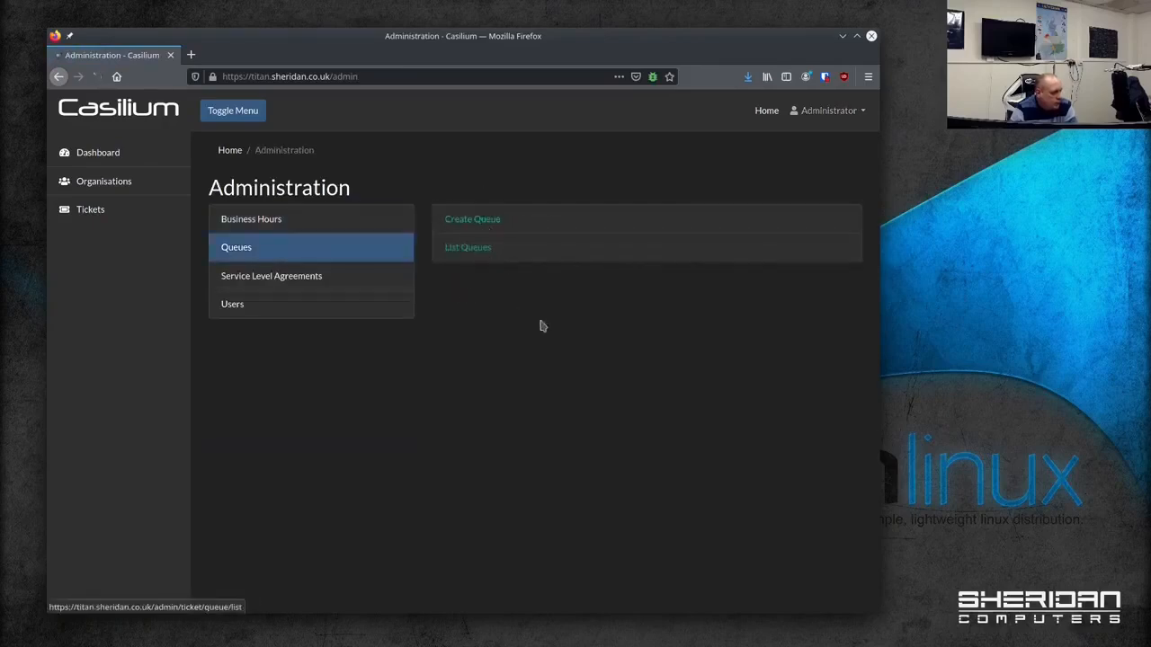
left_click(471, 220)
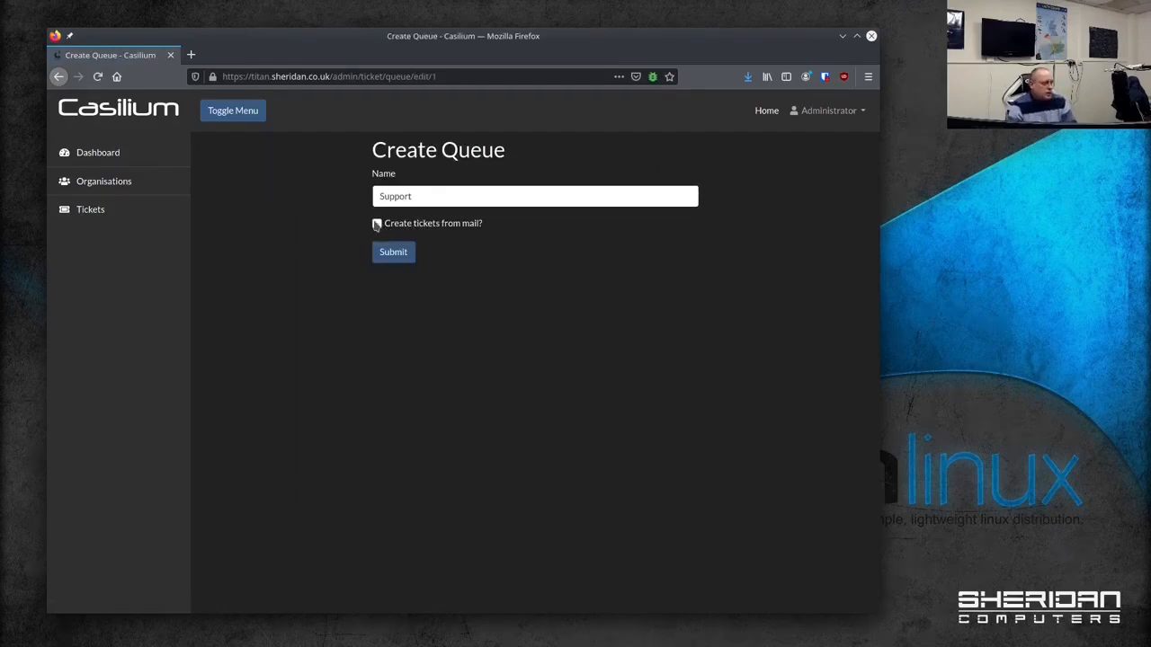
Step: Enable 'Create tickets from mail?' on the Support queue and move to its Email field
left_click(374, 223)
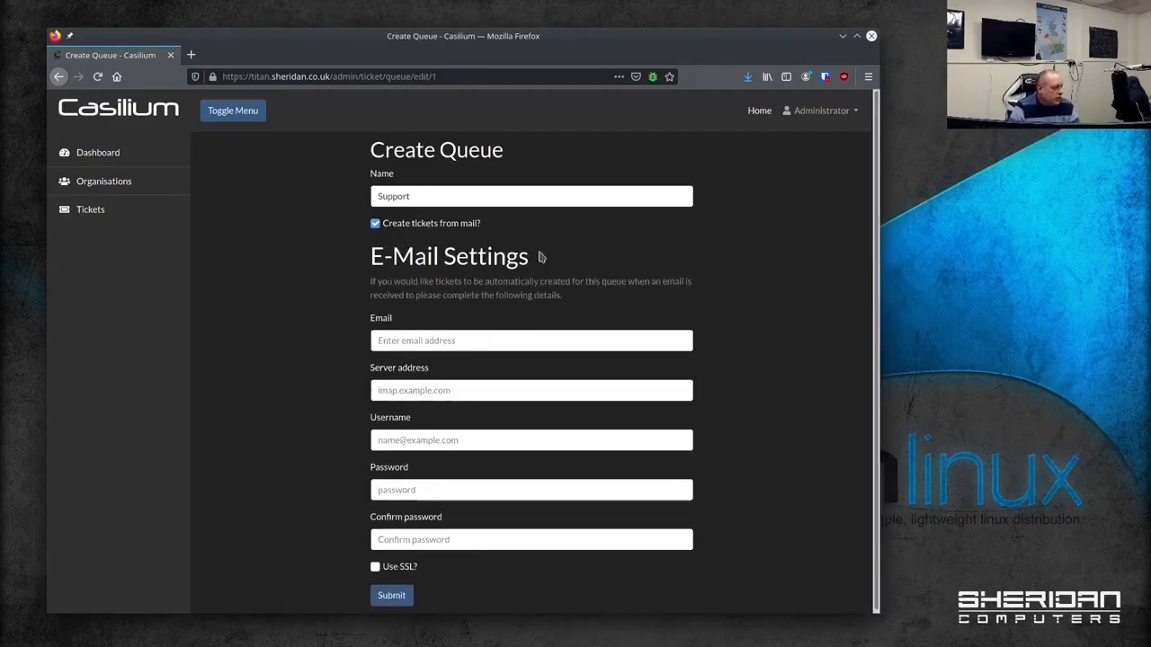
left_click(374, 223)
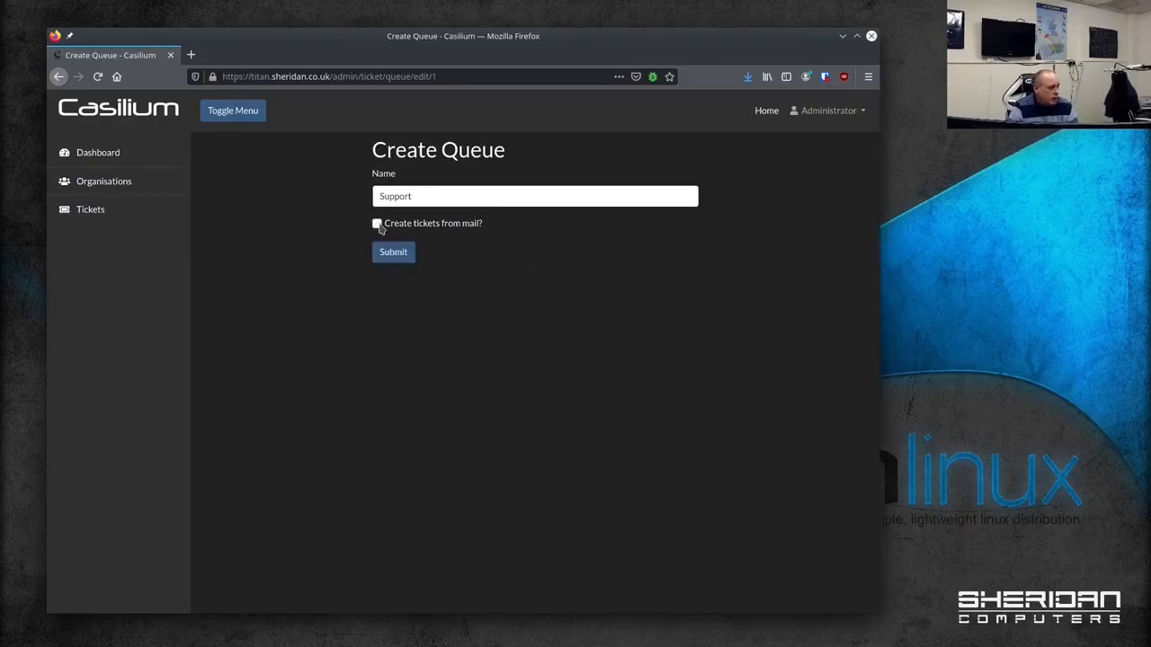
left_click(376, 223)
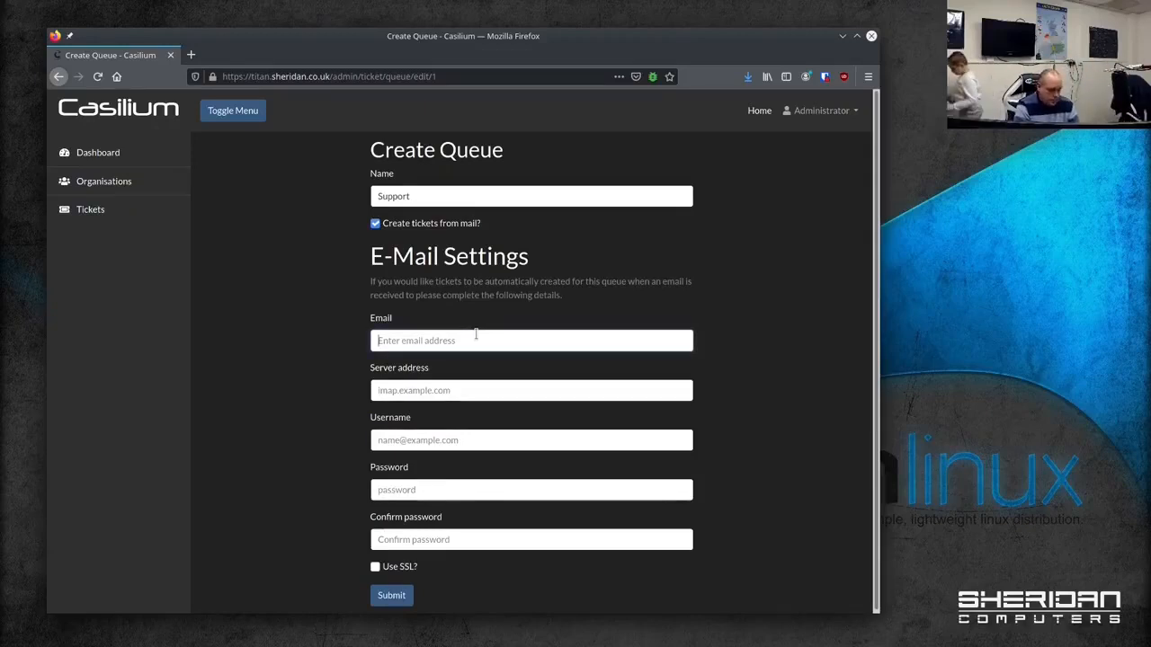
left_click(105, 180)
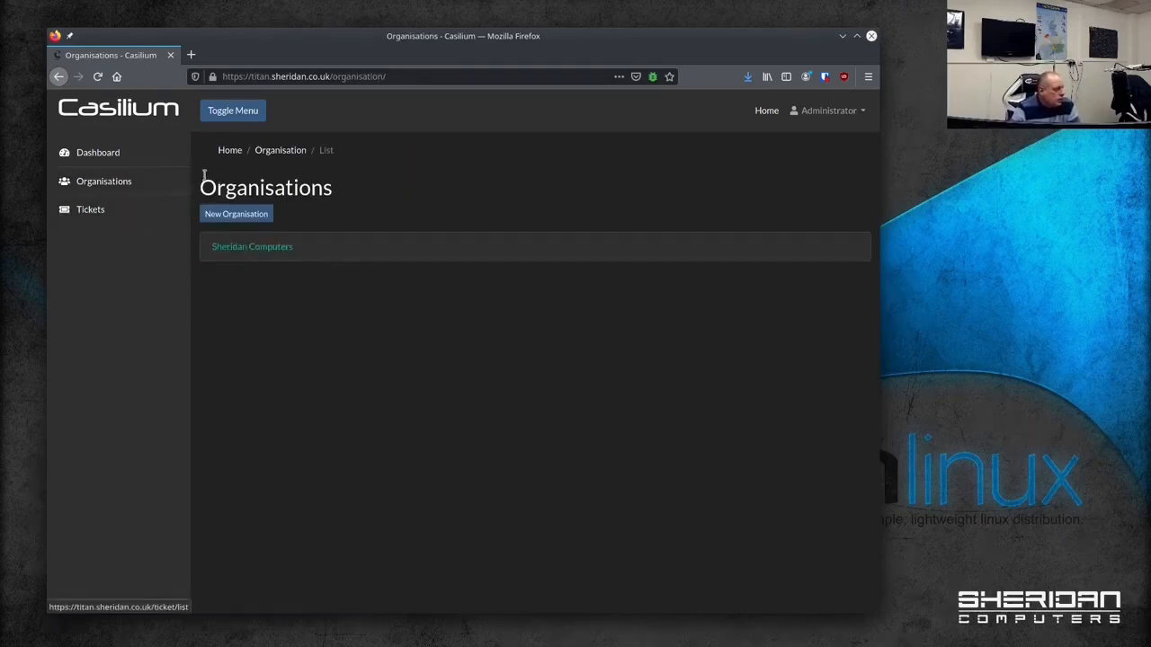
Step: Assign the Standard SLA to the Sheridan Computers organisation and save
left_click(90, 209)
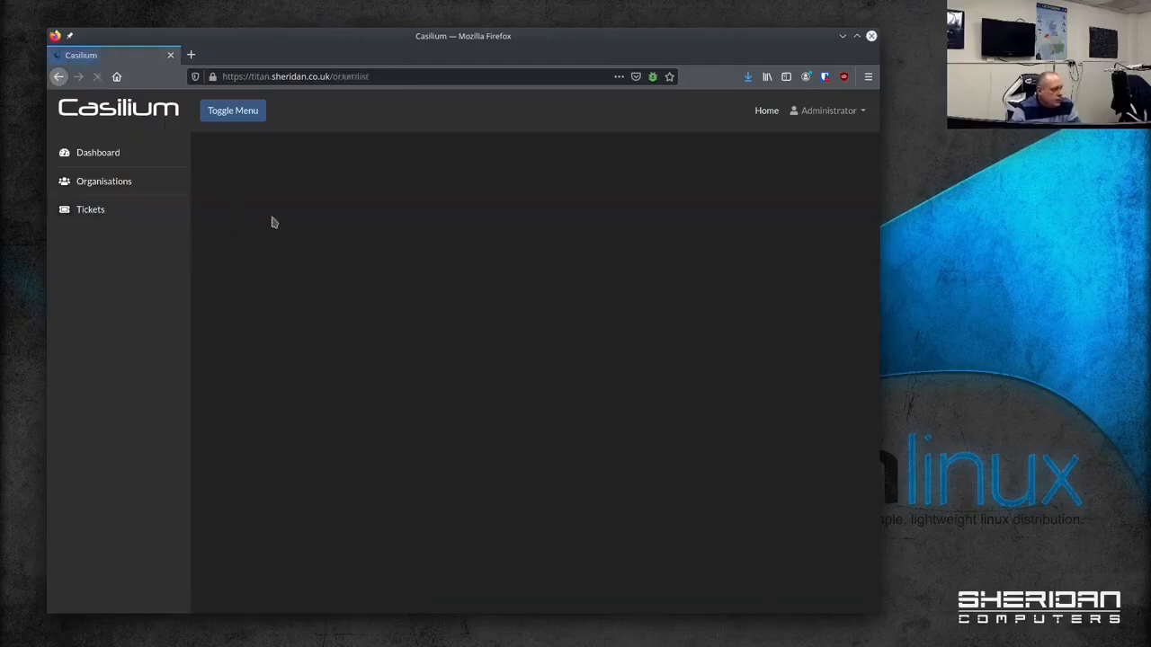
left_click(105, 180)
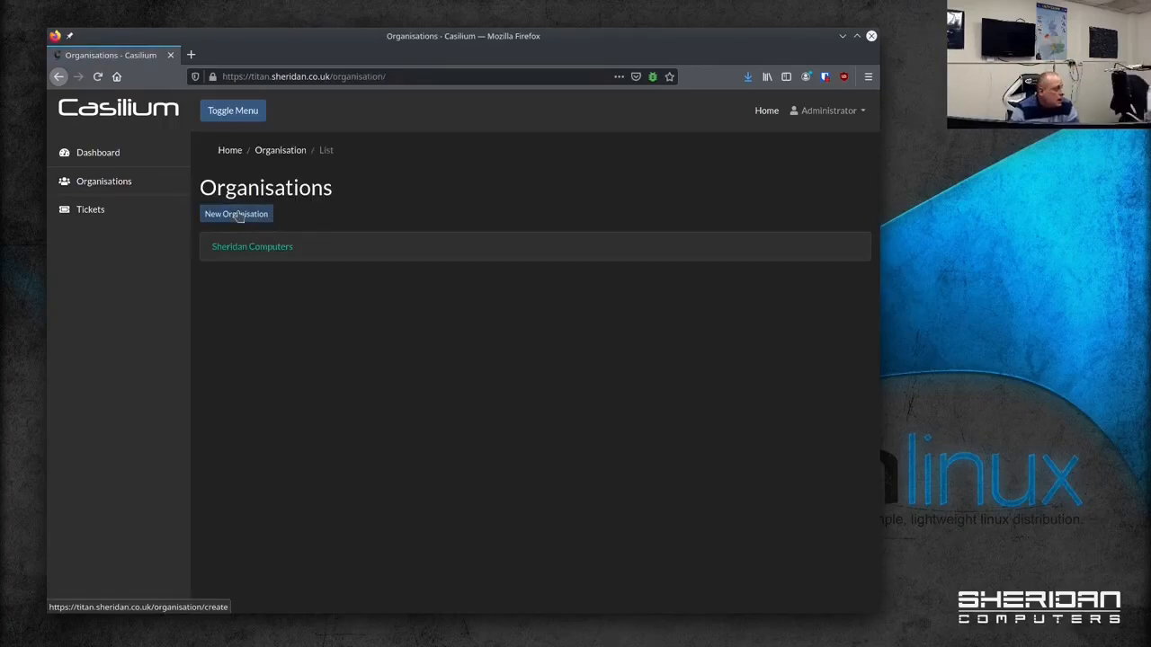
left_click(252, 246)
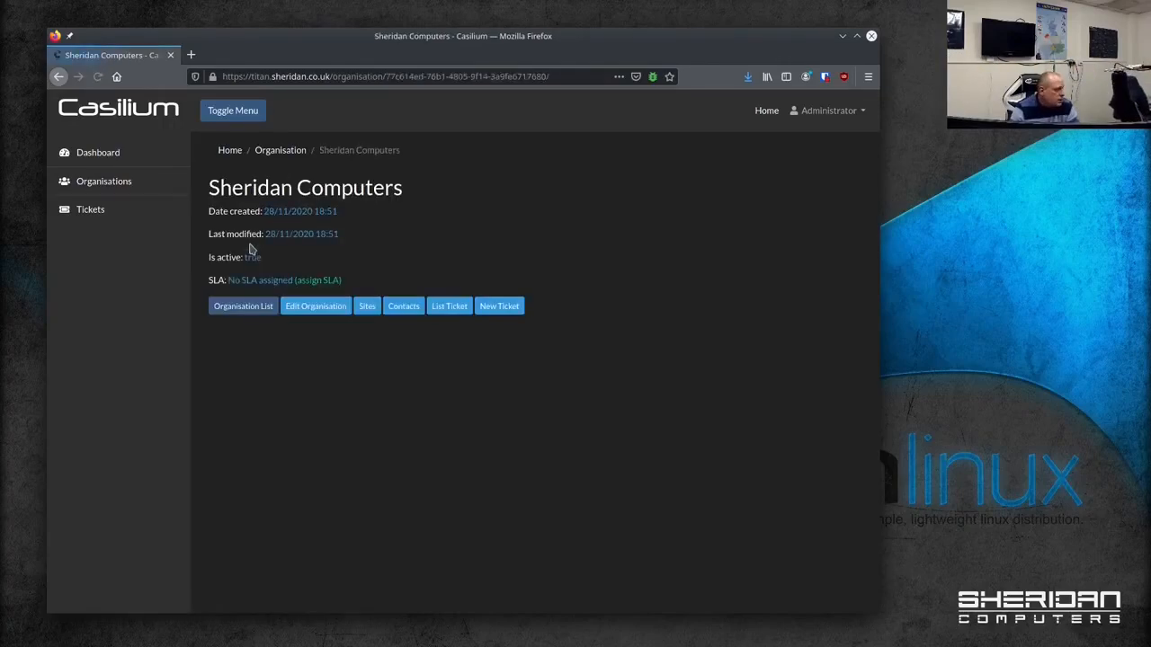
mouse_move(312, 284)
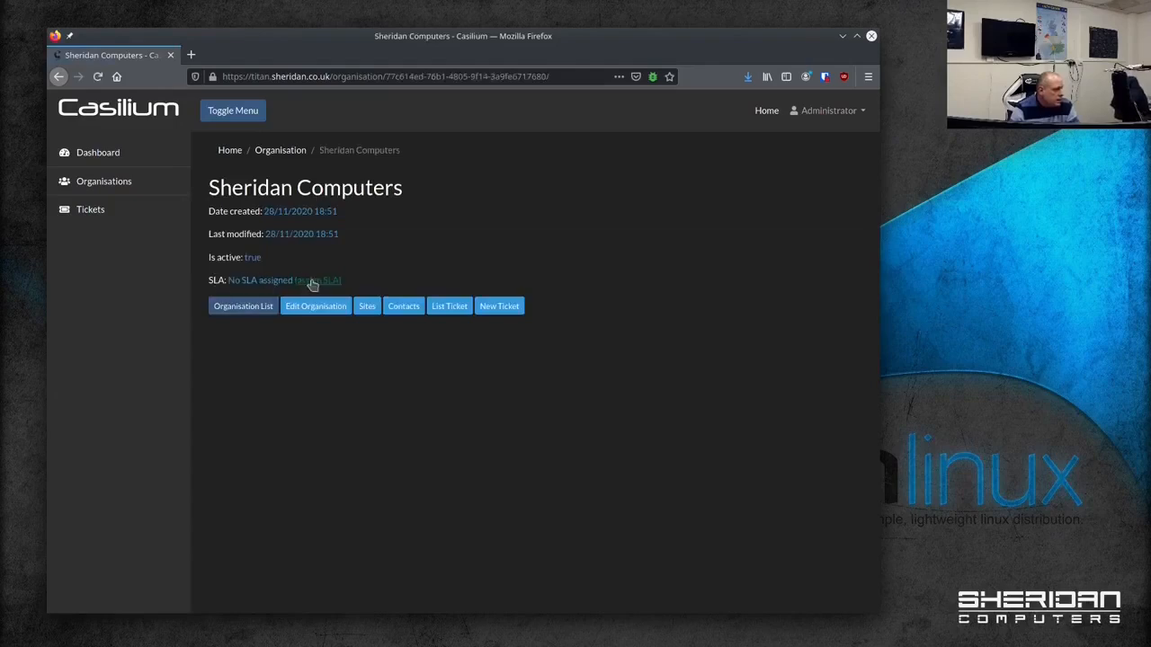
left_click(316, 280)
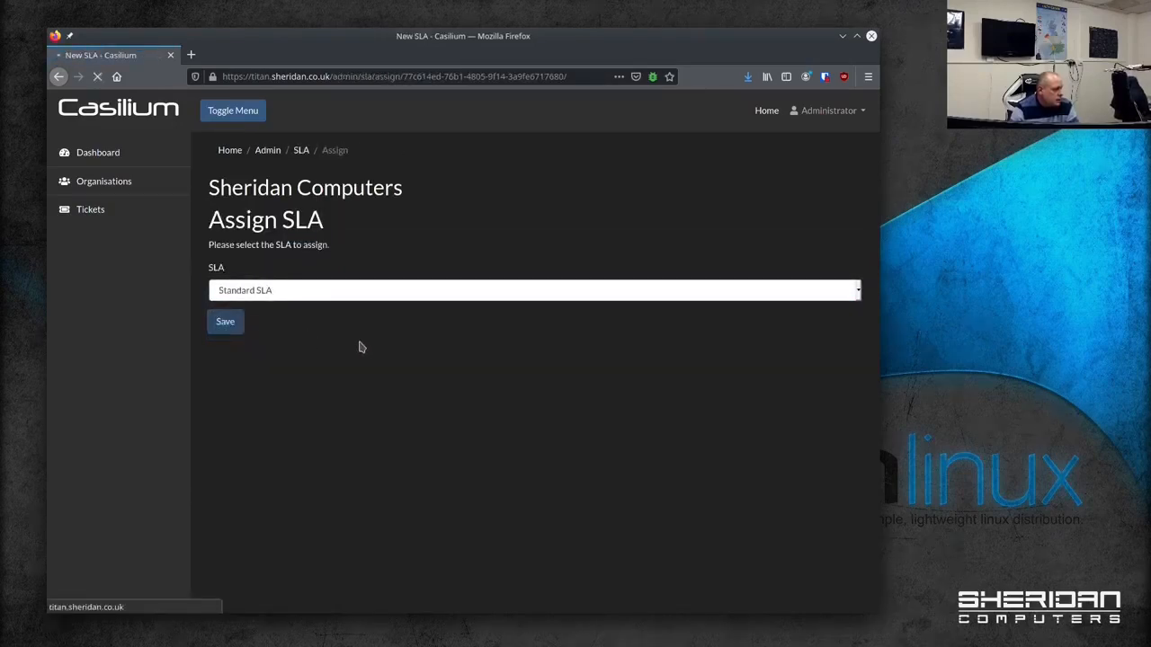
left_click(224, 320)
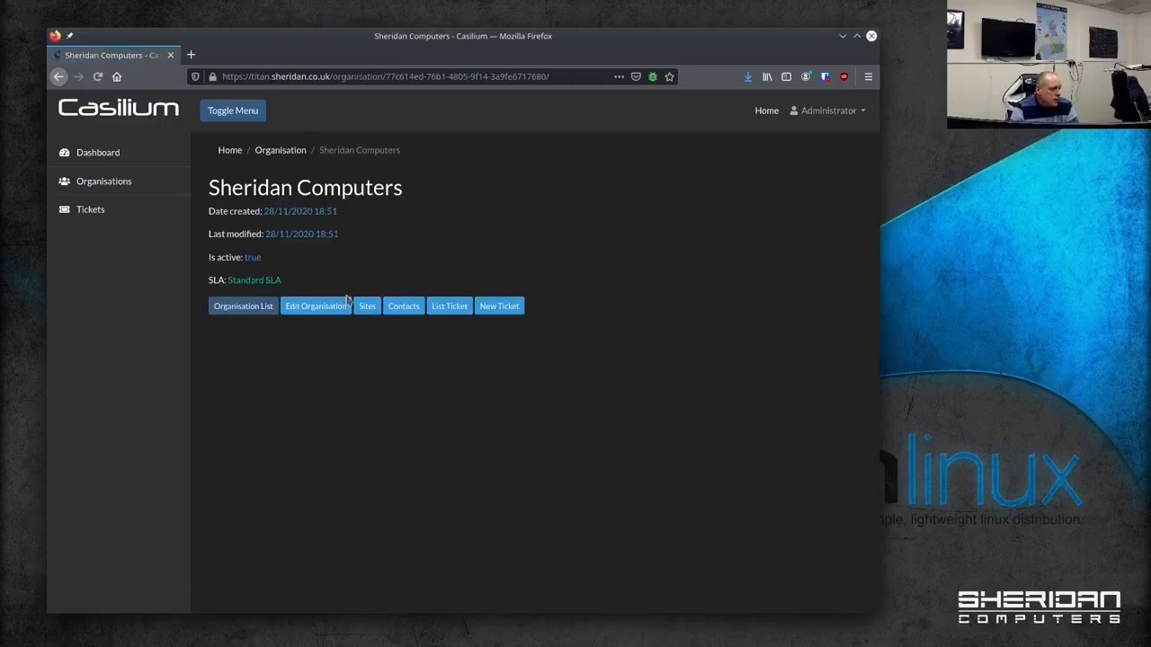
mouse_move(122, 208)
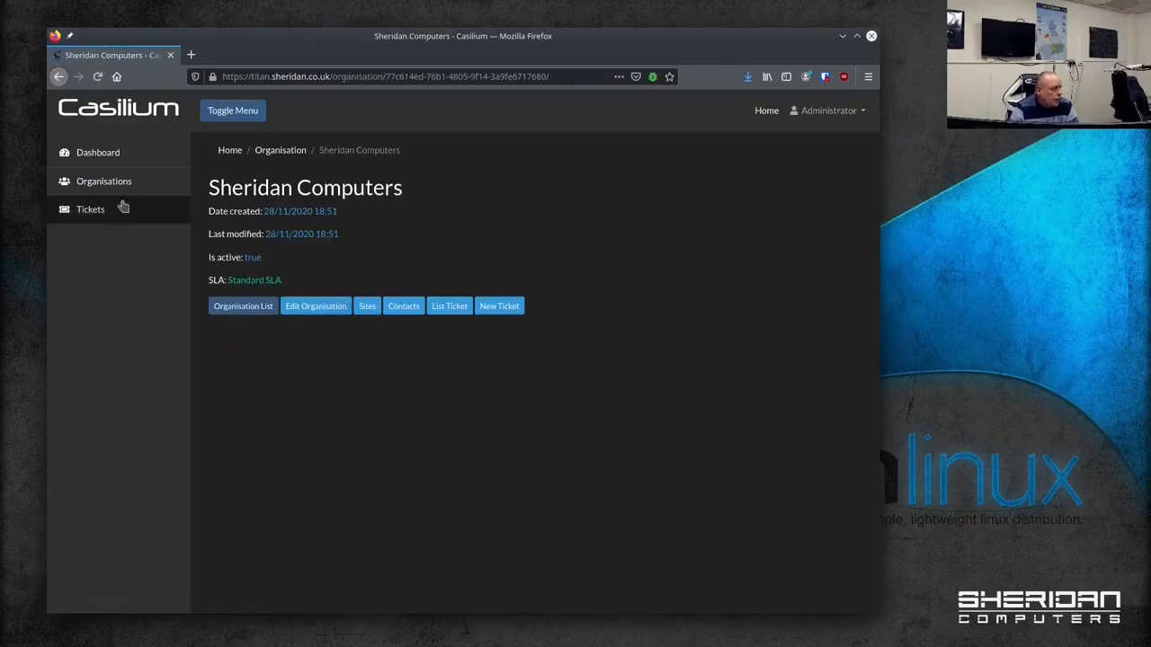
mouse_move(500, 305)
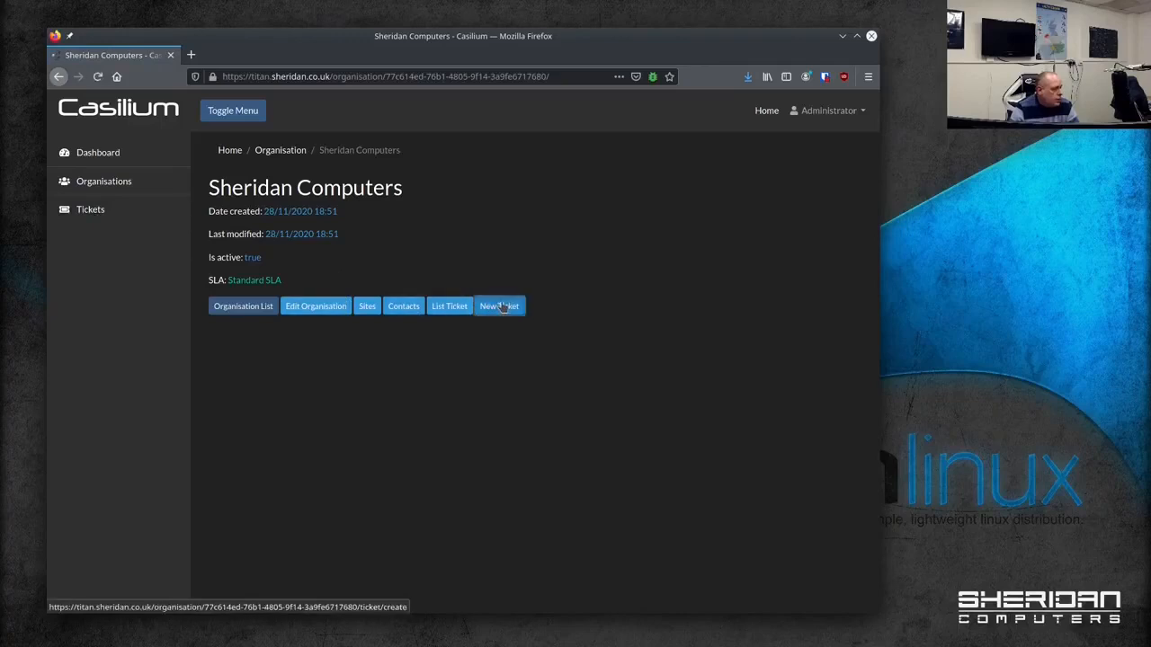
Step: Start a new Sheridan Computers ticket with summary 'My First Ticket' and source Phone
left_click(500, 306)
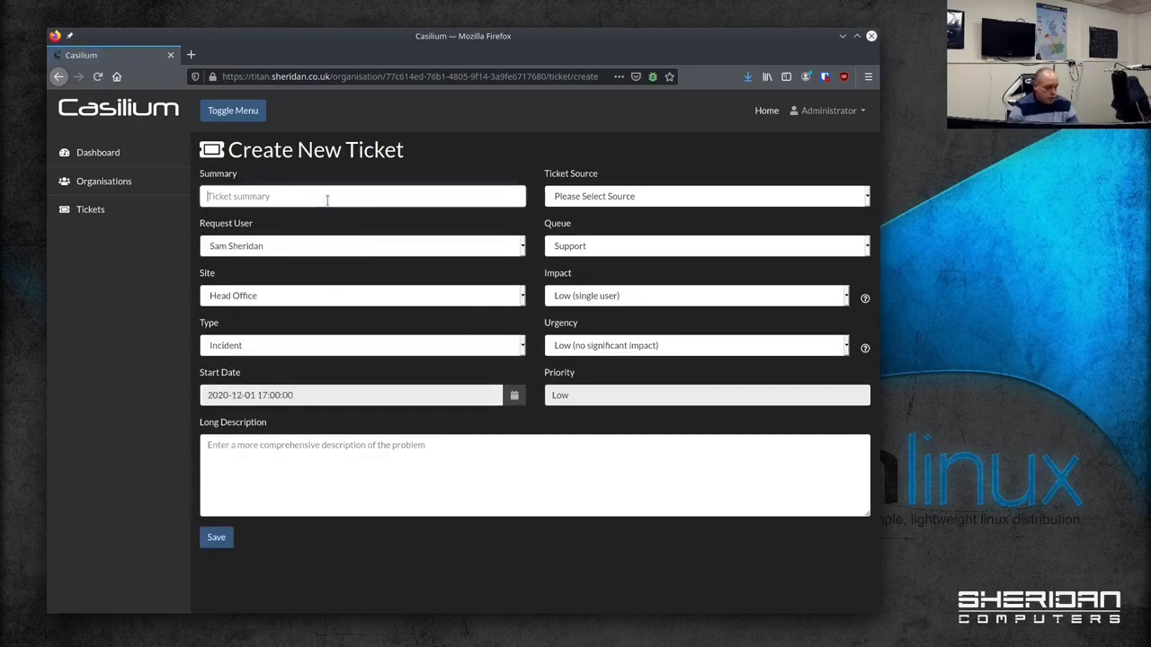
type("My First")
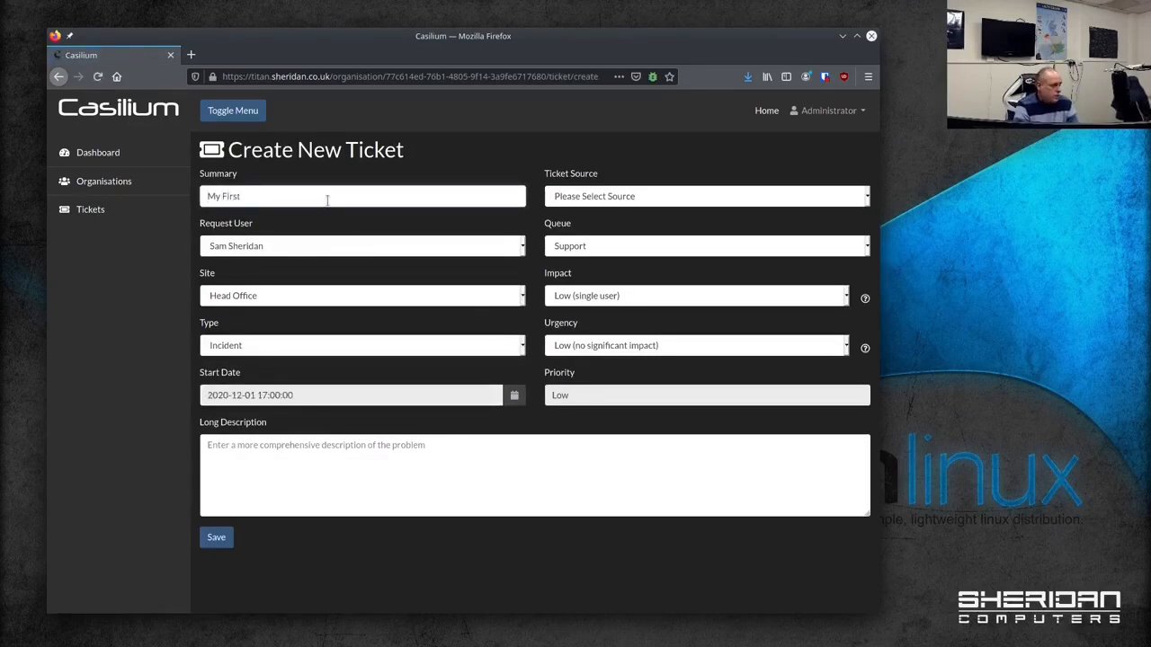
left_click(705, 196)
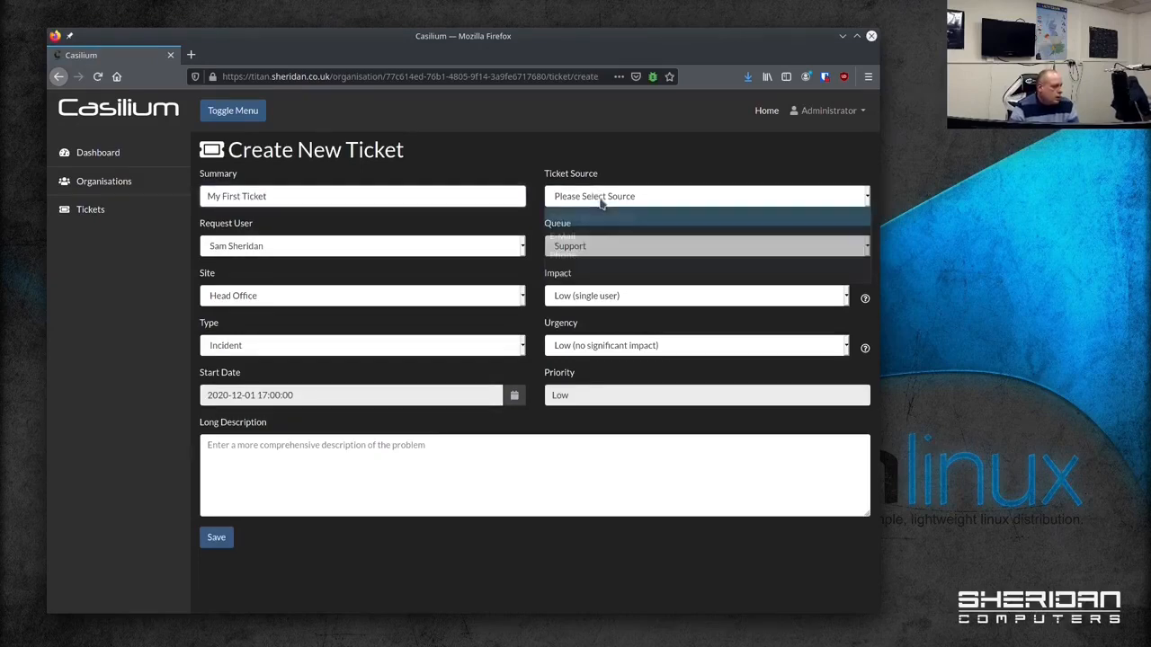
left_click(705, 196)
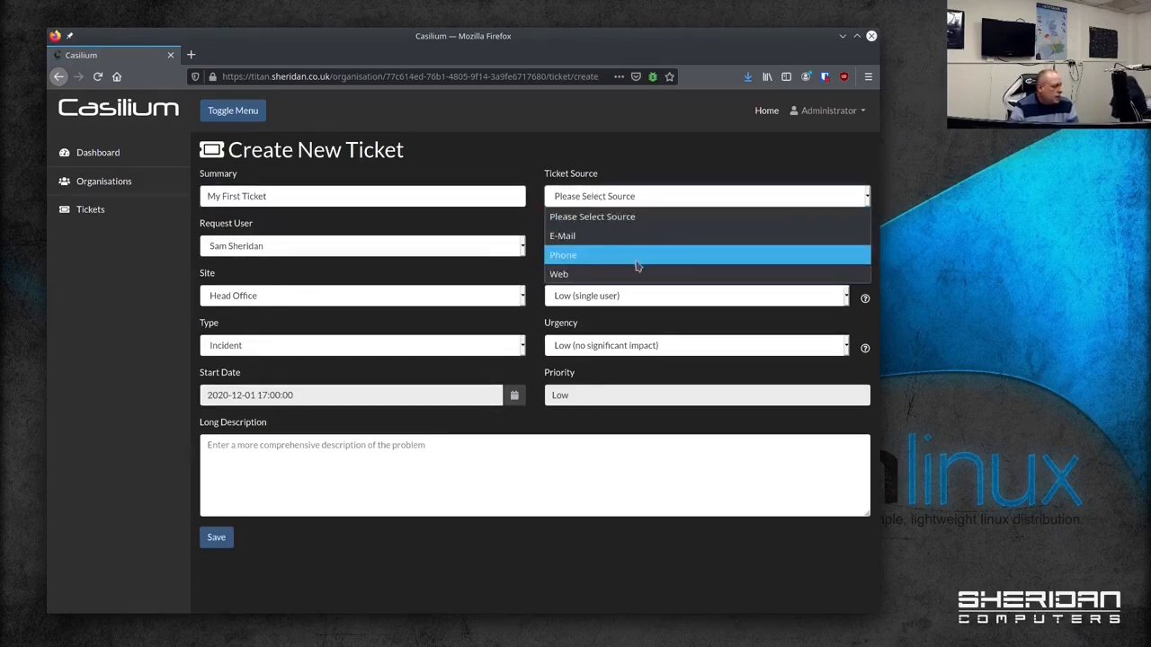
left_click(562, 256)
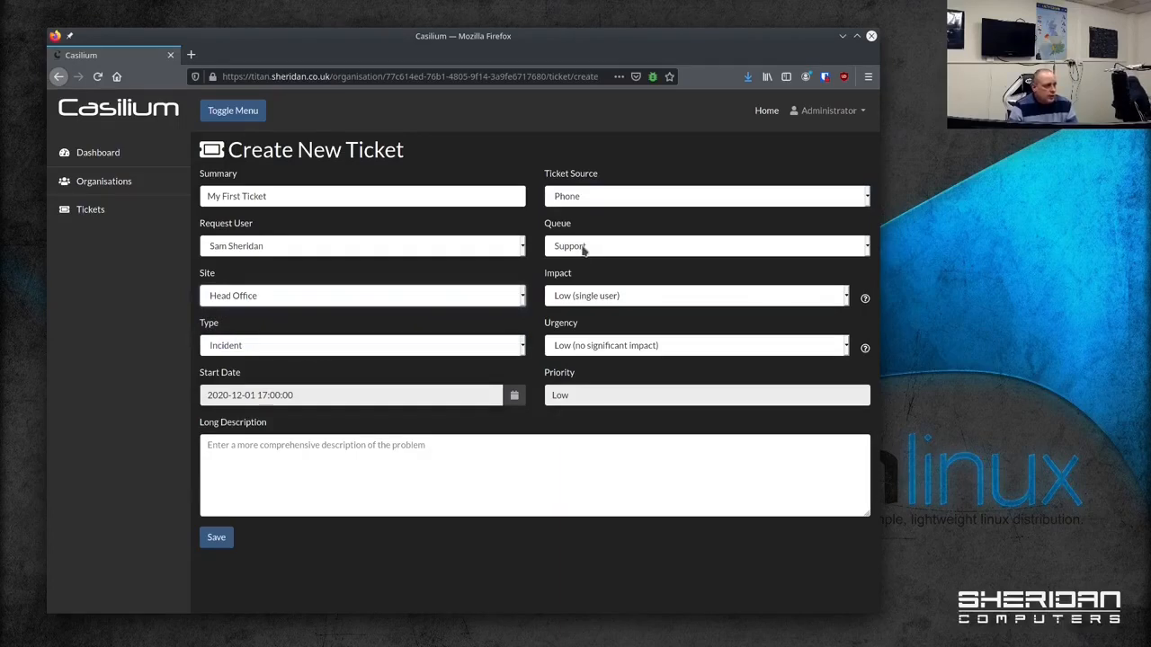
Step: Keep the Support queue and leave the ticket type as Incident after checking Service Request
left_click(705, 245)
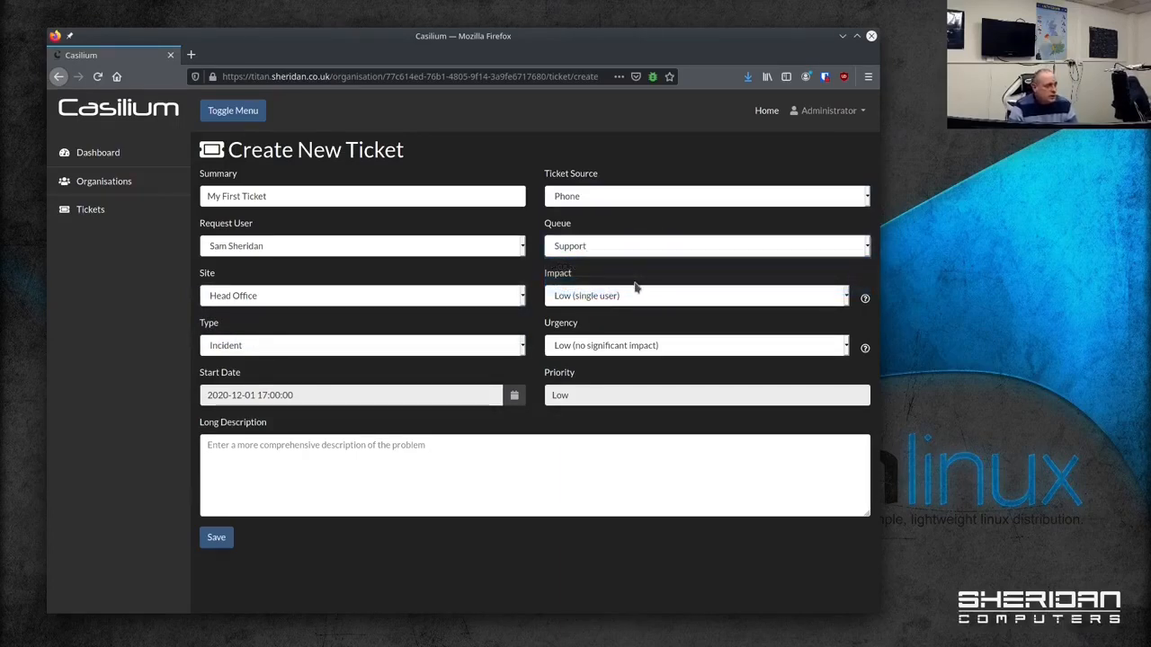
left_click(362, 345)
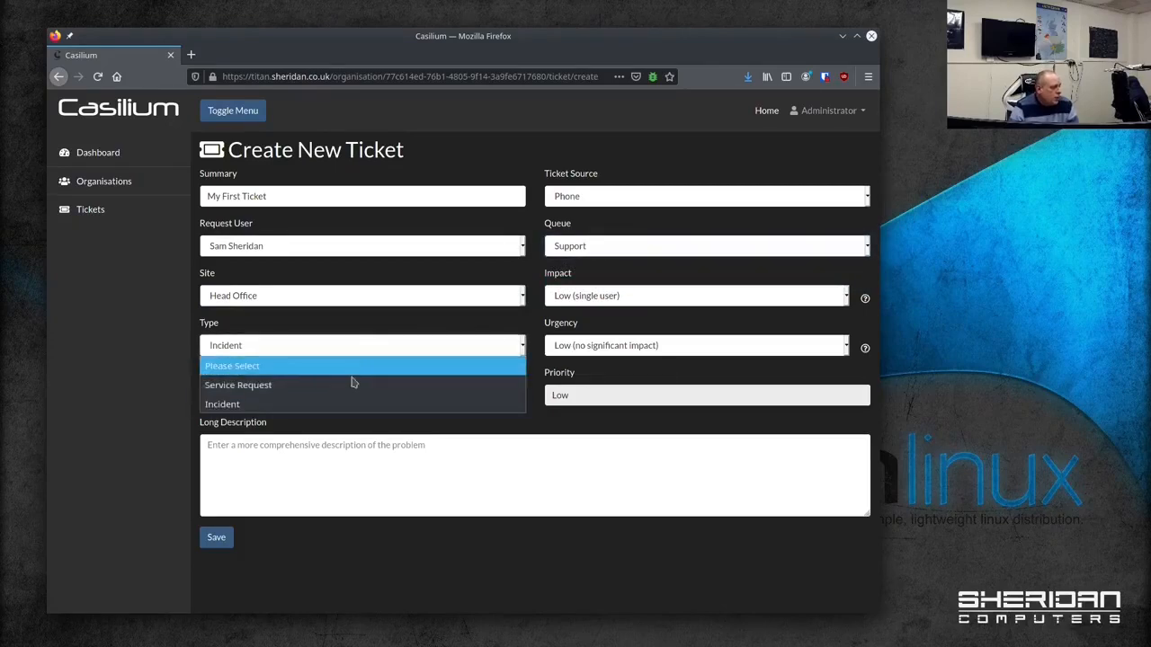
left_click(237, 384)
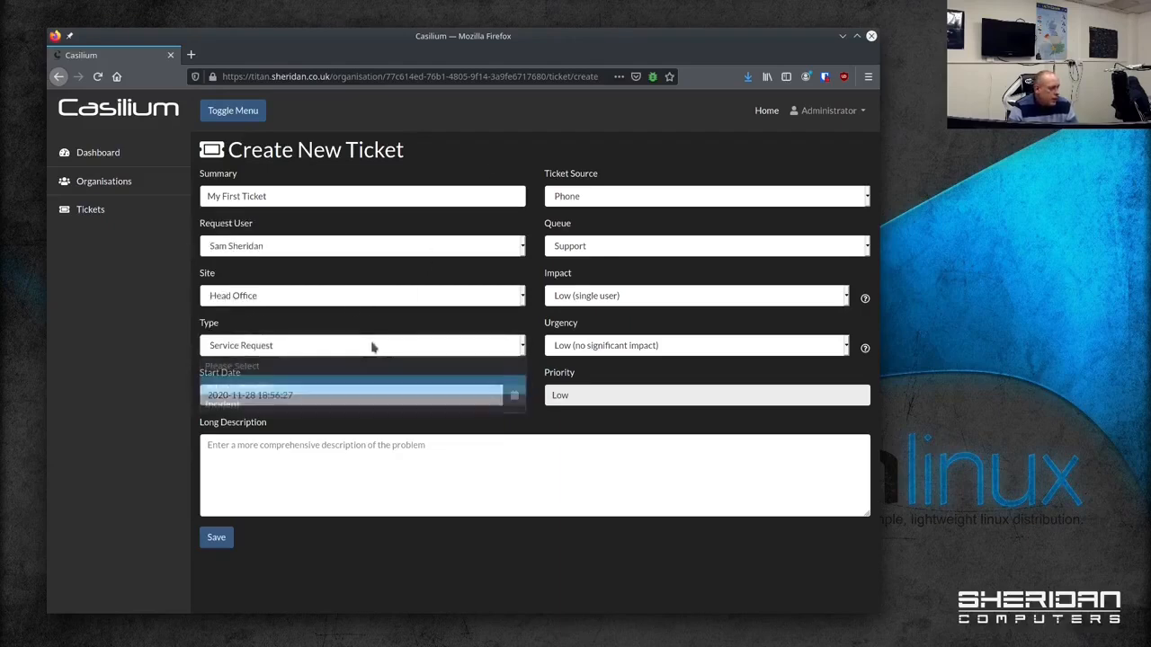
left_click(223, 403)
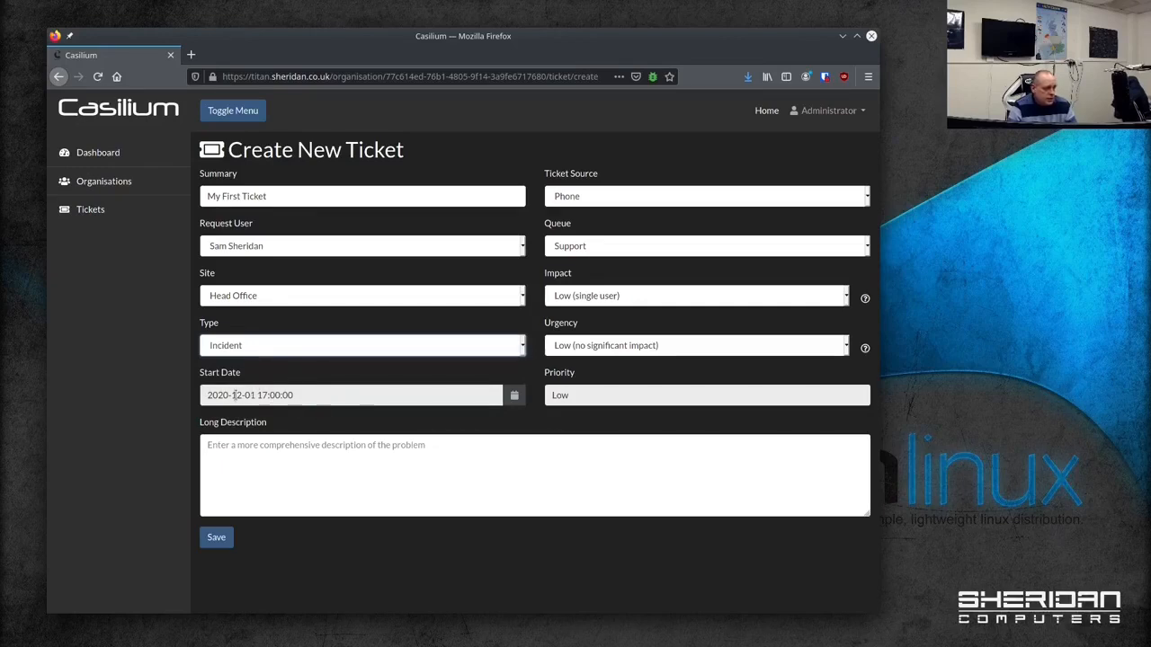
mouse_move(633, 342)
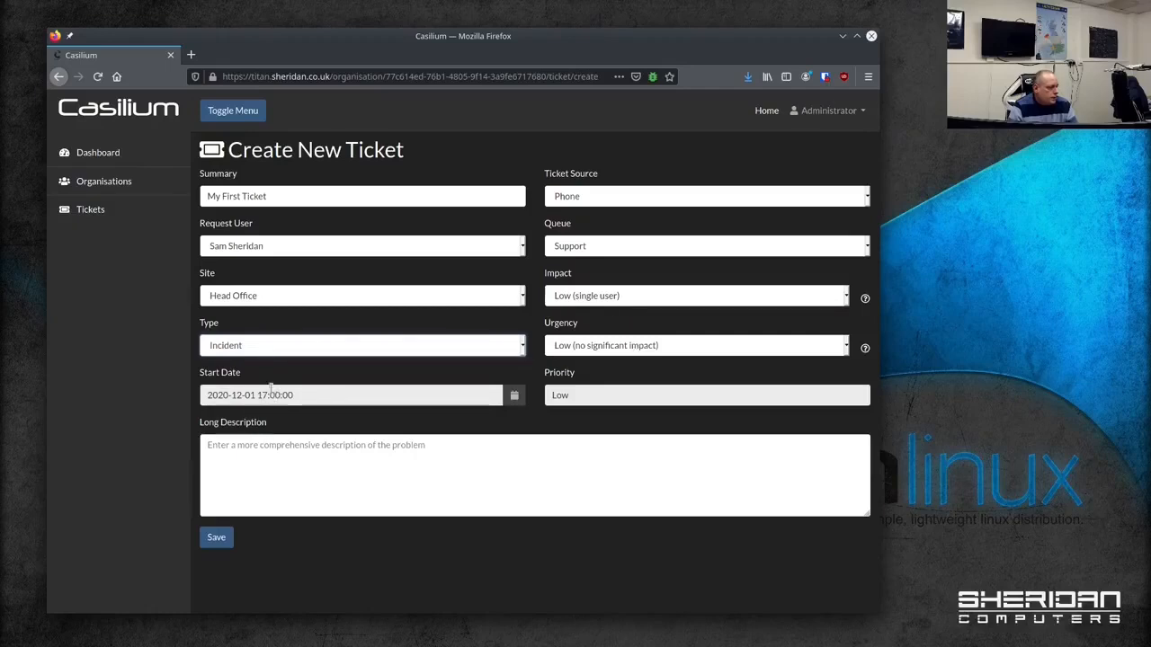
Step: Set impact and urgency to High for Critical priority, describe it 'My first issue' and save
left_click(698, 295)
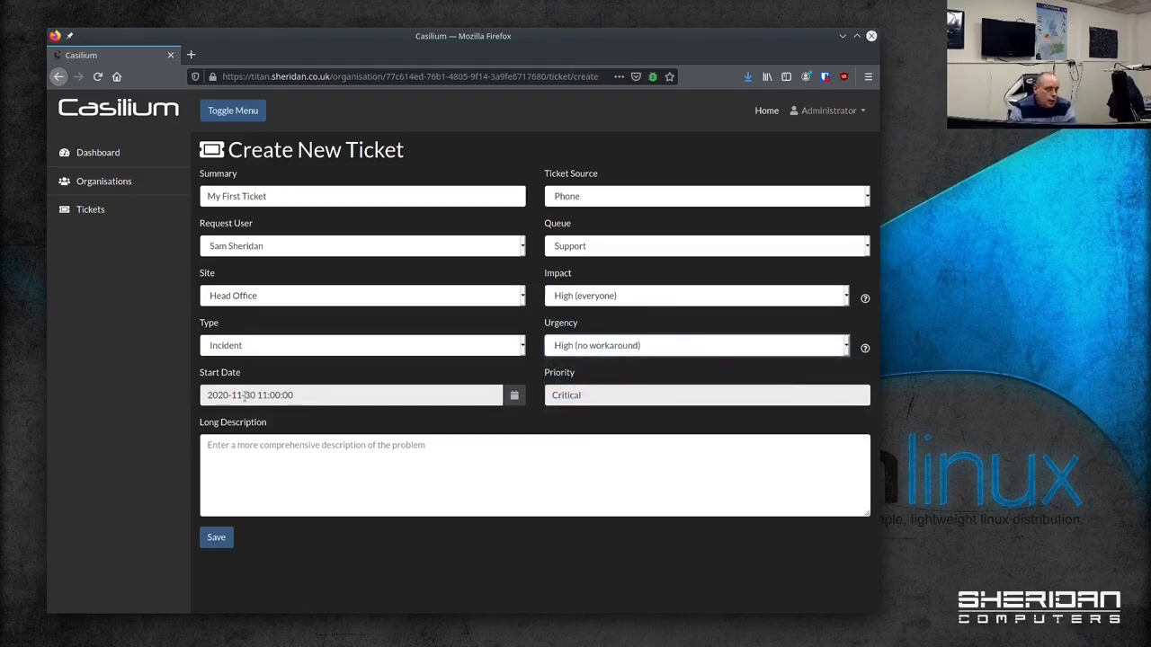
mouse_move(298, 387)
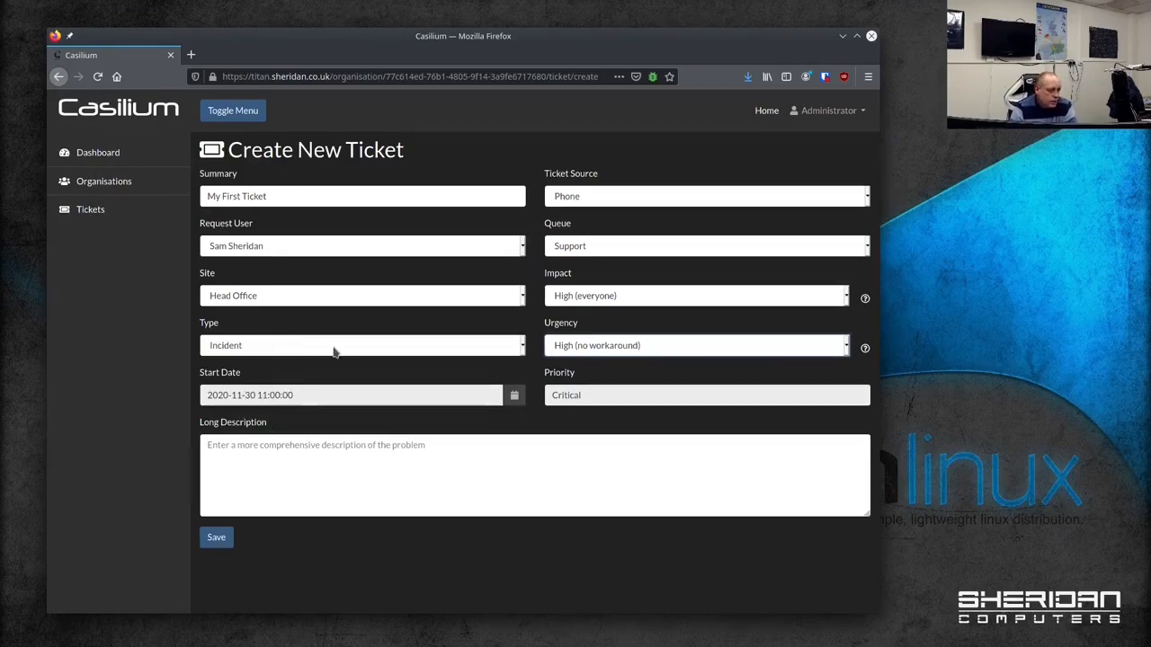
mouse_move(286, 415)
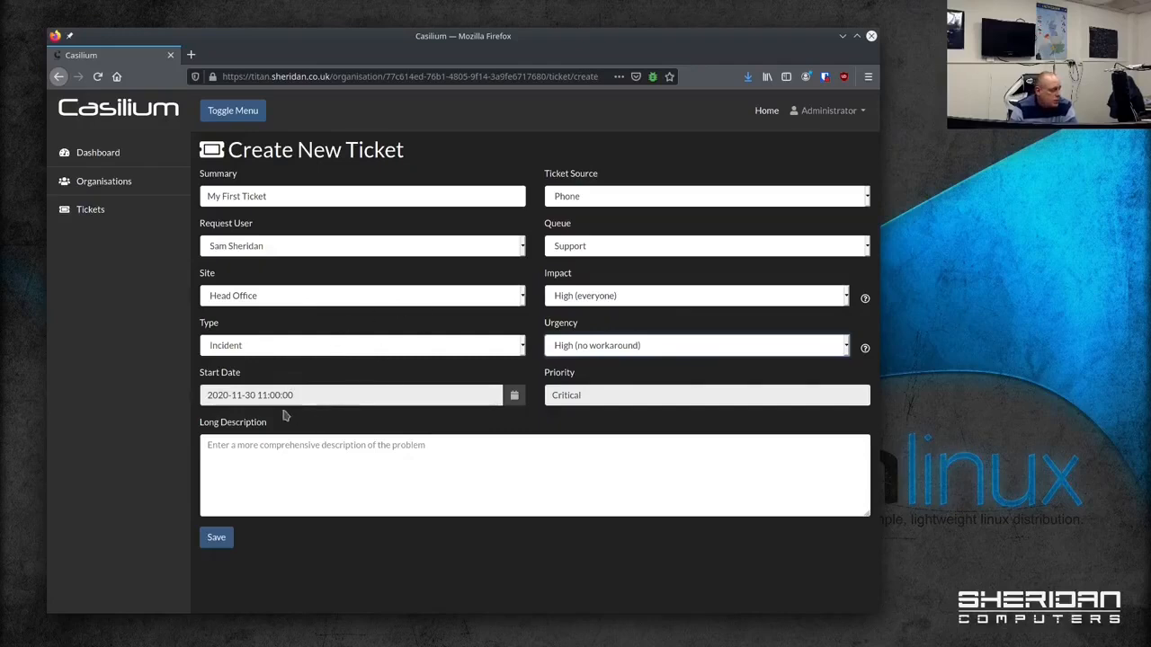
mouse_move(386, 277)
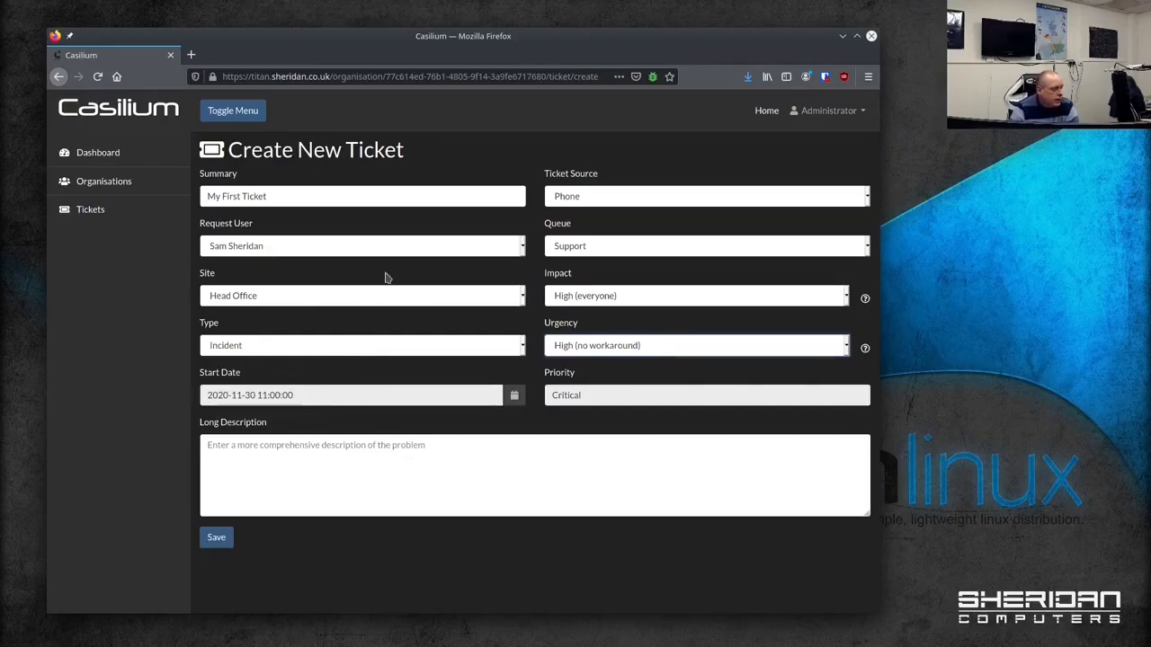
mouse_move(611, 304)
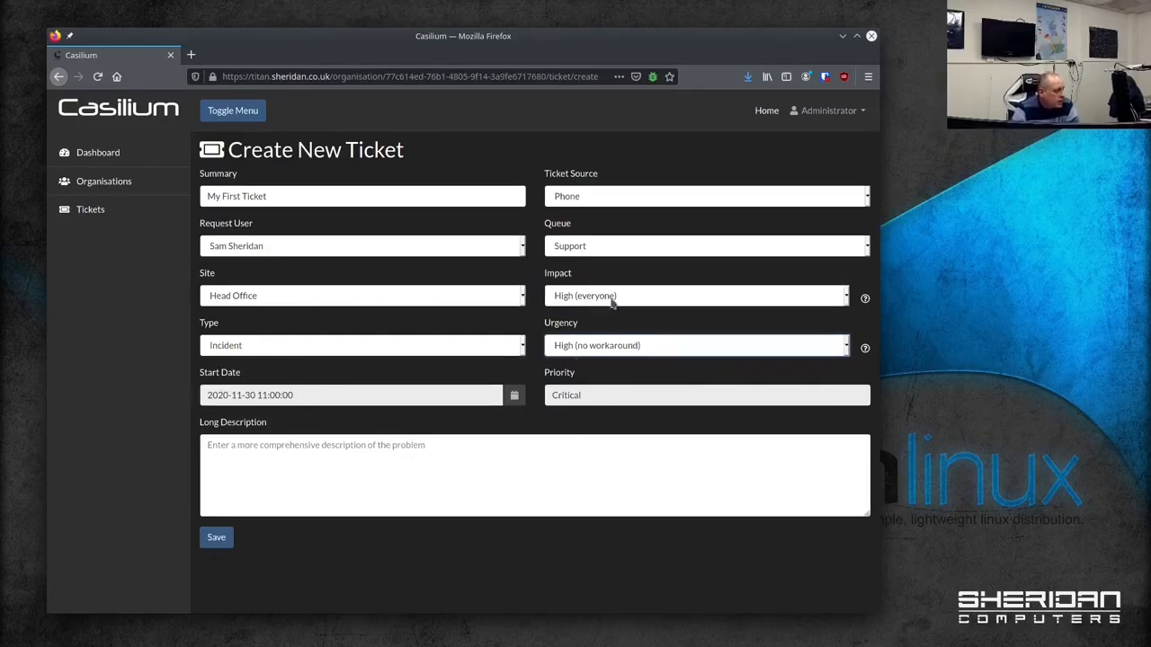
left_click(697, 295)
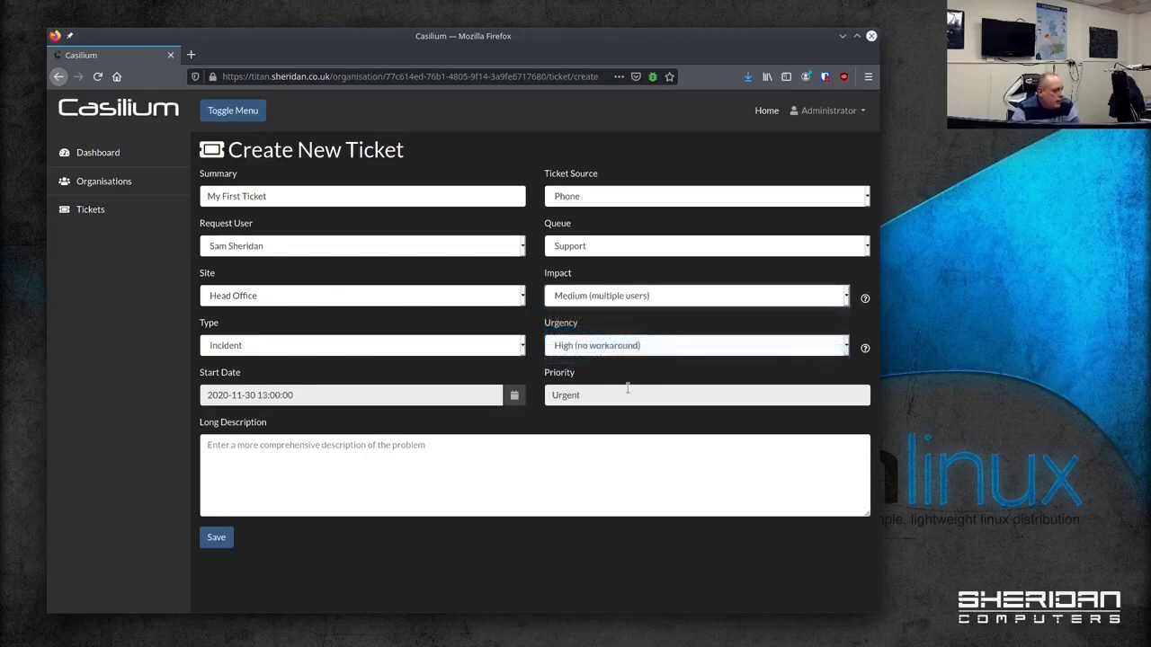
left_click(698, 346)
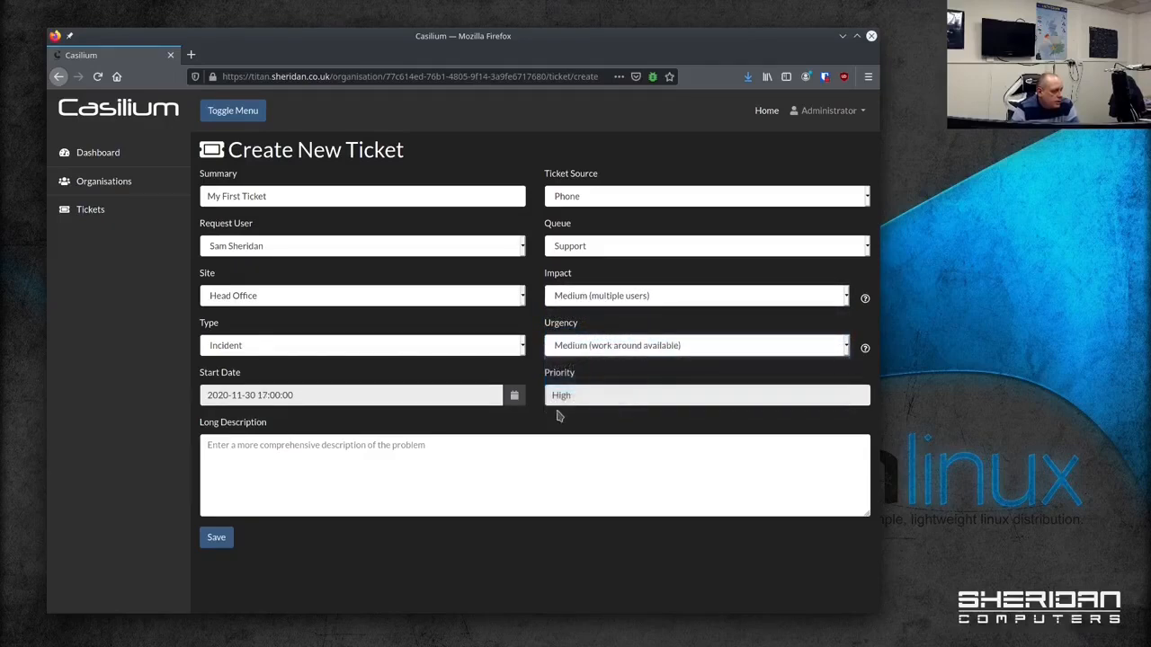
left_click(698, 345)
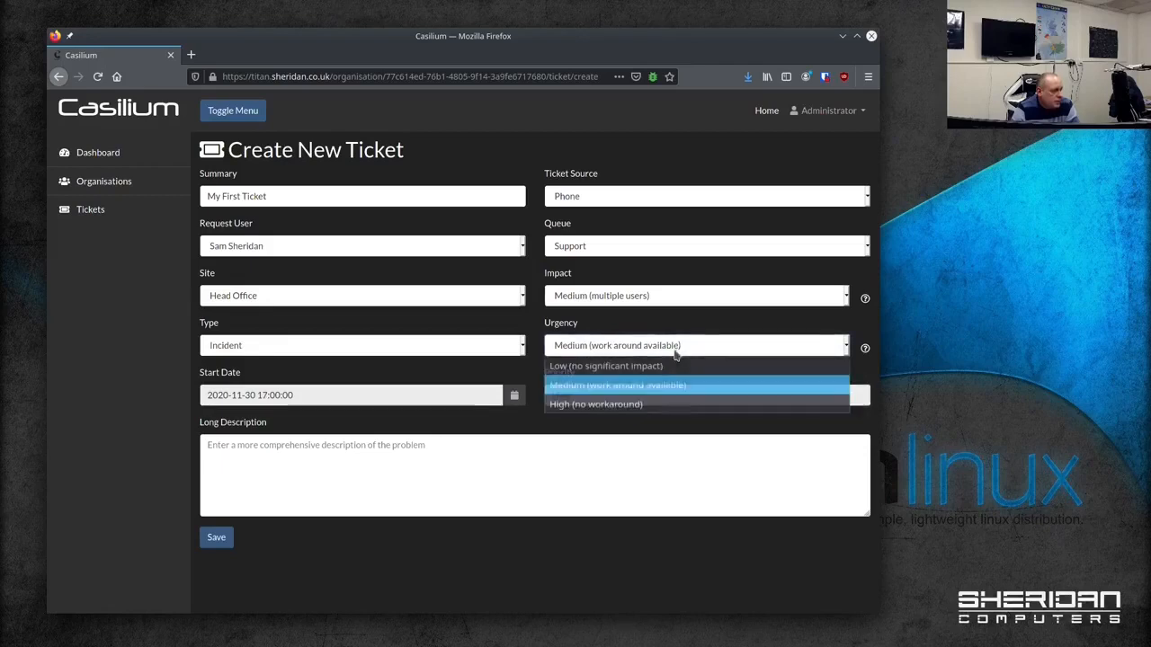
left_click(697, 294)
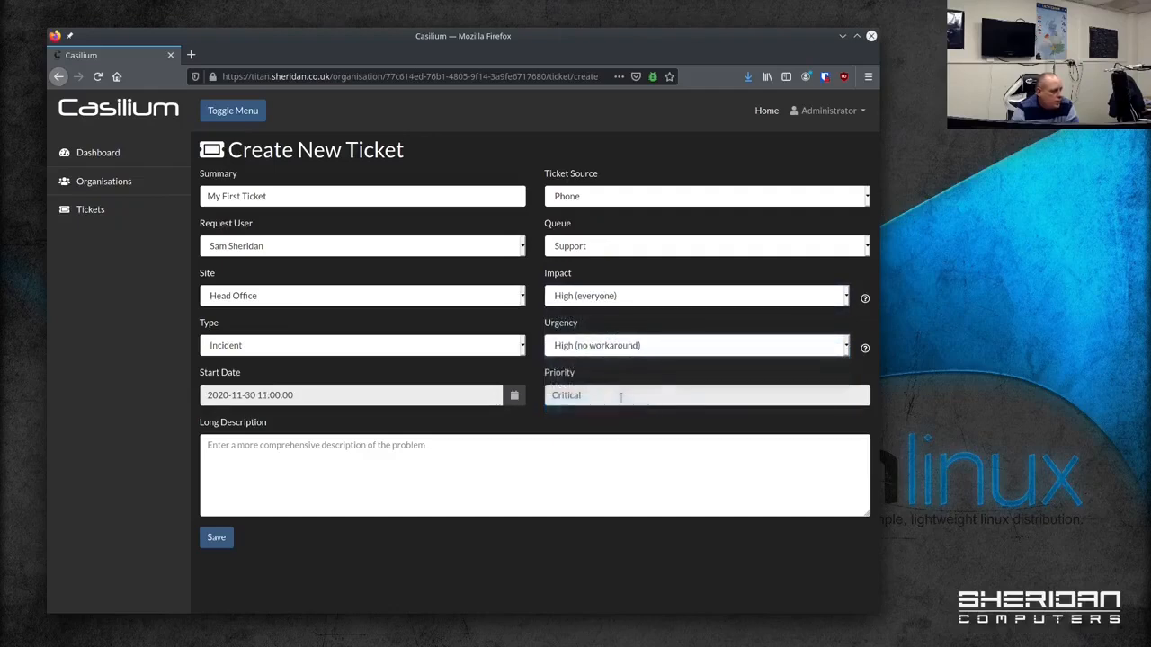
type("My first issu")
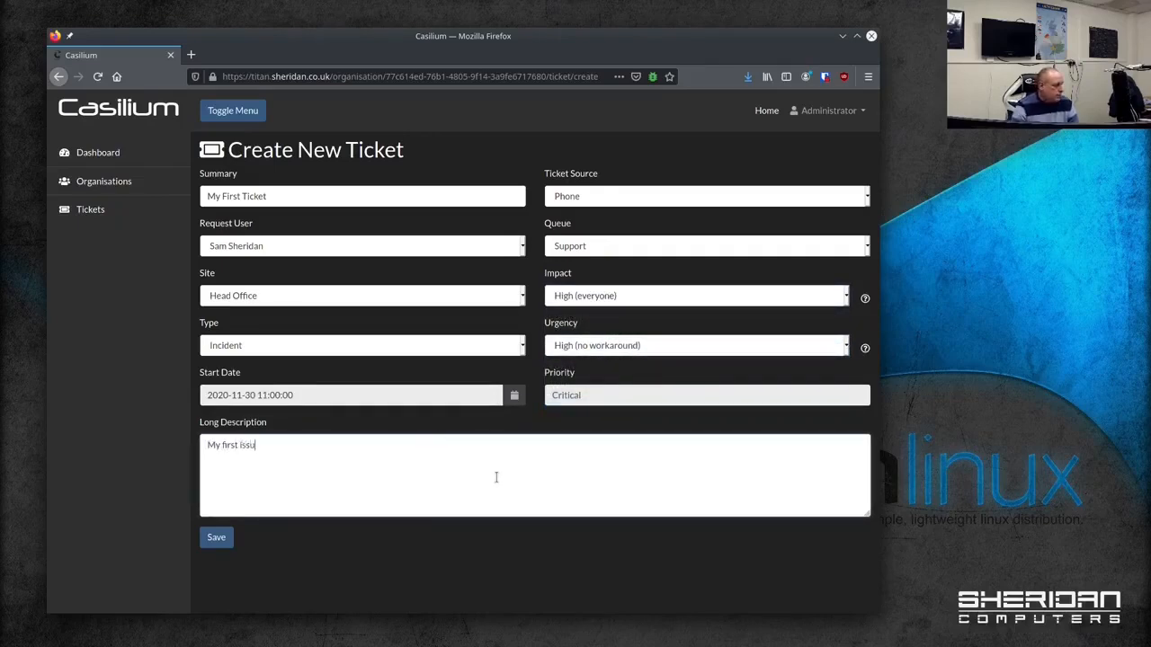
left_click(216, 536)
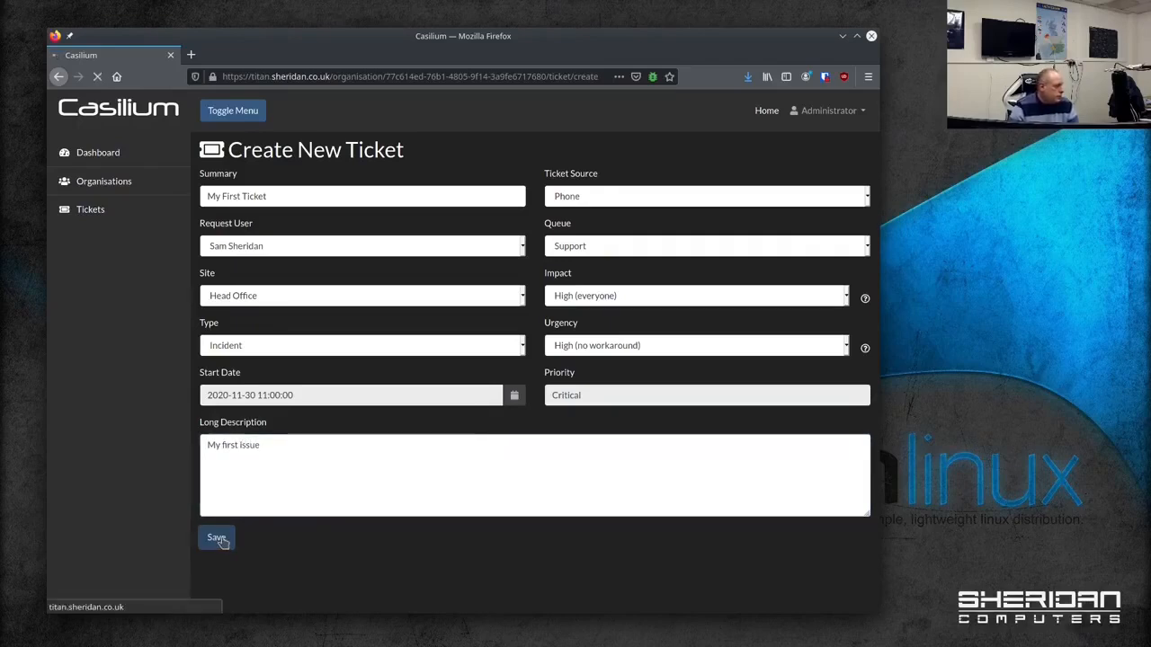
Step: Start another Sheridan Computers ticket with summary 'My Second Ticket'
left_click(215, 537)
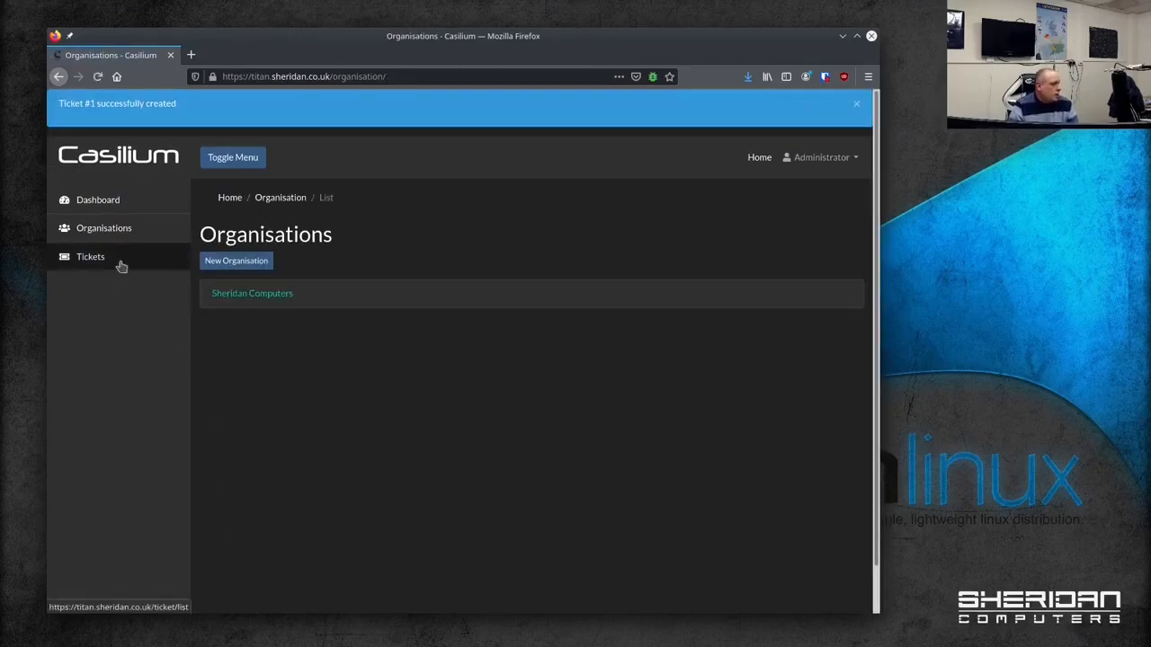
left_click(90, 256)
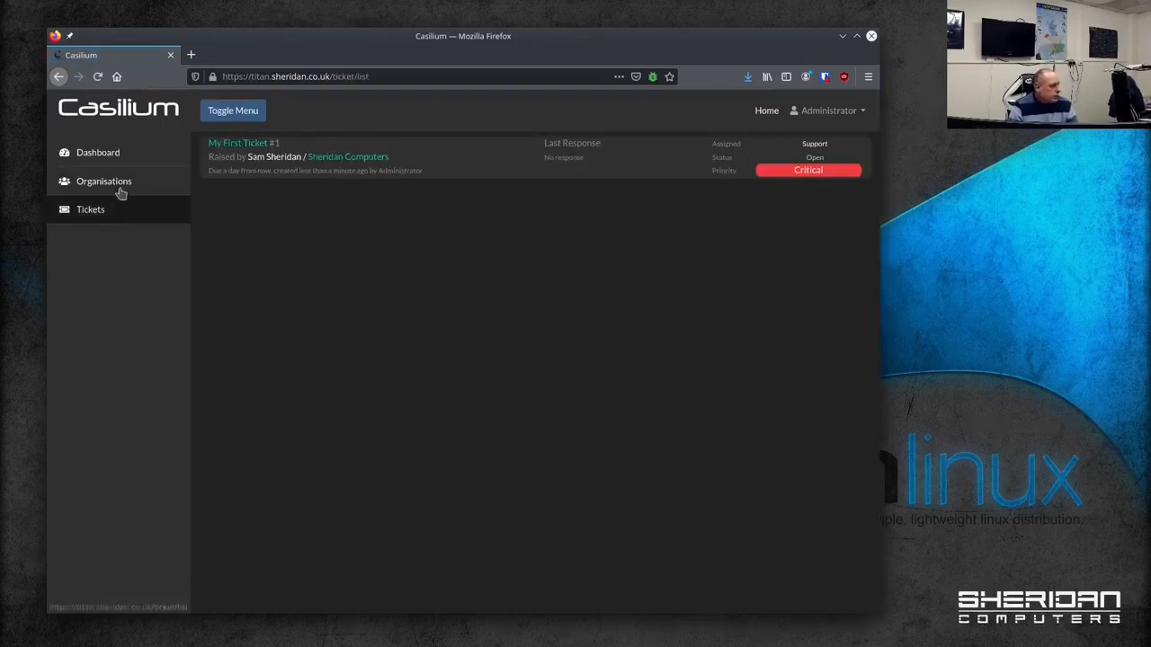
left_click(104, 180)
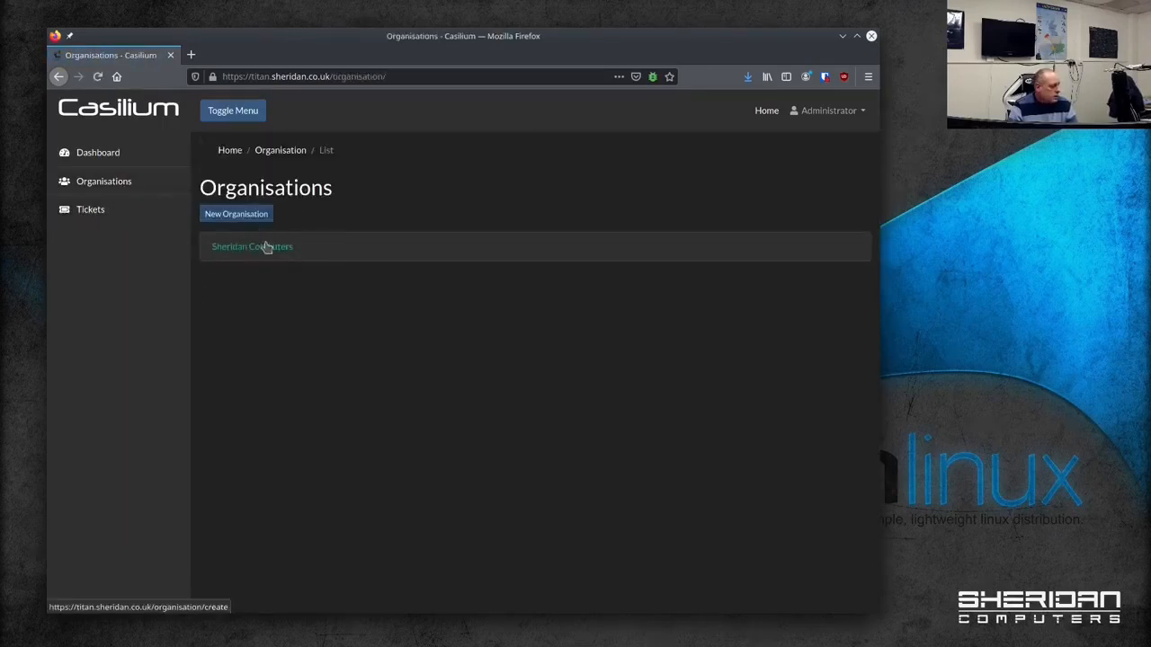
left_click(252, 246)
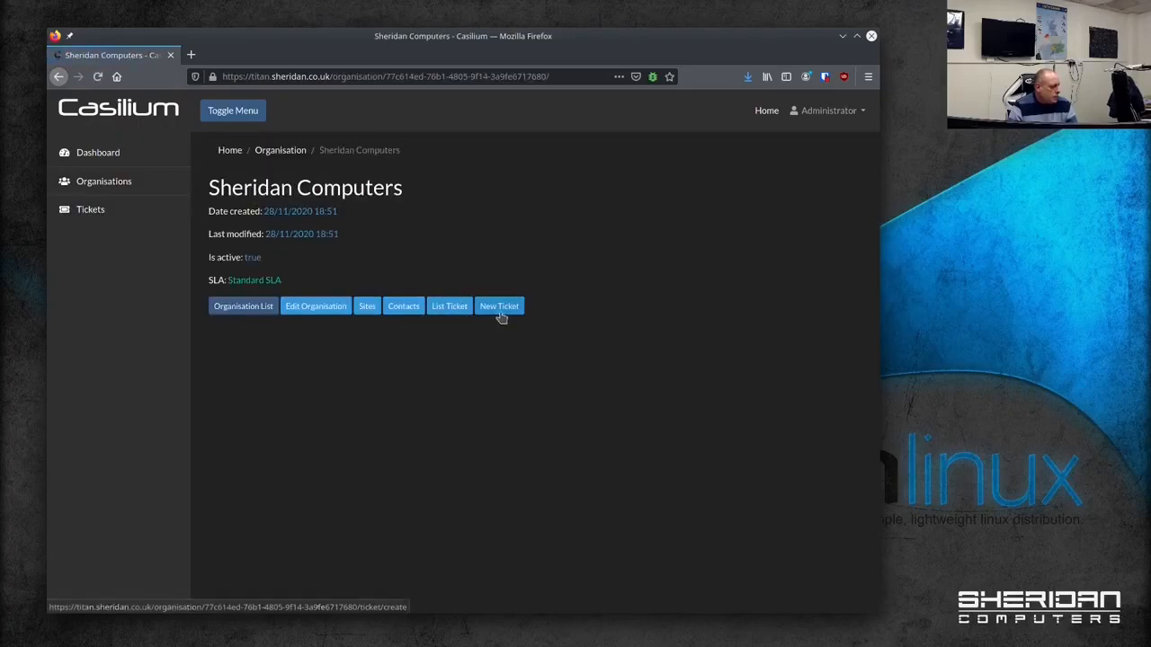
left_click(500, 305)
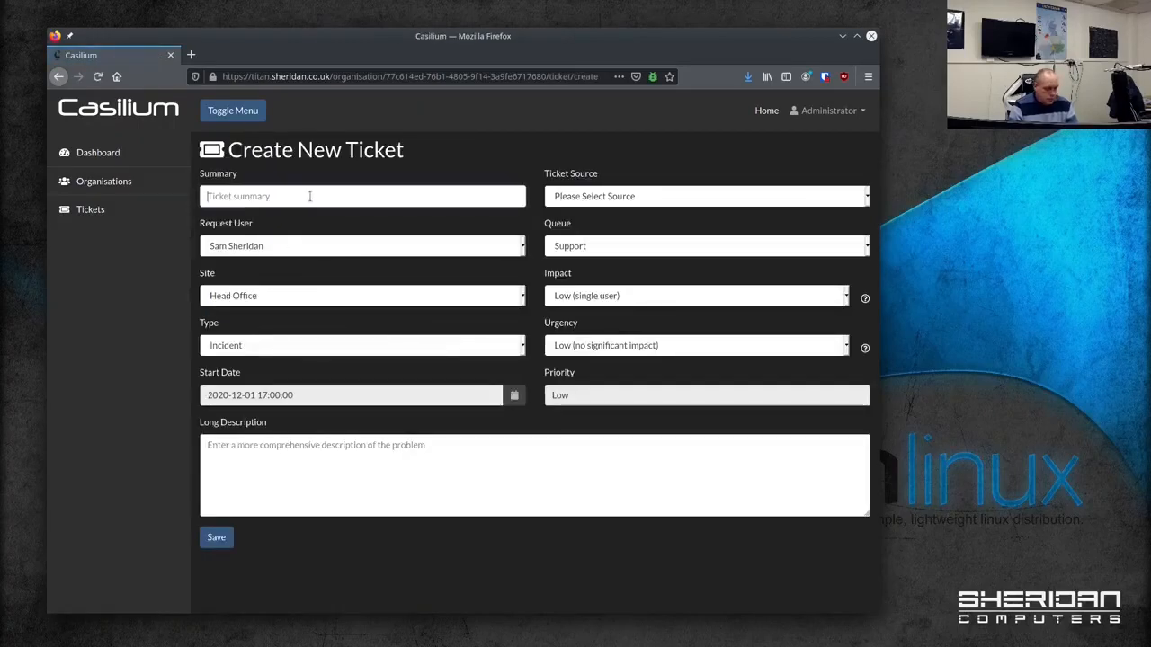
type("My Second")
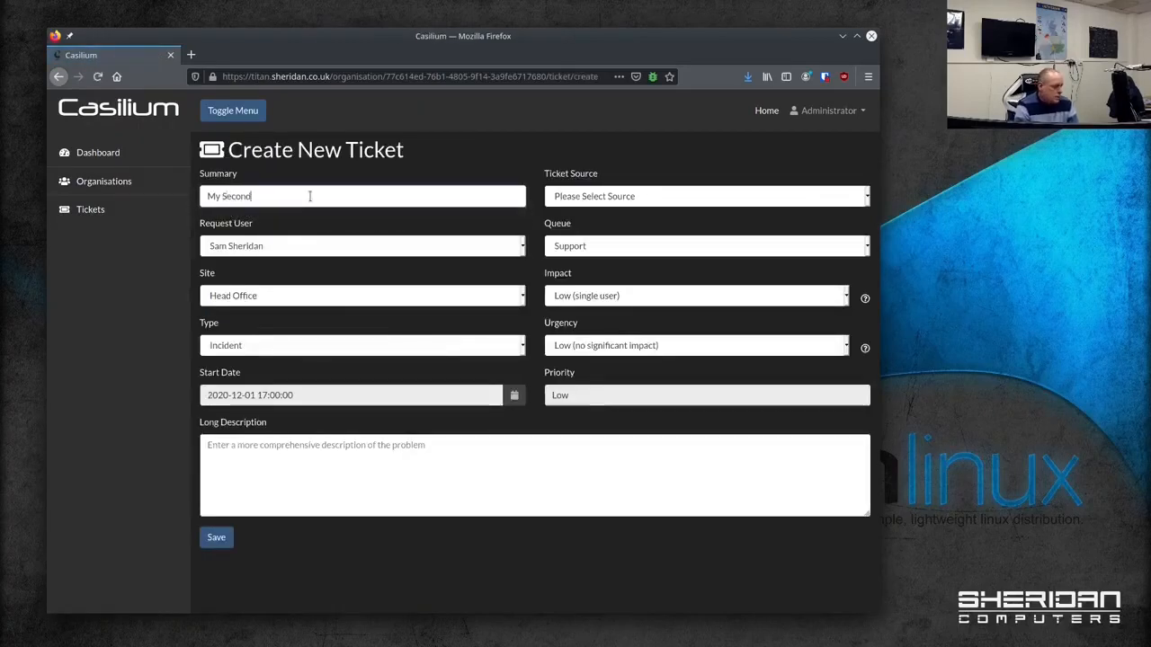
Step: Set its source to Phone, describe it 'This is another ticket' and save as Ticket #2
left_click(705, 196)
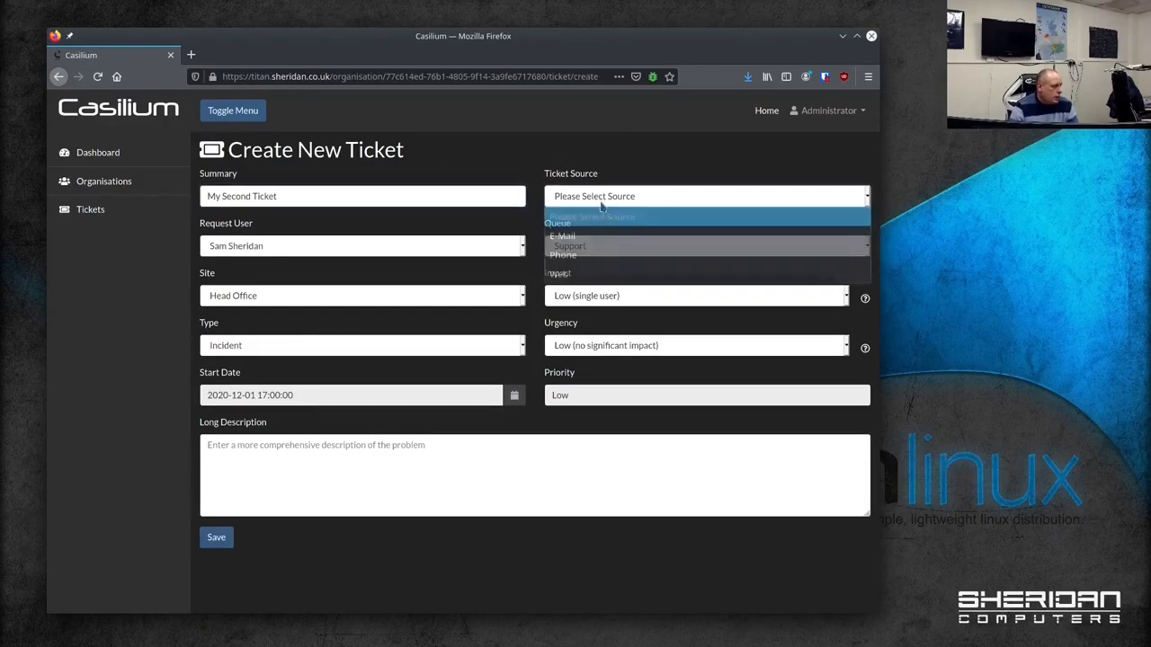
left_click(563, 255)
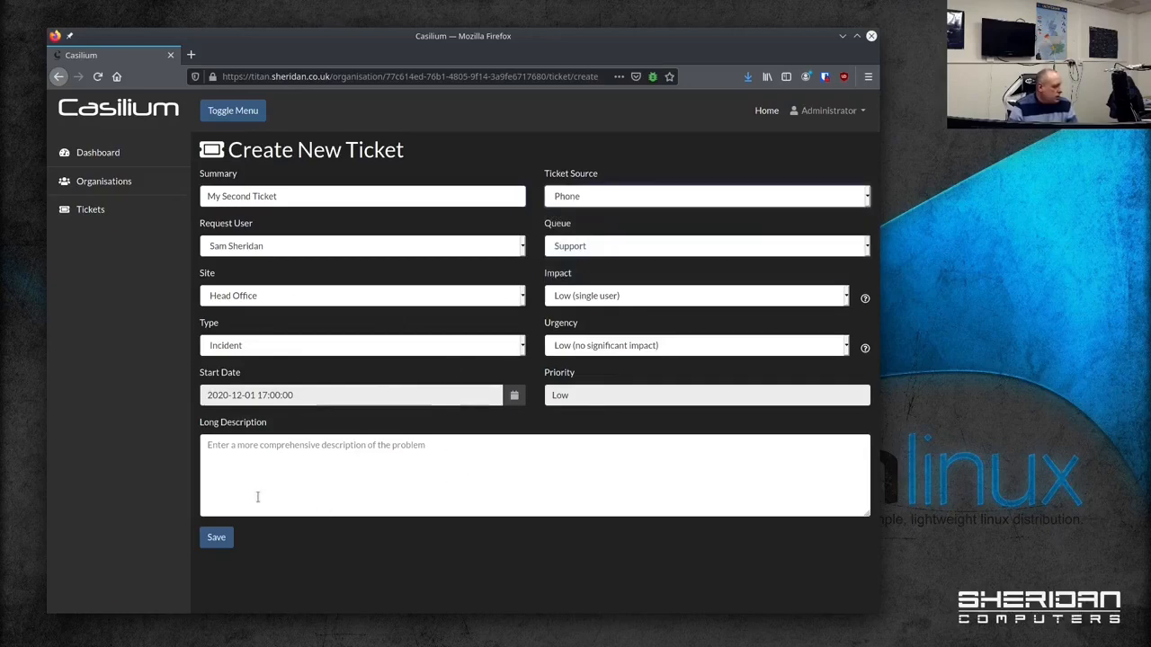
type("This")
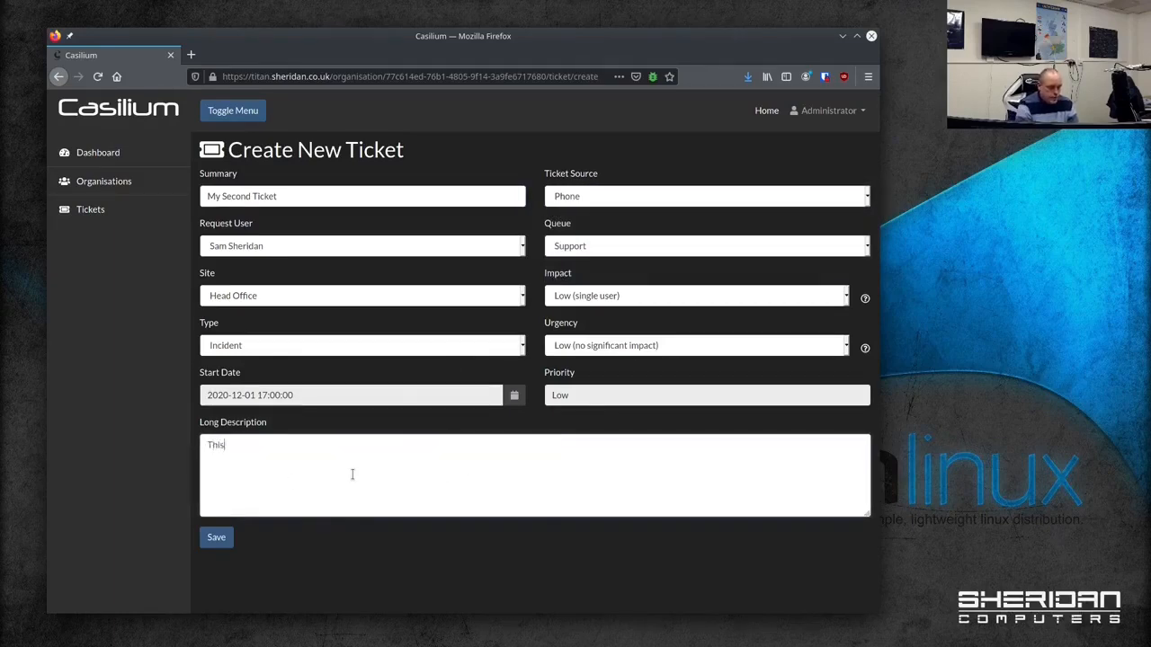
type("is another ticket")
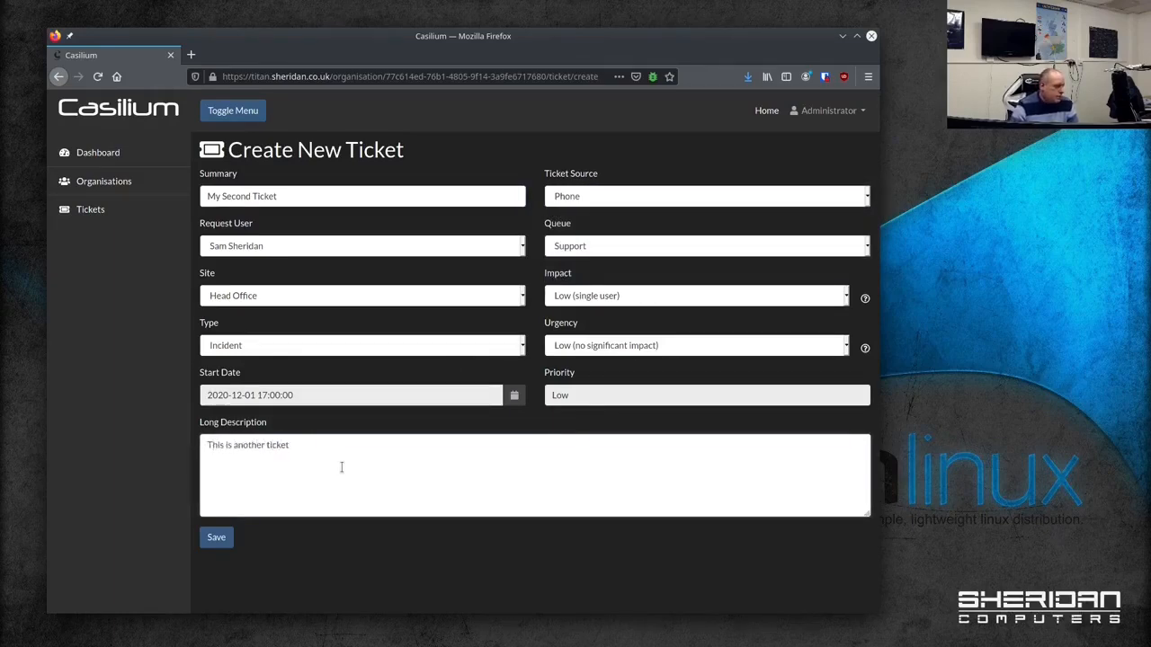
left_click(216, 535)
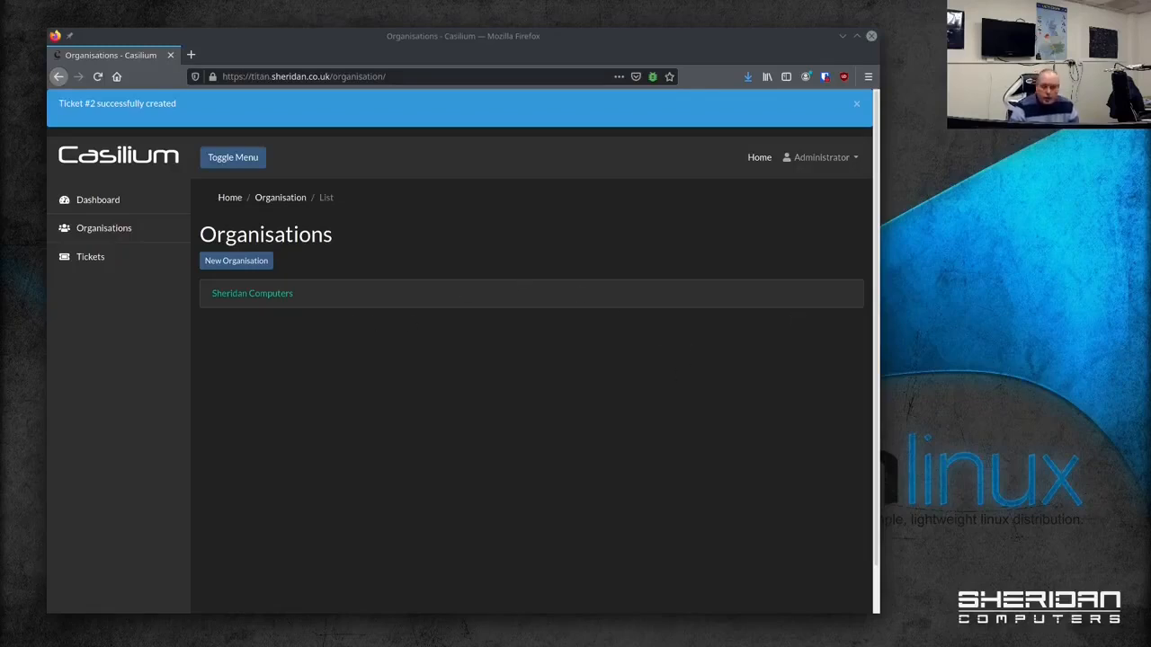
mouse_move(213, 309)
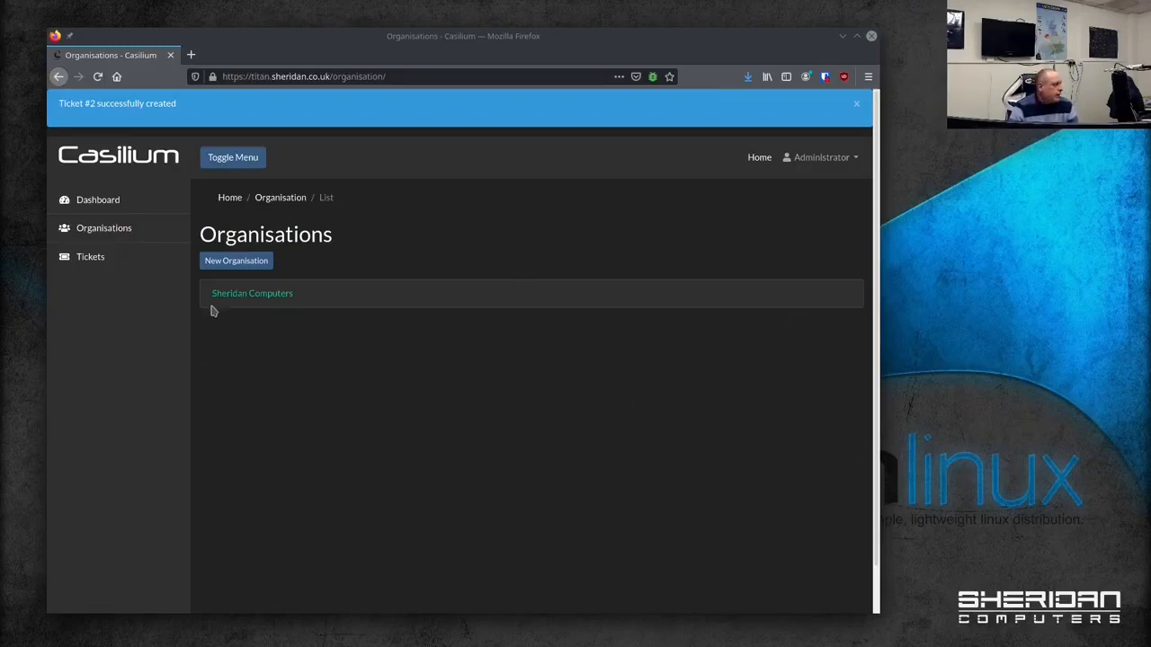
Step: Bring up the ticket list showing My First Ticket (Critical) and My Second Ticket
left_click(90, 255)
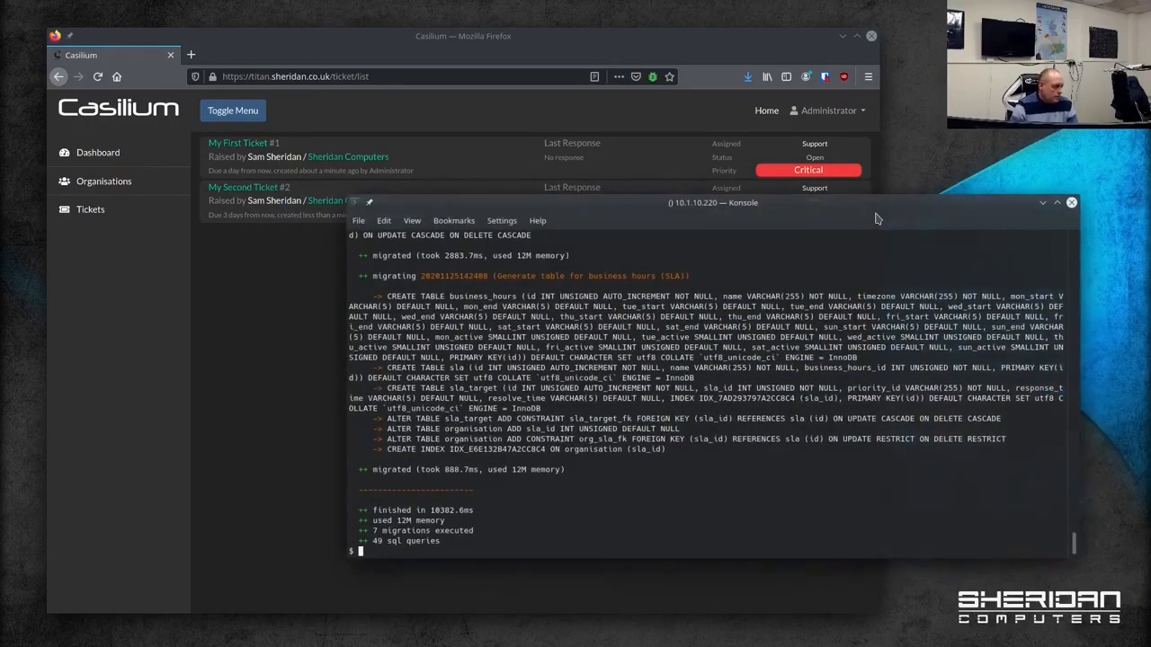
Step: Confirm the public_html directory with pwd and run ./bin/console.php ticket:create-from-mail
type("pwd")
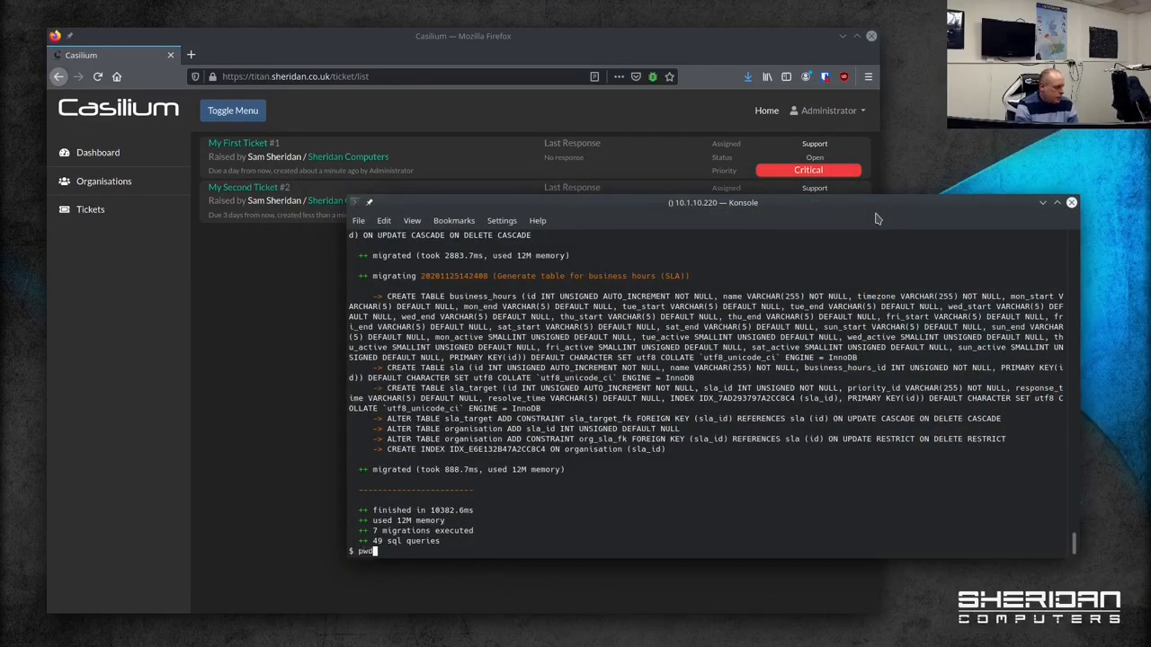
key("Return")
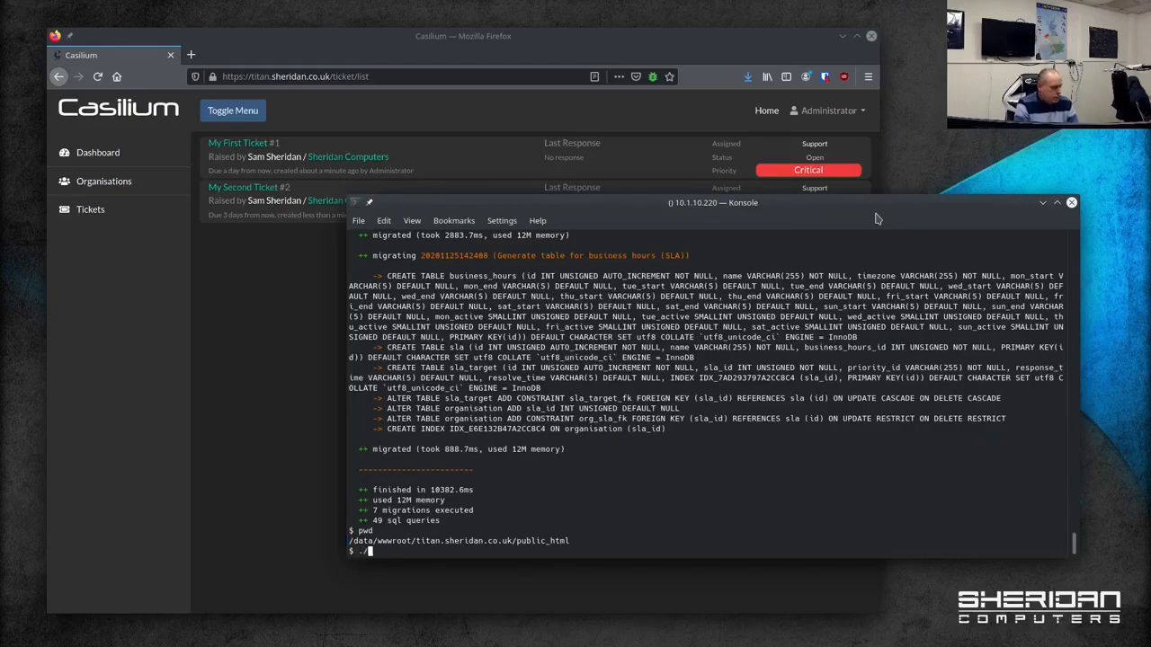
type("bin/console.php")
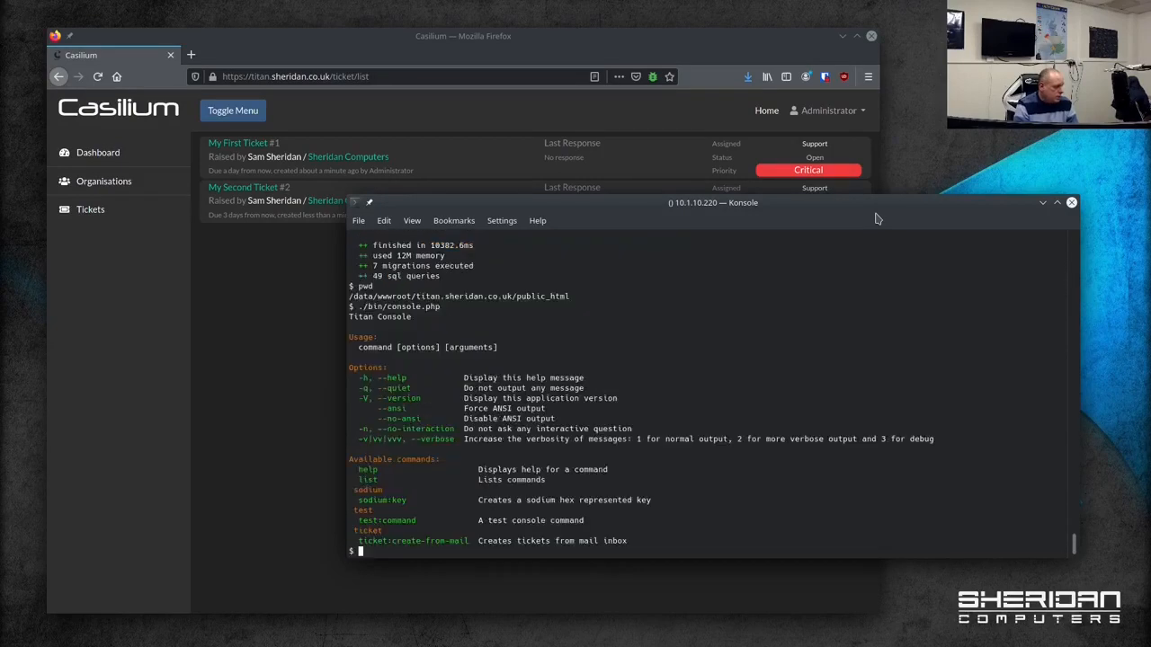
type("./bin/console.php")
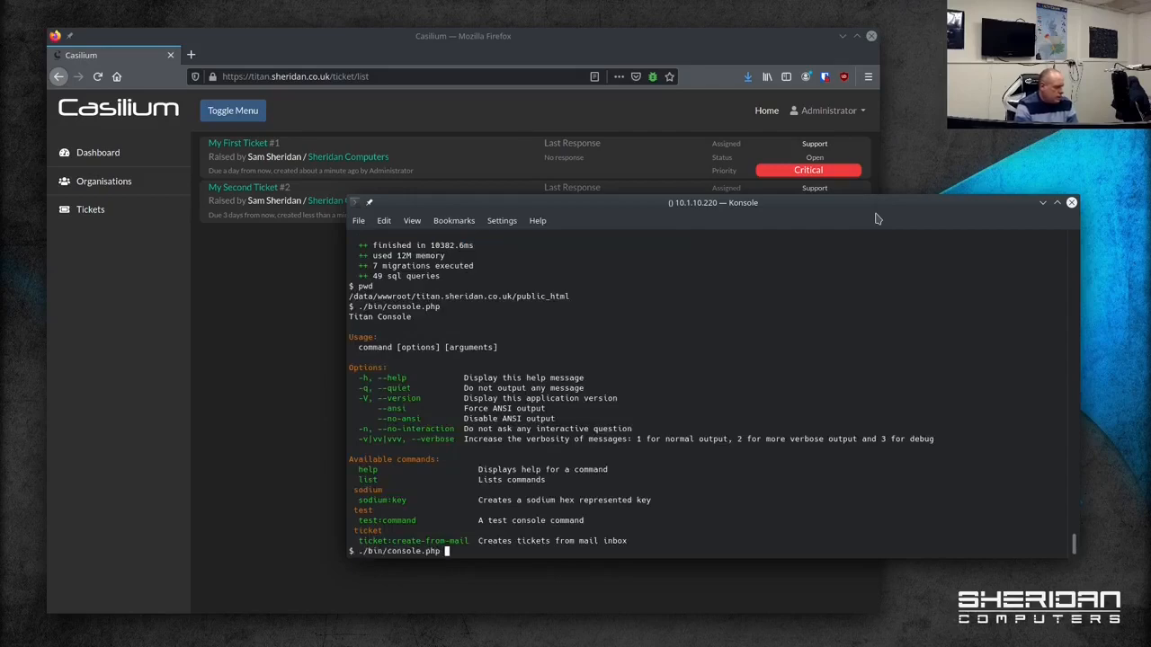
type("ticket:create-f")
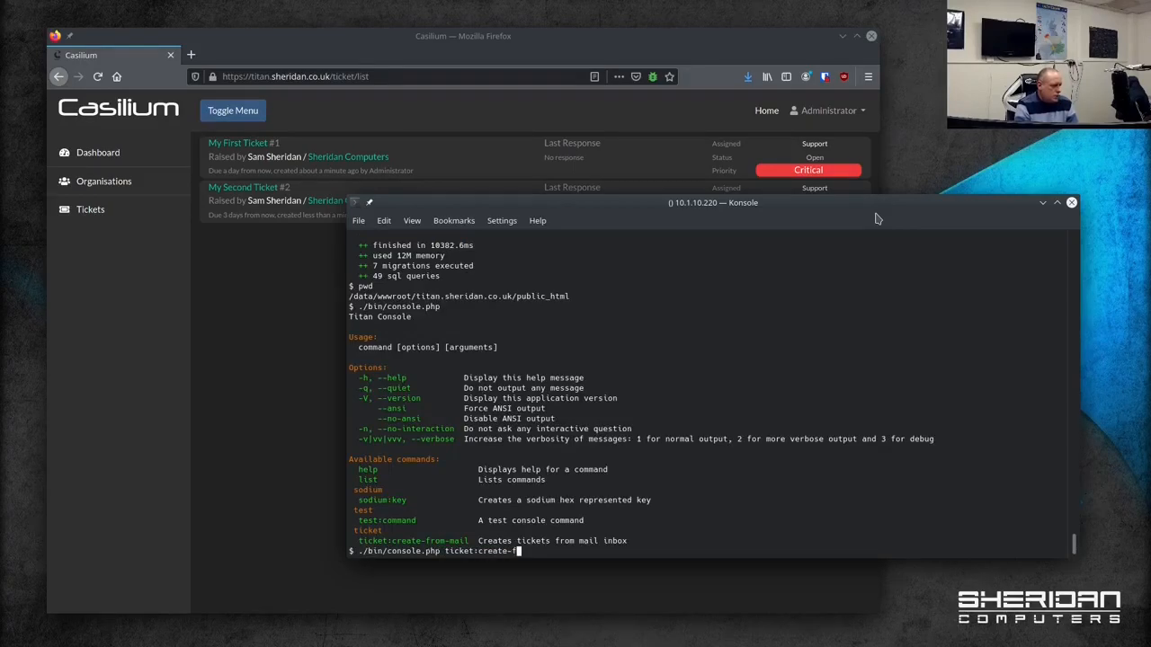
type("rom-mail")
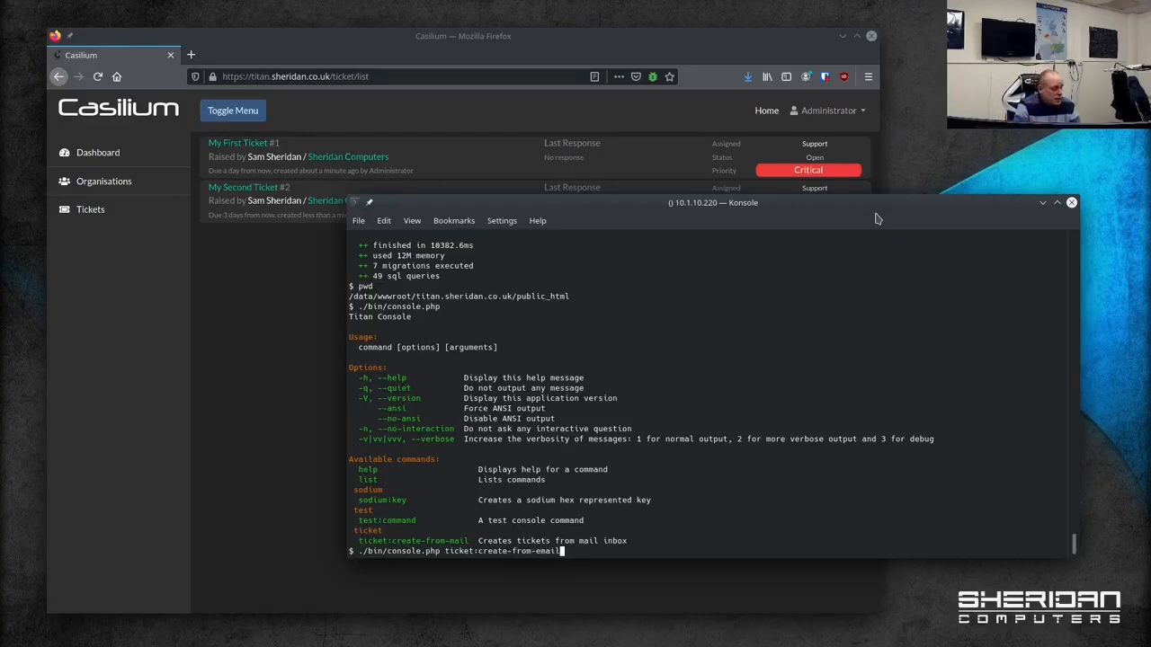
key("Return")
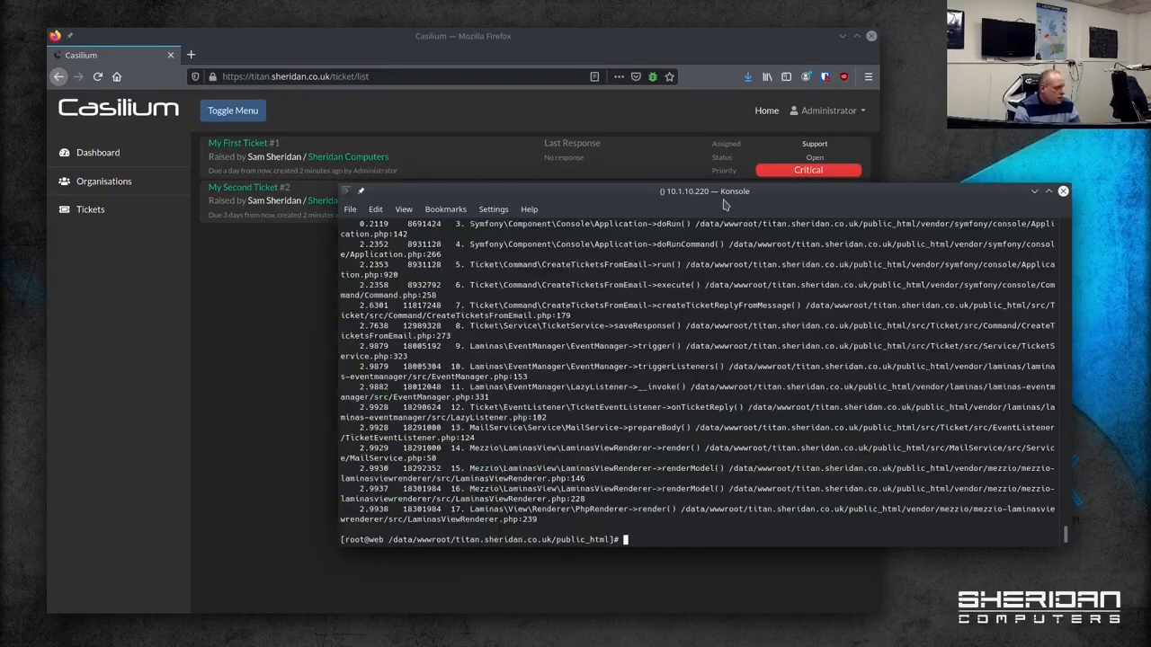
mouse_move(813, 212)
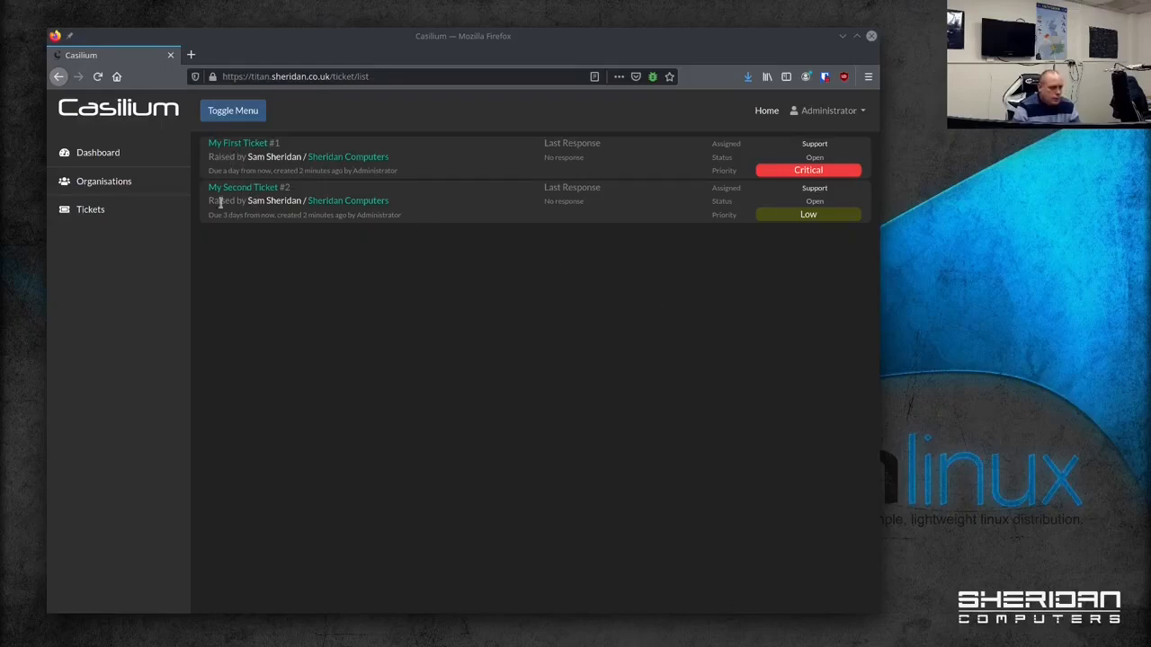
Step: Review My Second Ticket #2's Last Responses showing the emailed reply, then return to the ticket list
left_click(248, 187)
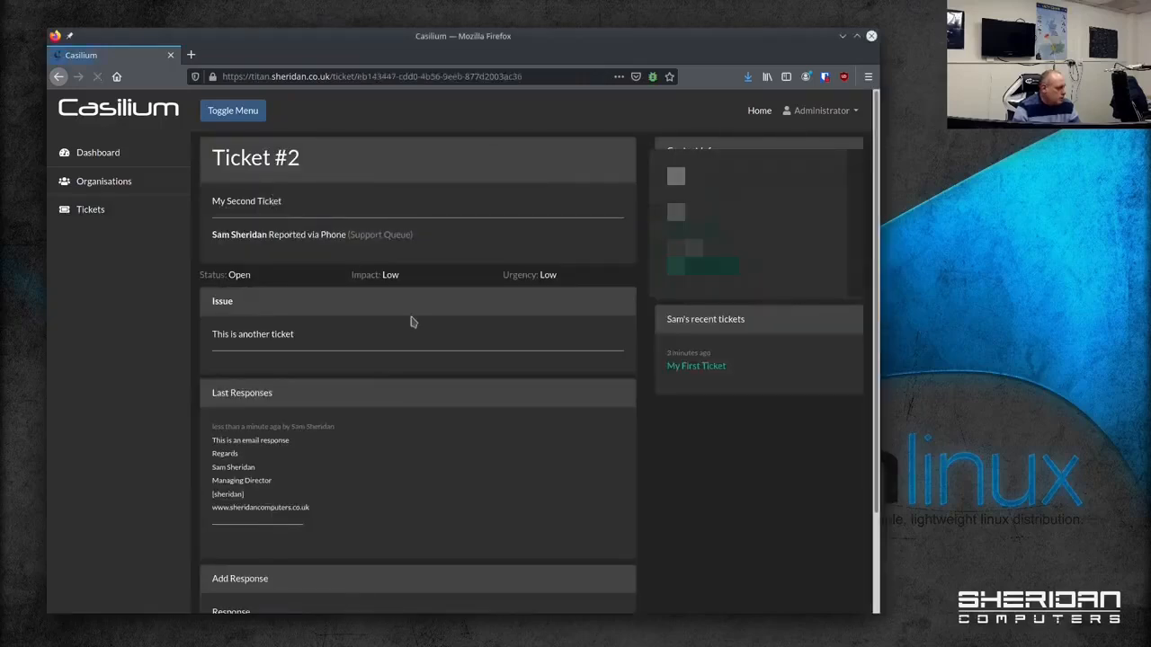
scroll("down", 3)
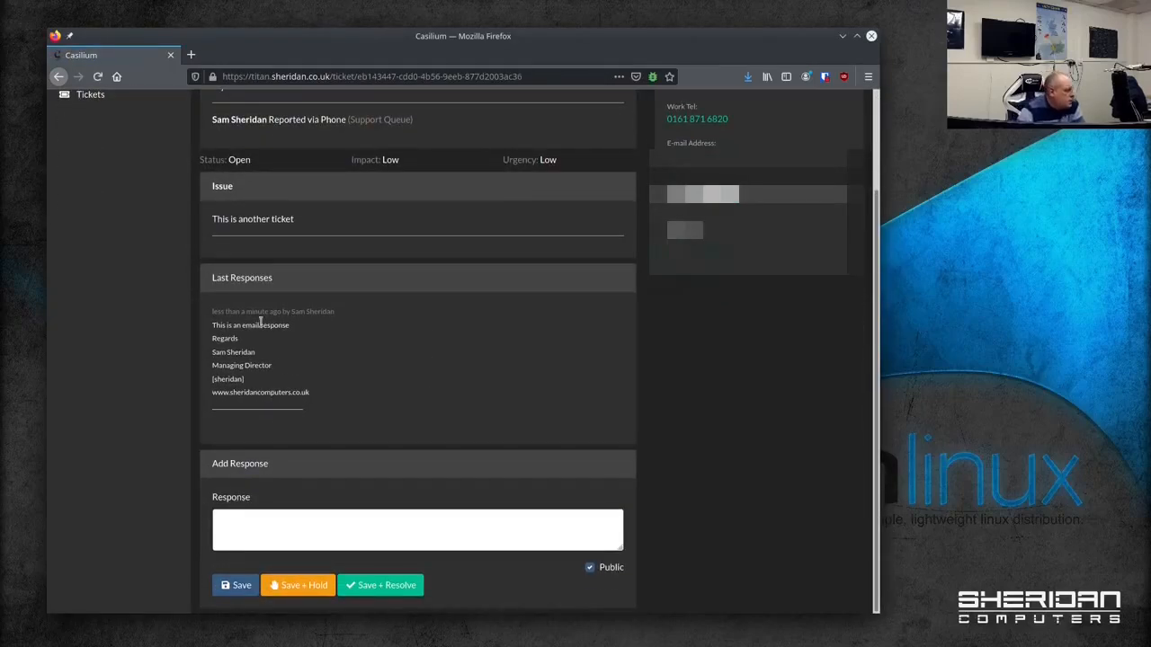
mouse_move(295, 306)
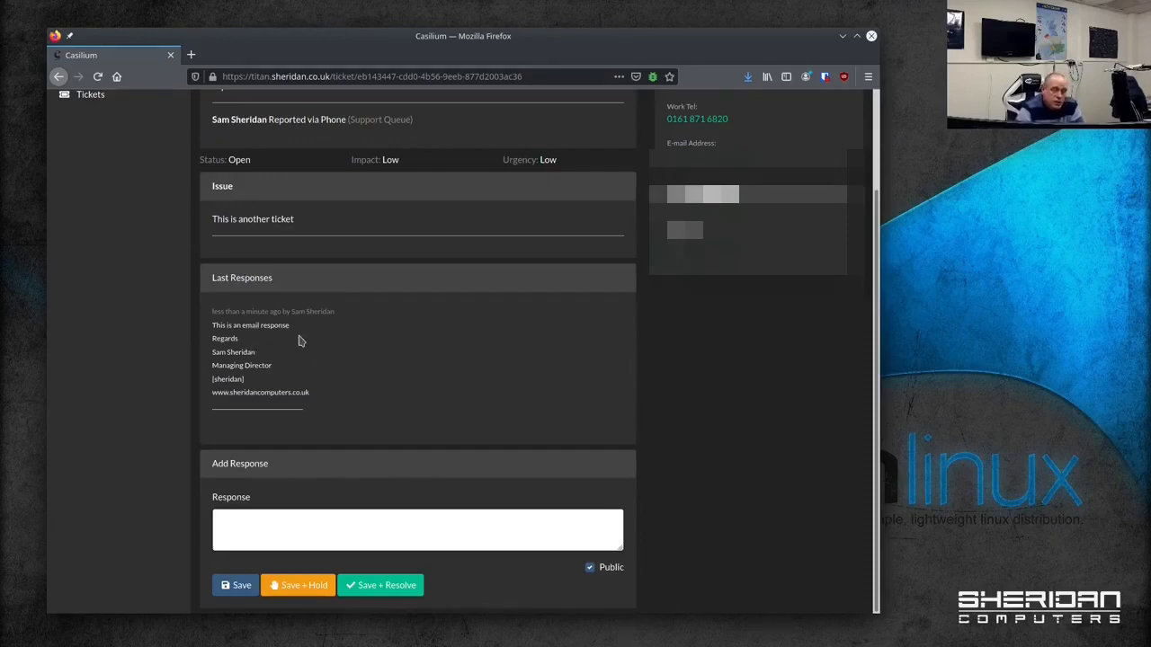
scroll("up", 3)
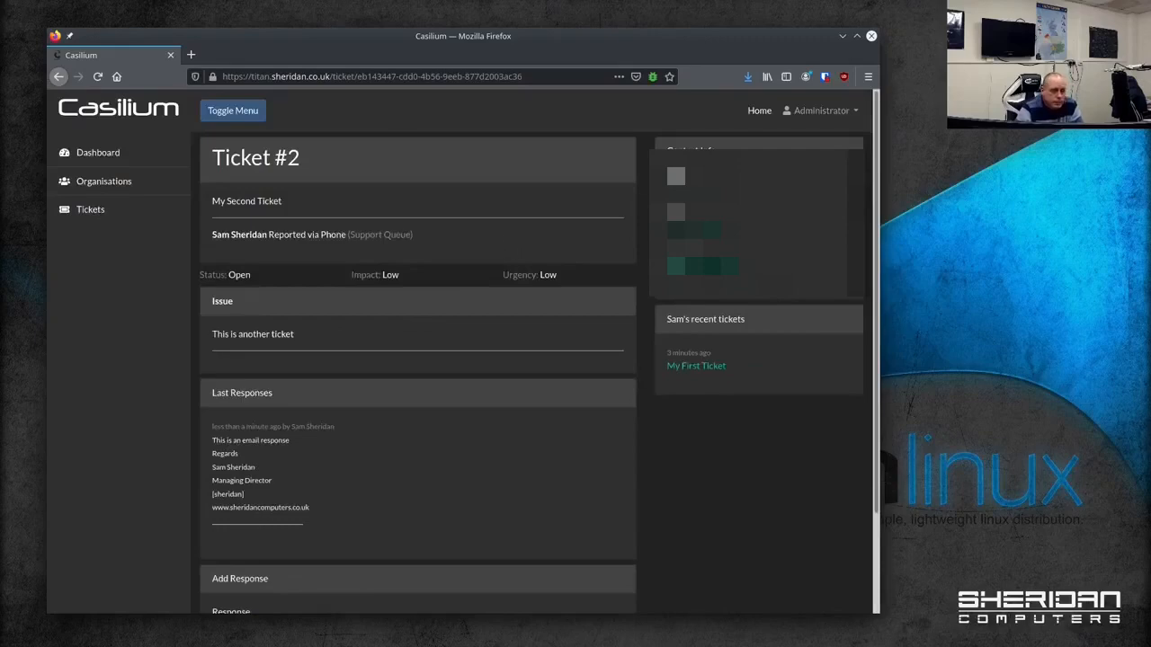
mouse_move(90, 208)
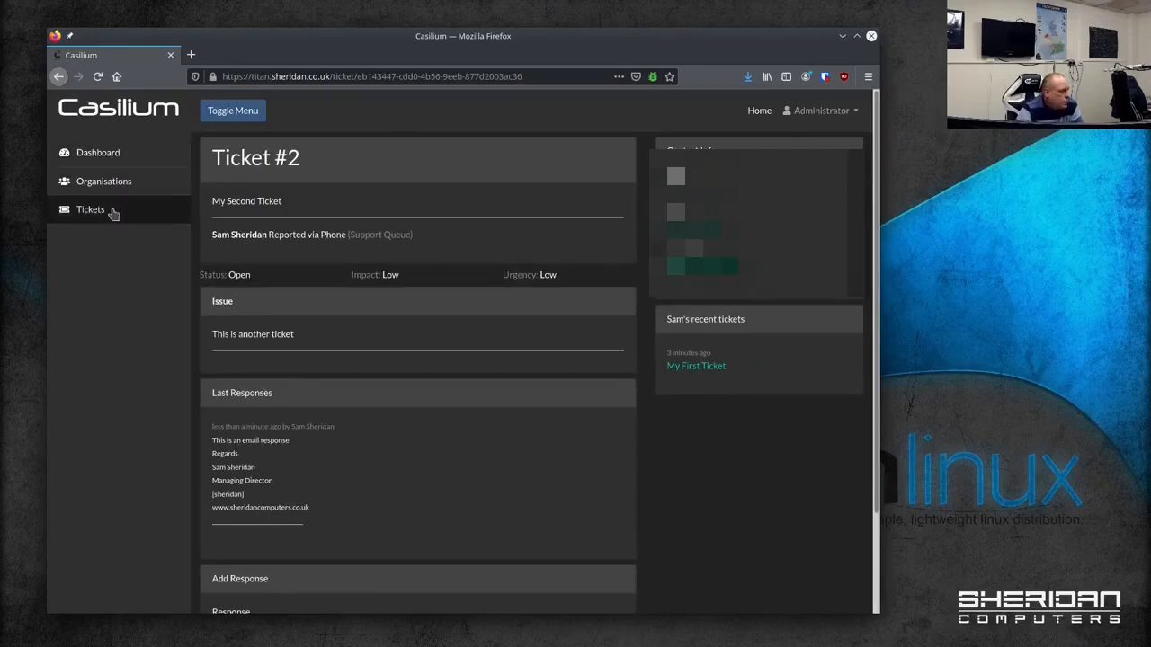
left_click(90, 208)
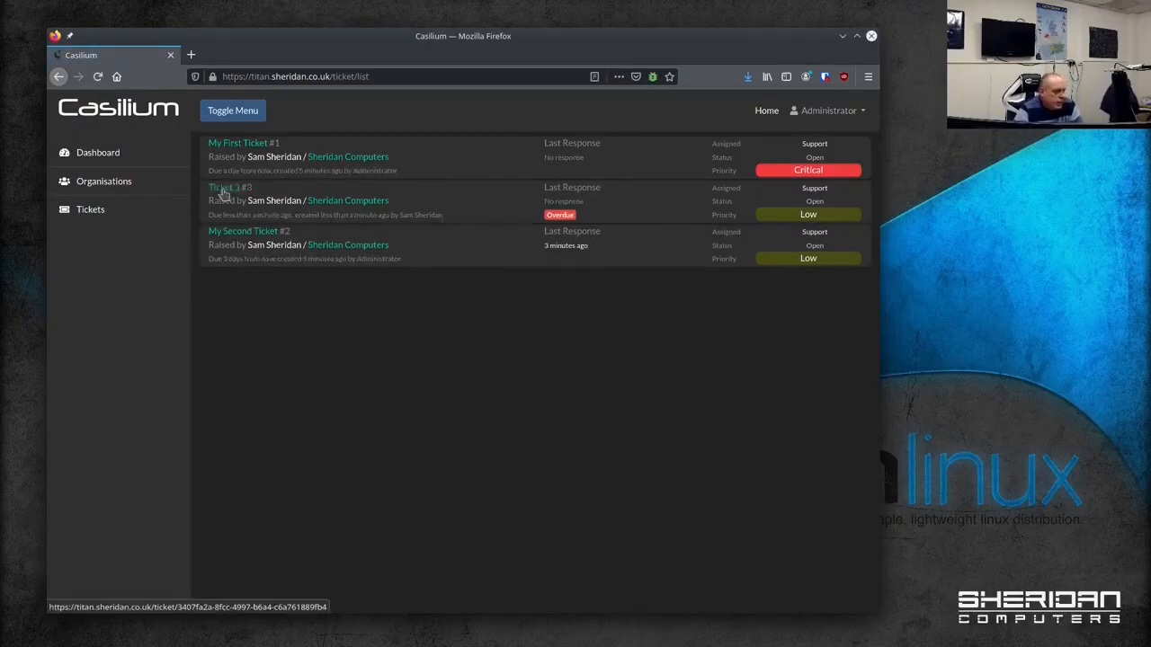
Step: Add a 'ticket response' reply to Ticket #3 and save it so it shows On hold
left_click(223, 187)
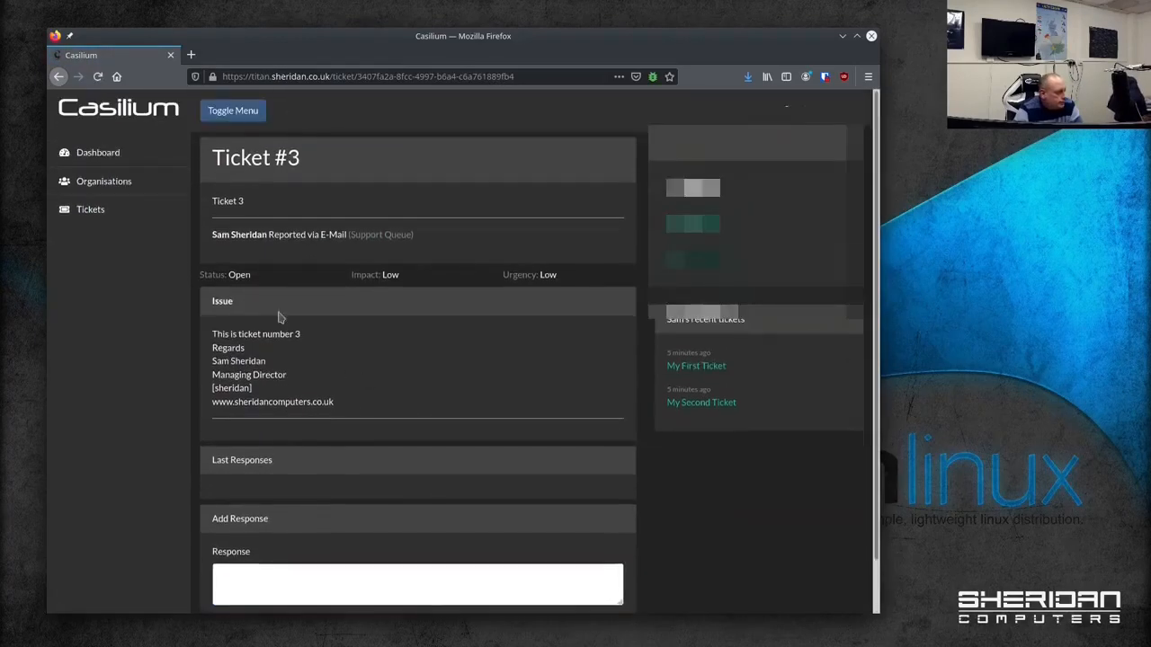
mouse_move(90, 209)
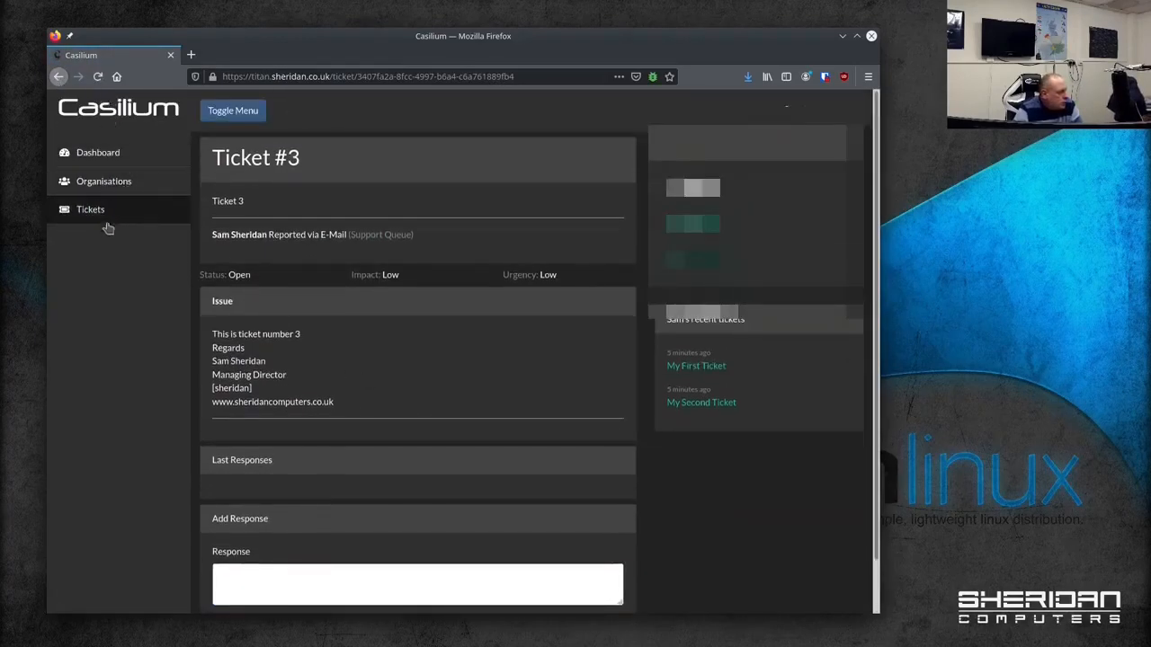
scroll("down", 3)
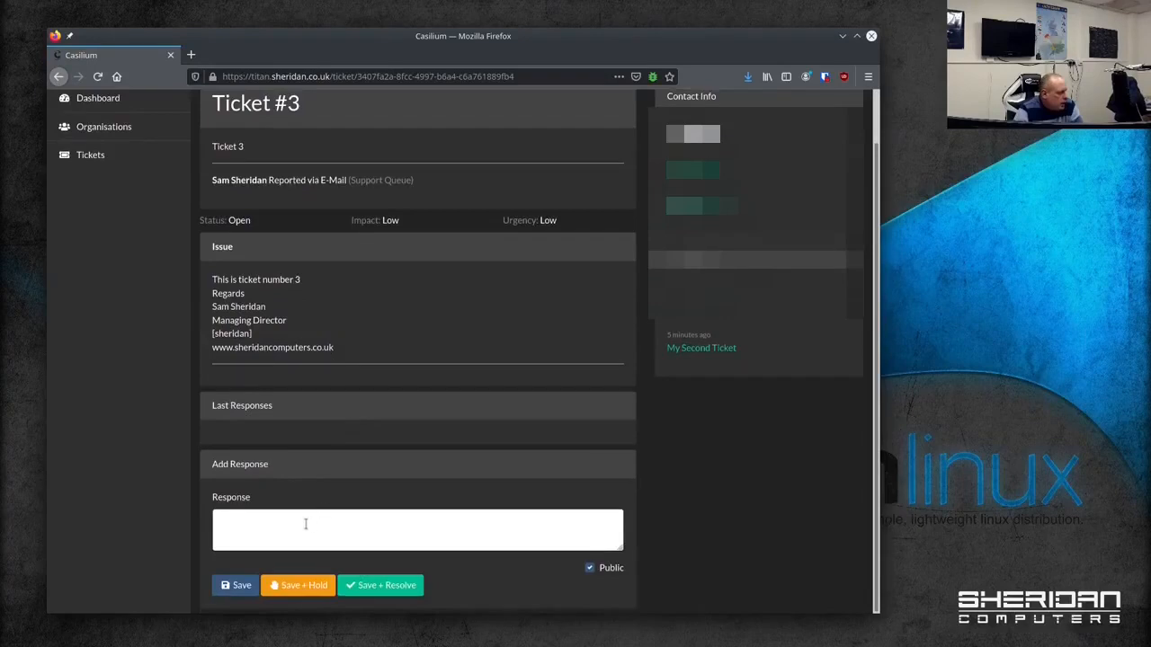
mouse_move(252, 510)
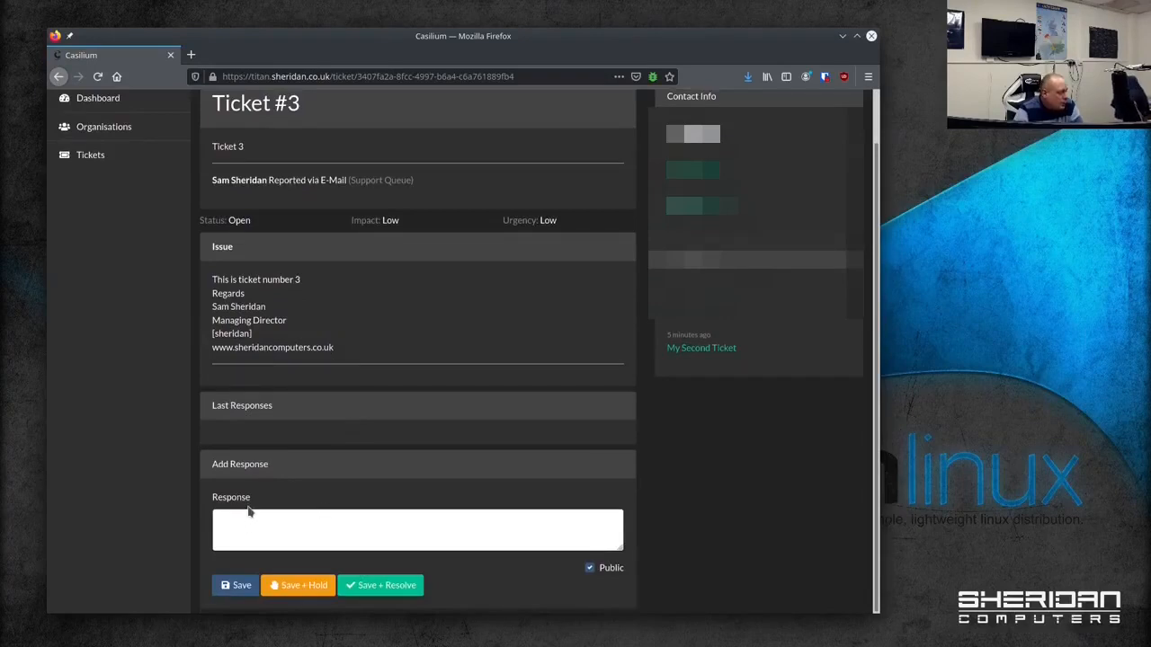
left_click(417, 529)
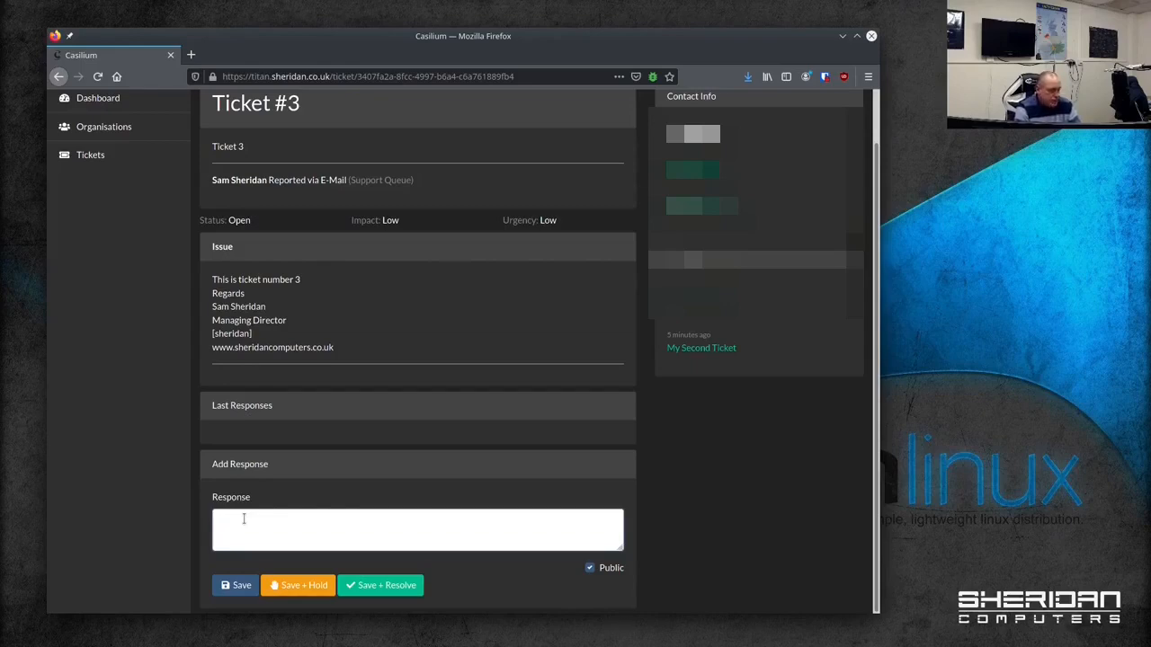
type("ticket respose")
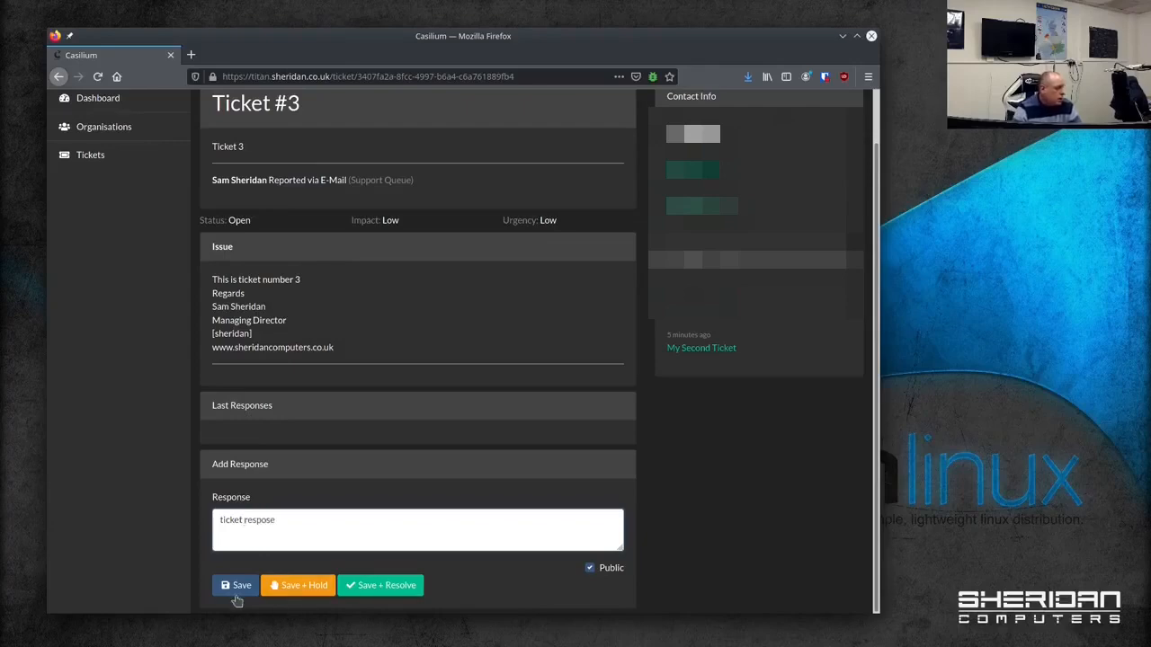
left_click(298, 586)
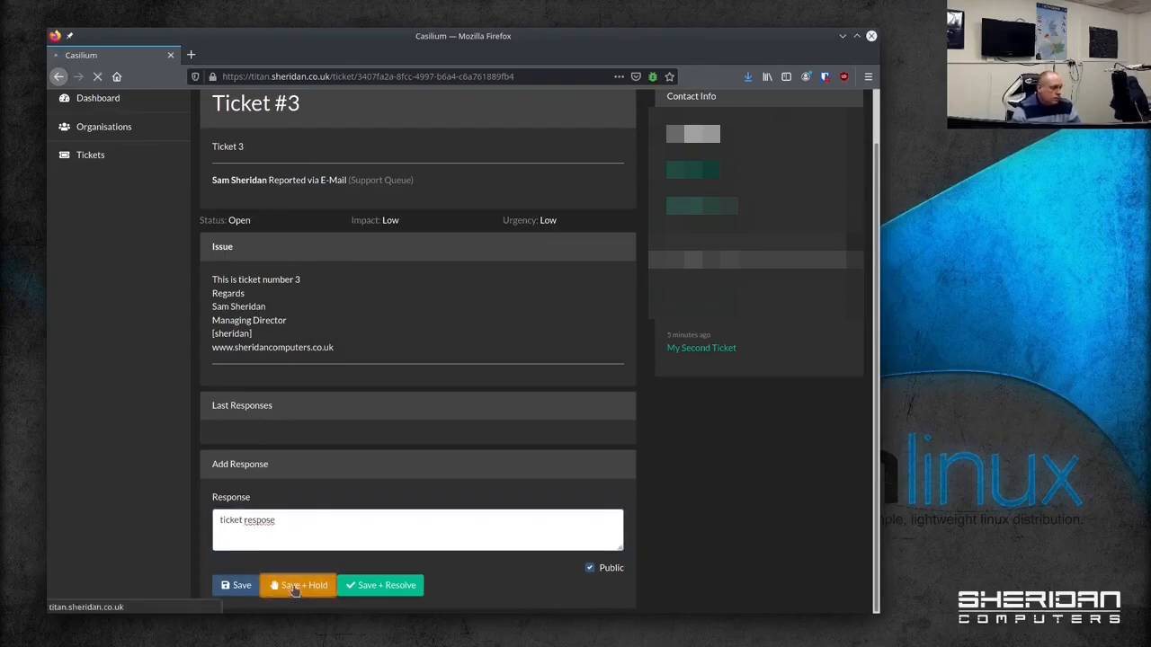
left_click(298, 586)
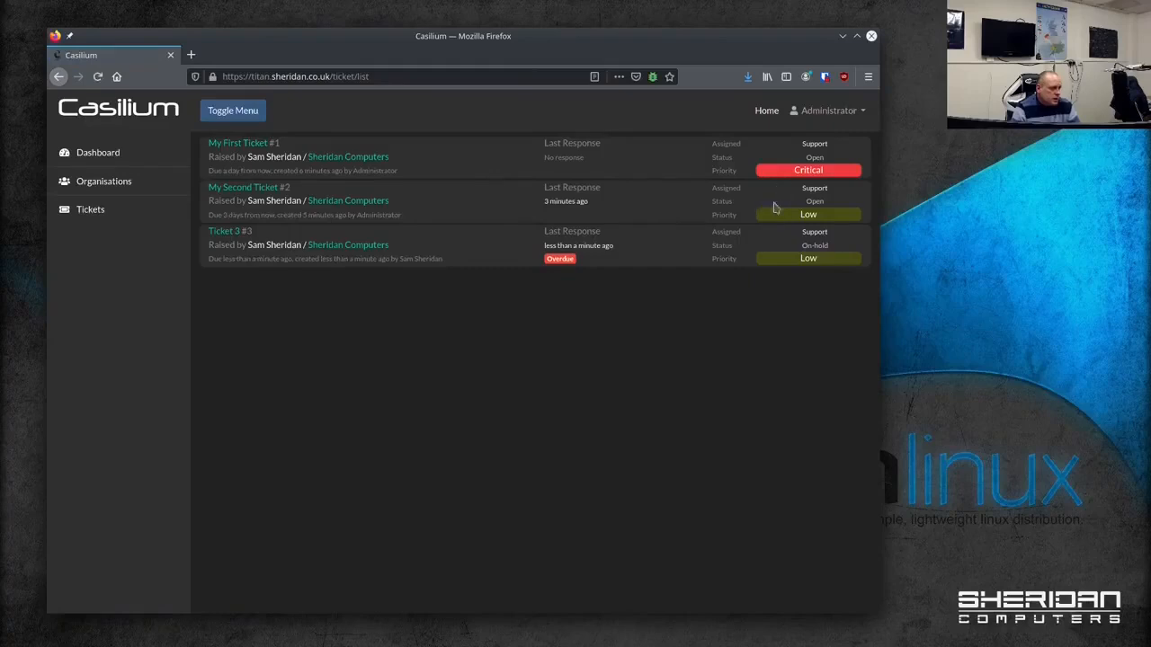
mouse_move(424, 201)
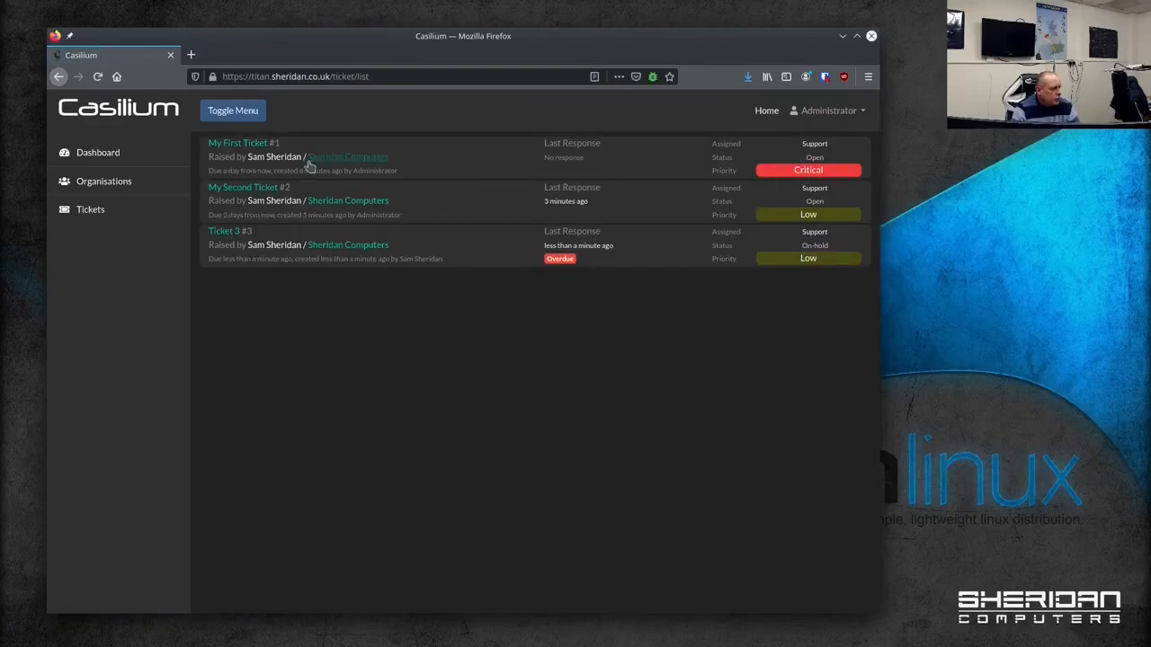
Step: Respond 'resolve case' on My First Ticket #1 and Save + Resolve it
left_click(237, 144)
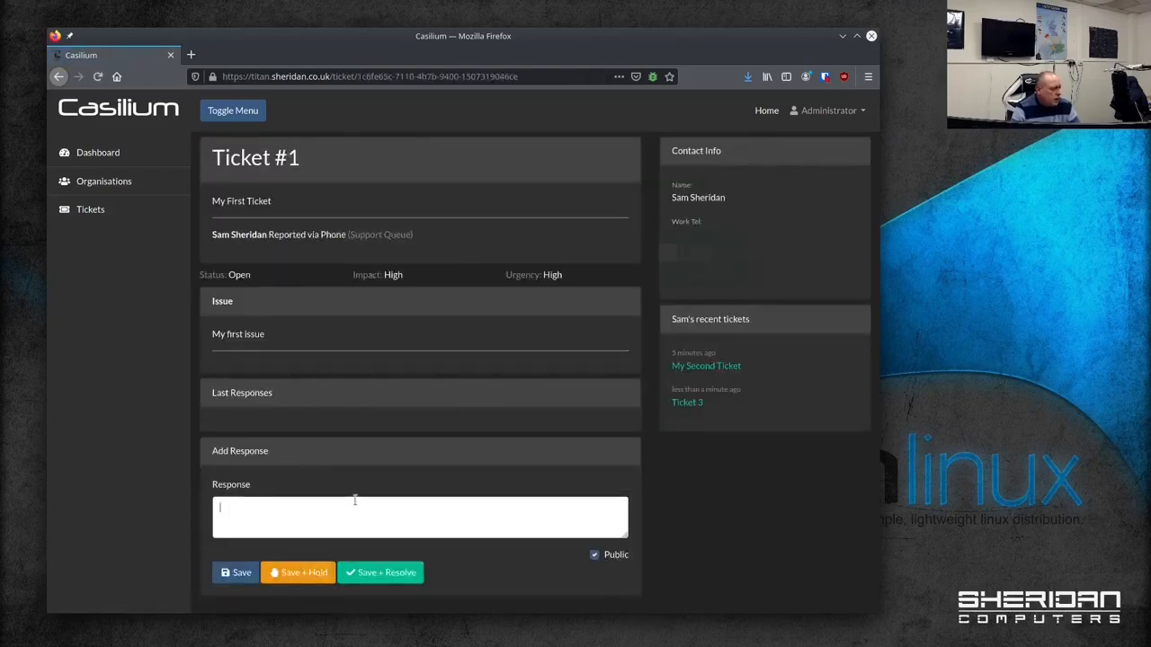
type("resolve")
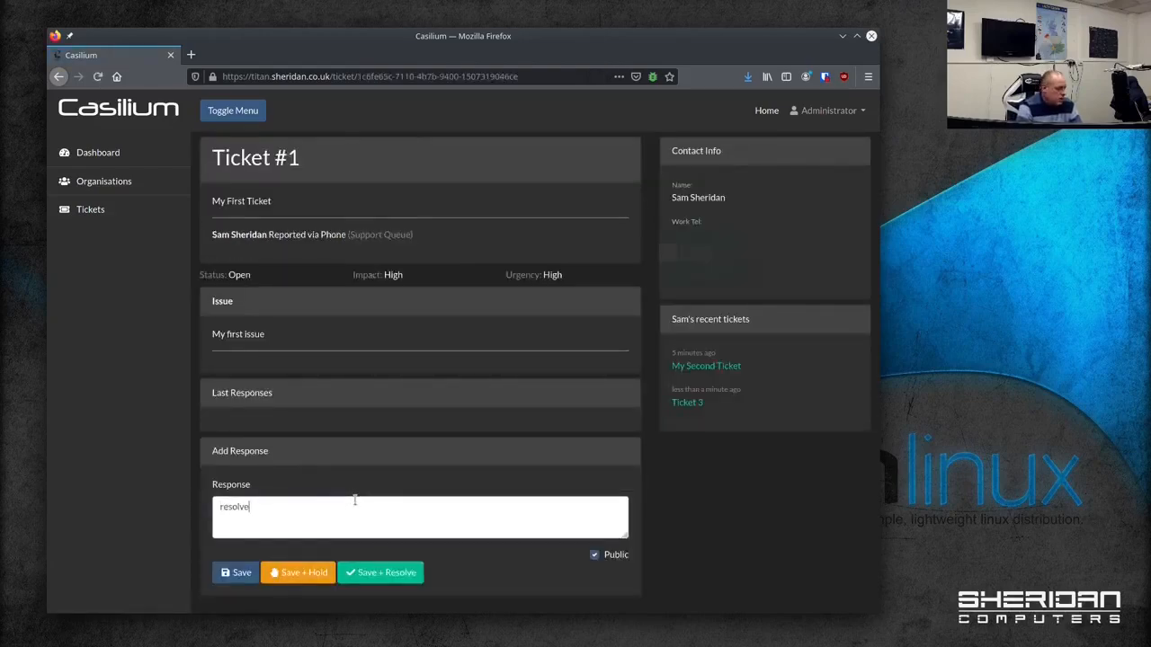
type("case")
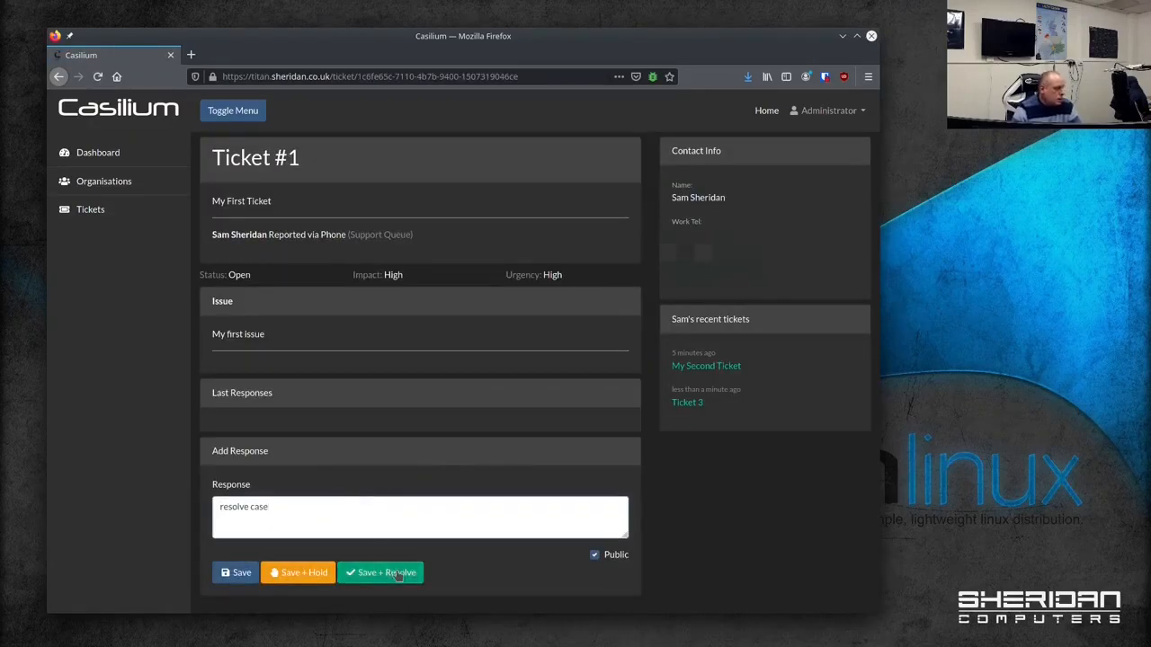
left_click(381, 572)
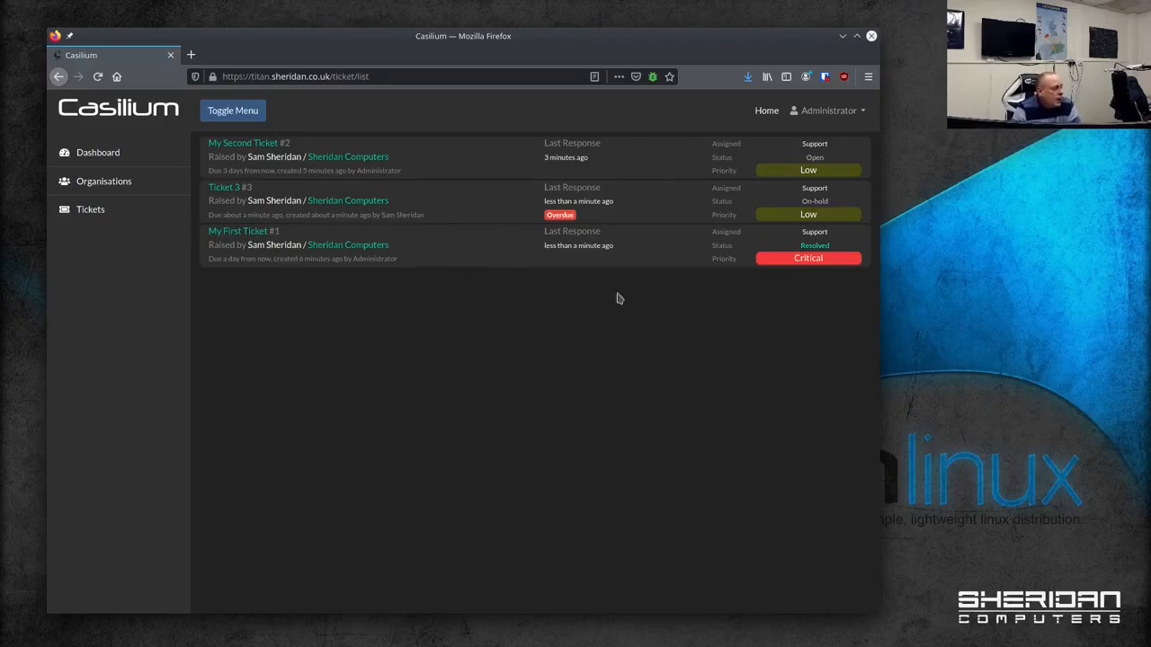
mouse_move(687, 227)
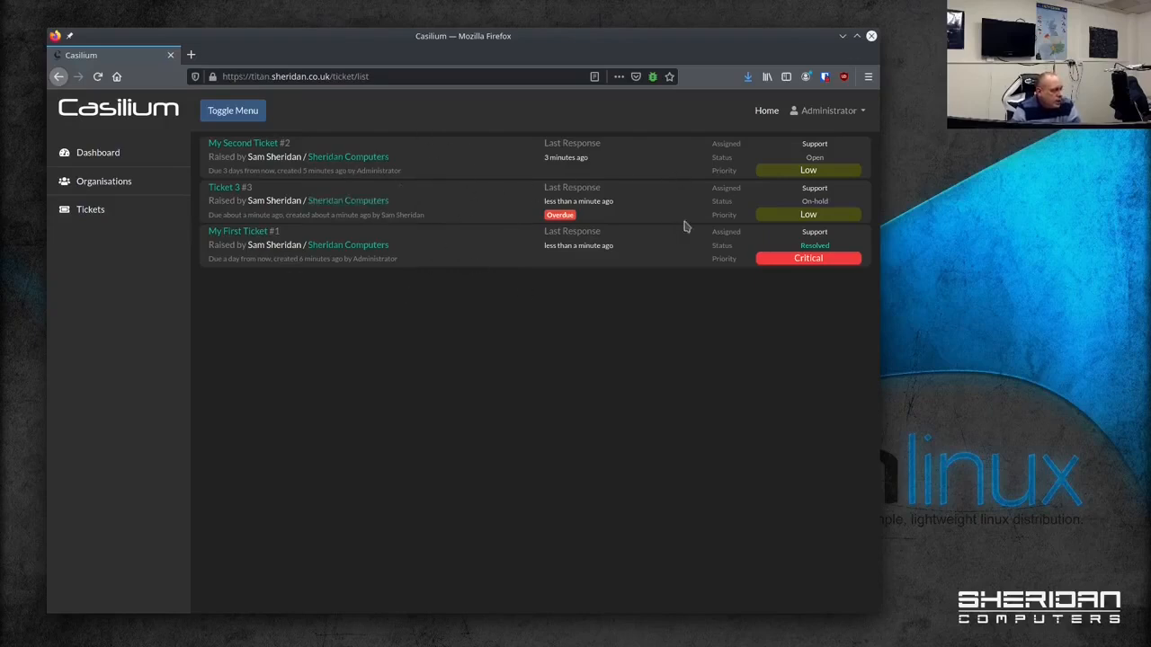
mouse_move(816, 153)
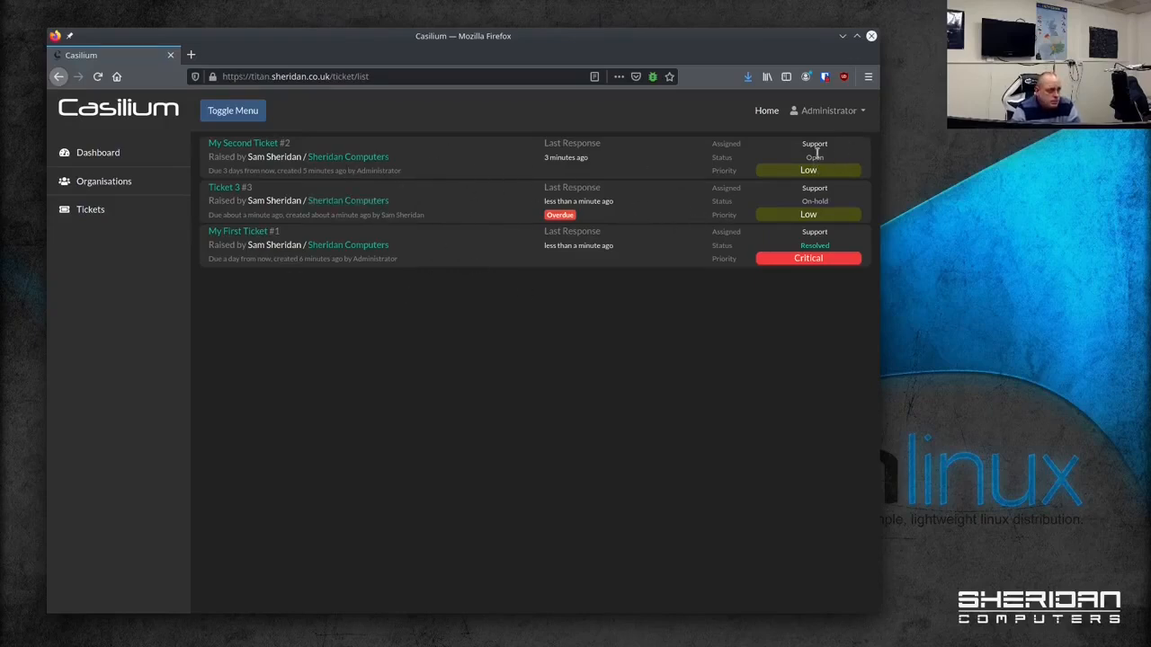
mouse_move(104, 179)
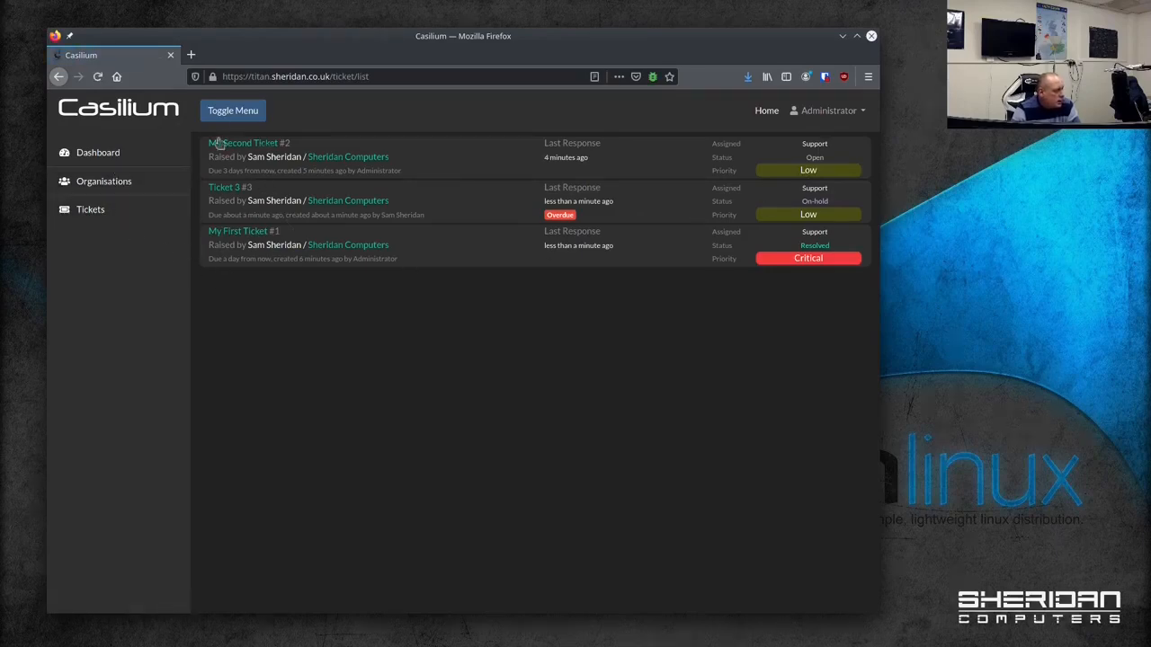
Step: Start a new Sheridan Computers ticket with summary 'Ticket 4' and Medium impact
left_click(105, 180)
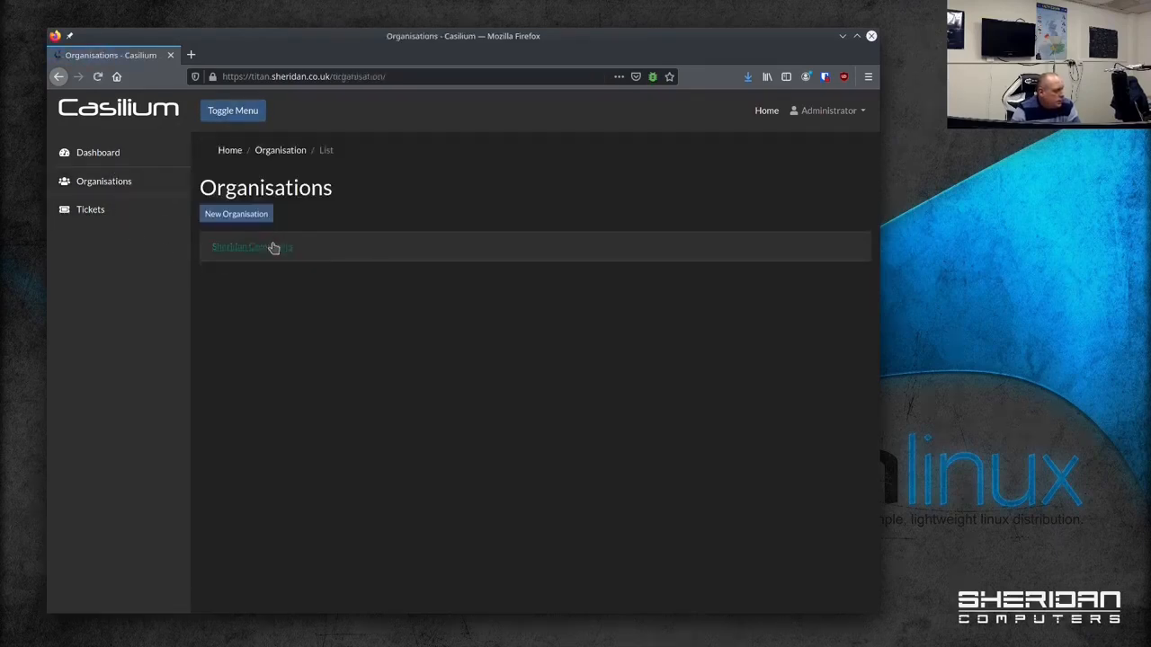
left_click(241, 249)
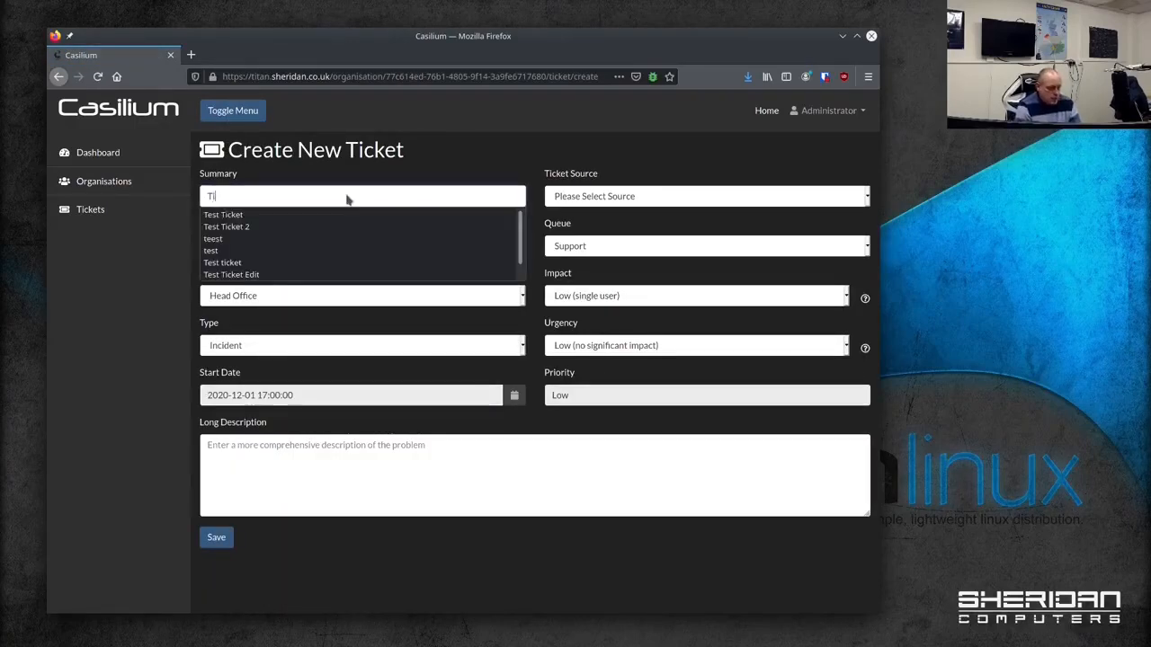
type("Ticket 45")
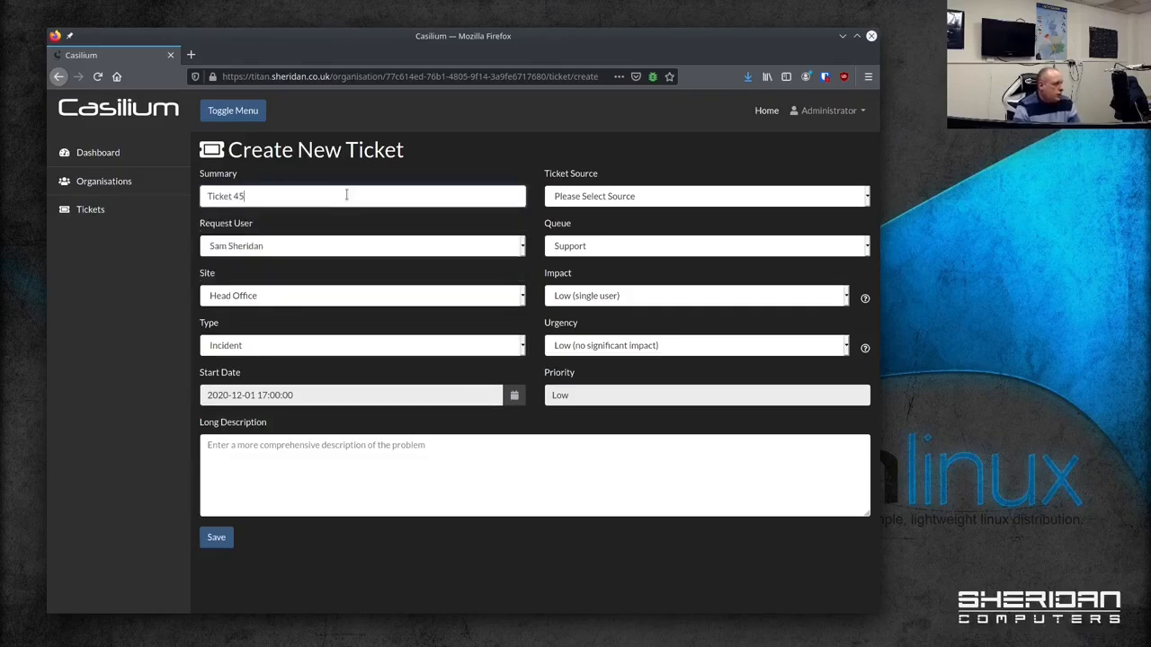
key("BackSpace")
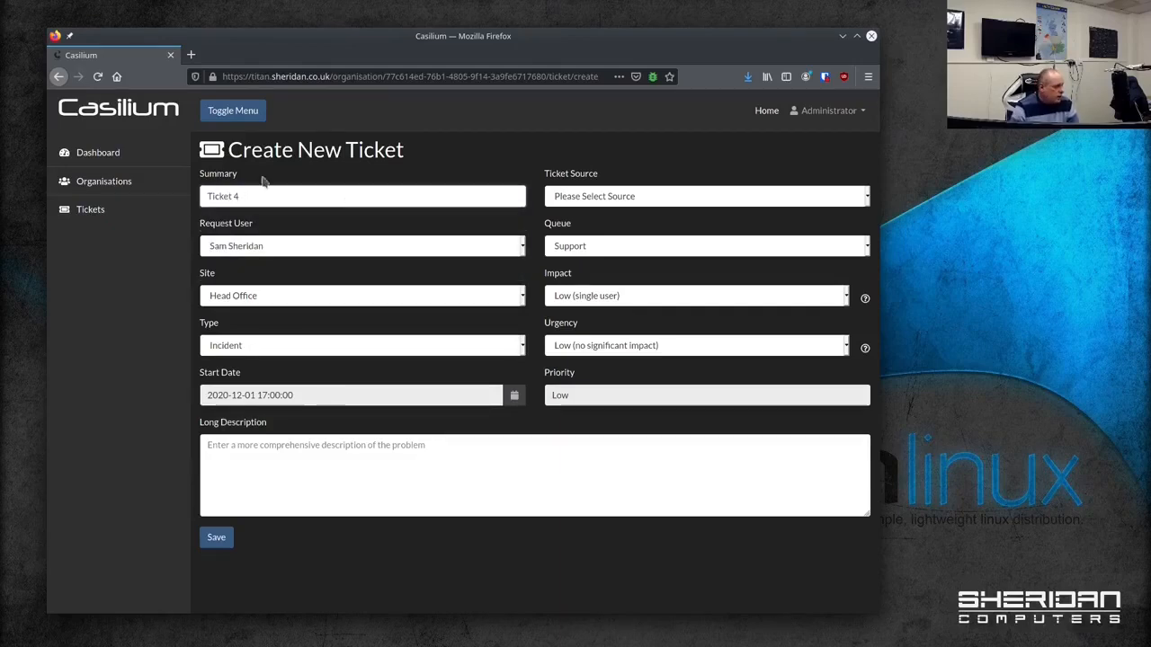
left_click(697, 295)
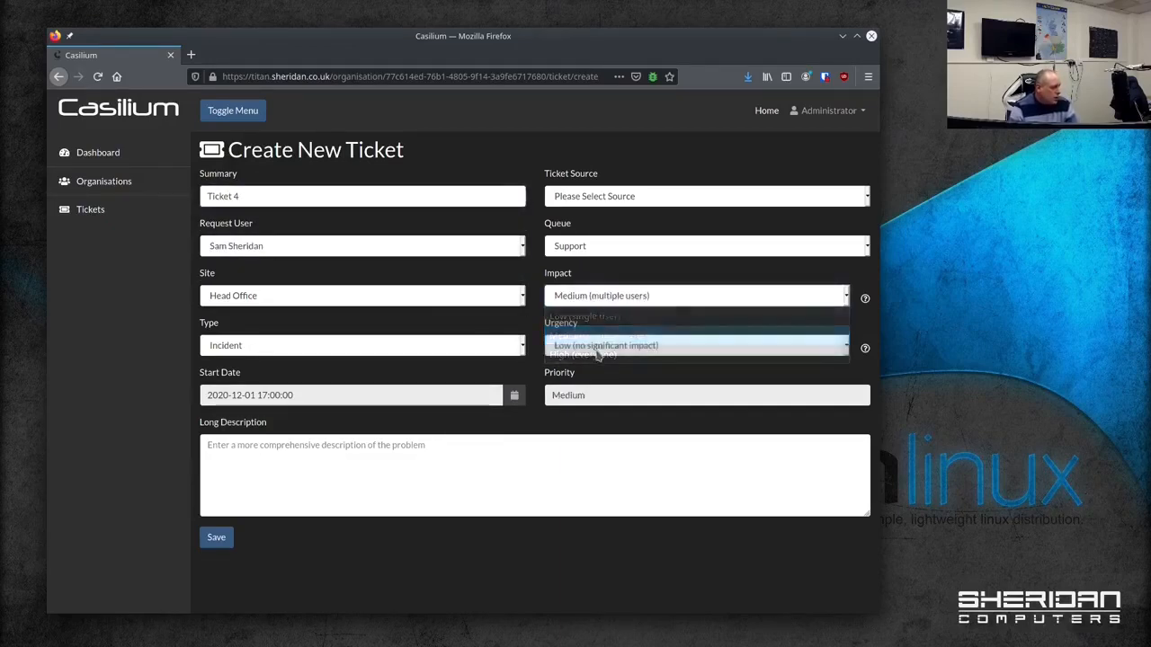
Step: Add the 'hello world' description, set source to Phone, save Ticket #4 and show the list
left_click(606, 345)
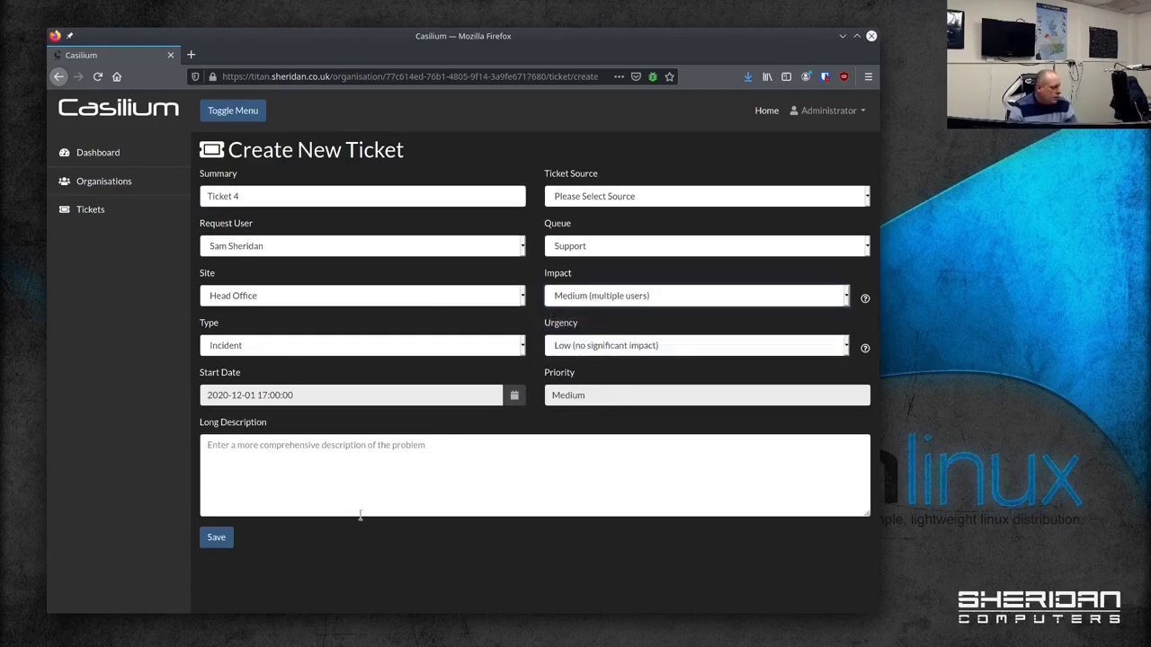
type("hello world")
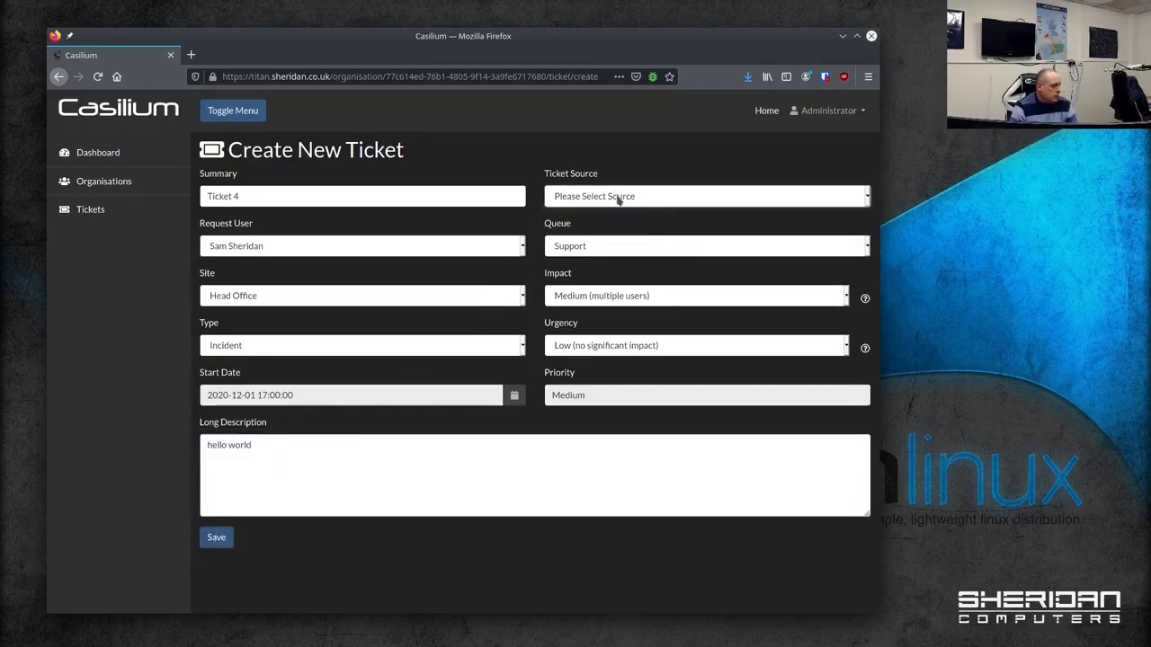
left_click(705, 196)
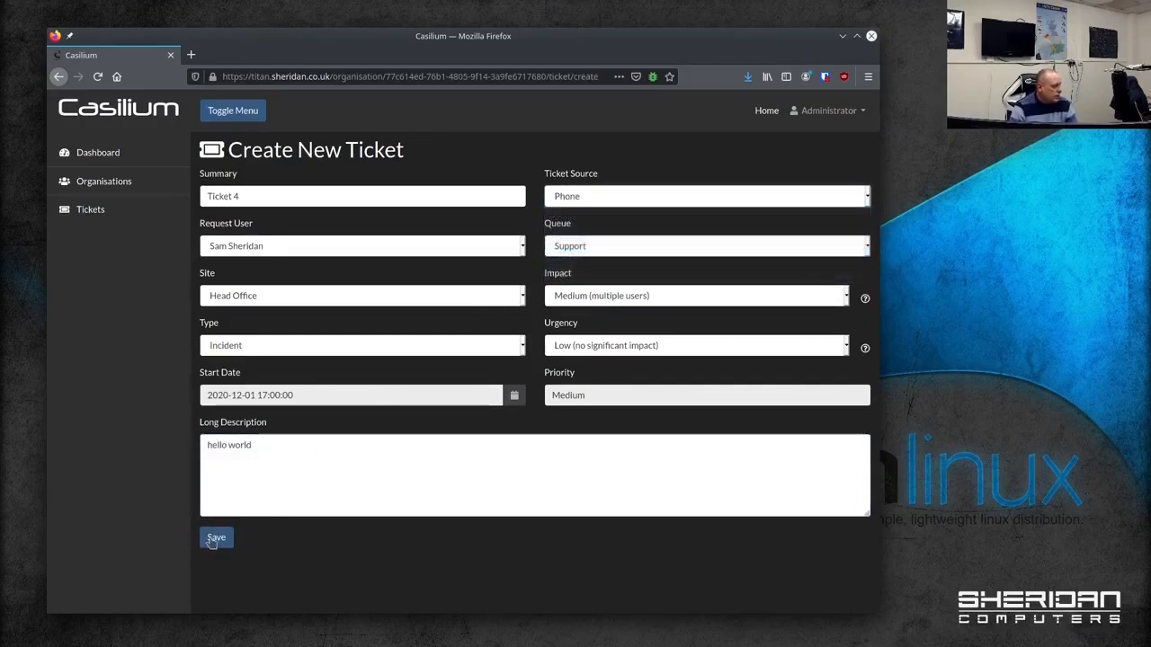
left_click(216, 536)
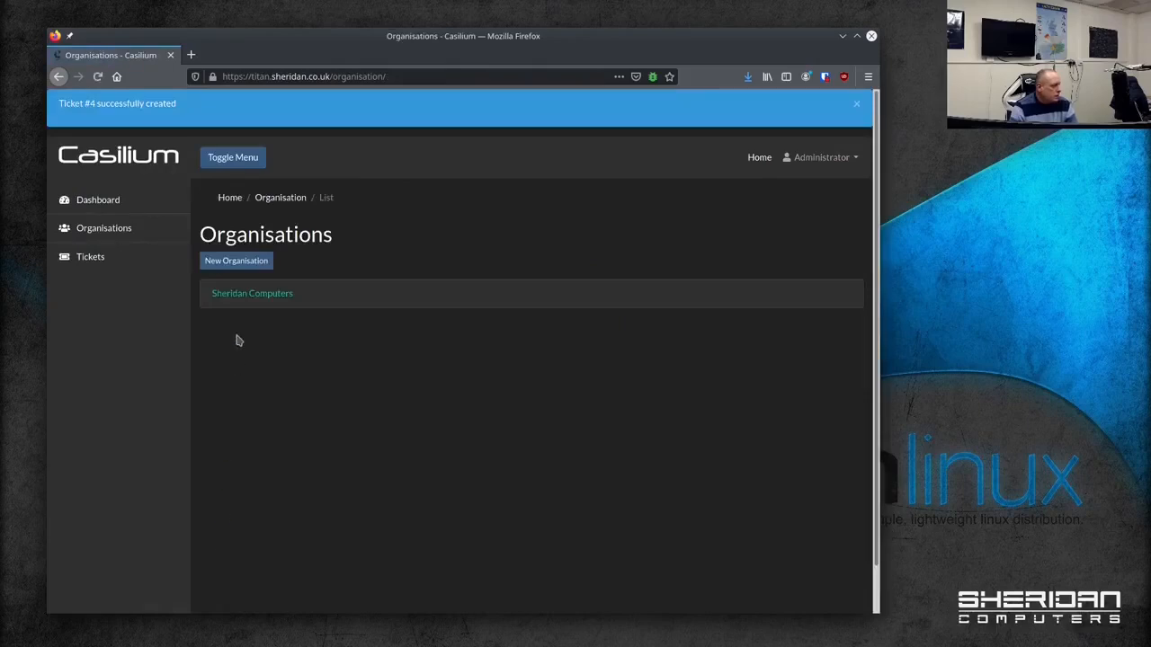
left_click(90, 256)
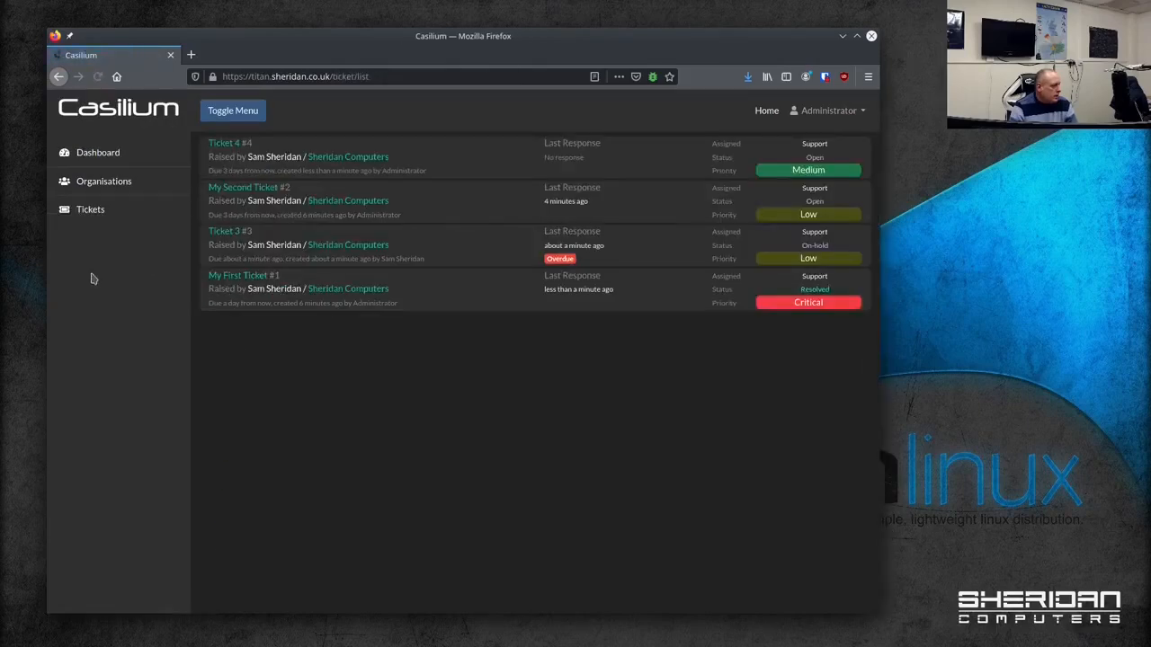
mouse_move(795, 179)
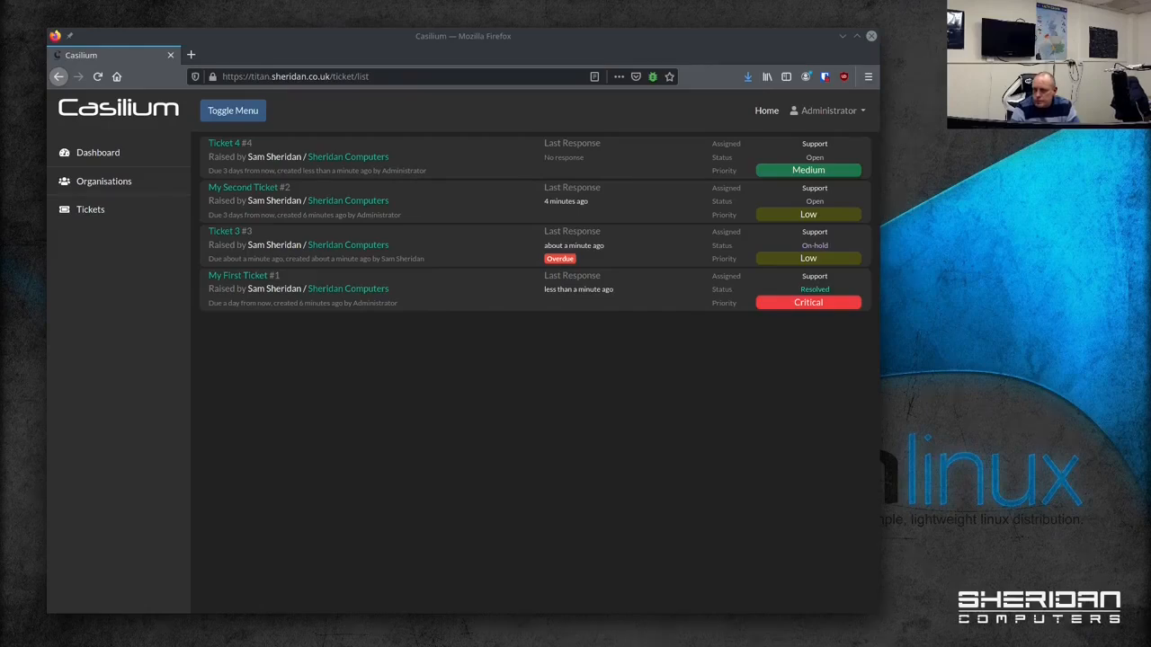
left_click(230, 230)
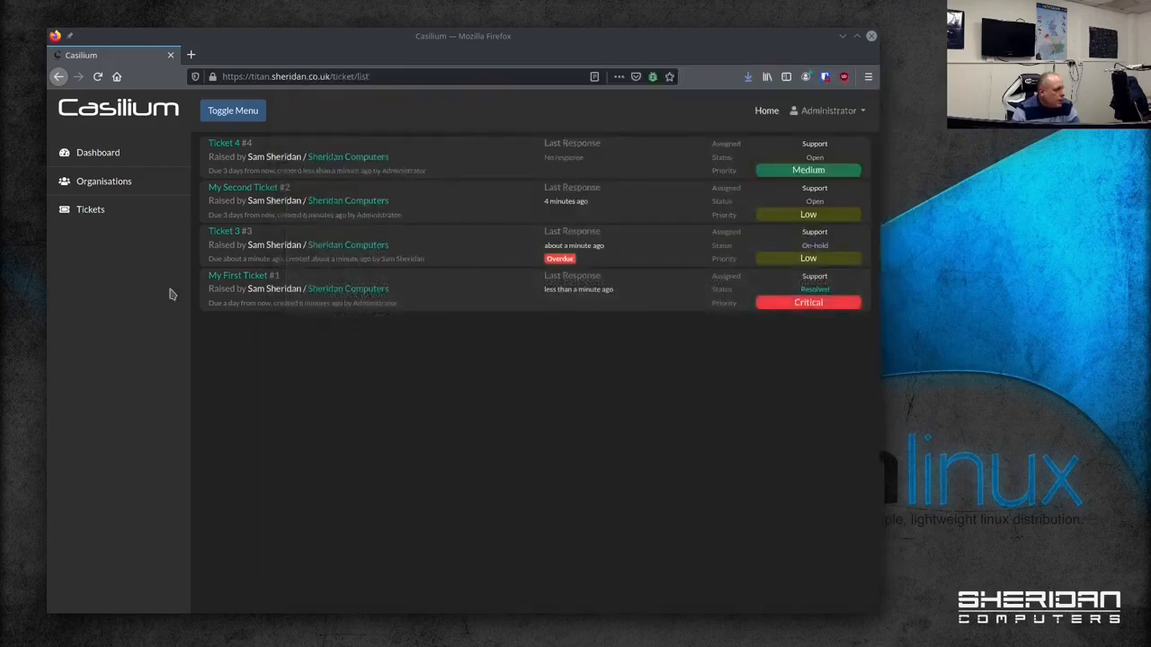
mouse_move(90, 208)
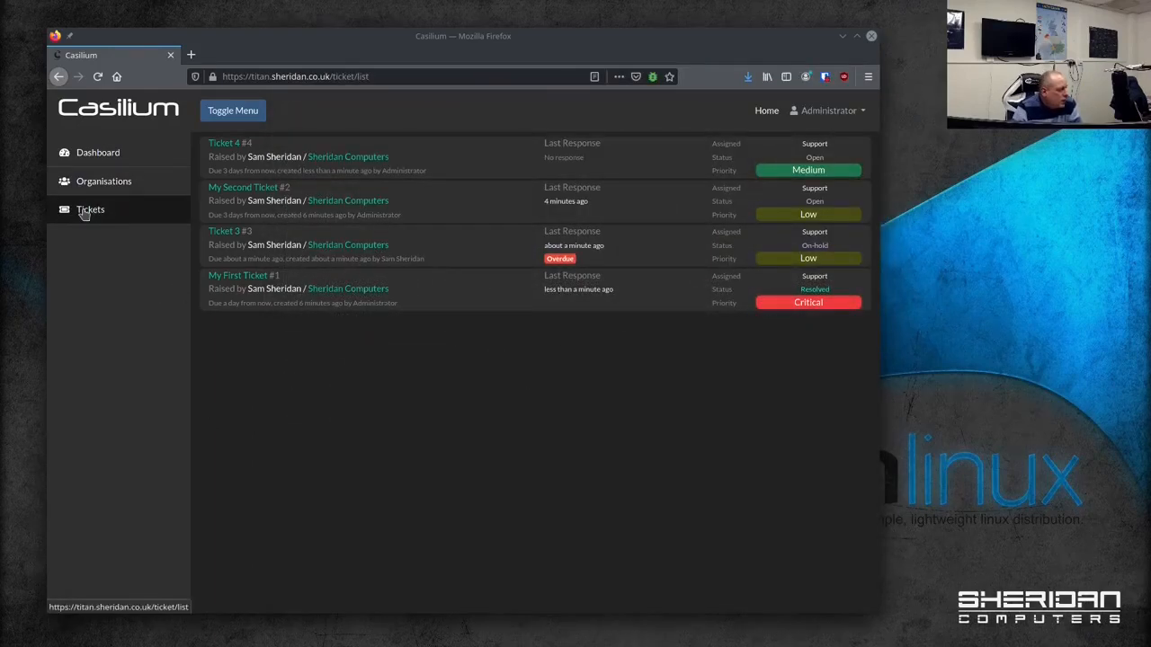
mouse_move(160, 201)
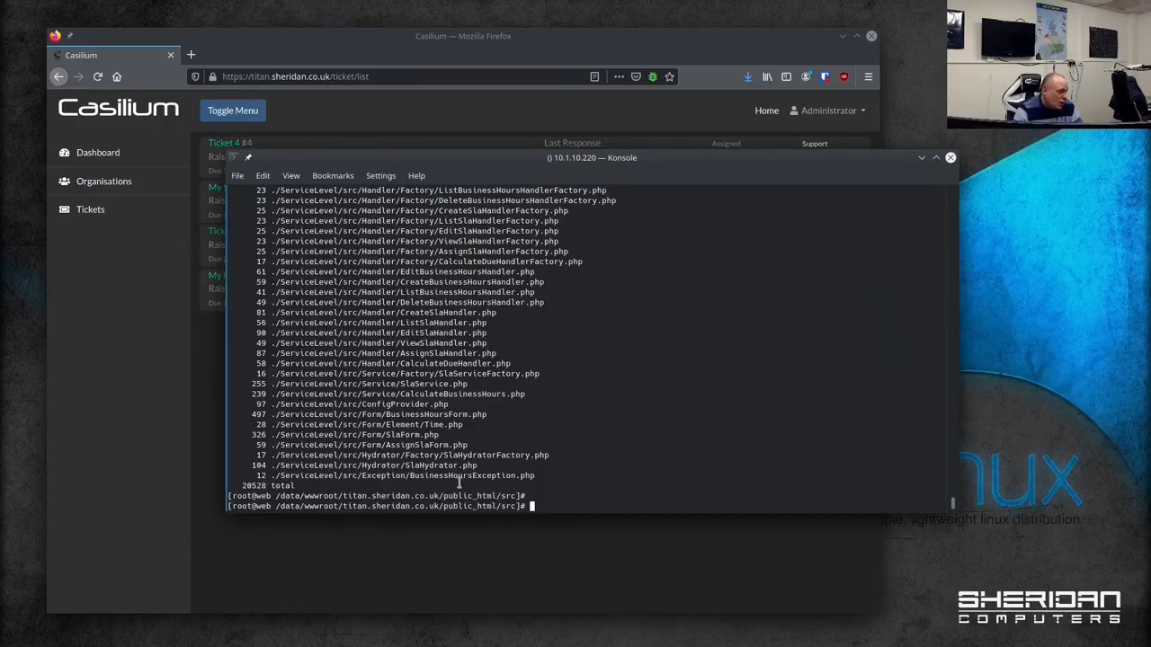
Step: From the project's top folder, run find . -name '*.php' | xargs wc -l to total PHP lines (20,528)
type("cd ..")
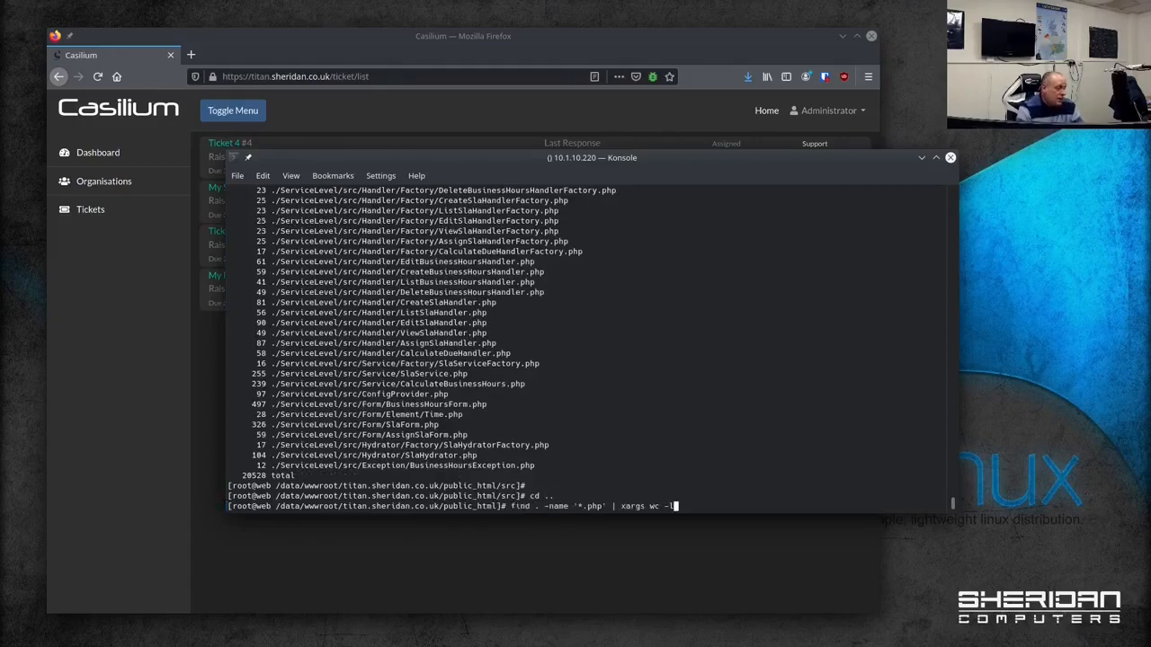
key("Return")
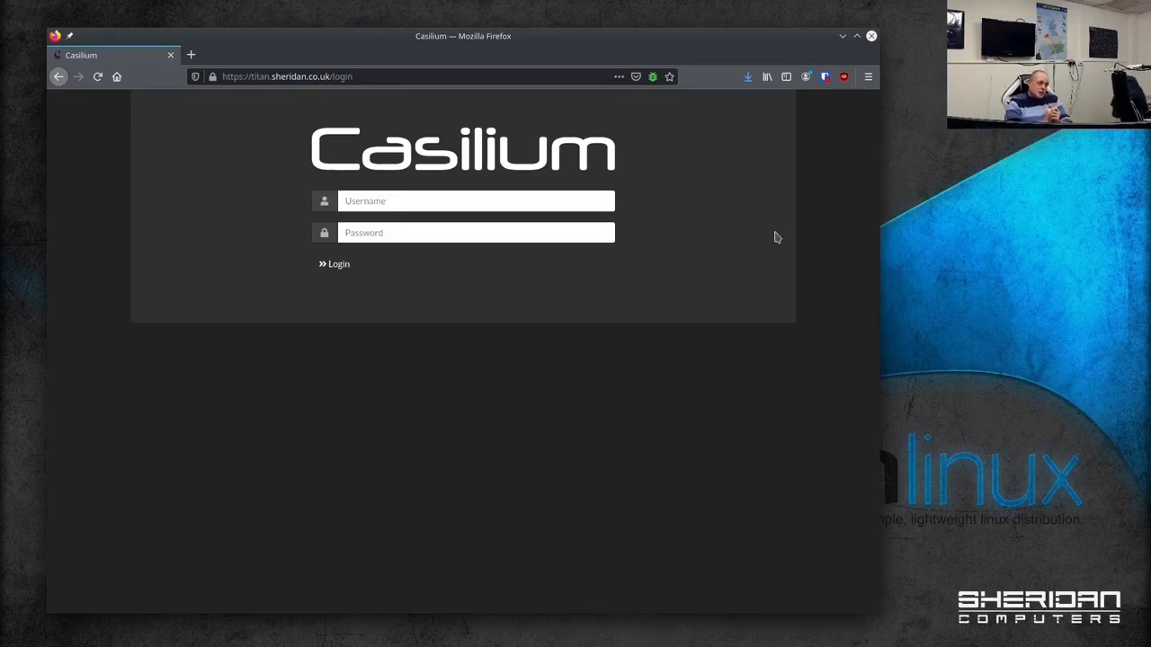
mouse_move(836, 198)
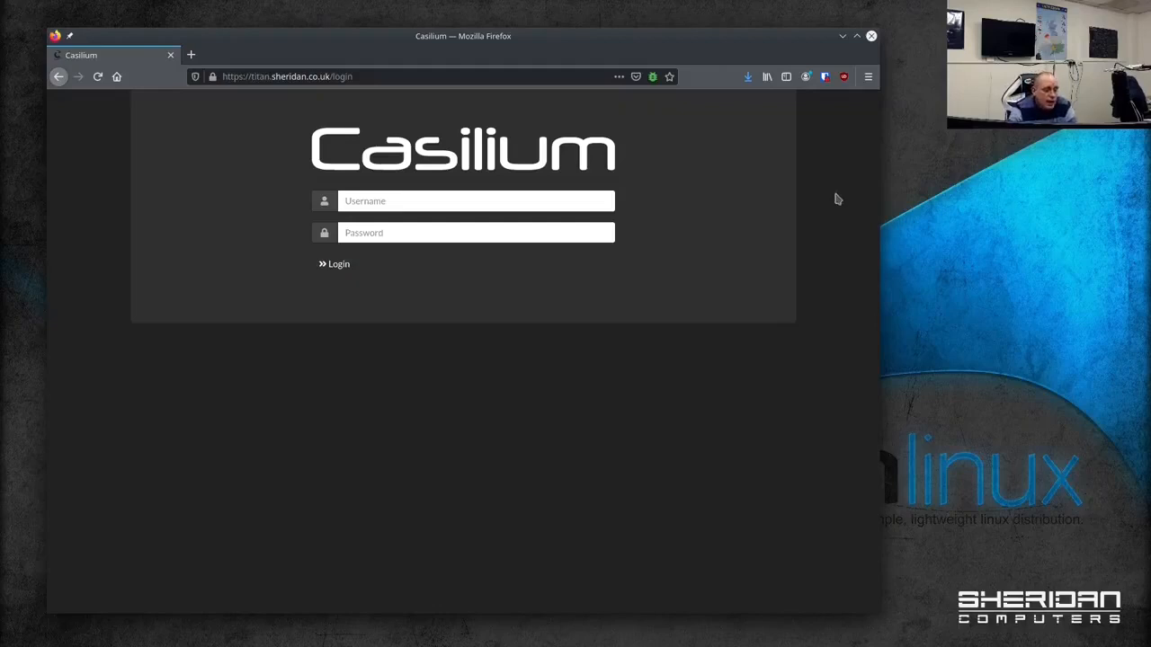